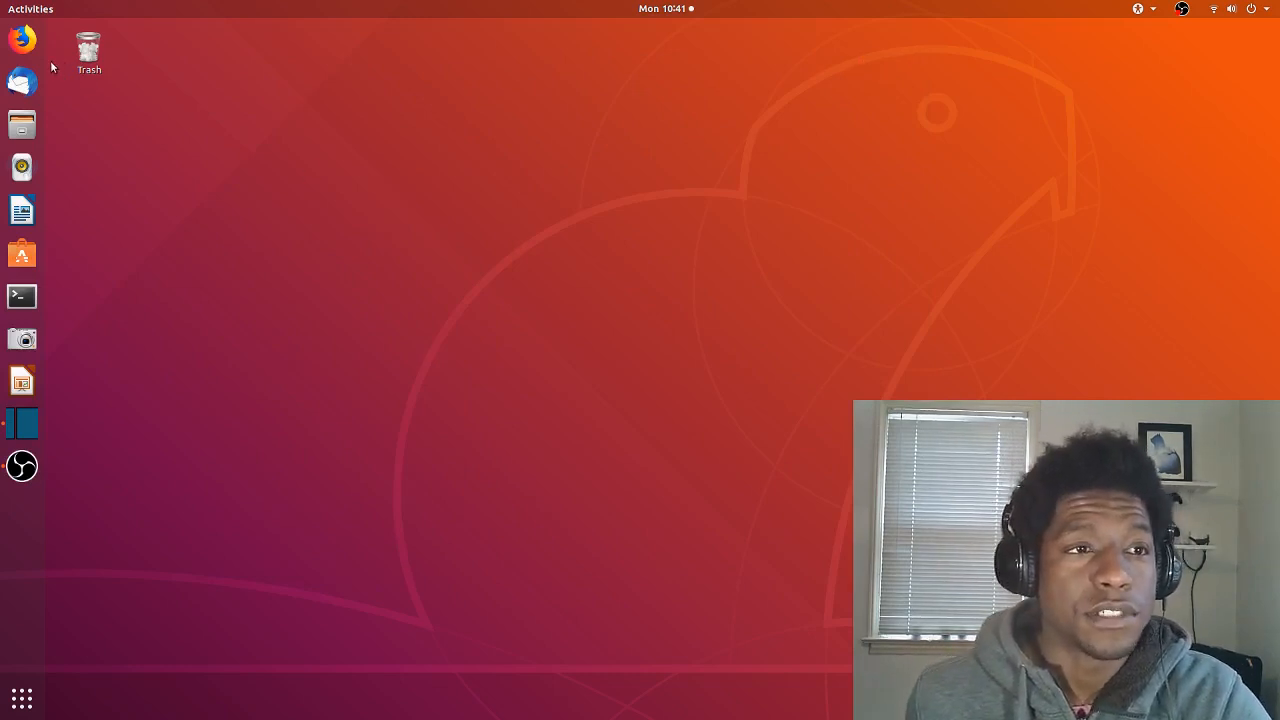
Step: Search 'rust lang' in Firefox, maximize the window, and open rust-lang.org
{"action": "left_click", "coordinate": [22, 39]}
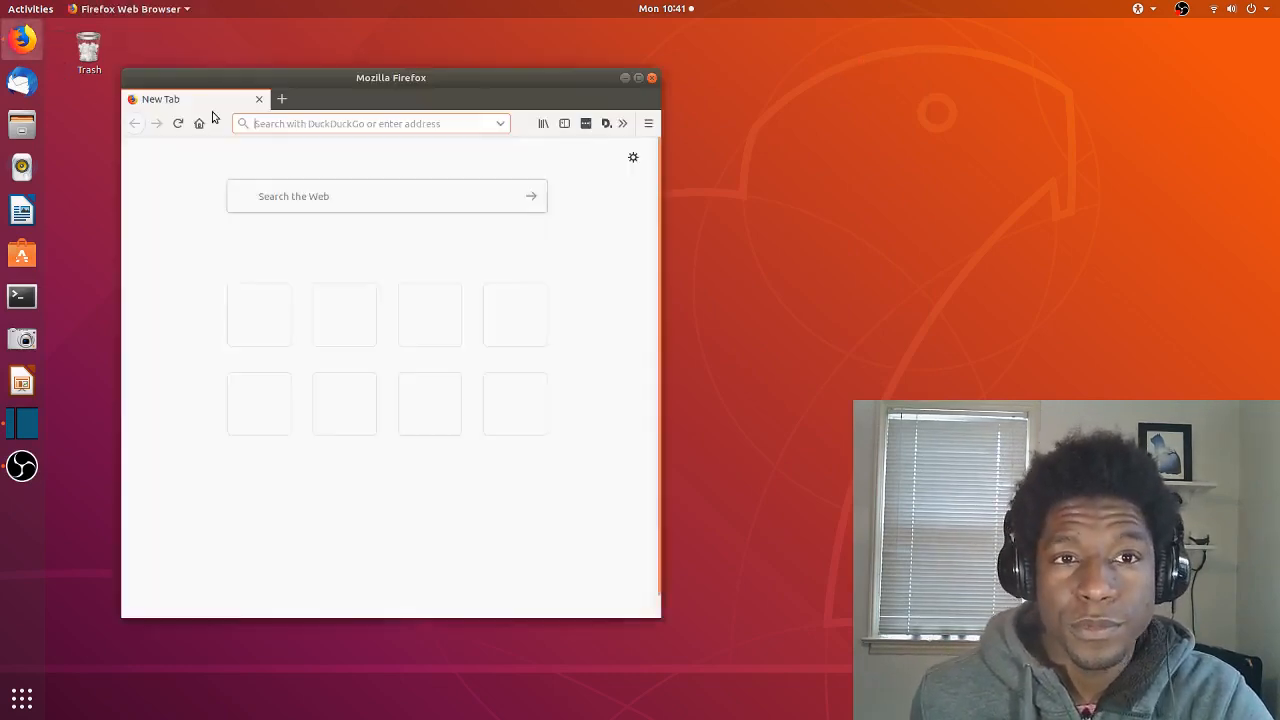
{"action": "type", "text": "rolb.santanderbank.com/"}
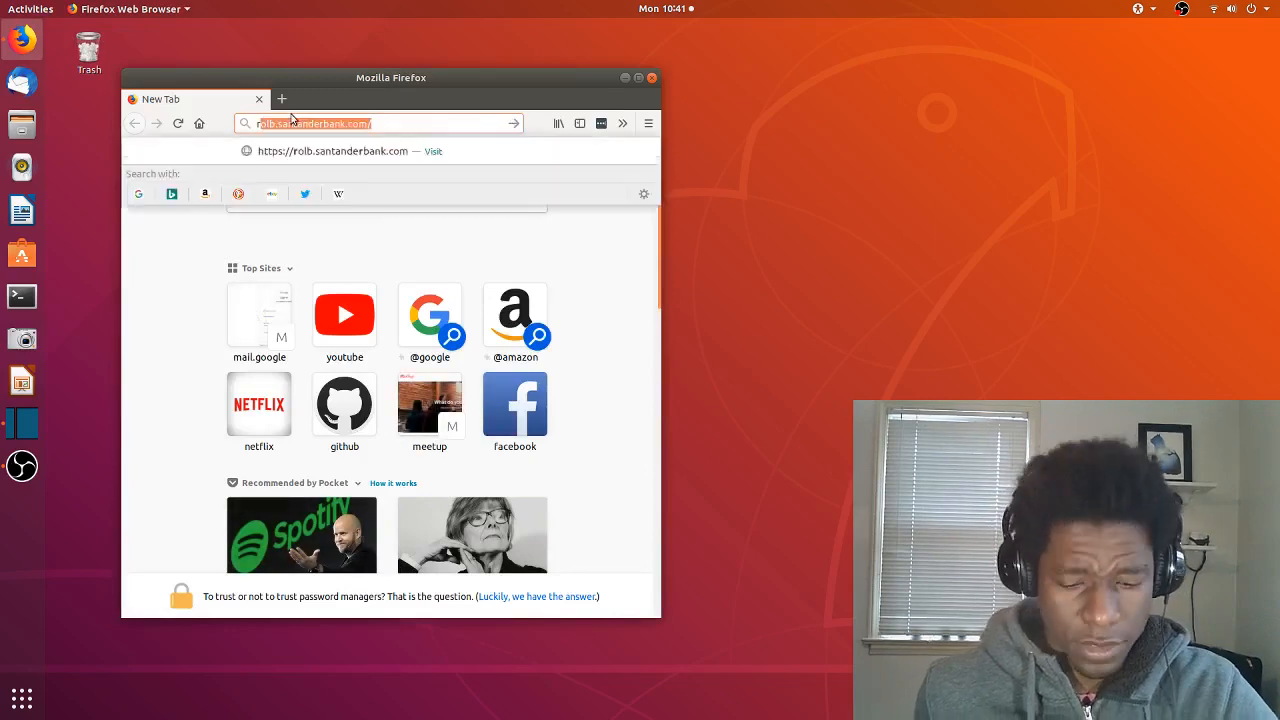
{"action": "type", "text": "rust lan"}
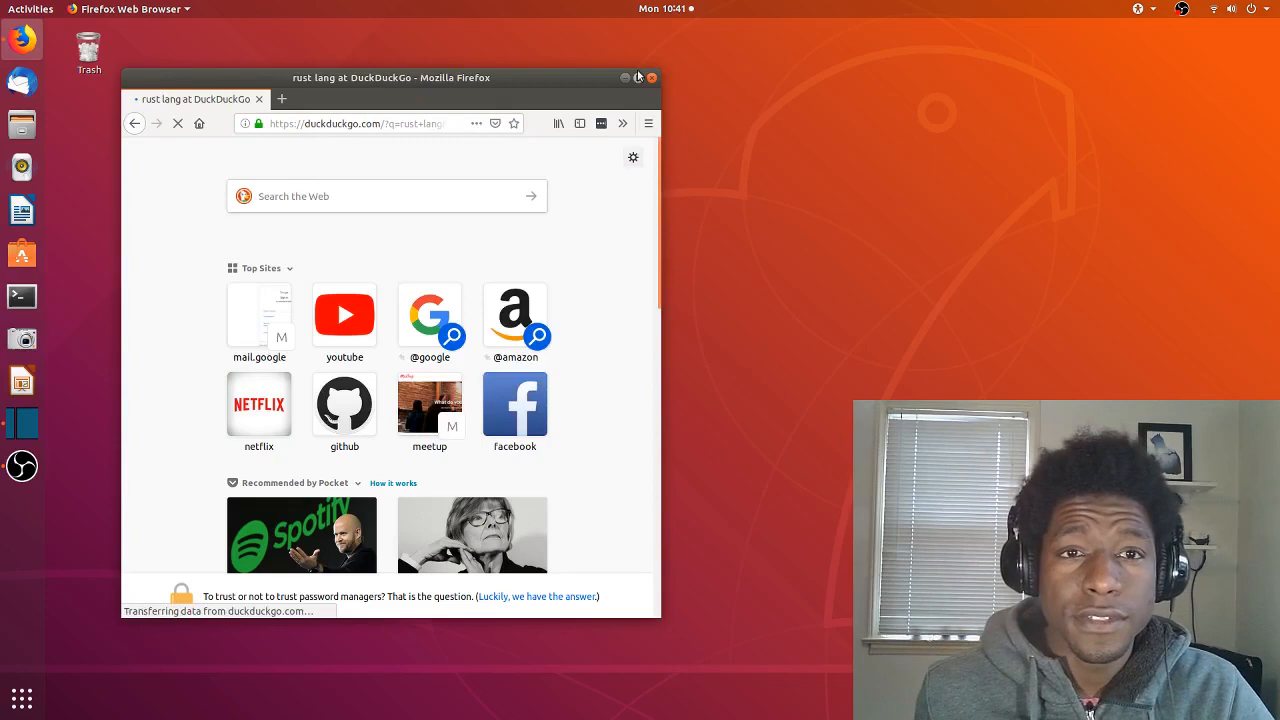
{"action": "left_click", "coordinate": [637, 77]}
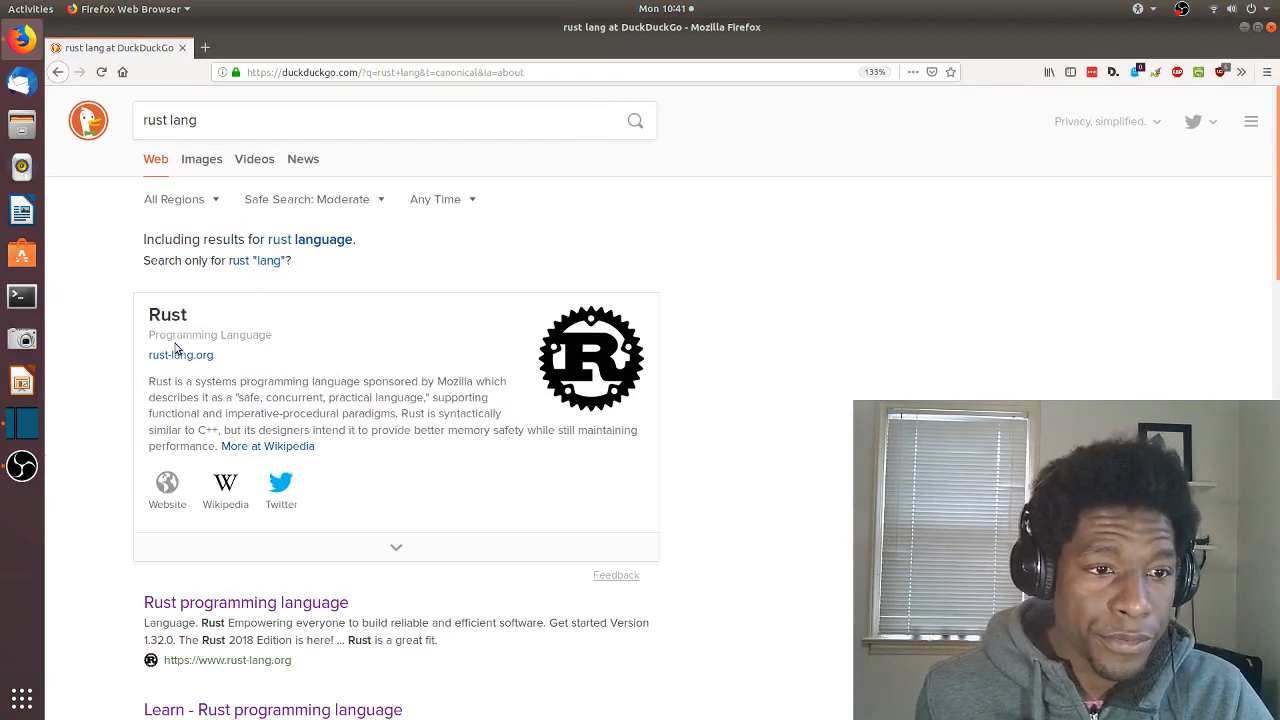
{"action": "left_click", "coordinate": [181, 355]}
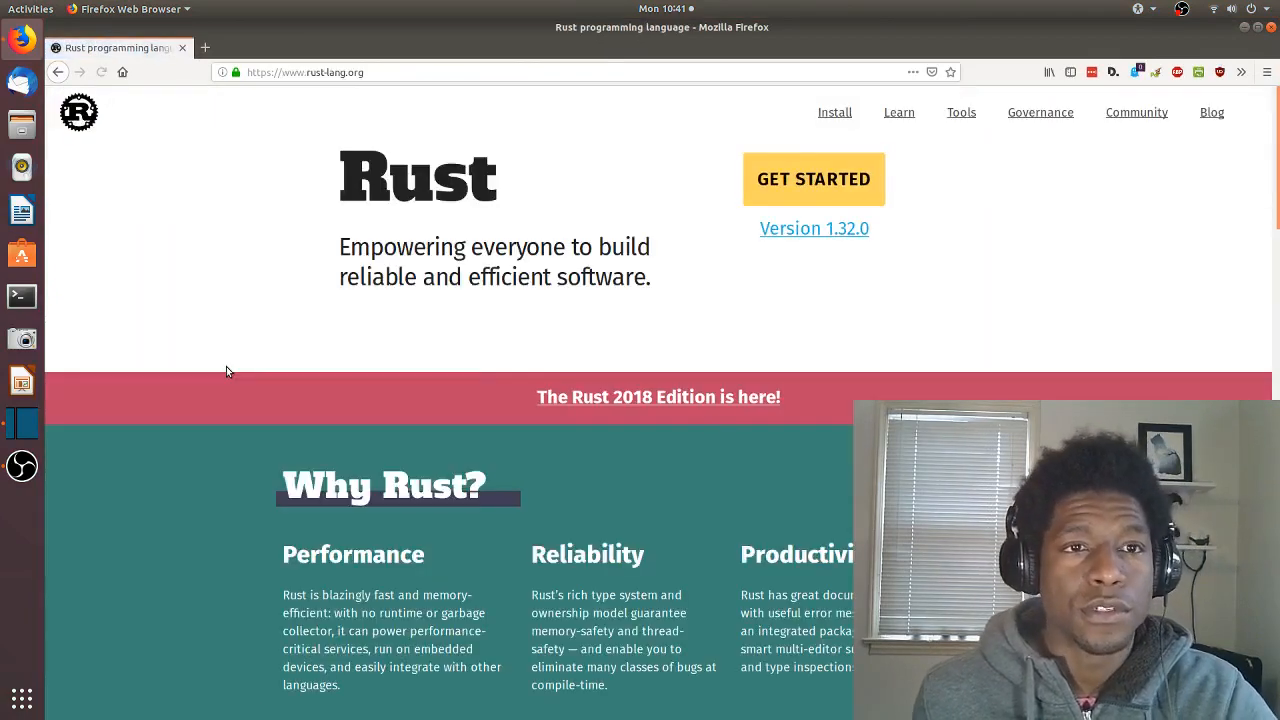
{"action": "mouse_move", "coordinate": [898, 112]}
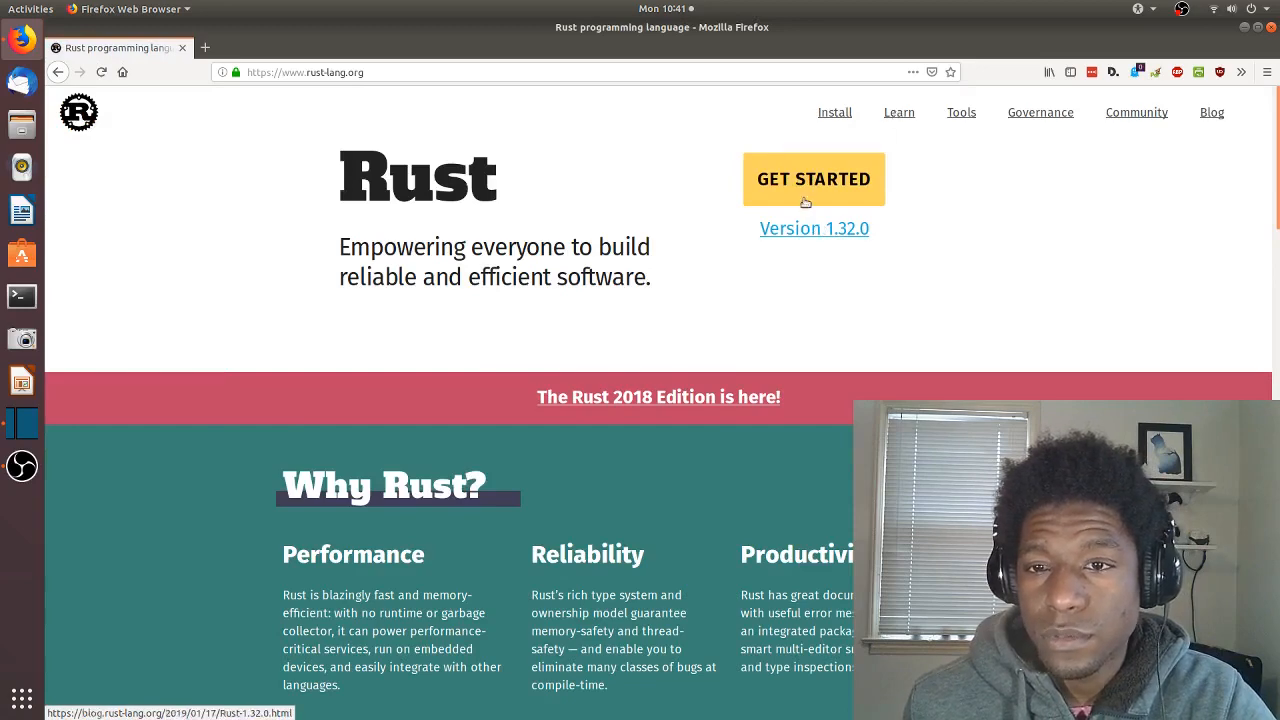
Step: Open Rust's Get Started page and read down past Rustup, Cargo and editor tools
{"action": "left_click", "coordinate": [813, 179]}
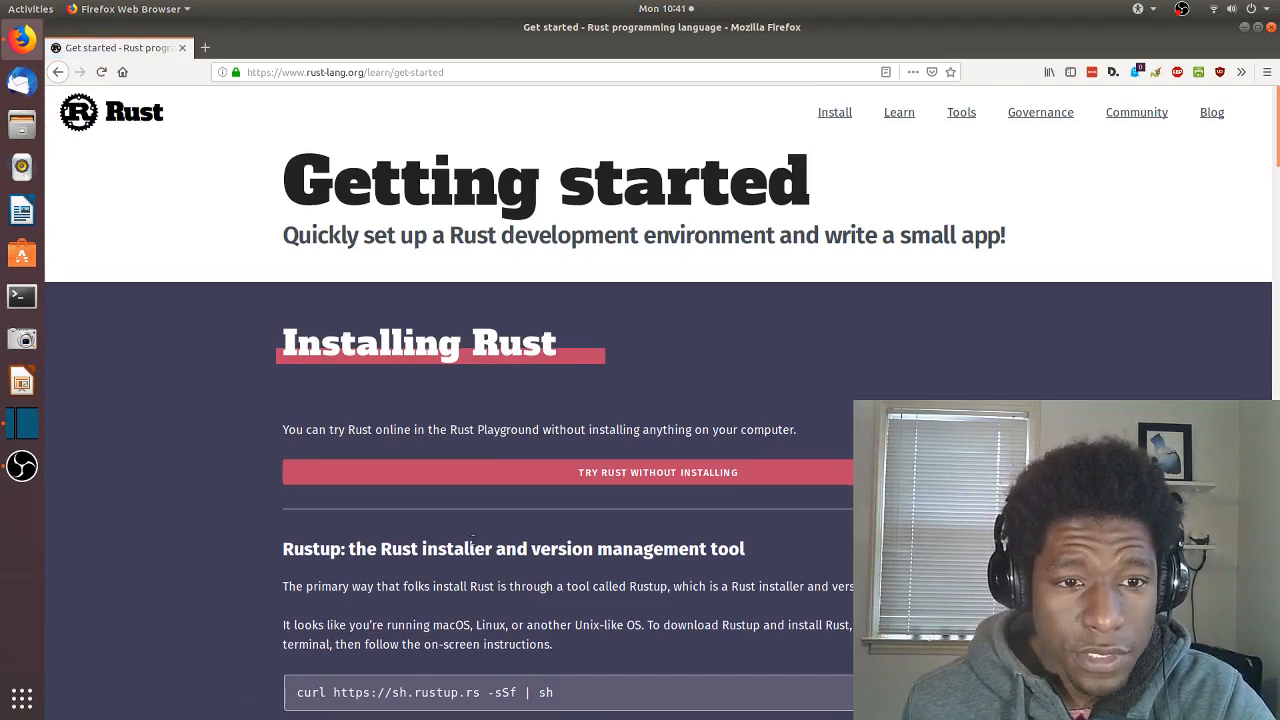
{"action": "scroll", "scroll_direction": "down", "scroll_amount": 3}
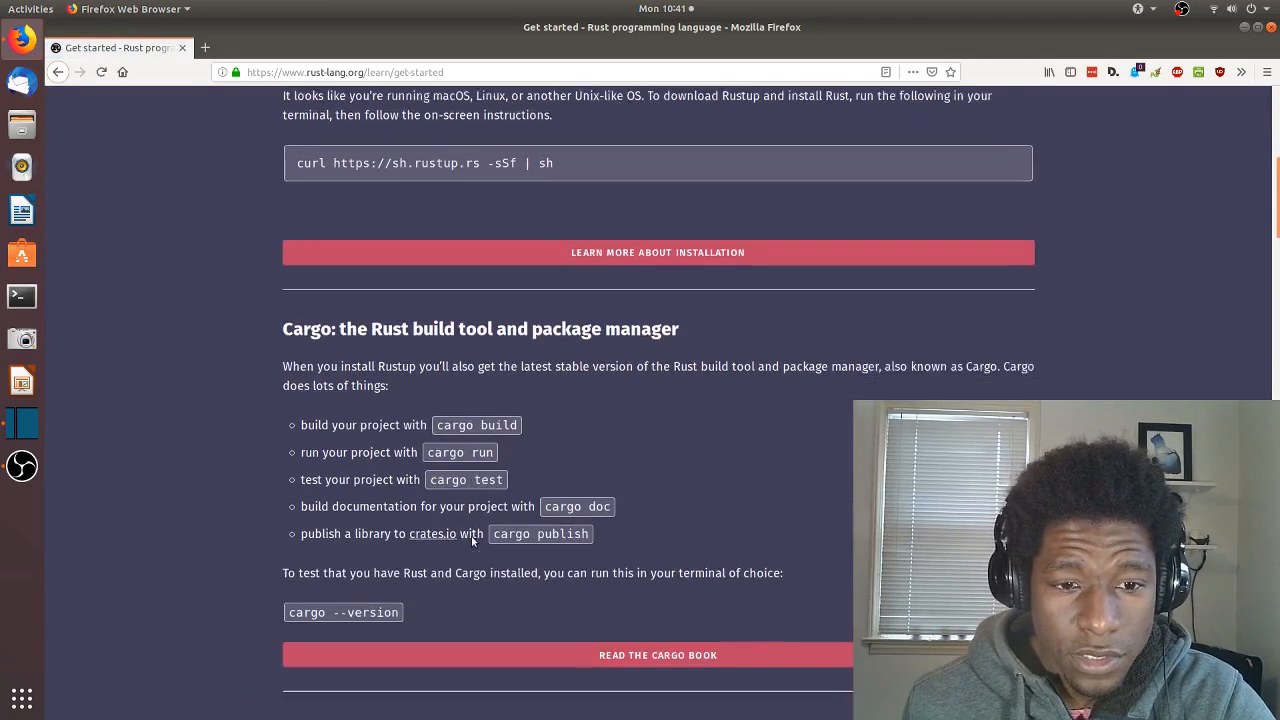
{"action": "scroll", "scroll_direction": "down", "scroll_amount": 3}
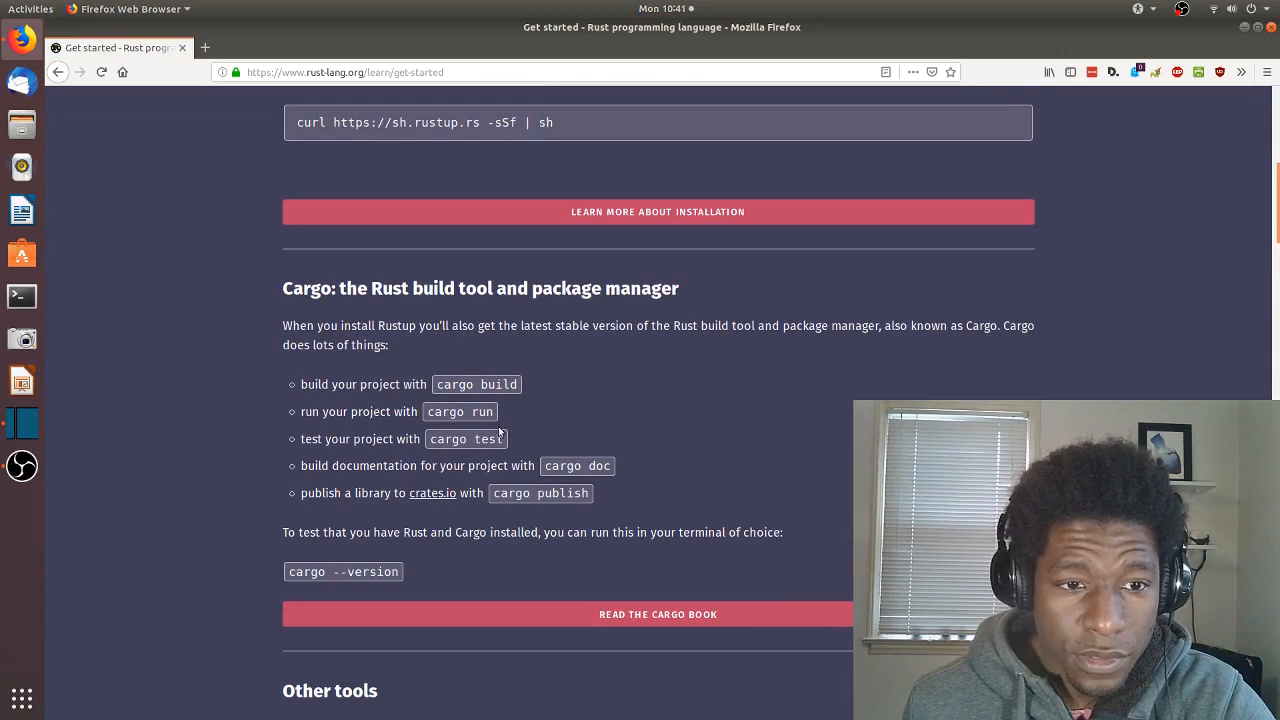
{"action": "scroll", "scroll_direction": "down", "scroll_amount": 3}
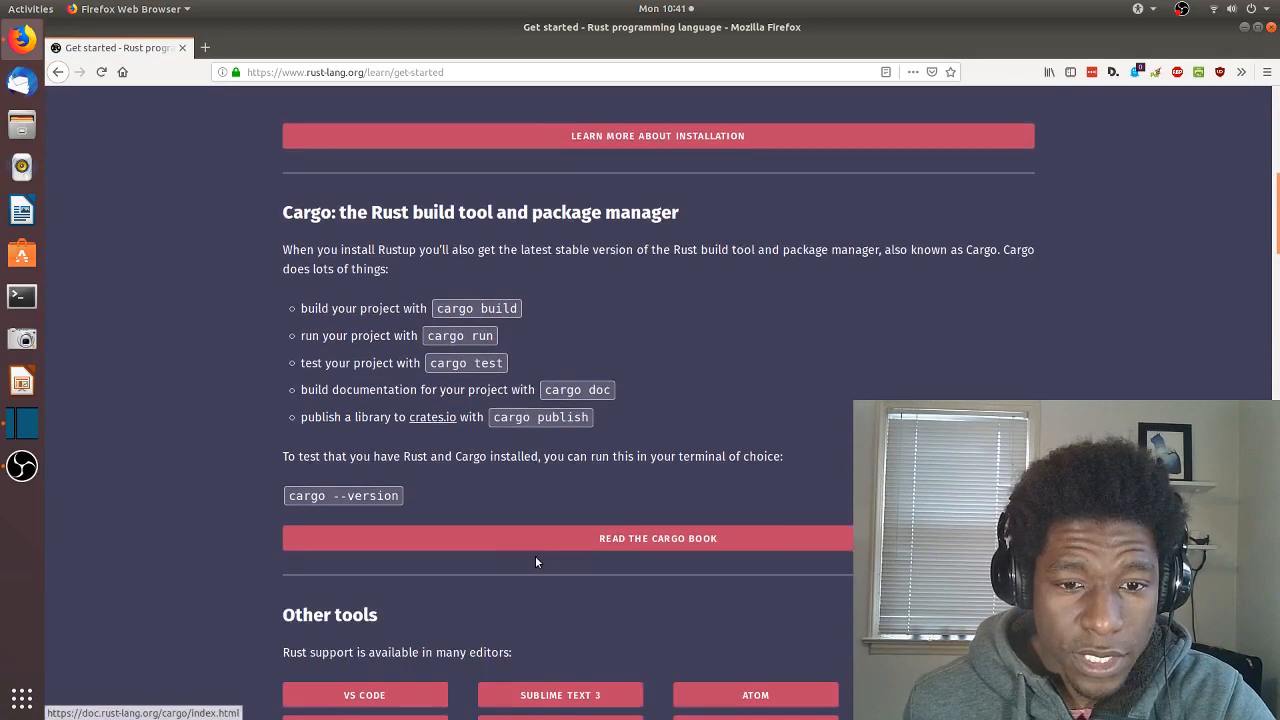
{"action": "scroll", "scroll_direction": "down", "scroll_amount": 3}
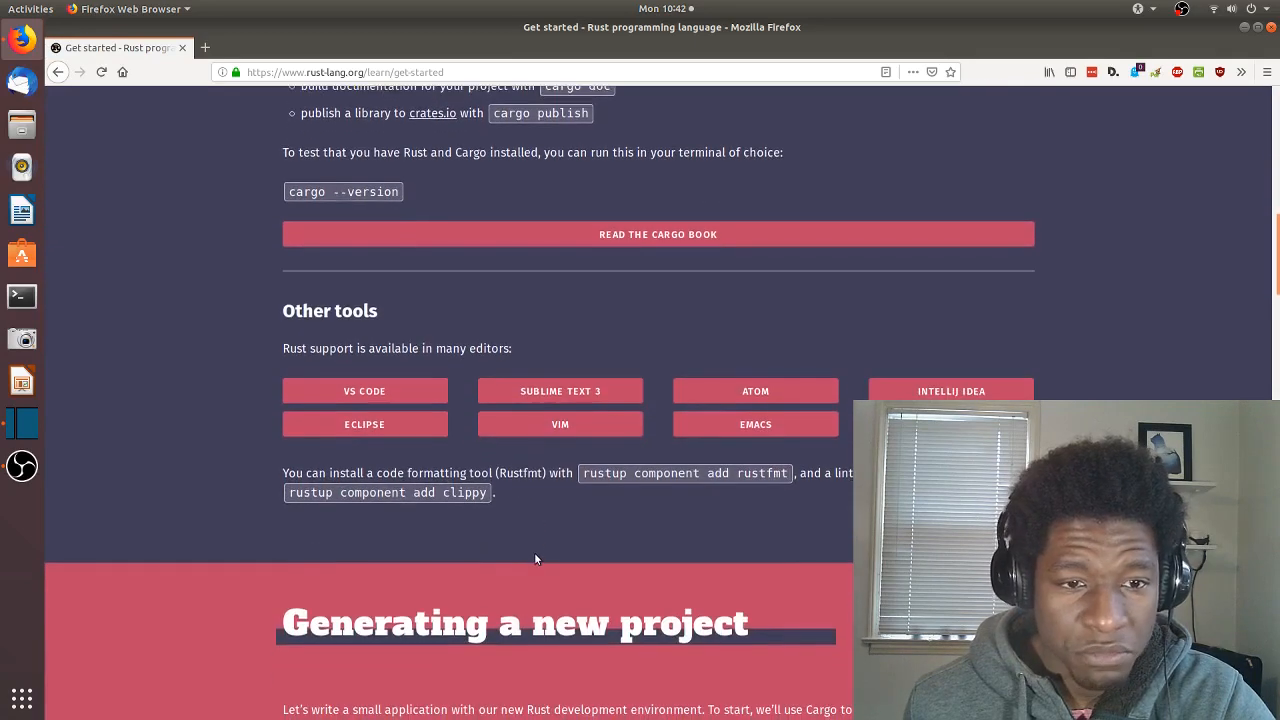
{"action": "scroll", "scroll_direction": "down", "scroll_amount": 3}
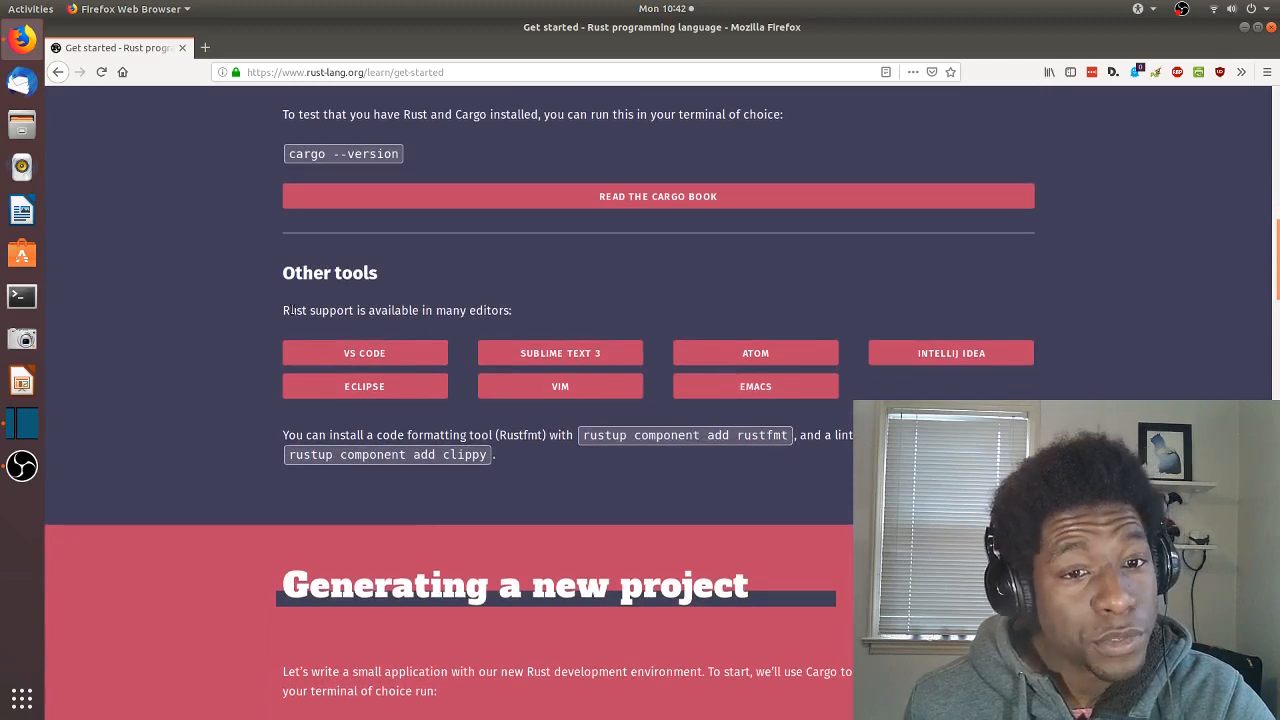
{"action": "mouse_move", "coordinate": [405, 328]}
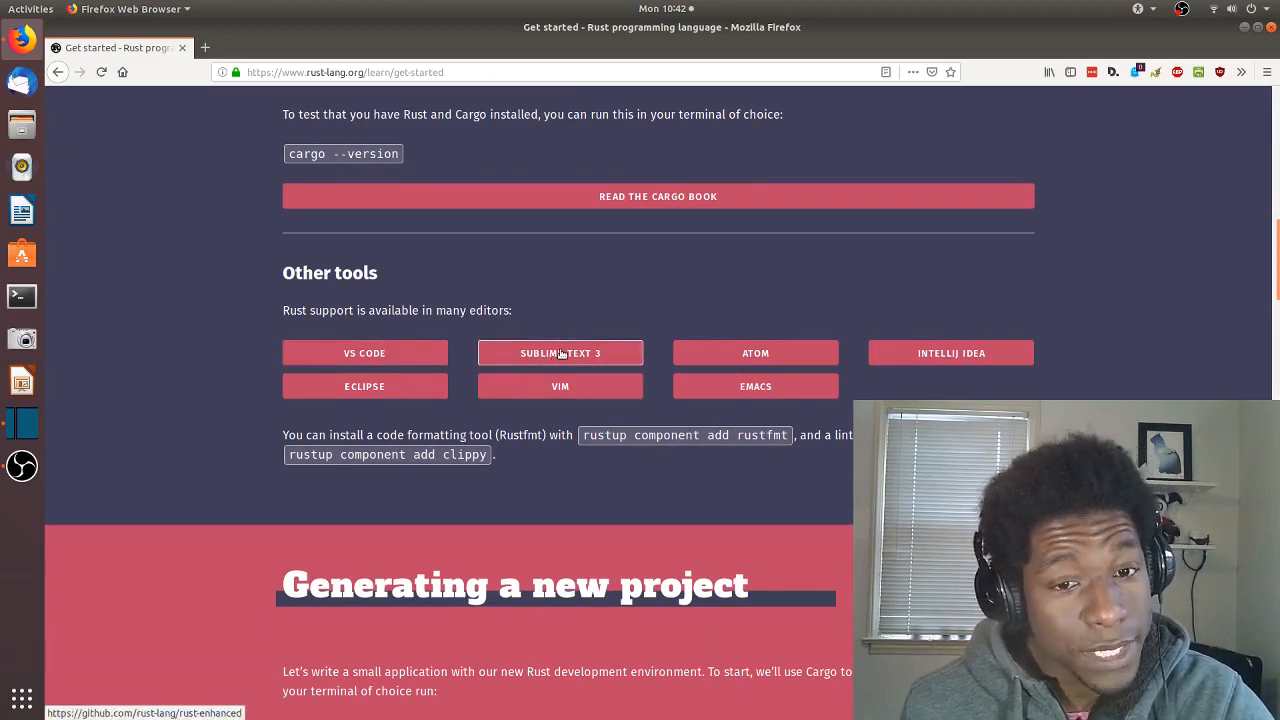
{"action": "mouse_move", "coordinate": [727, 352]}
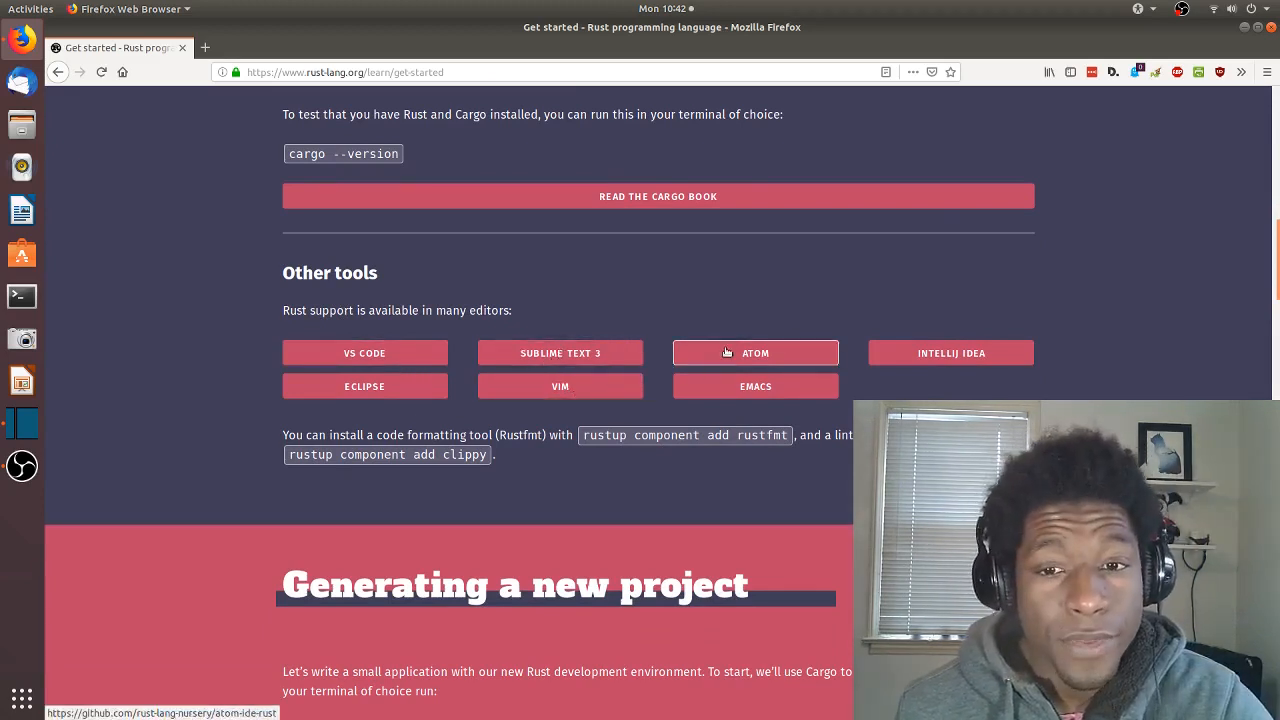
{"action": "mouse_move", "coordinate": [928, 366]}
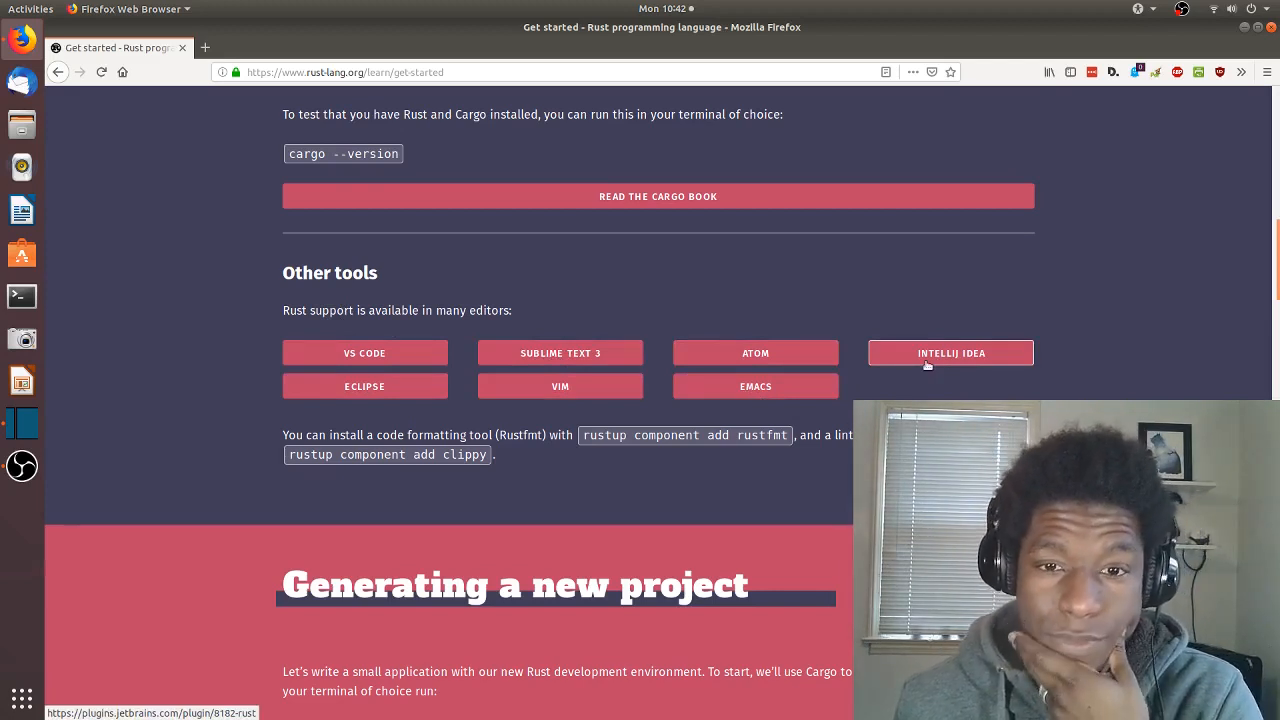
Step: Open the IntelliJ Rust plugin page in a new tab, browse its versions, and show the IDEs list
{"action": "left_click", "coordinate": [951, 352]}
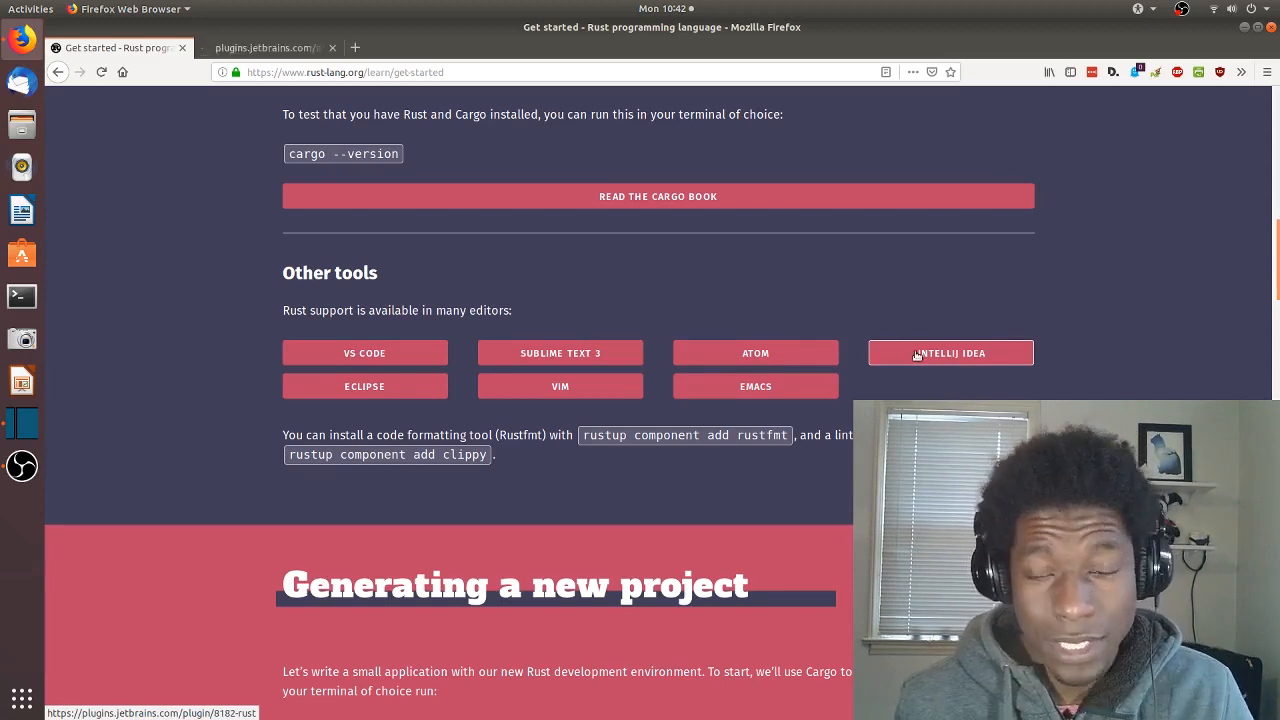
{"action": "left_click", "coordinate": [950, 353]}
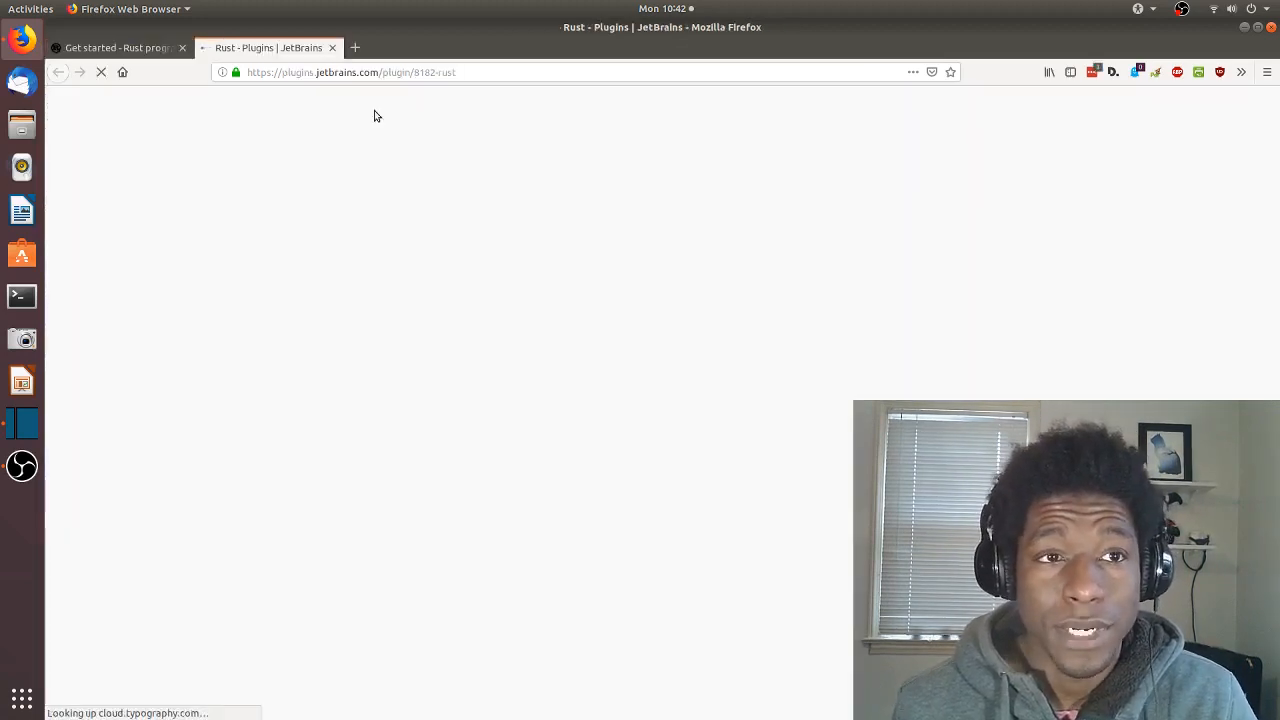
{"action": "mouse_move", "coordinate": [481, 211]}
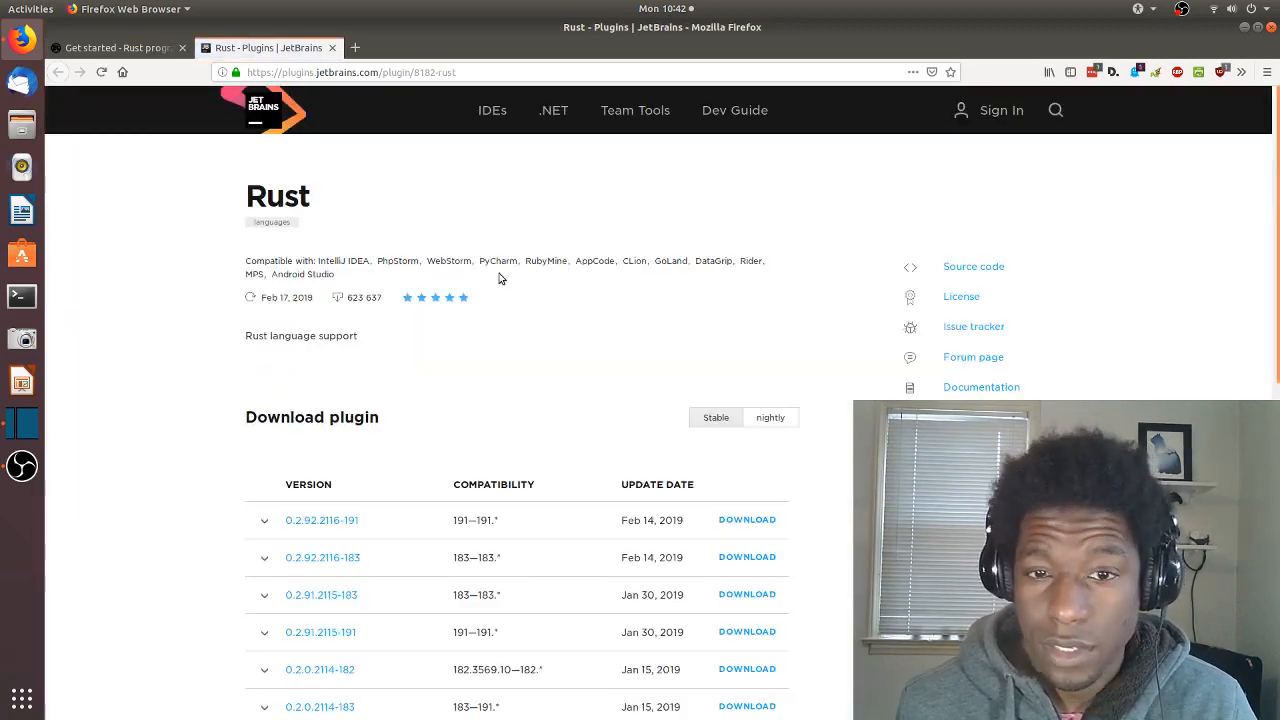
{"action": "scroll", "scroll_direction": "down", "scroll_amount": 3}
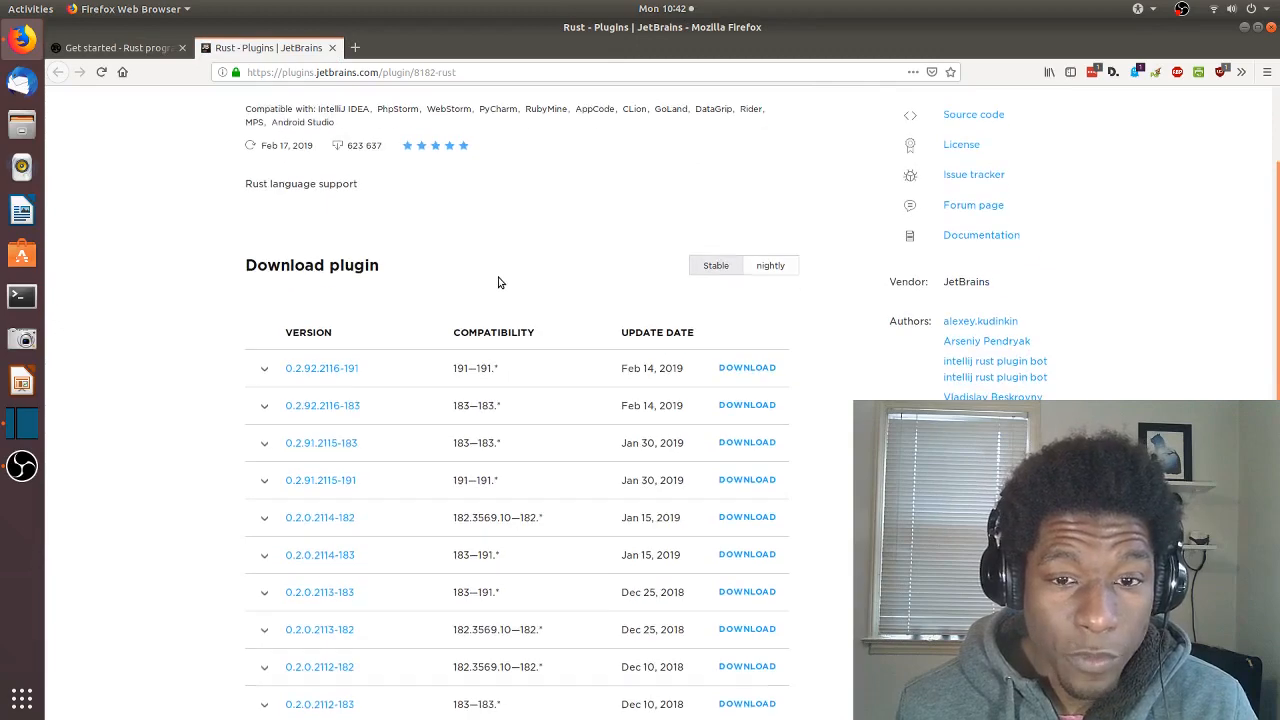
{"action": "scroll", "scroll_direction": "down", "scroll_amount": 3}
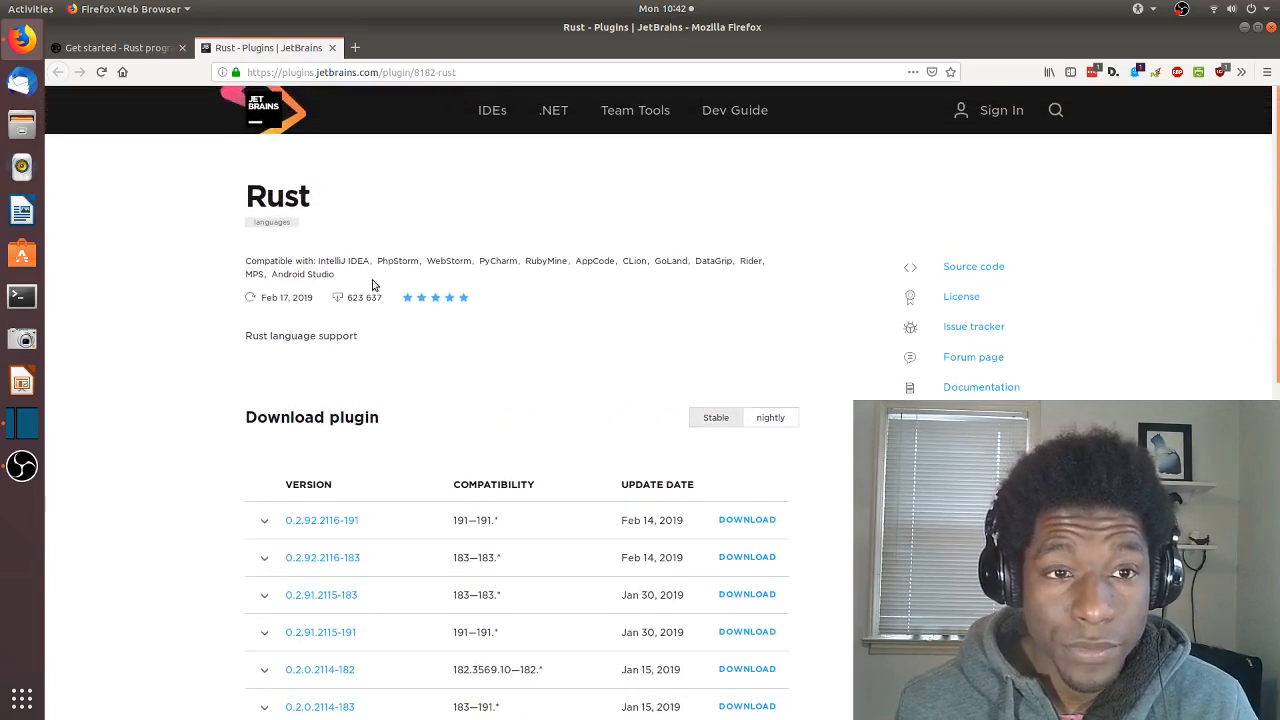
{"action": "mouse_move", "coordinate": [391, 277]}
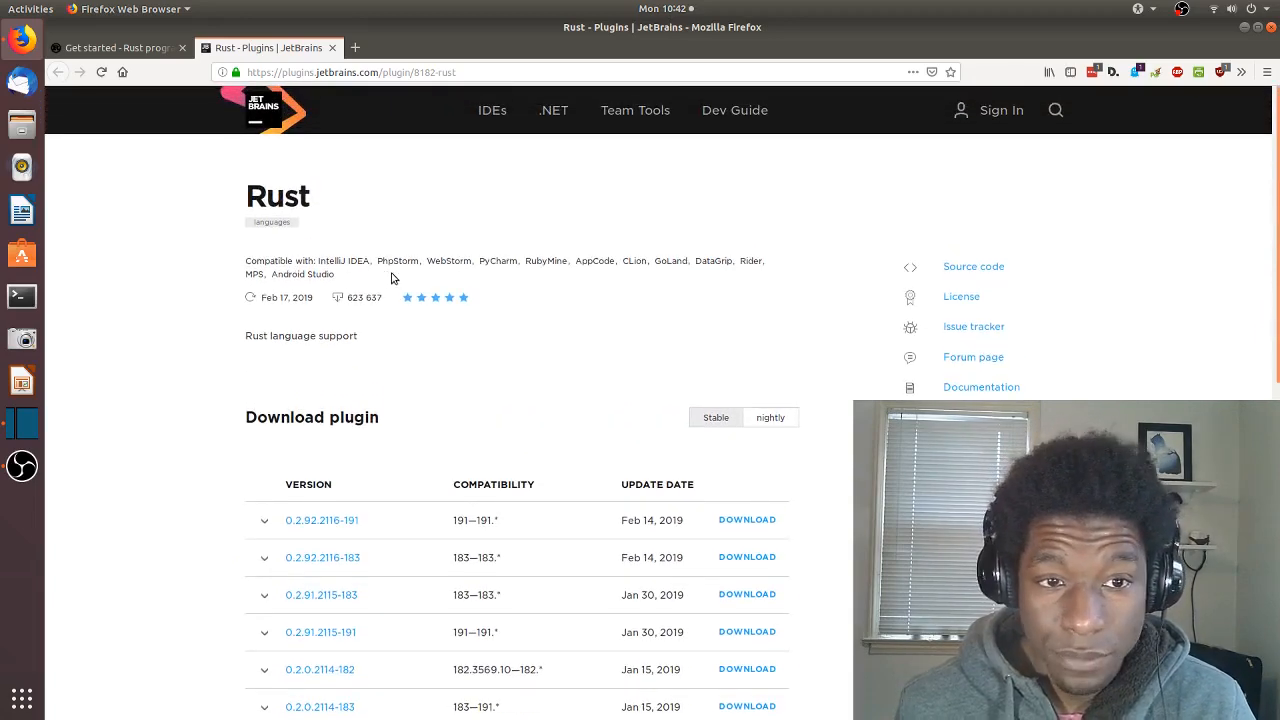
{"action": "mouse_move", "coordinate": [450, 279]}
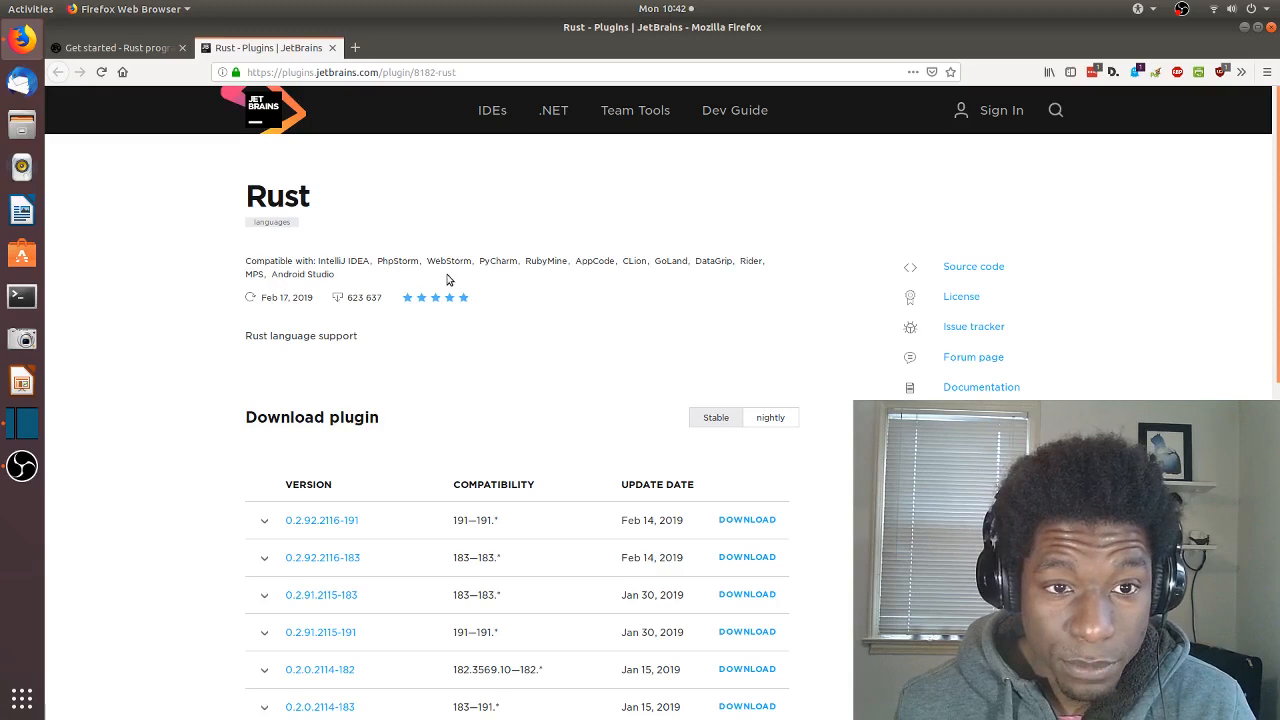
{"action": "mouse_move", "coordinate": [557, 276]}
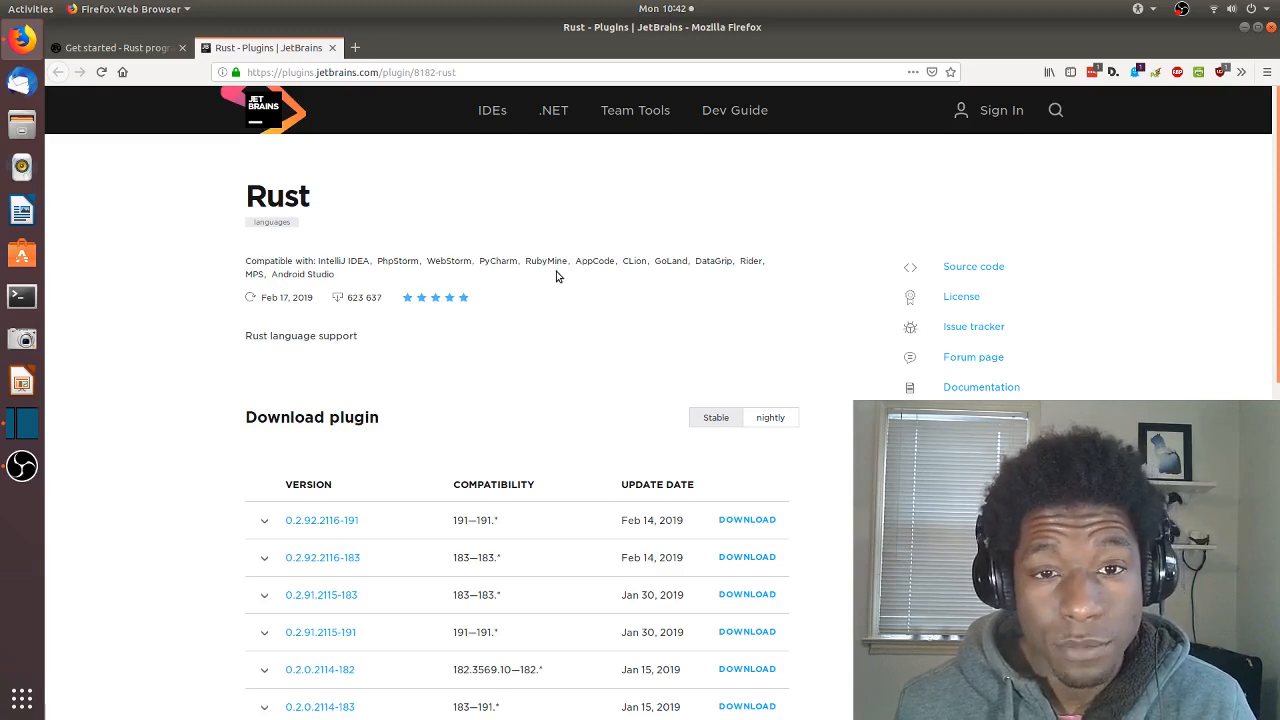
{"action": "mouse_move", "coordinate": [666, 274]}
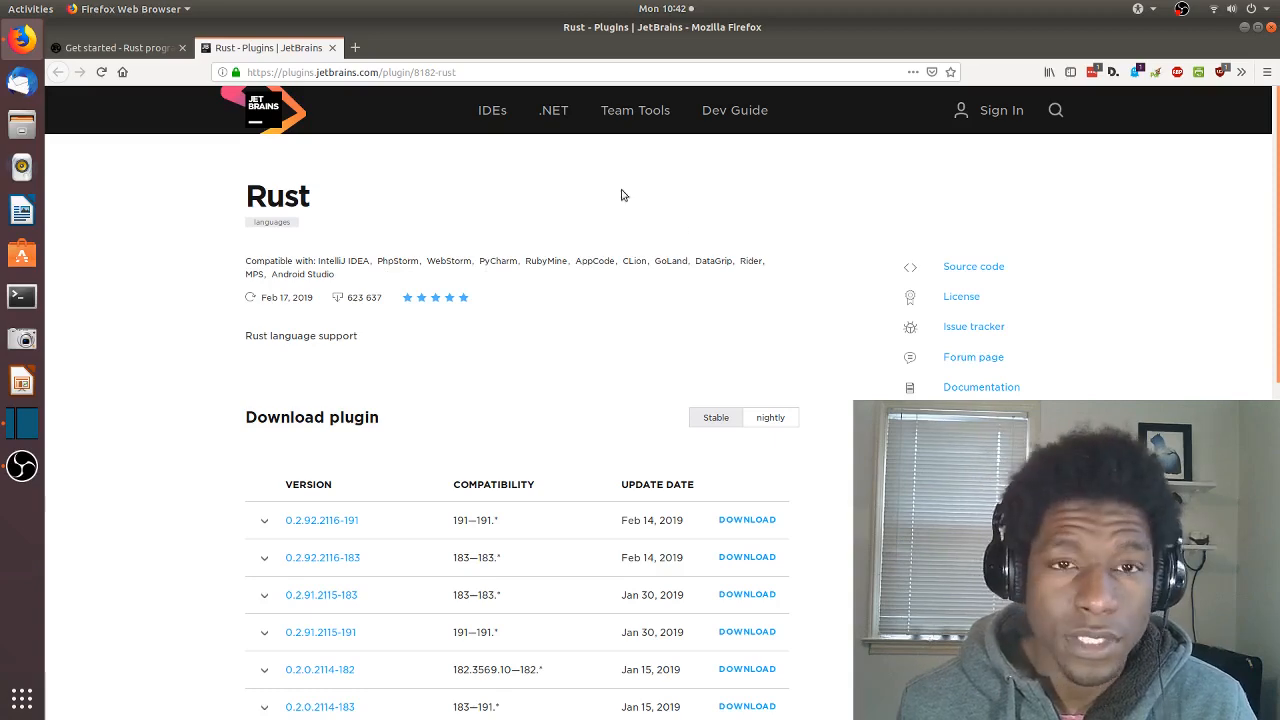
{"action": "left_click", "coordinate": [492, 110]}
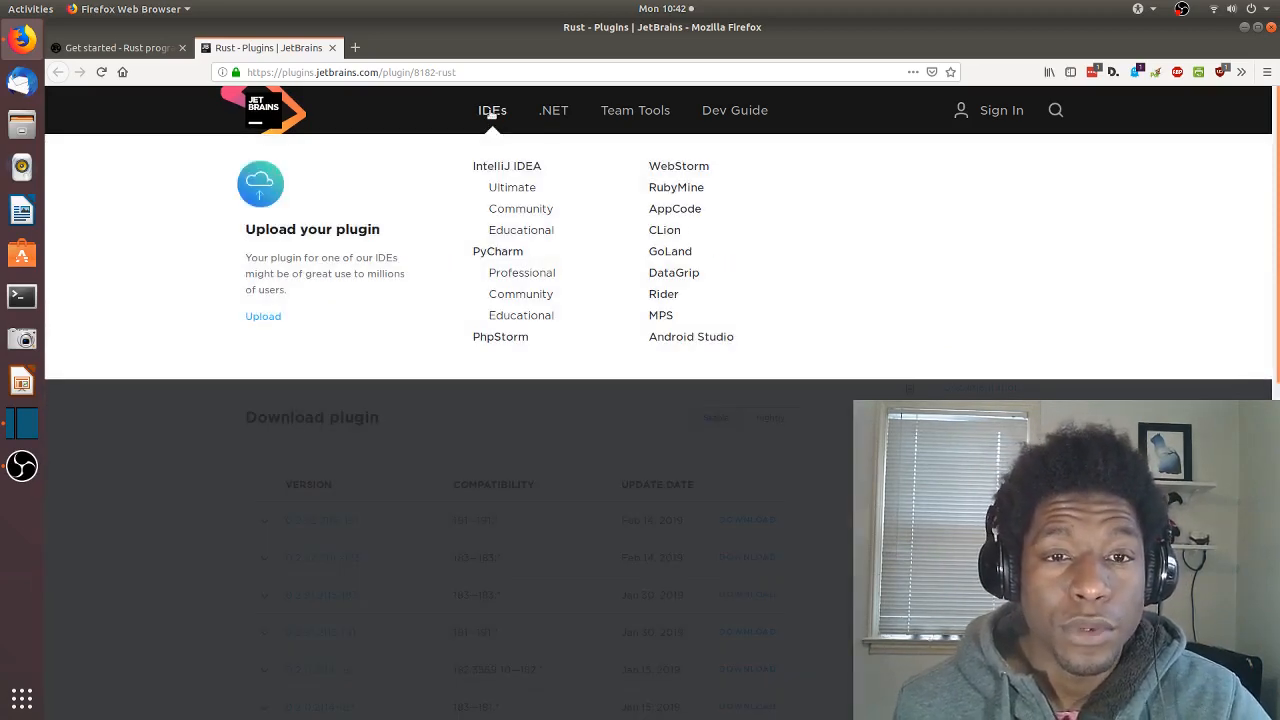
{"action": "mouse_move", "coordinate": [437, 97]}
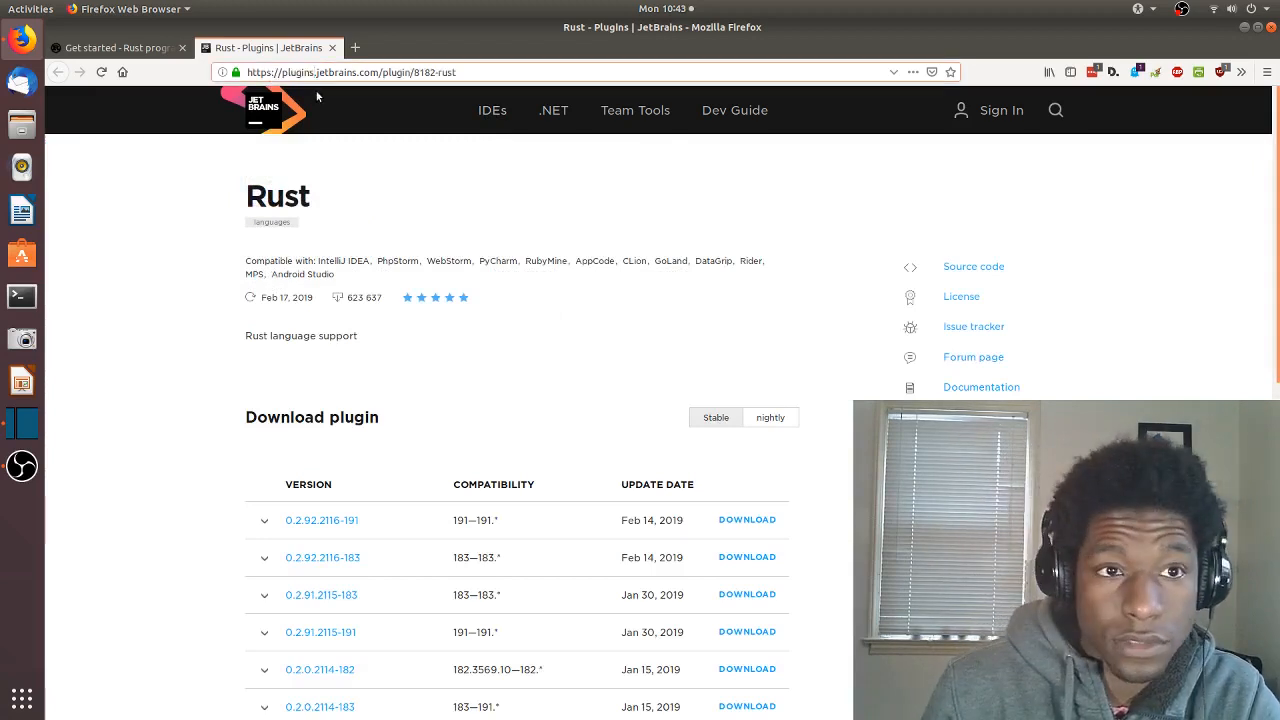
Step: Load jetbrains.com, open the GoLand product page, then bring up the Tools list again
{"action": "left_click", "coordinate": [350, 72]}
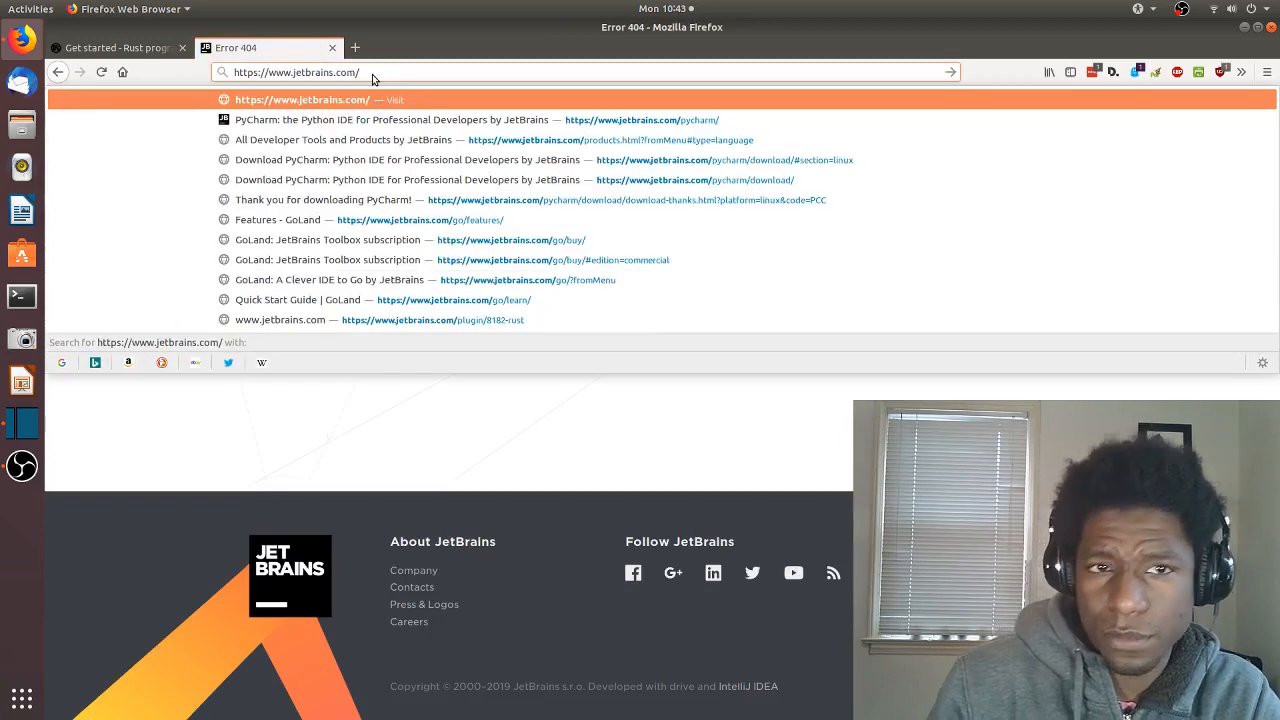
{"action": "left_click", "coordinate": [320, 100]}
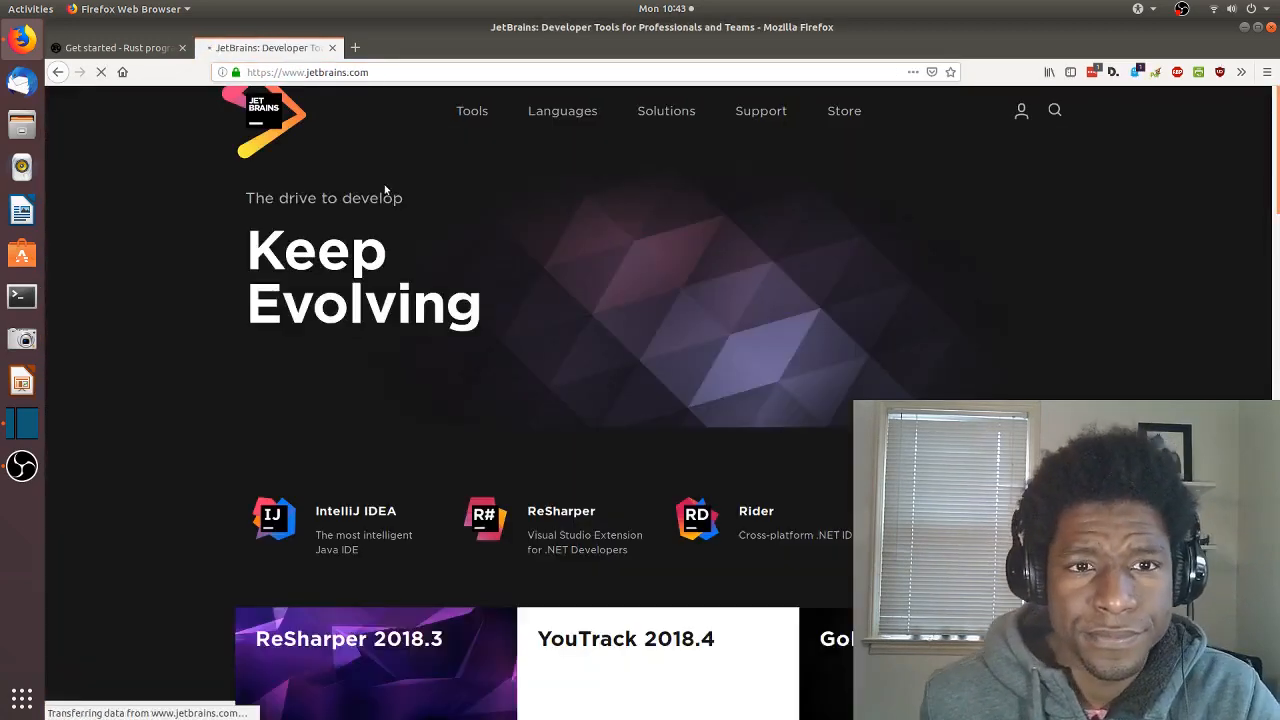
{"action": "left_click", "coordinate": [471, 110]}
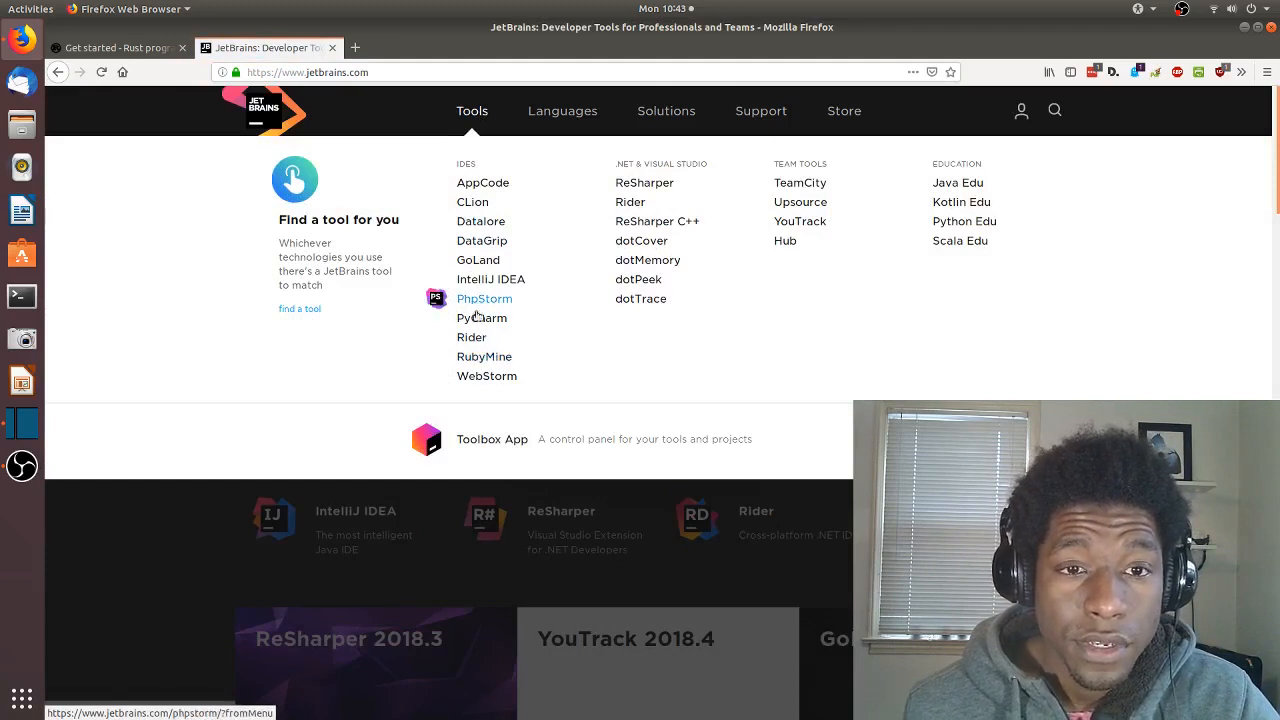
{"action": "left_click", "coordinate": [477, 260]}
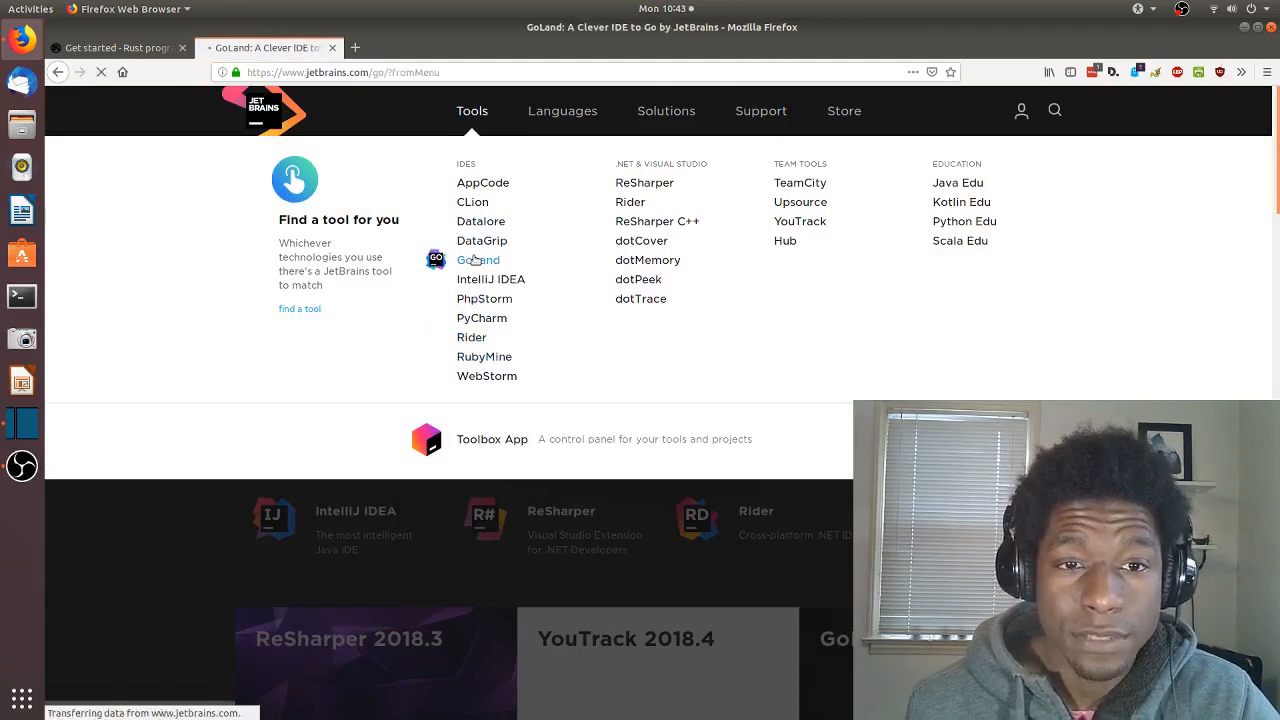
{"action": "left_click", "coordinate": [477, 260]}
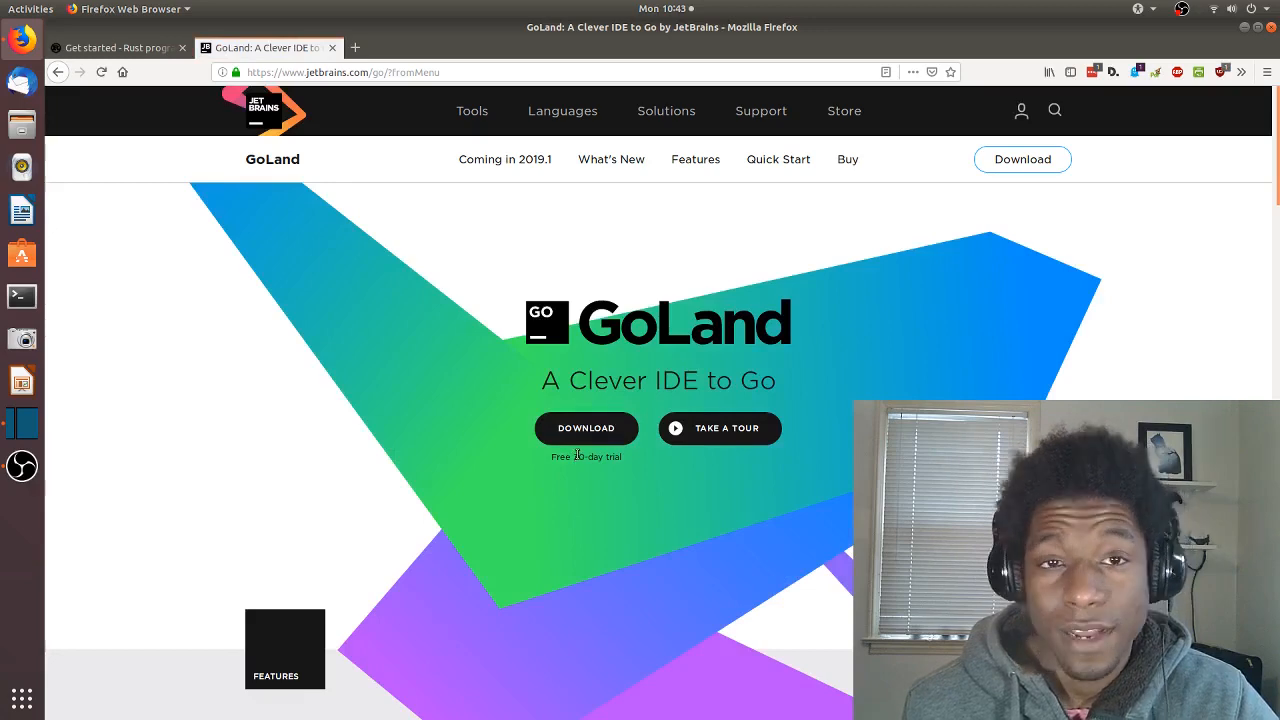
{"action": "left_click", "coordinate": [472, 110]}
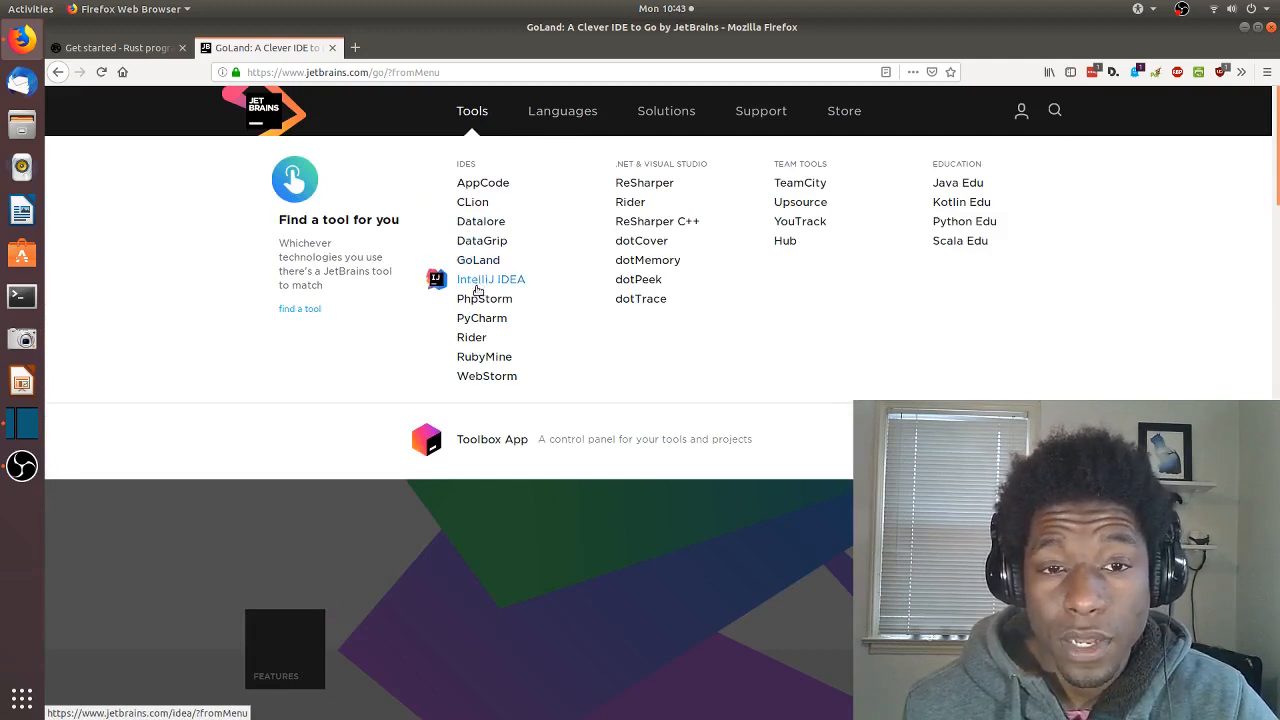
{"action": "mouse_move", "coordinate": [477, 330]}
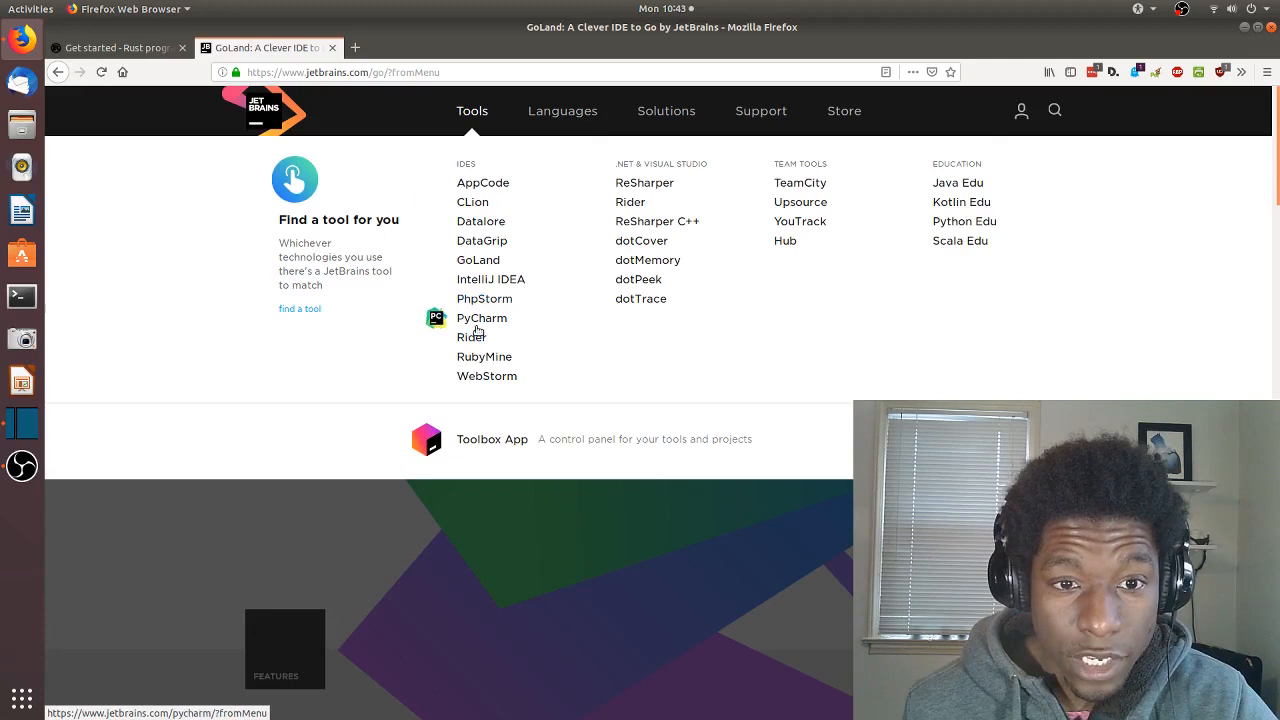
{"action": "mouse_move", "coordinate": [486, 279]}
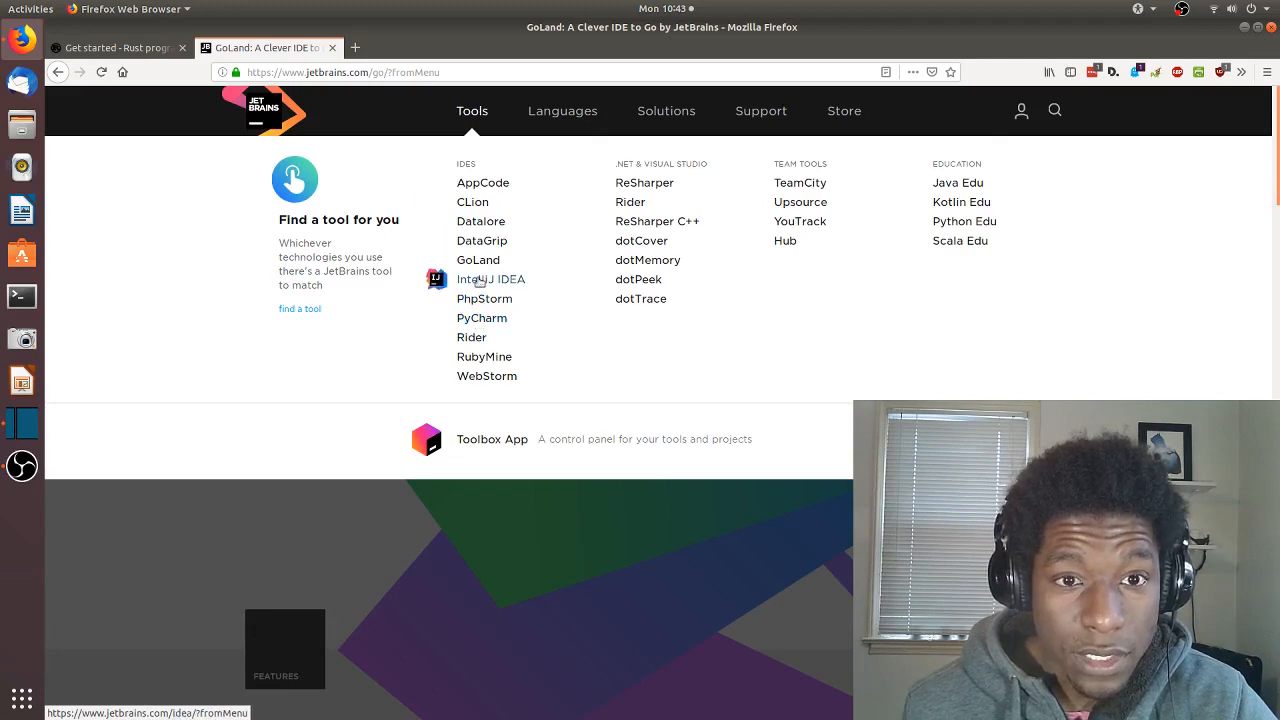
Step: Browse the IntelliJ IDEA page, then PyCharm's product, pricing and download pages
{"action": "left_click", "coordinate": [491, 279]}
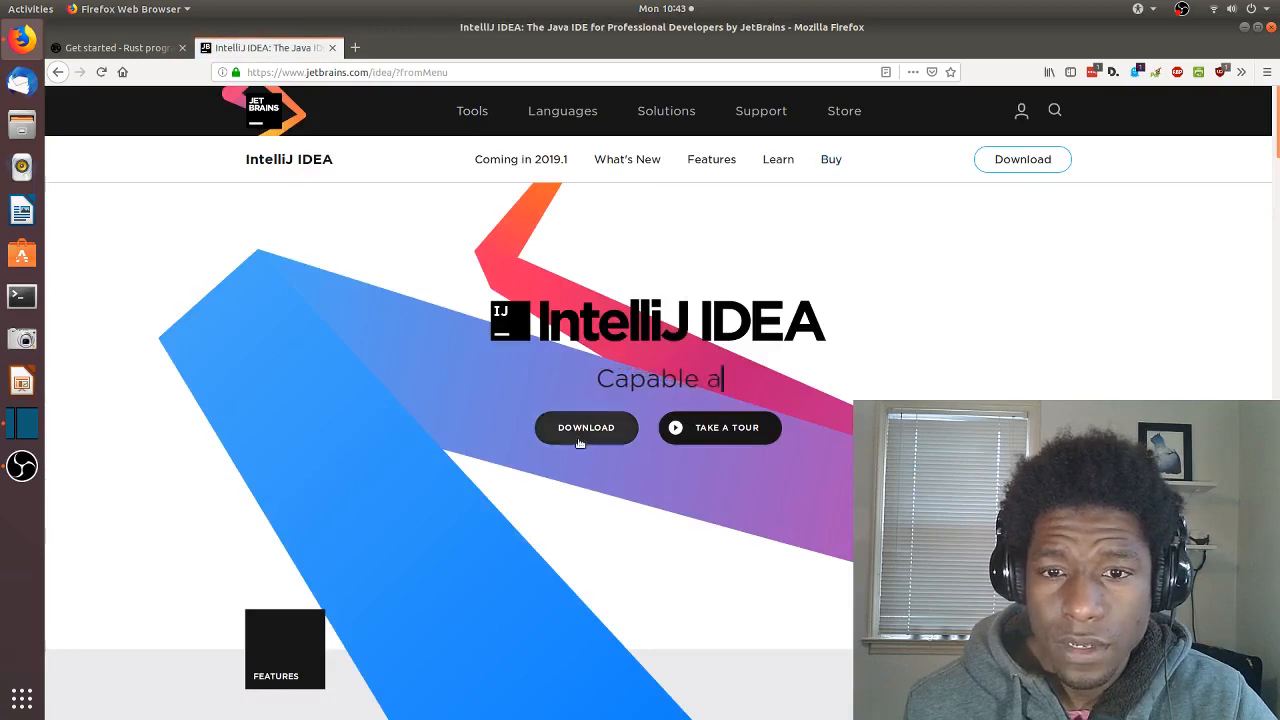
{"action": "mouse_move", "coordinate": [594, 176]}
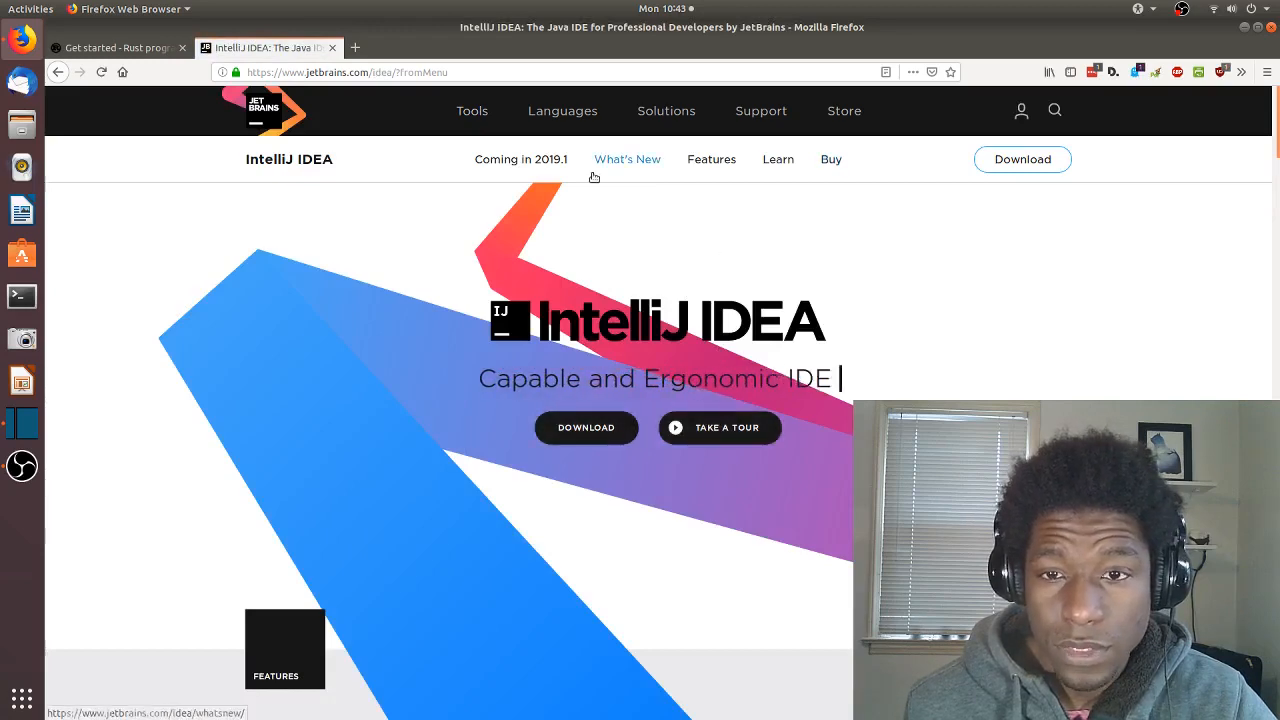
{"action": "left_click", "coordinate": [471, 110]}
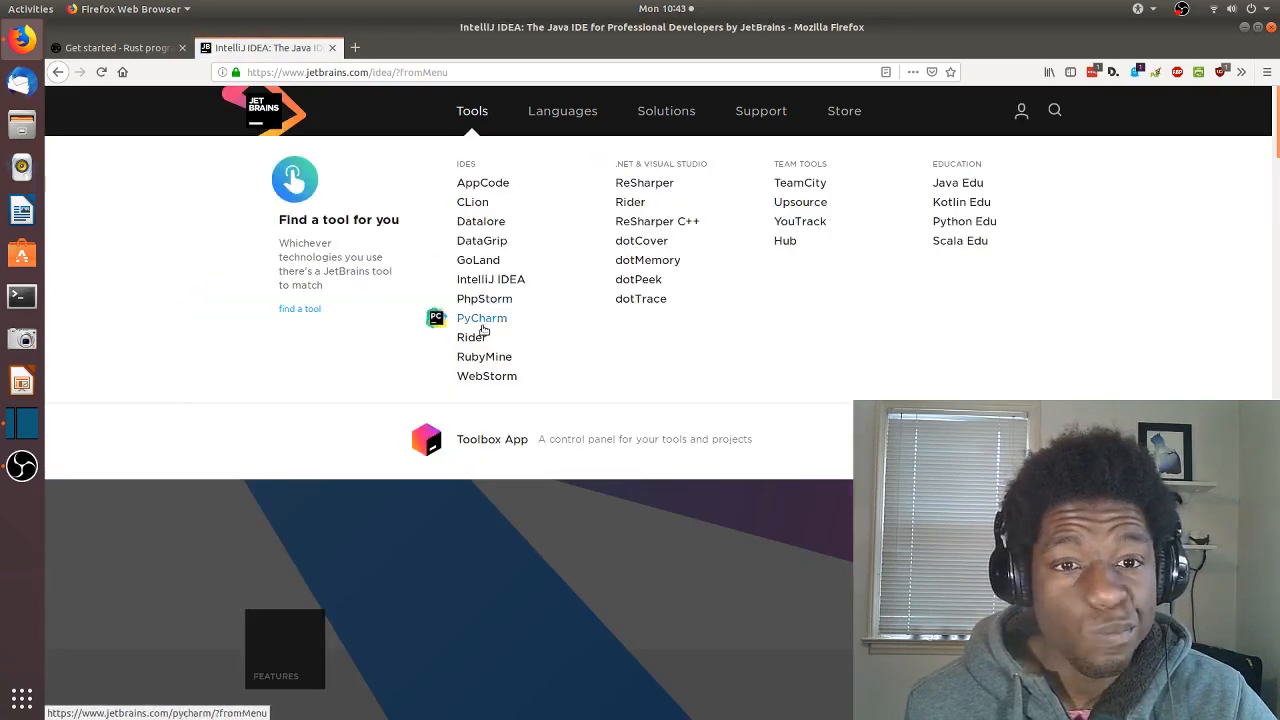
{"action": "left_click", "coordinate": [482, 317]}
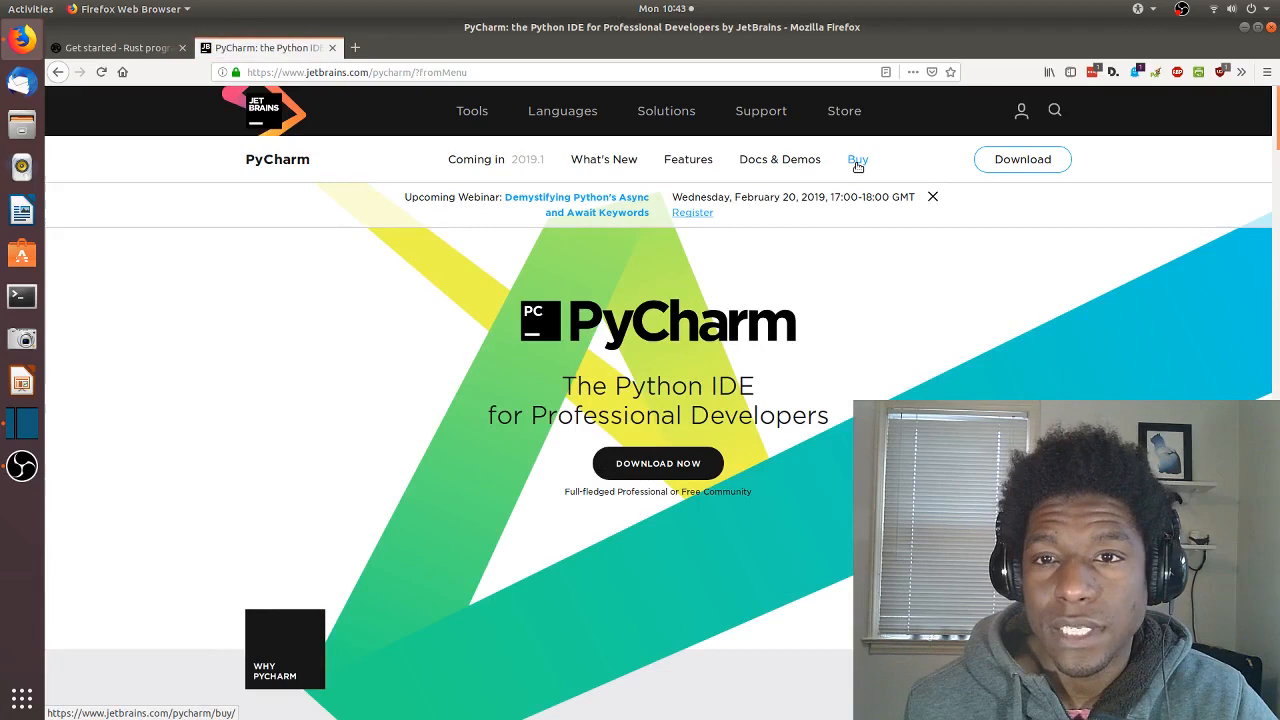
{"action": "left_click", "coordinate": [857, 159]}
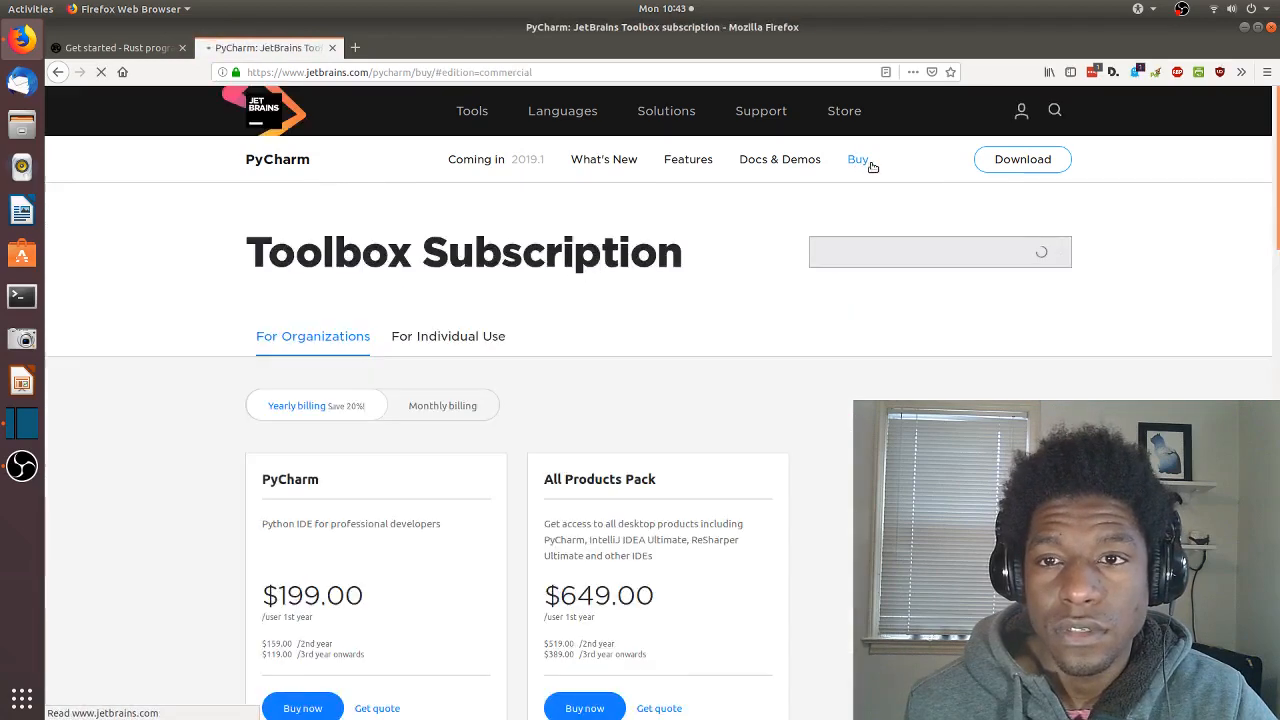
{"action": "left_click", "coordinate": [1022, 159]}
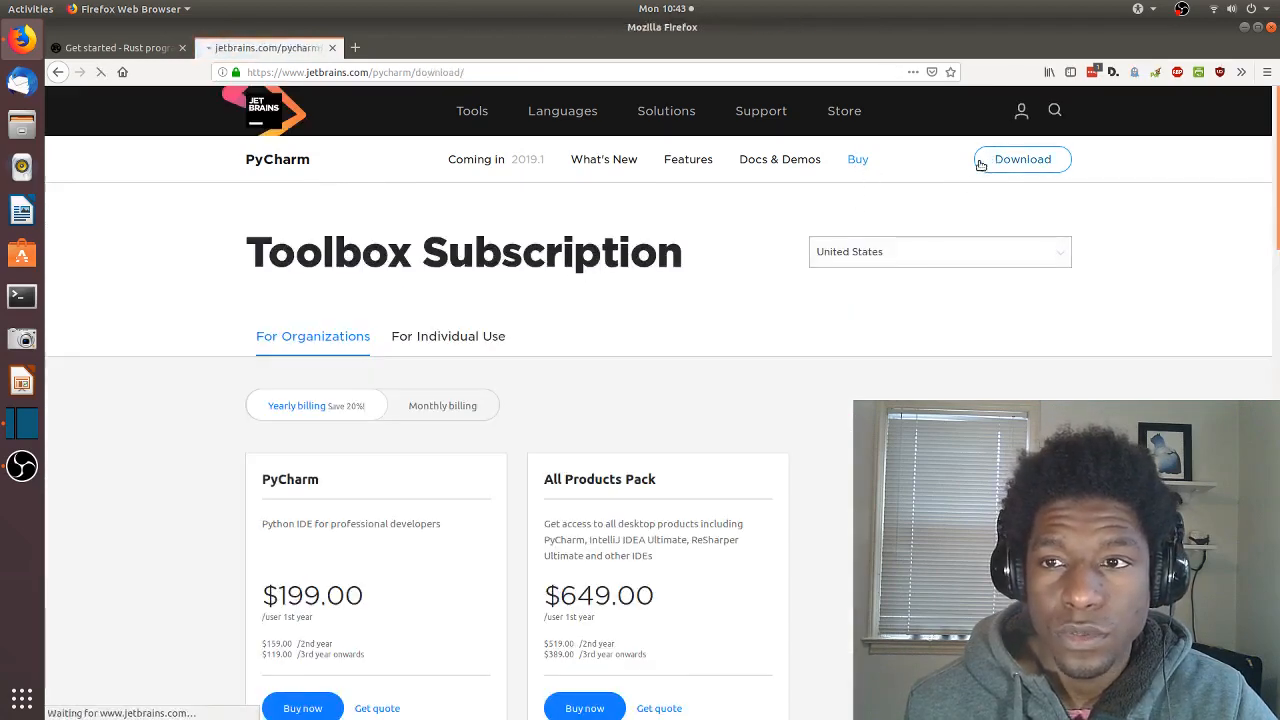
{"action": "left_click", "coordinate": [1022, 159]}
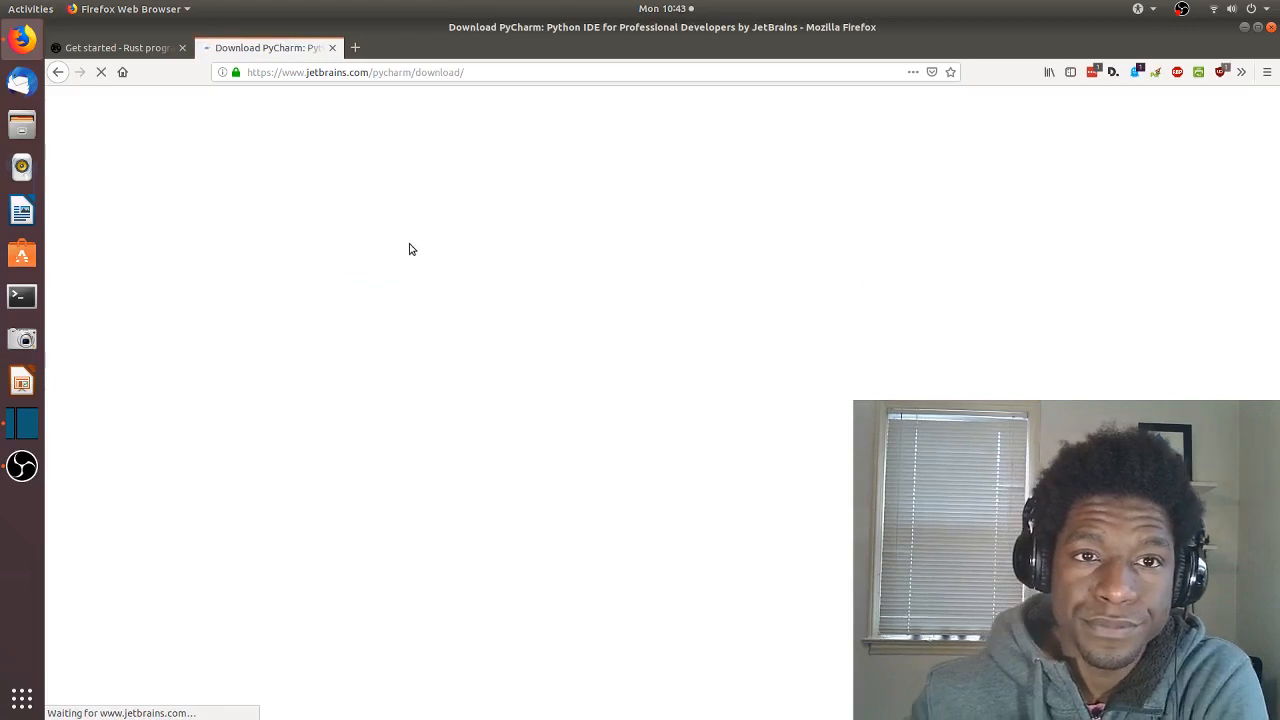
{"action": "mouse_move", "coordinate": [607, 315]}
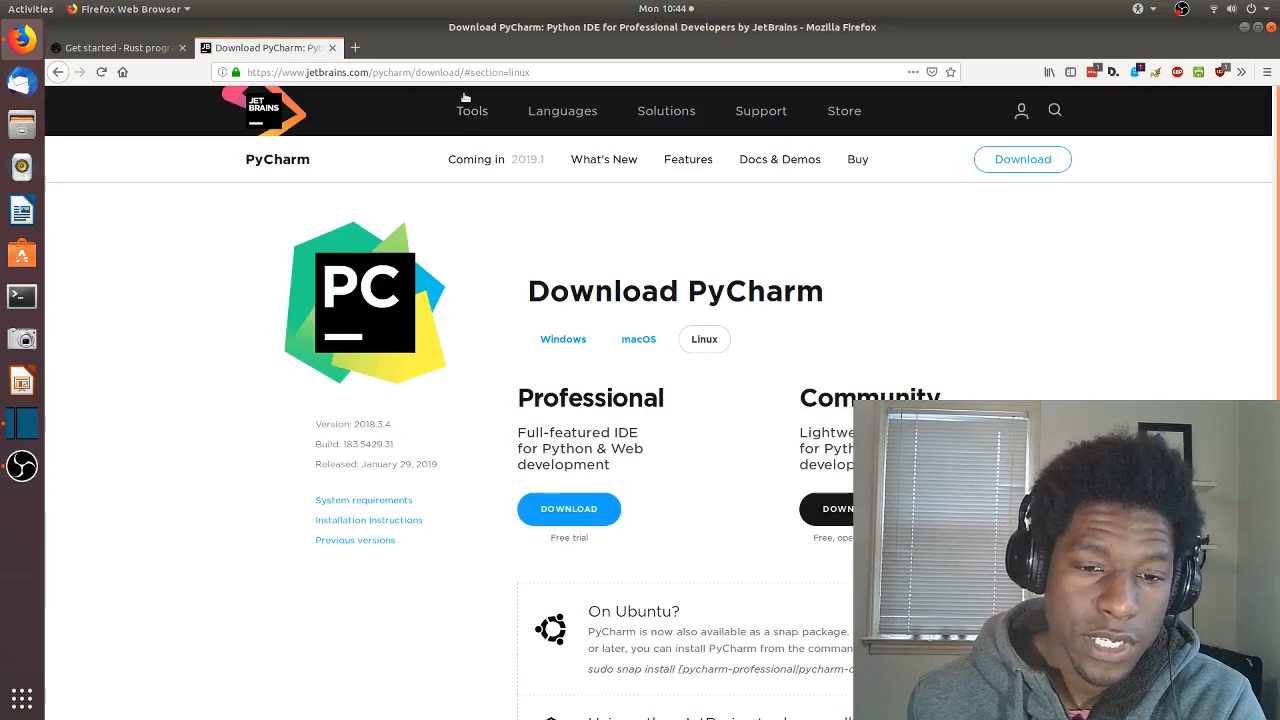
Step: Check IntelliJ IDEA's download options, then return to PyCharm's Linux download page
{"action": "left_click", "coordinate": [472, 110]}
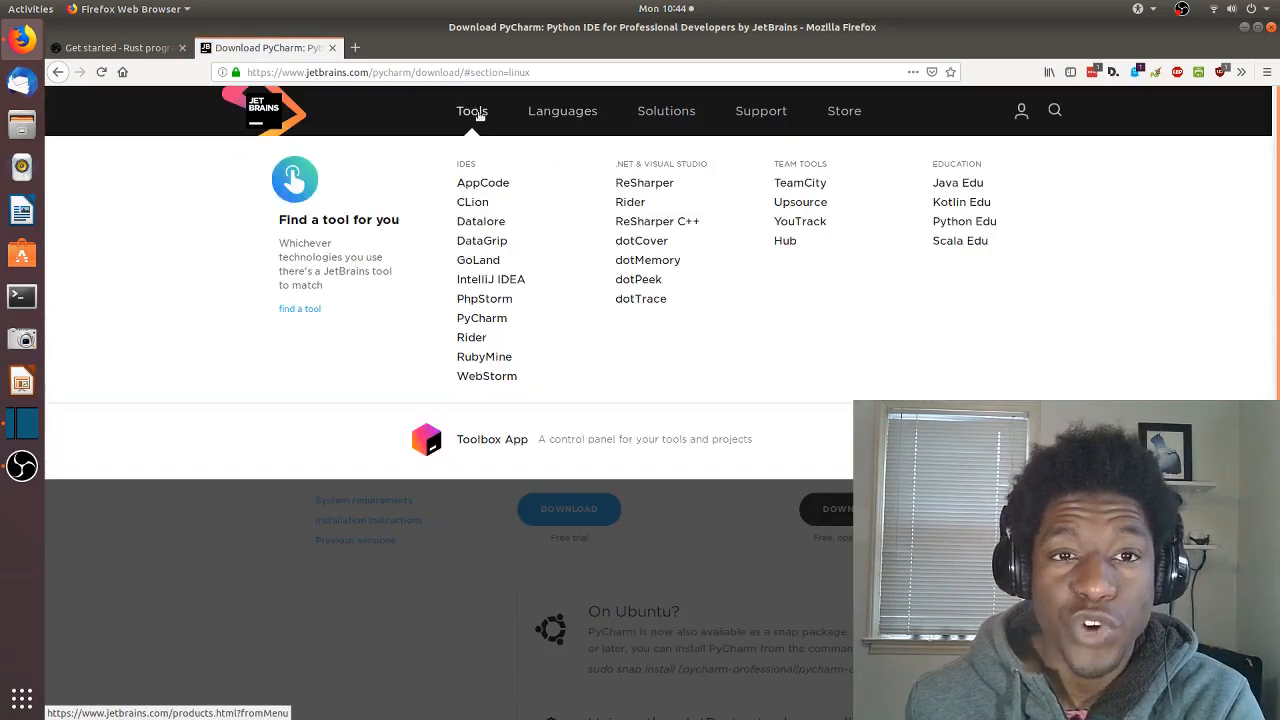
{"action": "left_click", "coordinate": [491, 279]}
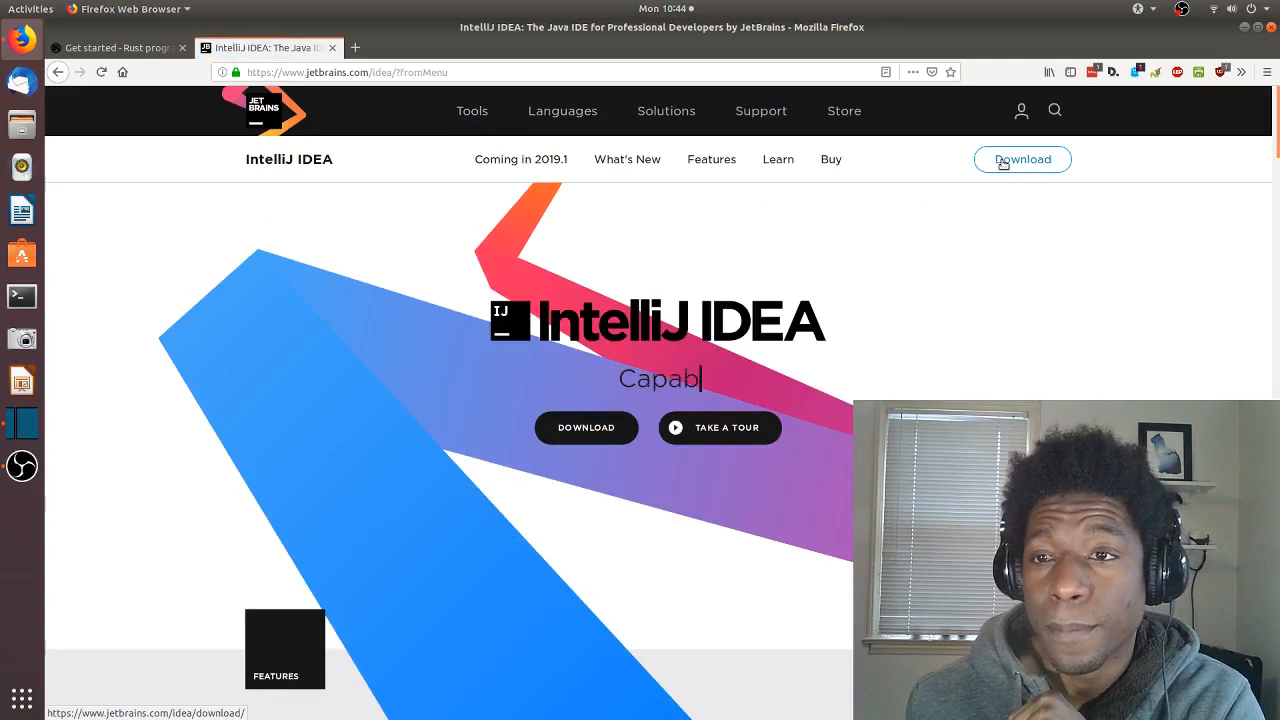
{"action": "left_click", "coordinate": [1022, 159]}
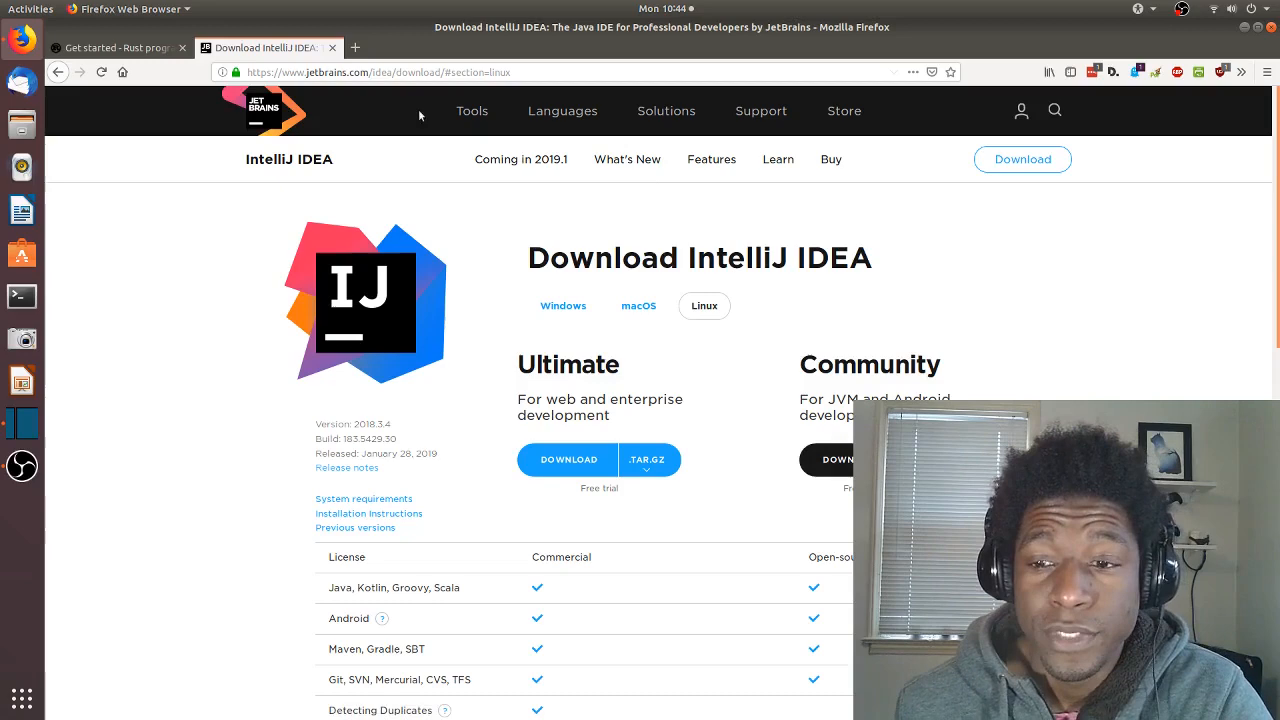
{"action": "left_click", "coordinate": [472, 110]}
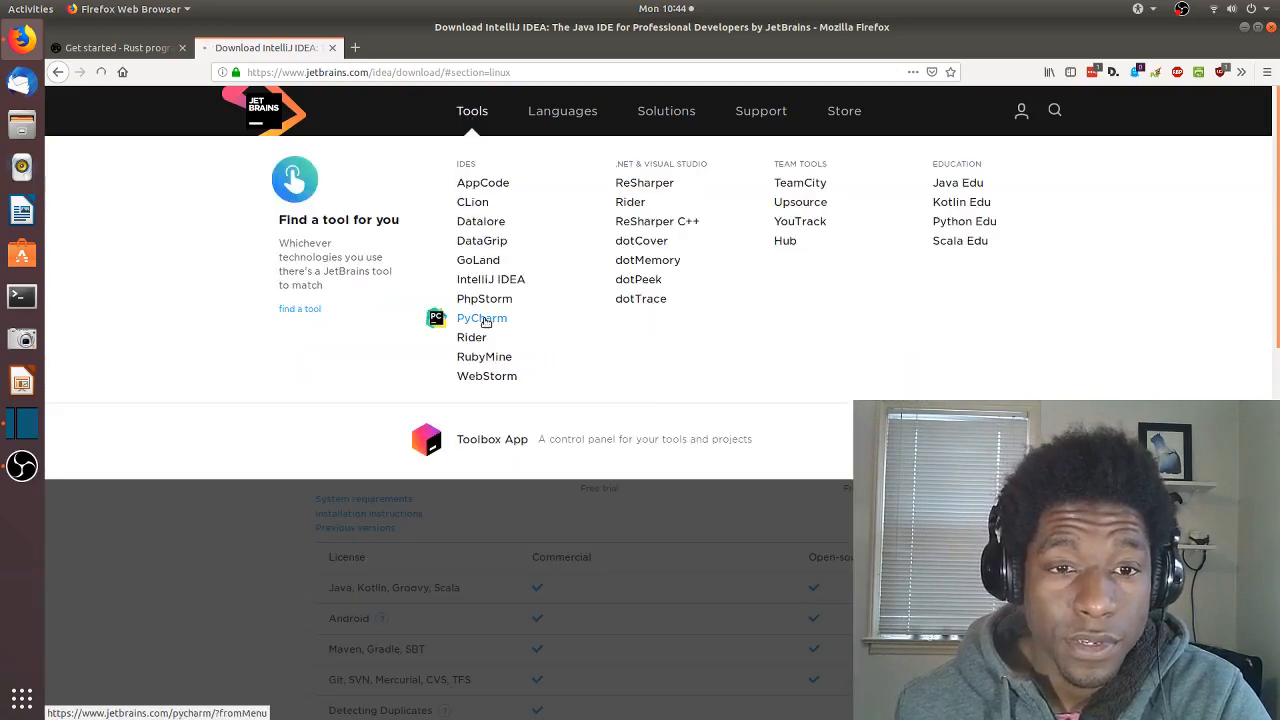
{"action": "left_click", "coordinate": [482, 318]}
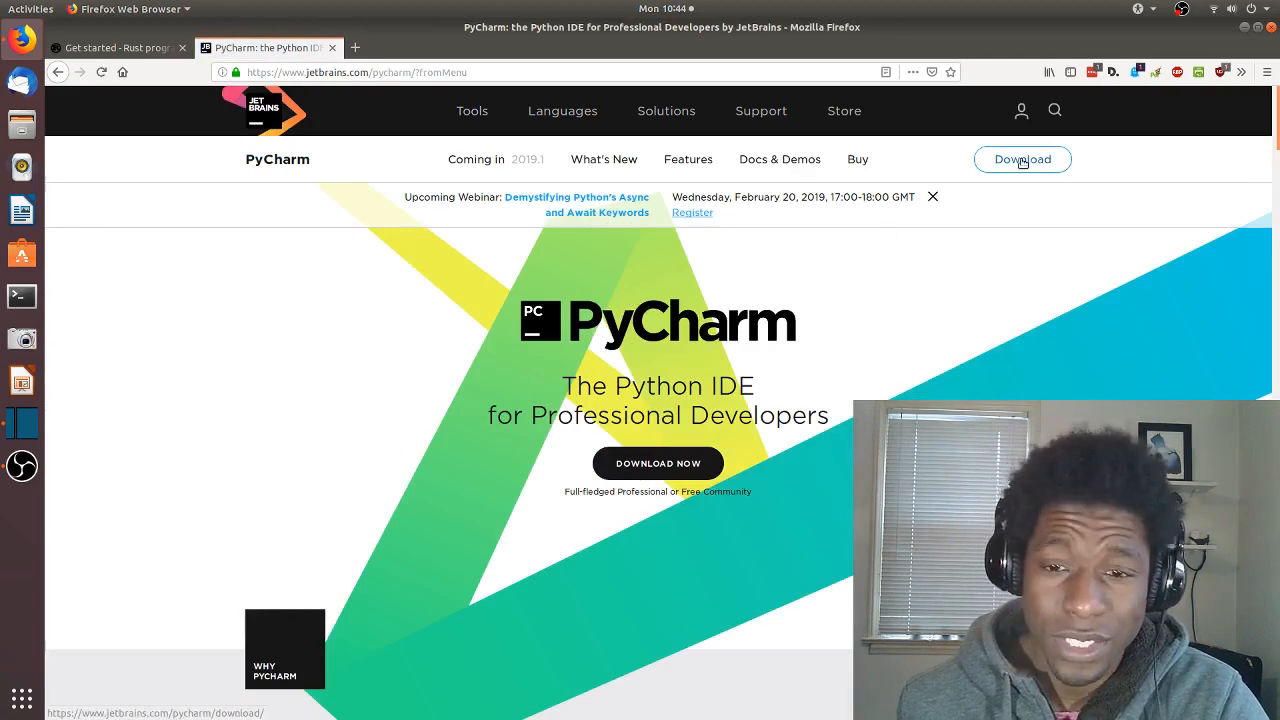
{"action": "left_click", "coordinate": [1022, 159]}
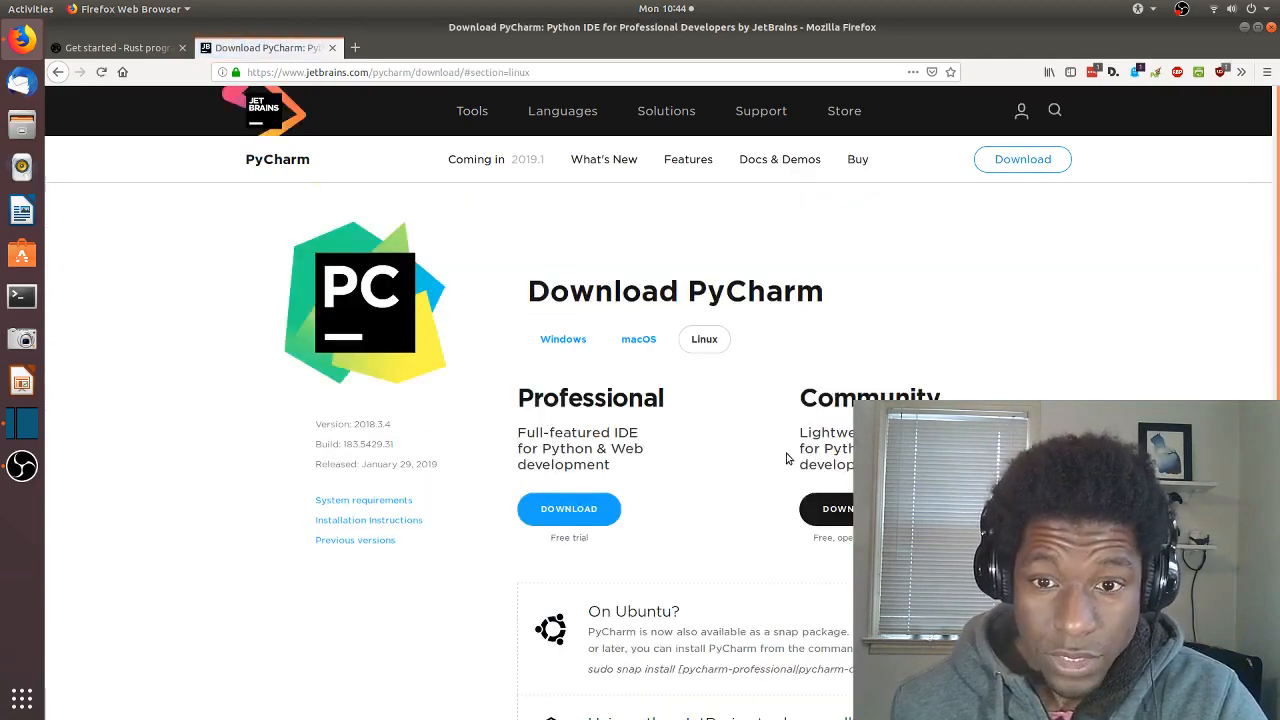
Step: Download pycharm-community-2018.3.4.tar.gz and open it with Archive Manager
{"action": "left_click", "coordinate": [839, 509]}
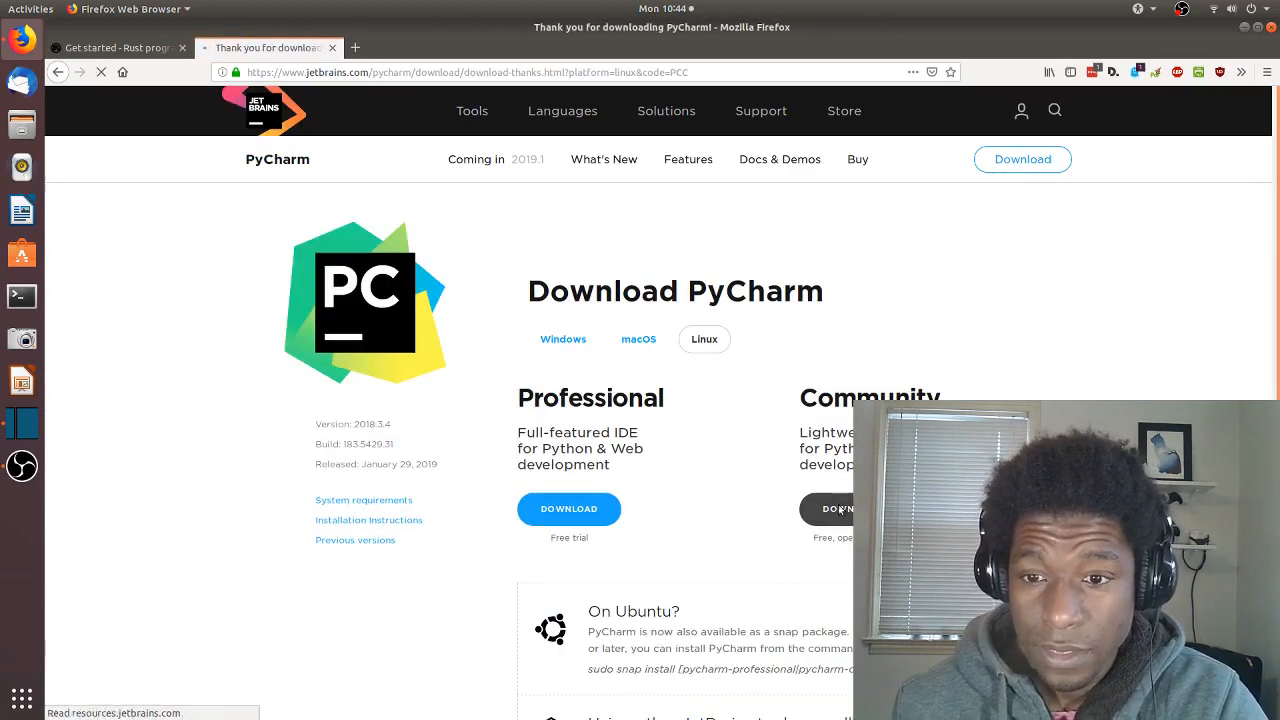
{"action": "left_click", "coordinate": [840, 509]}
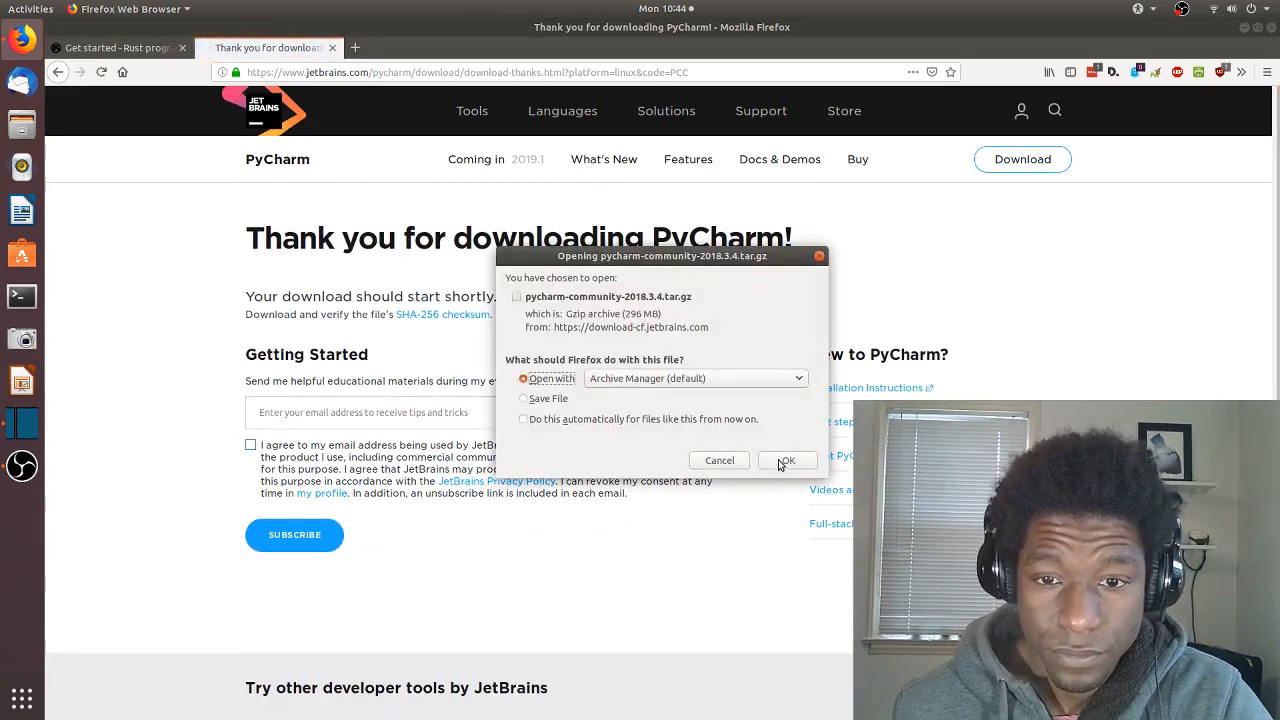
{"action": "left_click", "coordinate": [785, 460]}
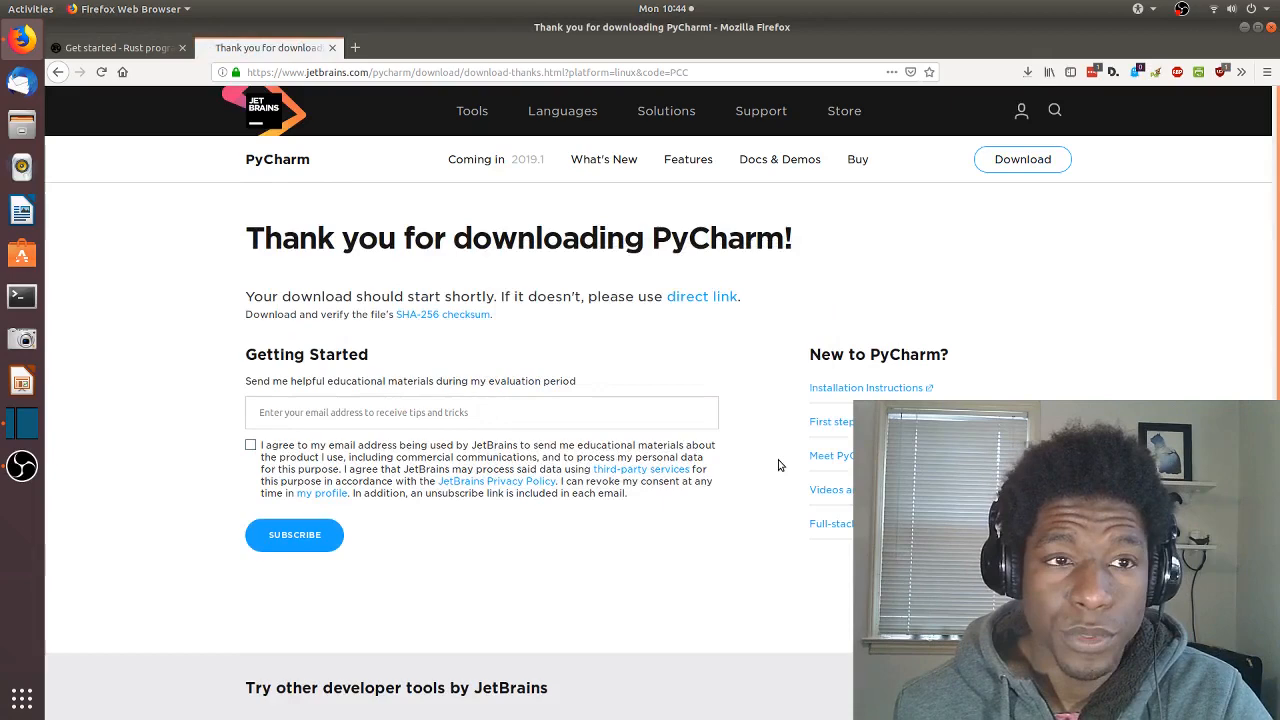
{"action": "left_click", "coordinate": [1025, 72]}
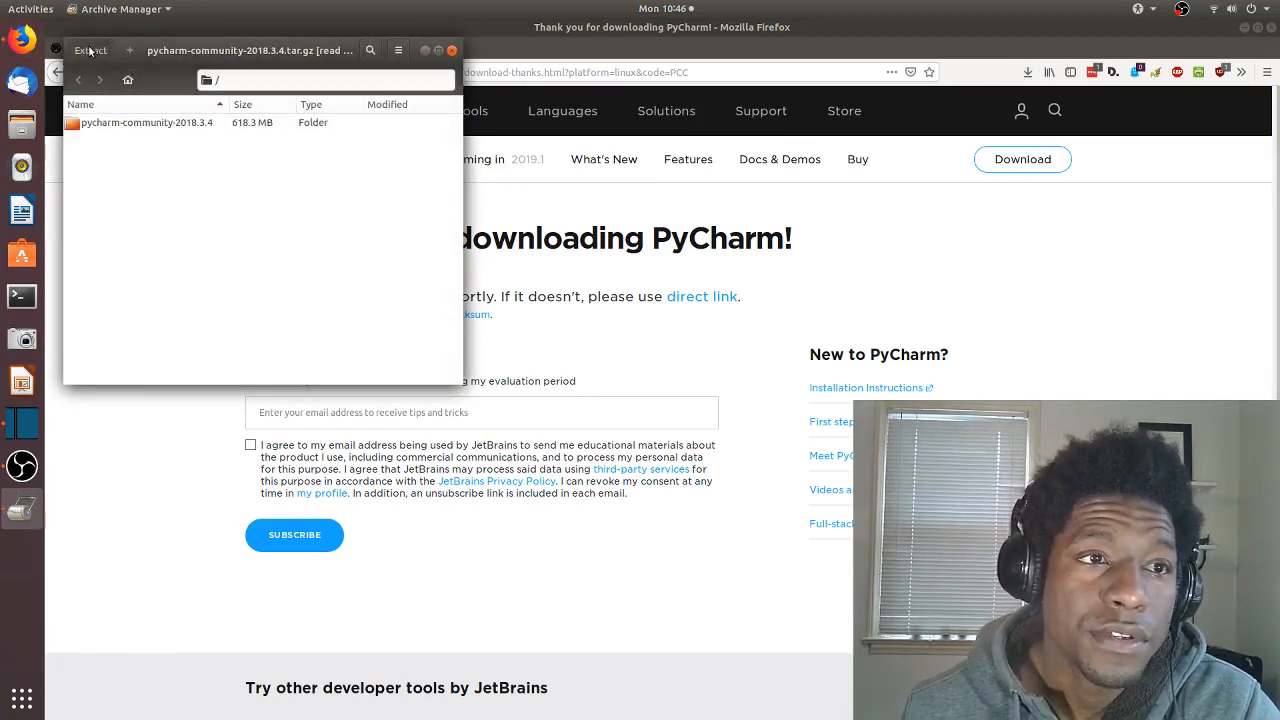
Step: Extract the PyCharm archive into Downloads and show the extracted files
{"action": "left_click", "coordinate": [91, 50]}
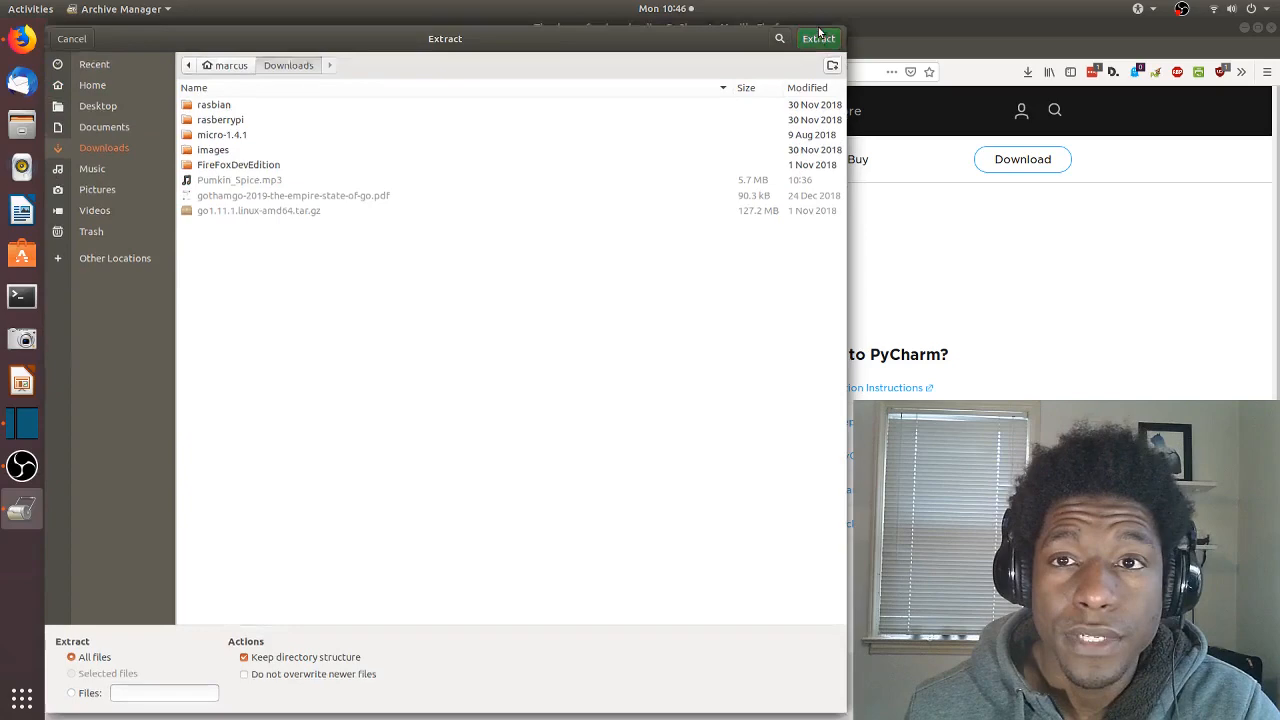
{"action": "left_click", "coordinate": [818, 40]}
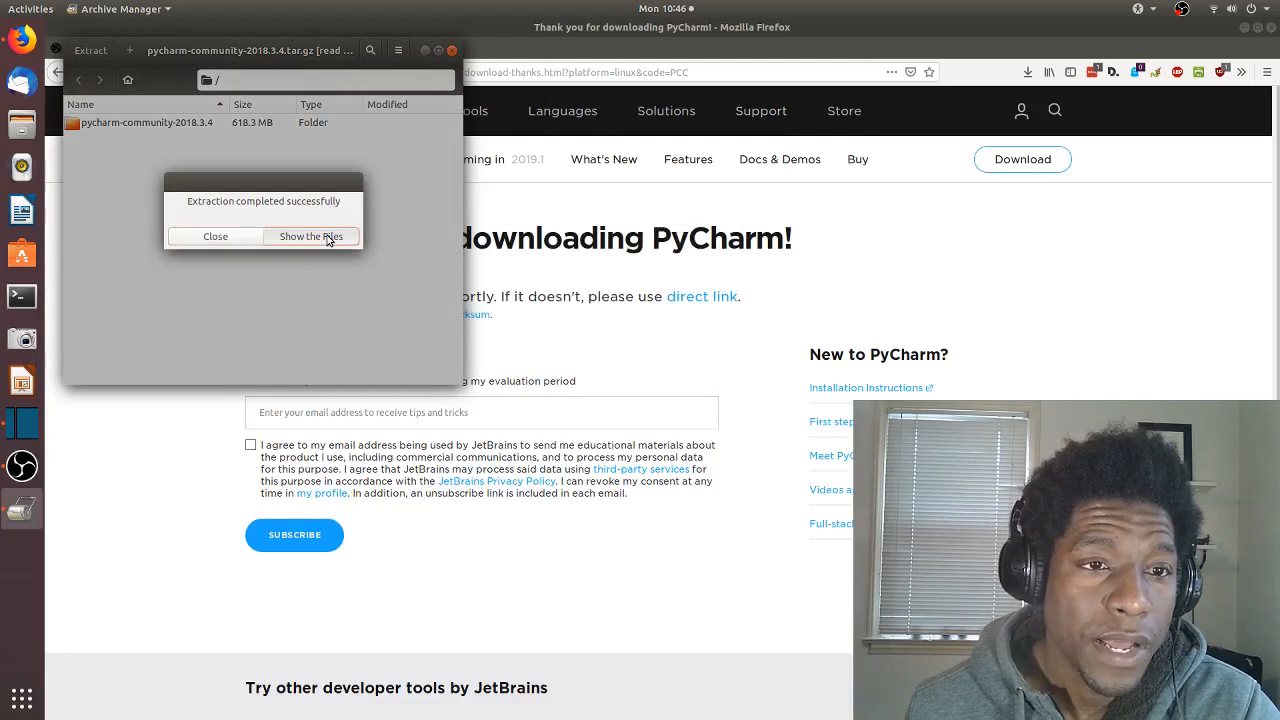
{"action": "left_click", "coordinate": [311, 236]}
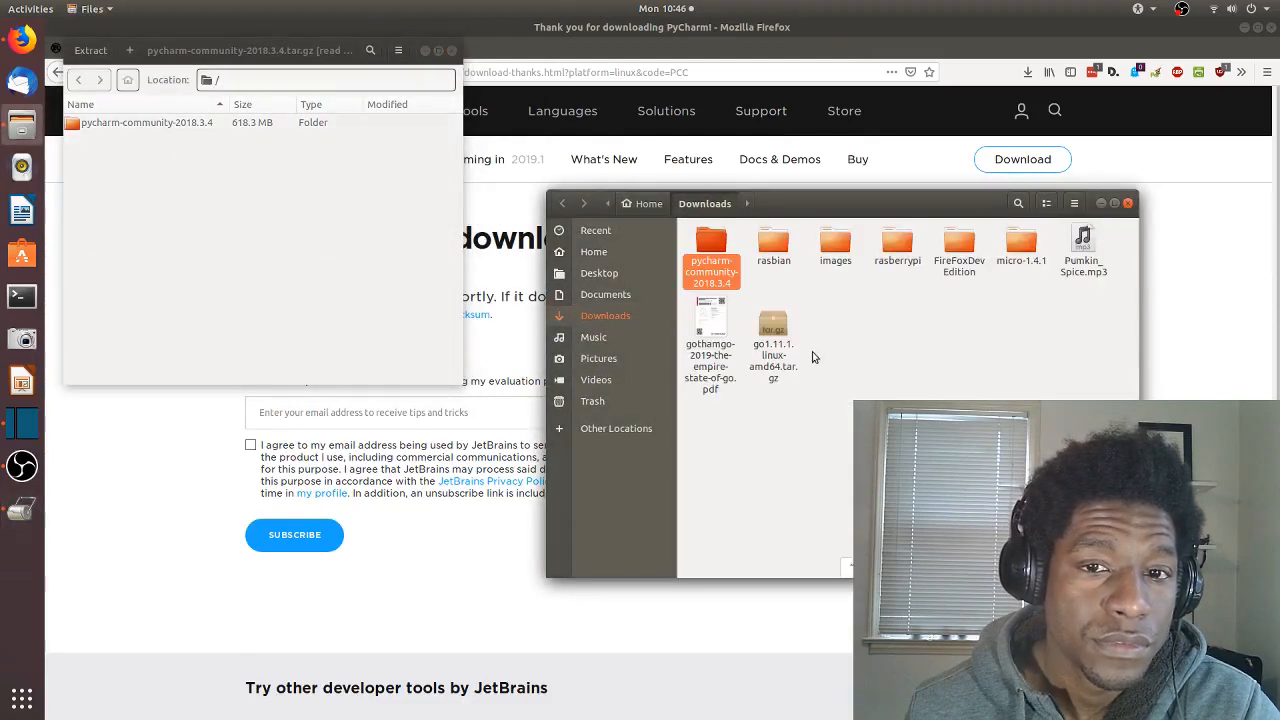
Step: Open pycharm-community-2018.3.4/bin and try running the pycharm.sh script
{"action": "double_click", "coordinate": [711, 247]}
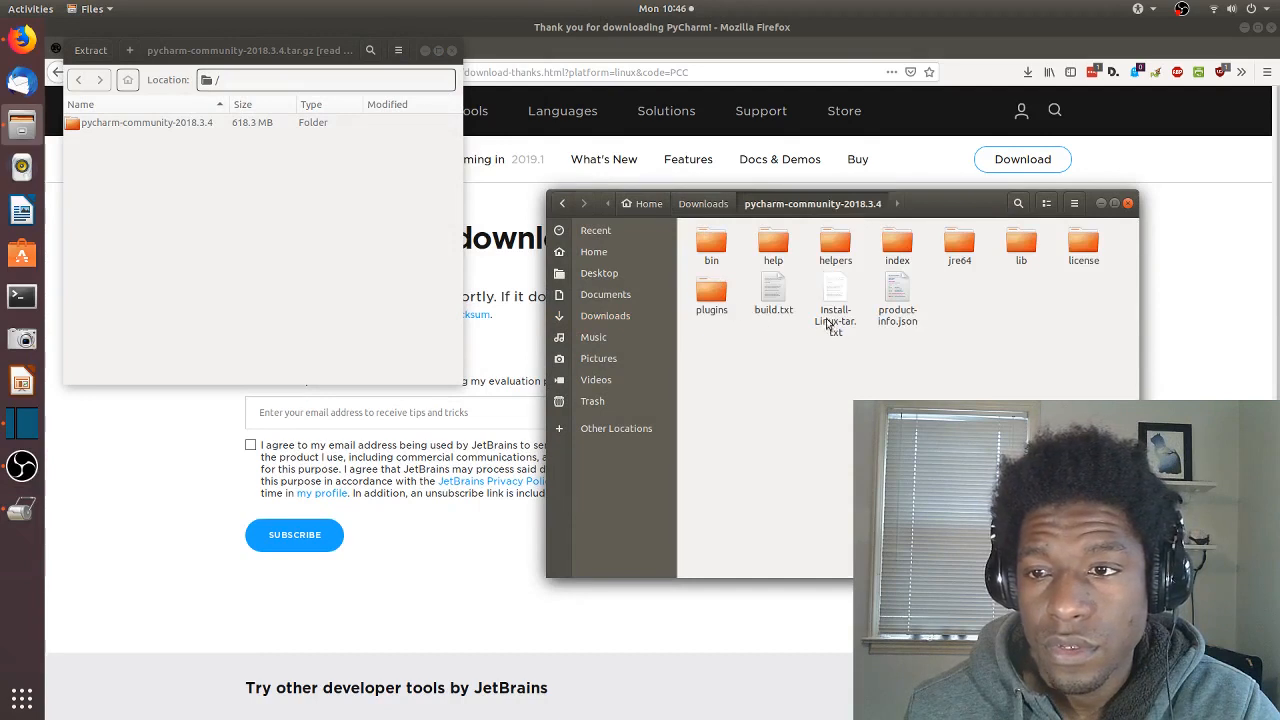
{"action": "double_click", "coordinate": [711, 245]}
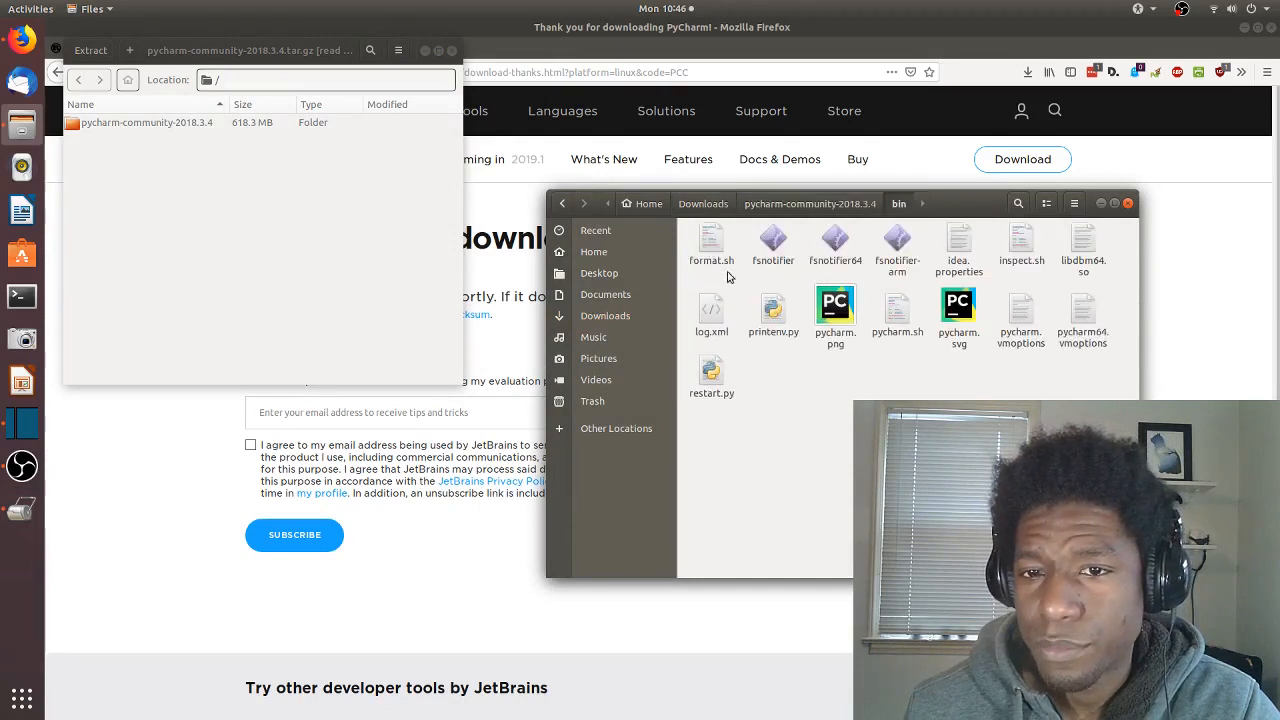
{"action": "mouse_move", "coordinate": [967, 387]}
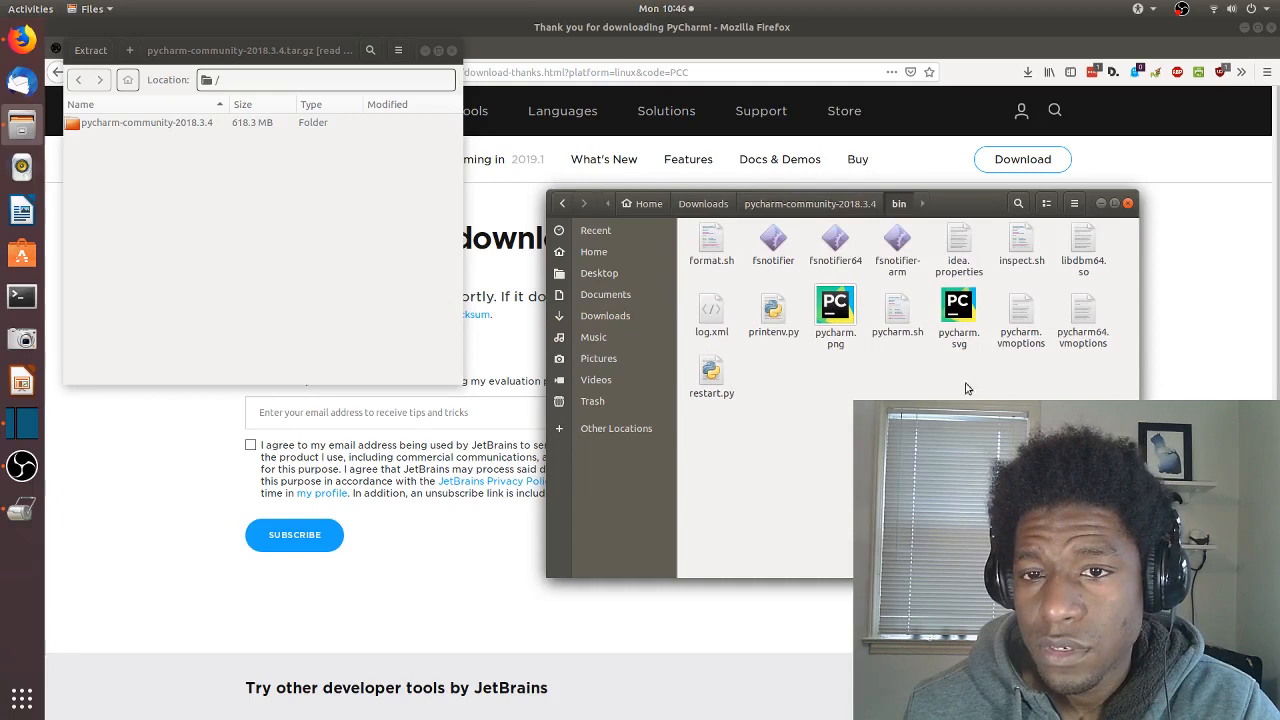
{"action": "mouse_move", "coordinate": [998, 357]}
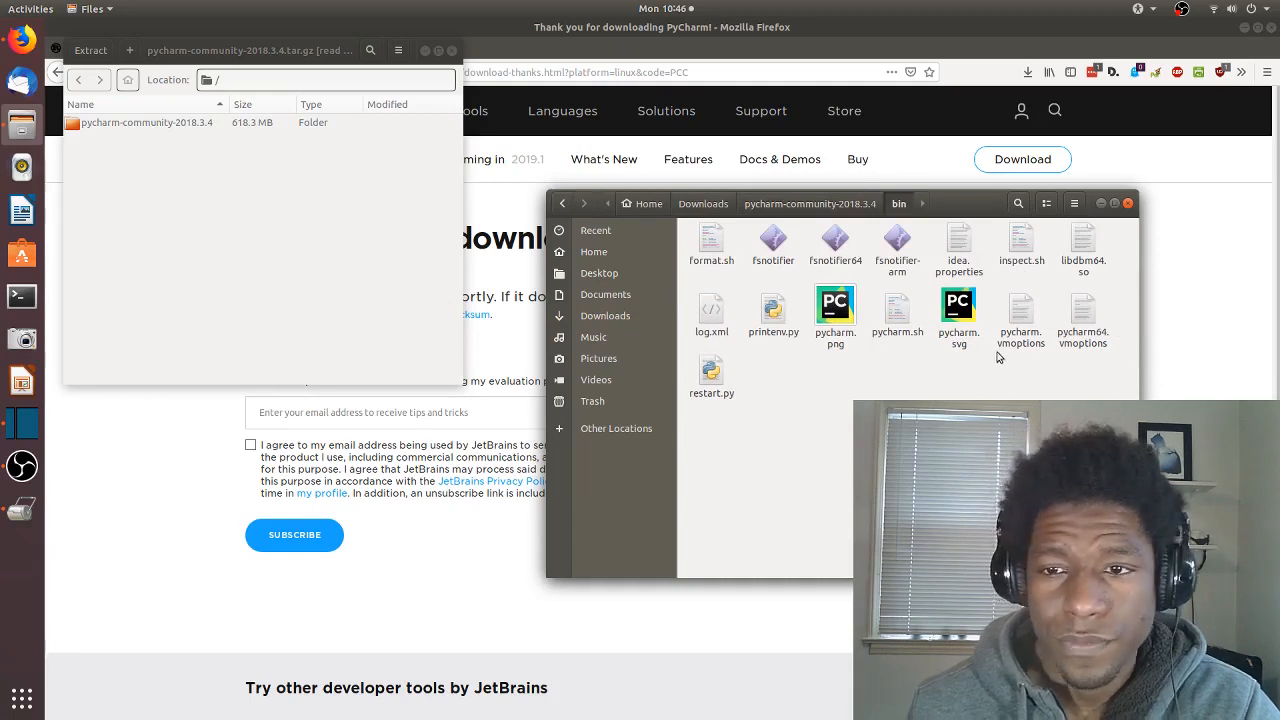
{"action": "mouse_move", "coordinate": [988, 369]}
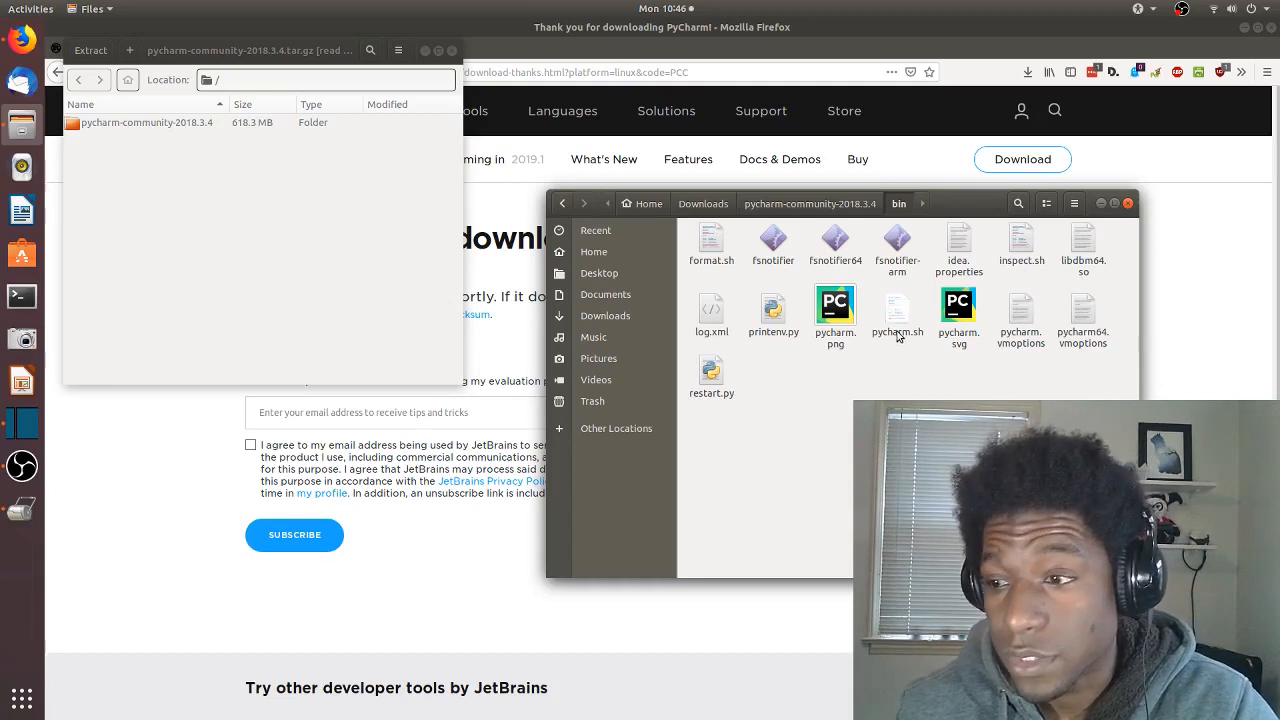
{"action": "mouse_move", "coordinate": [896, 320]}
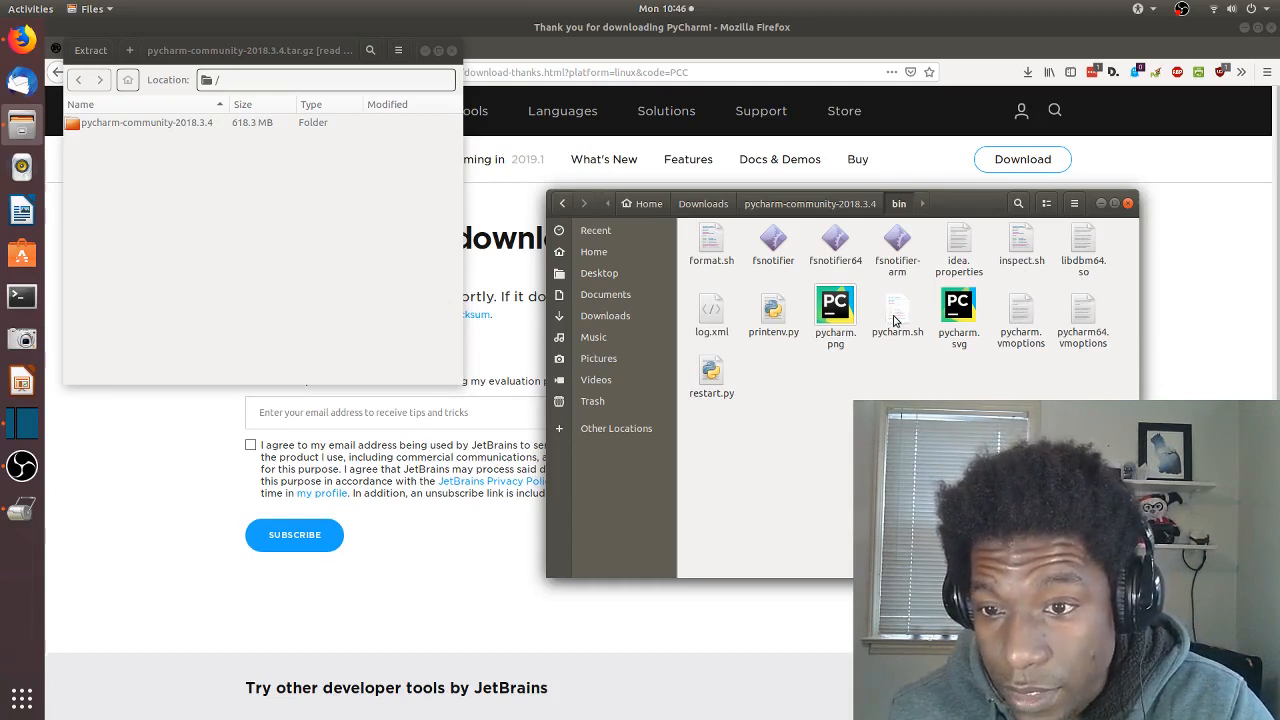
{"action": "left_click", "coordinate": [896, 308]}
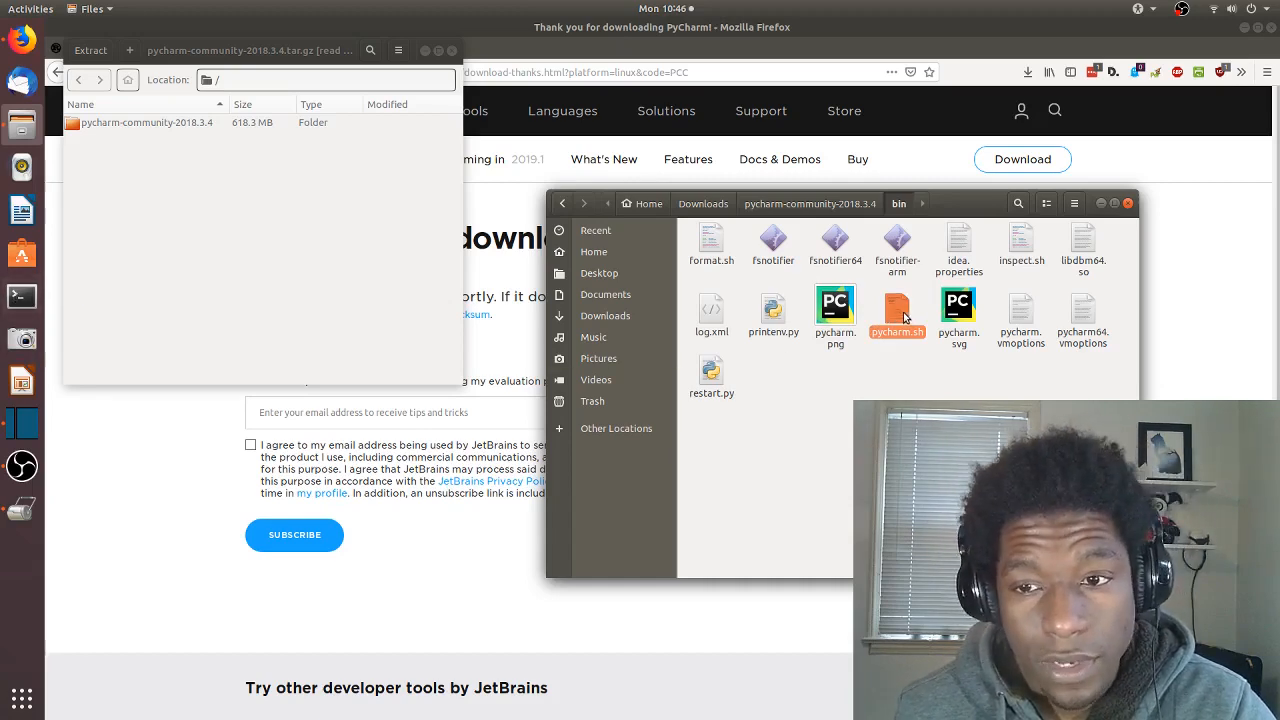
{"action": "double_click", "coordinate": [897, 310]}
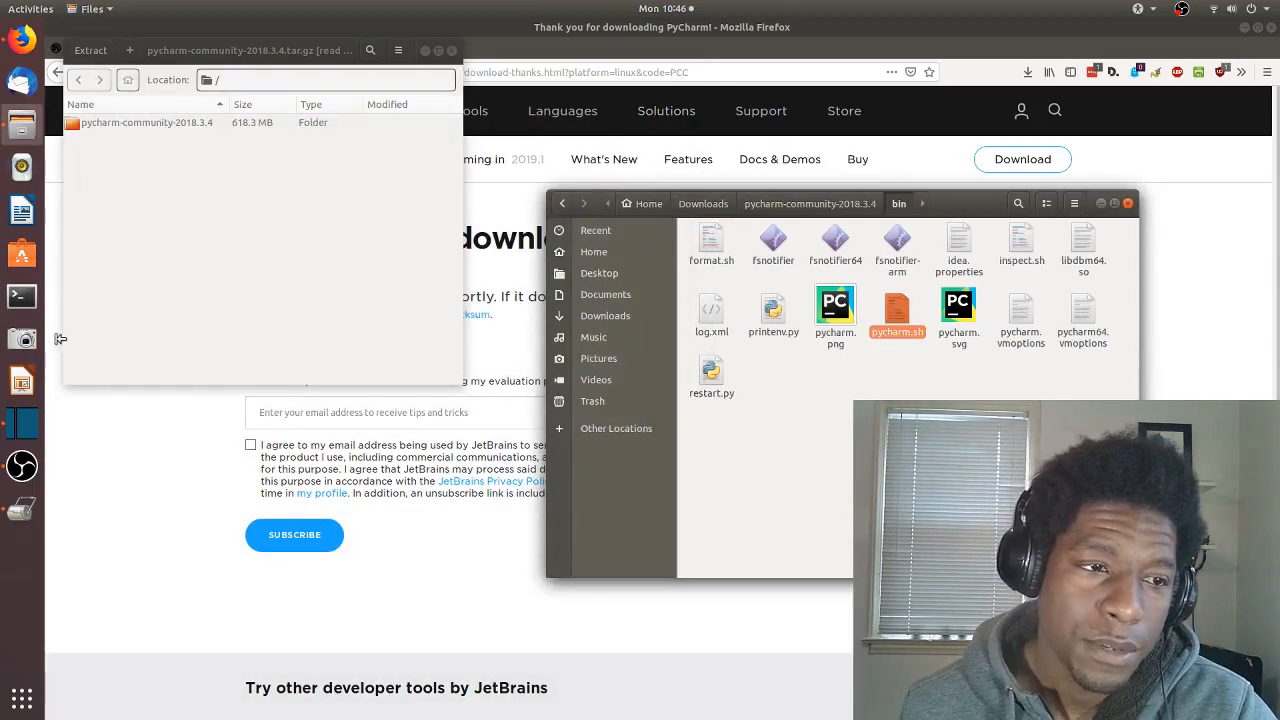
{"action": "mouse_move", "coordinate": [21, 296]}
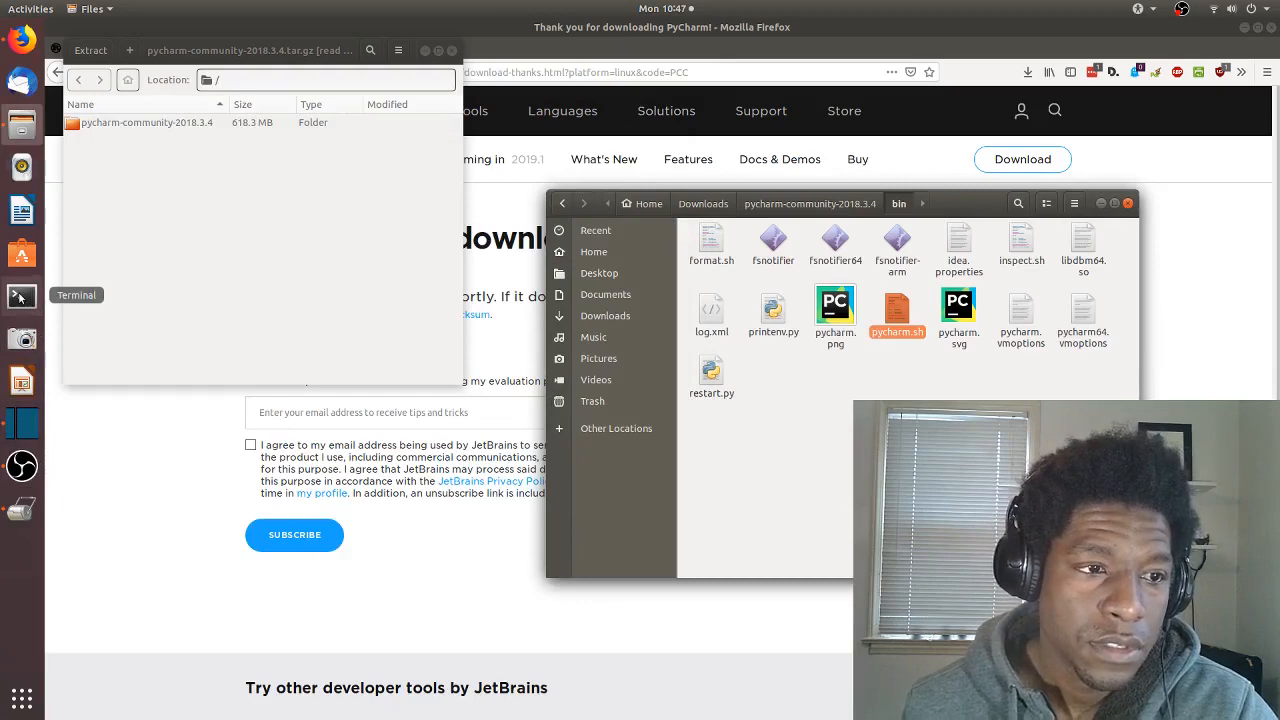
Step: In Terminal, change into Downloads/pycharm-community-2018.3.4/bin and list its files
{"action": "left_click", "coordinate": [19, 295]}
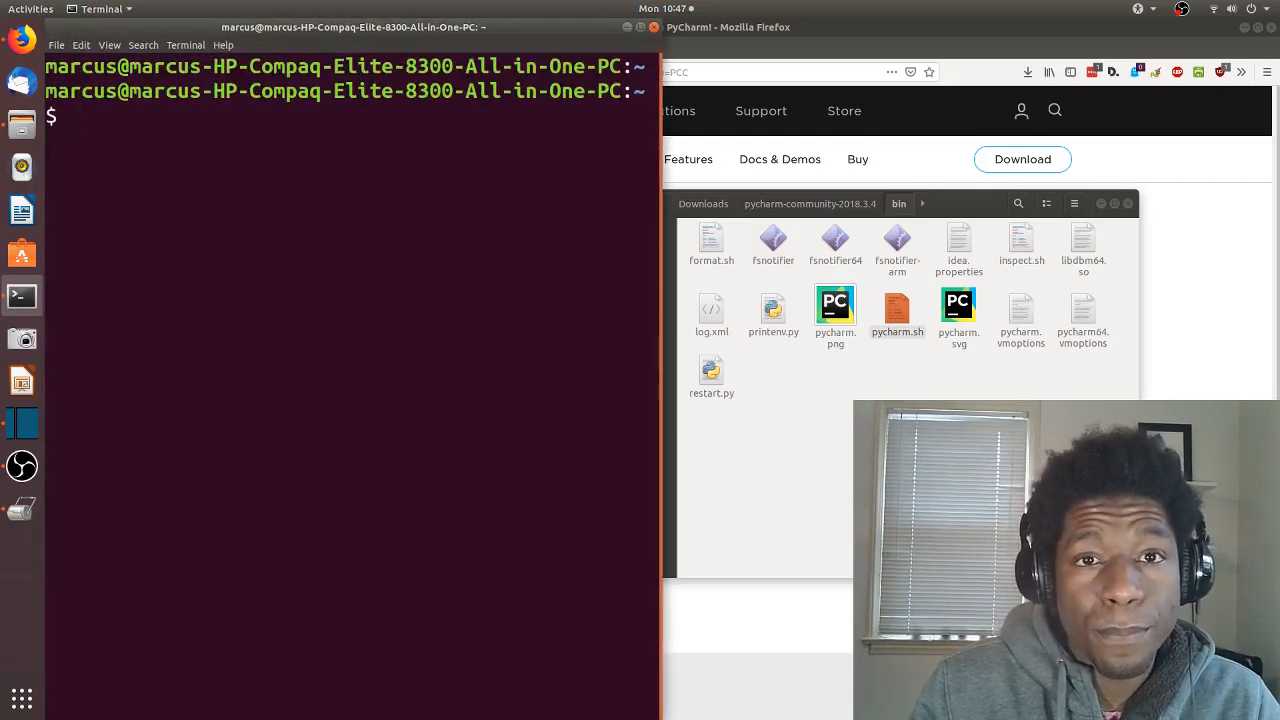
{"action": "type", "text": "cd Downloads/"}
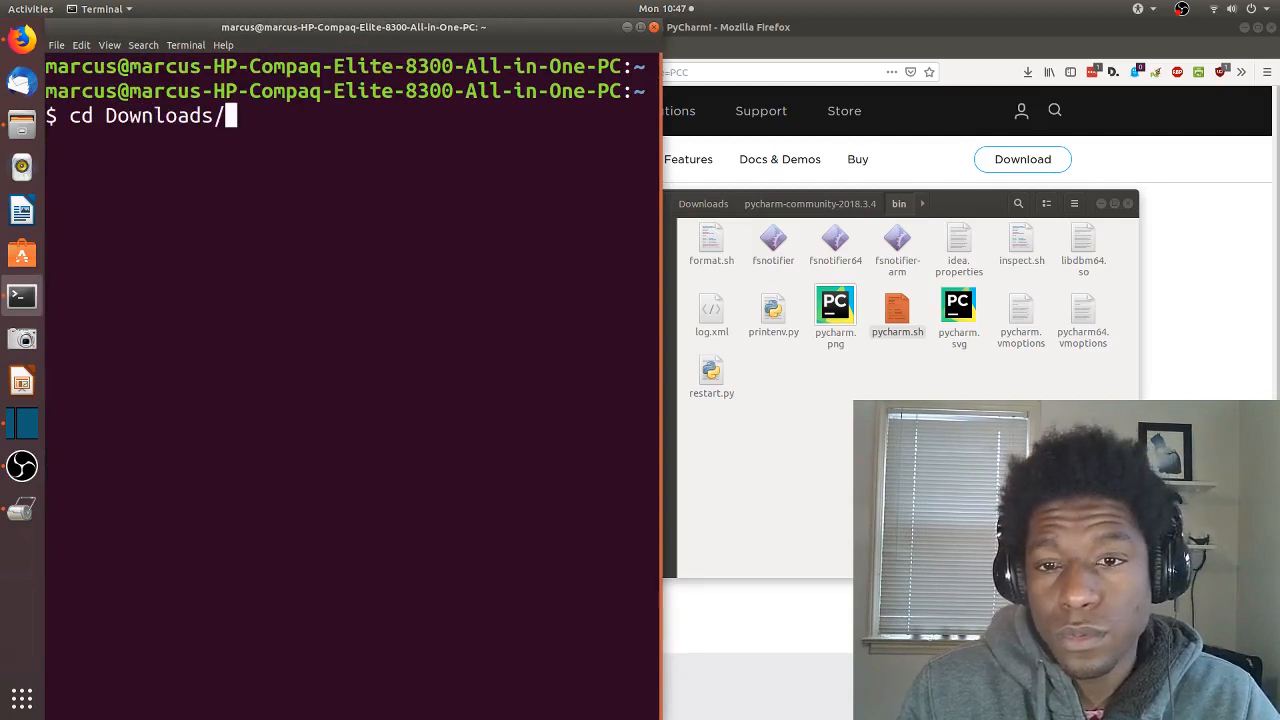
{"action": "type", "text": "Py"}
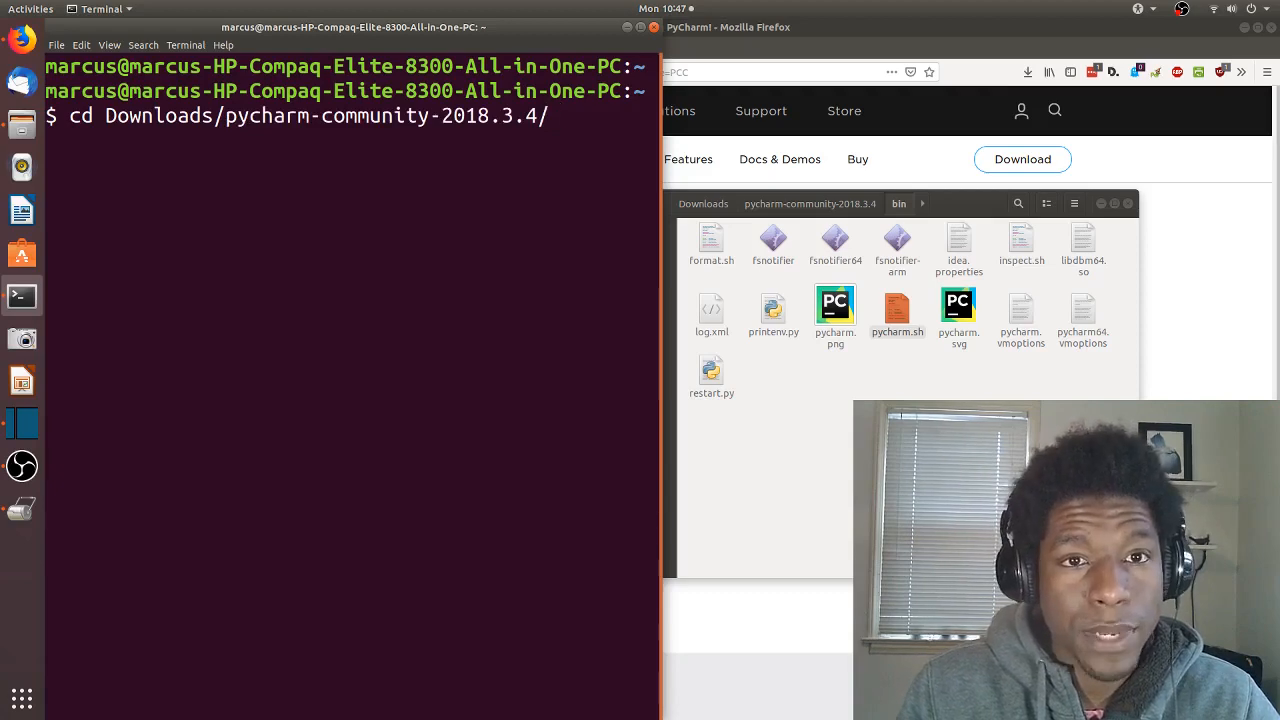
{"action": "type", "text": "ls"}
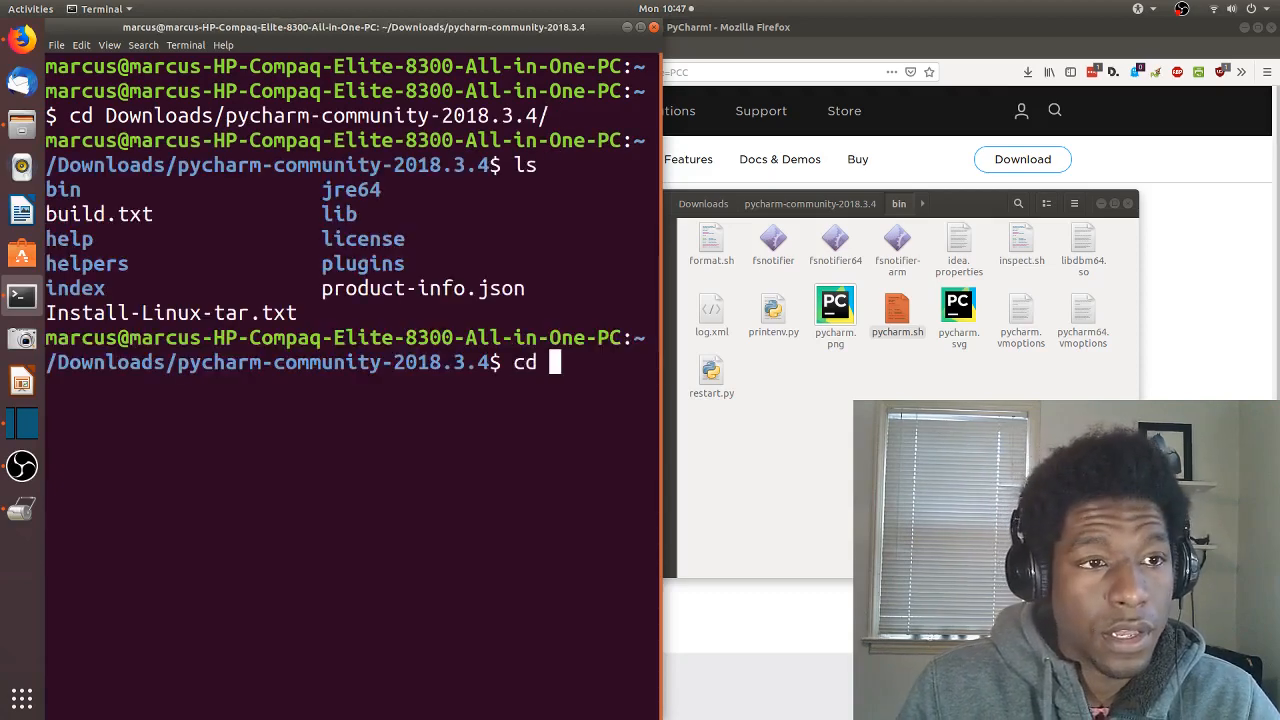
{"action": "type", "text": "bin/"}
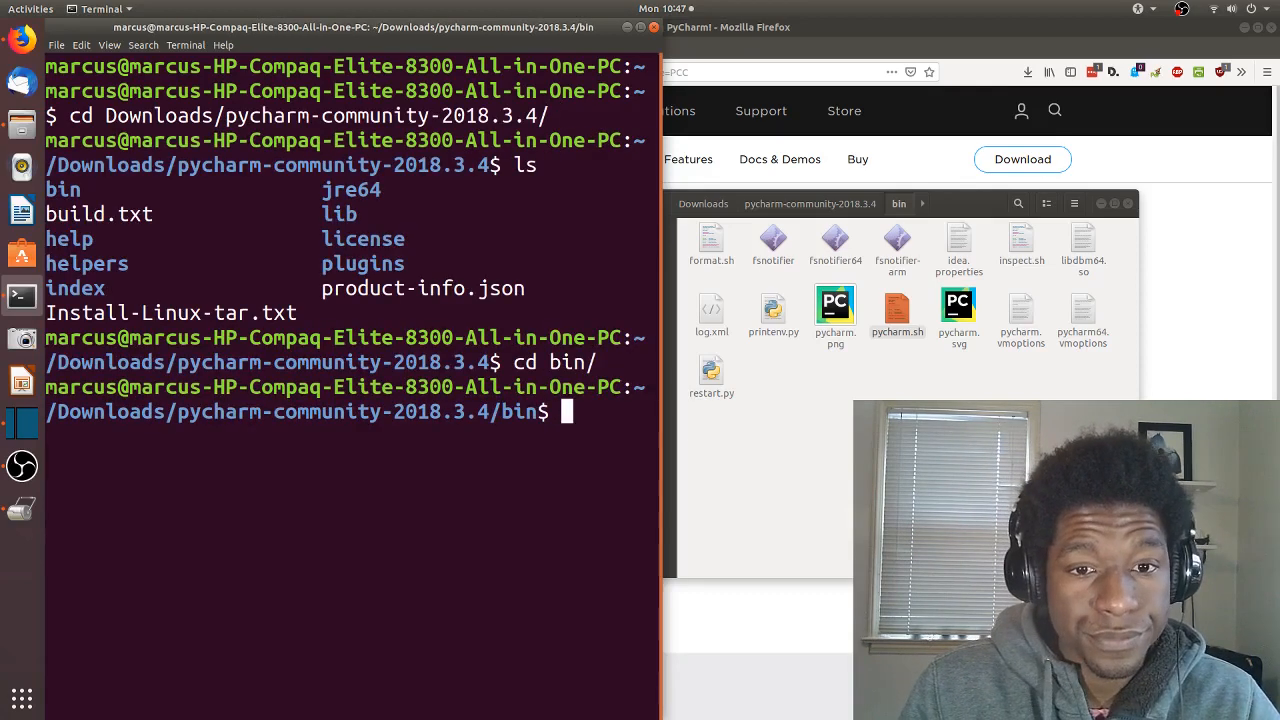
{"action": "type", "text": "ls"}
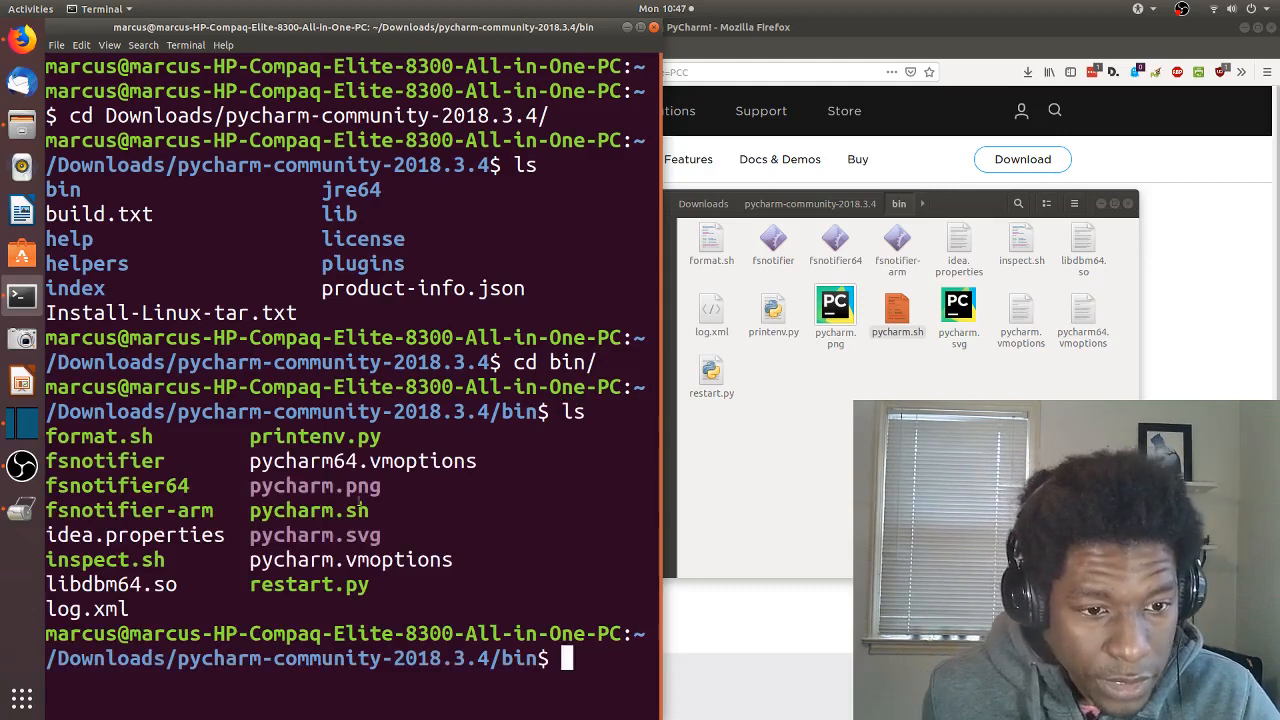
Step: Launch PyCharm by running 'bash pycharm.sh'
{"action": "double_click", "coordinate": [309, 510]}
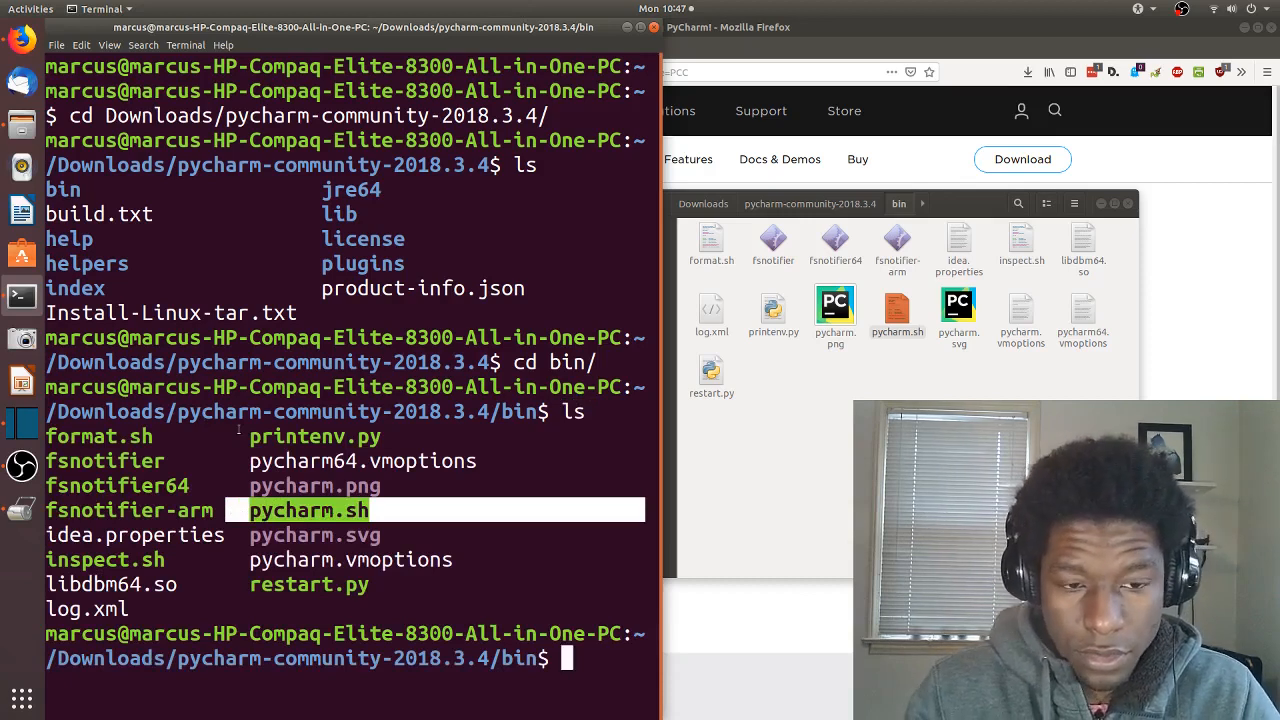
{"action": "type", "text": "bash"}
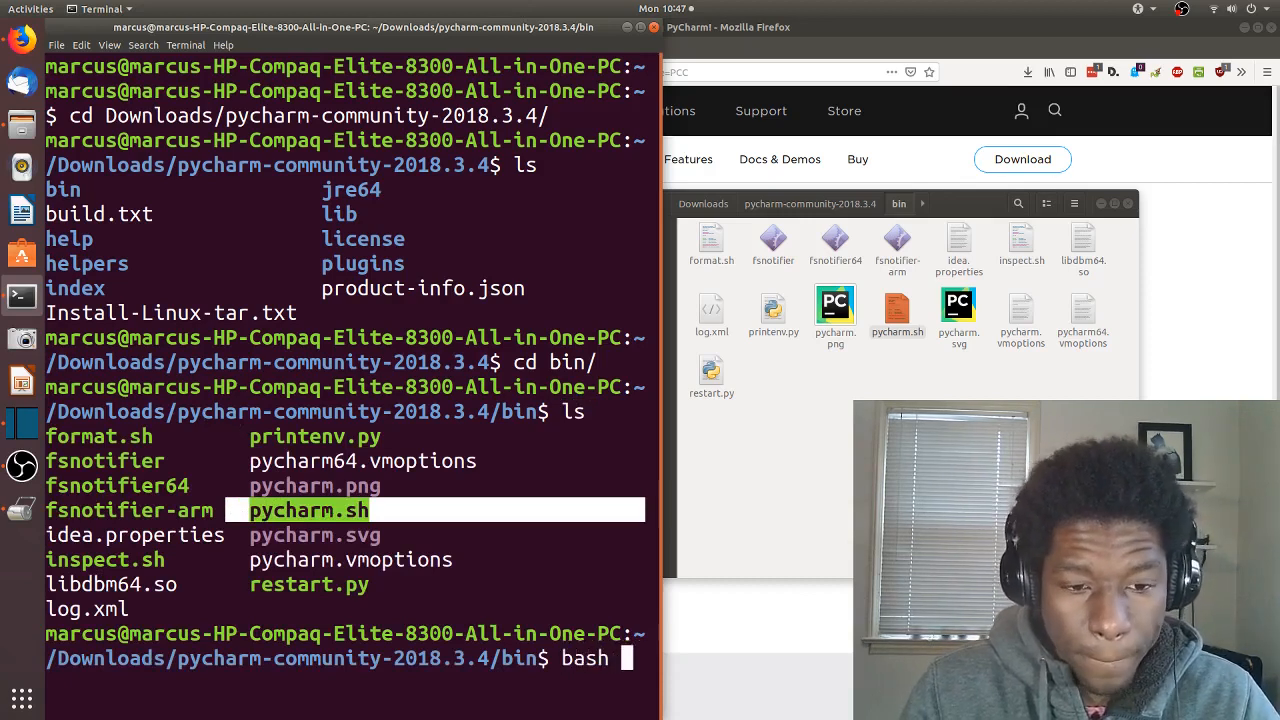
{"action": "type", "text": "pycharm"}
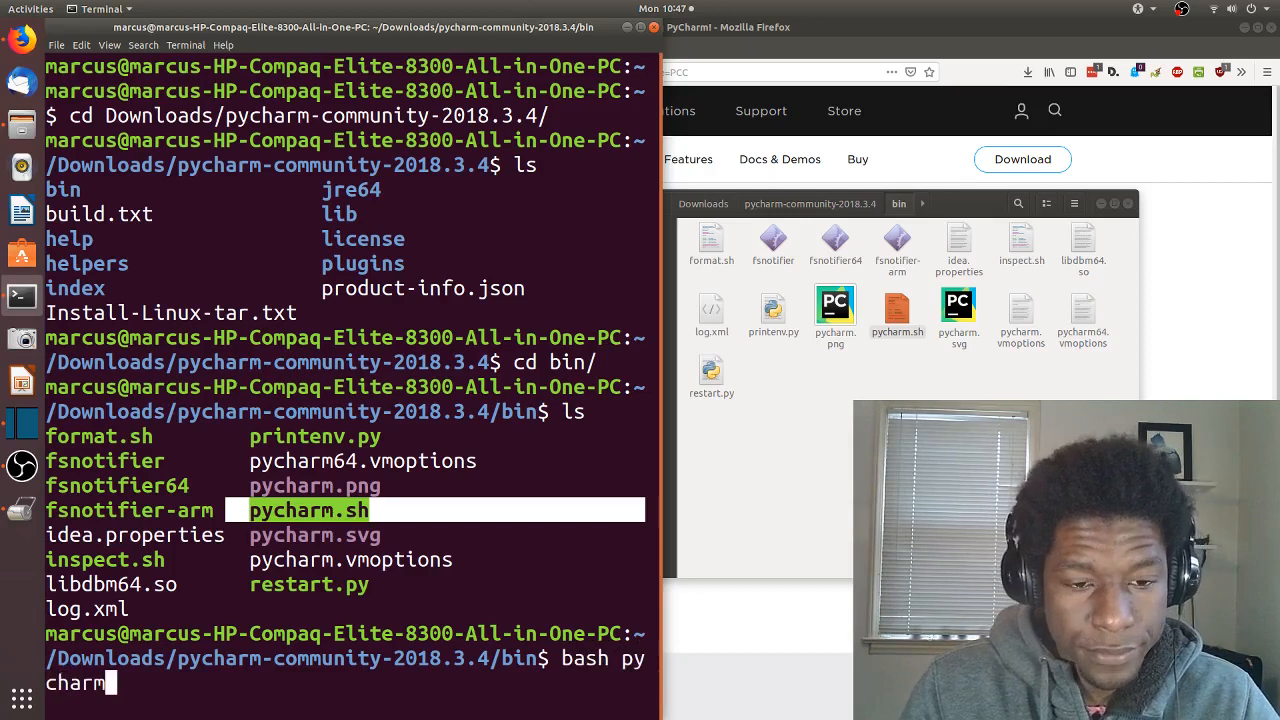
{"action": "type", "text": ".sh"}
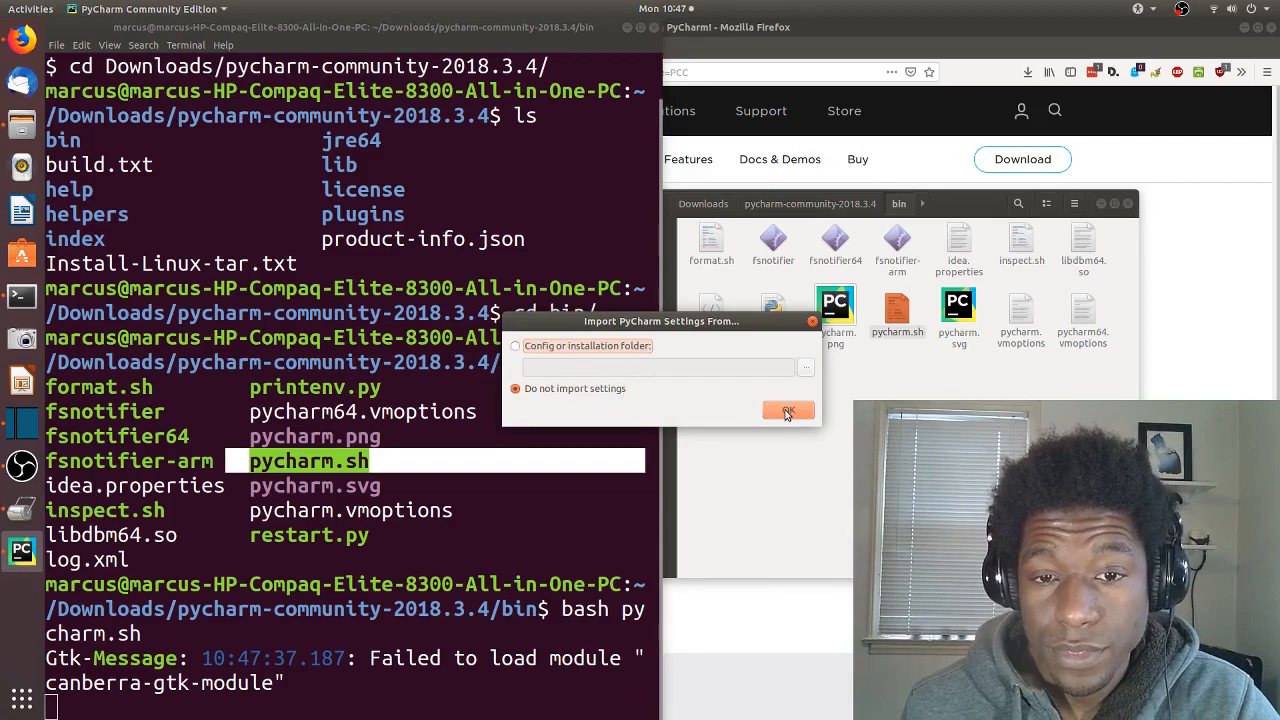
Step: Choose 'Do not import settings', then accept the privacy policy and continue
{"action": "left_click", "coordinate": [787, 411]}
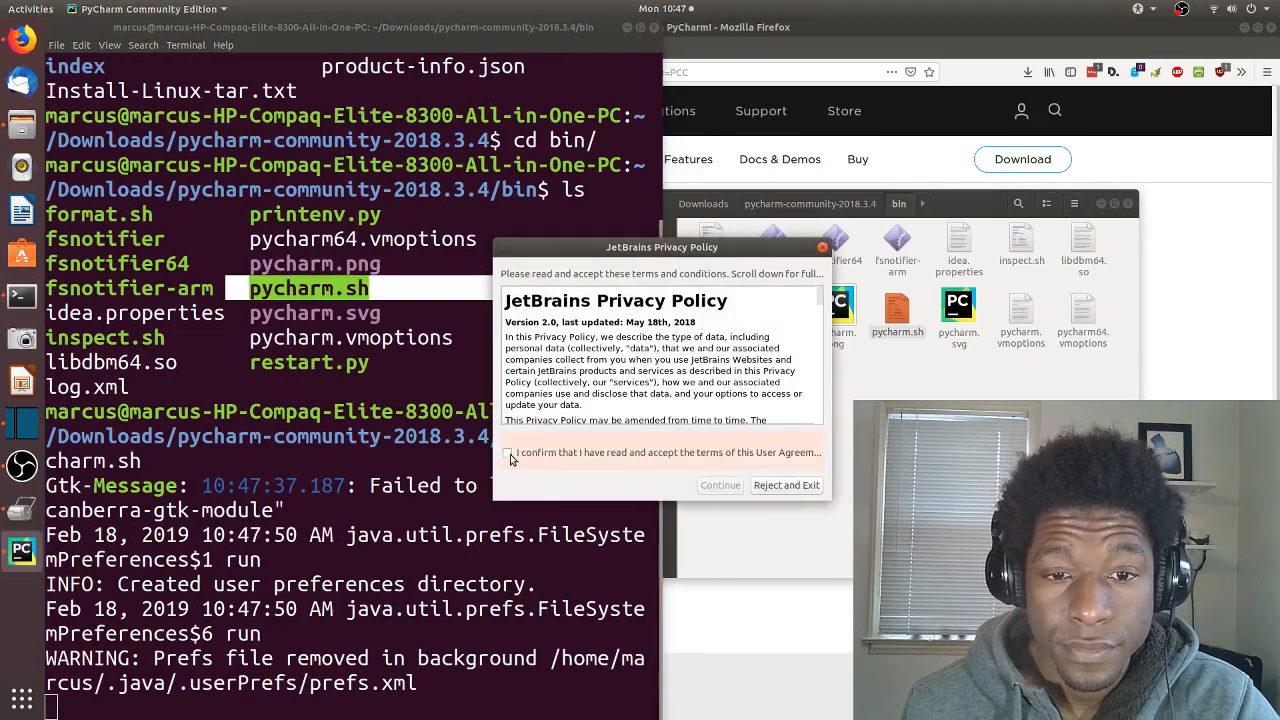
{"action": "left_click", "coordinate": [508, 452]}
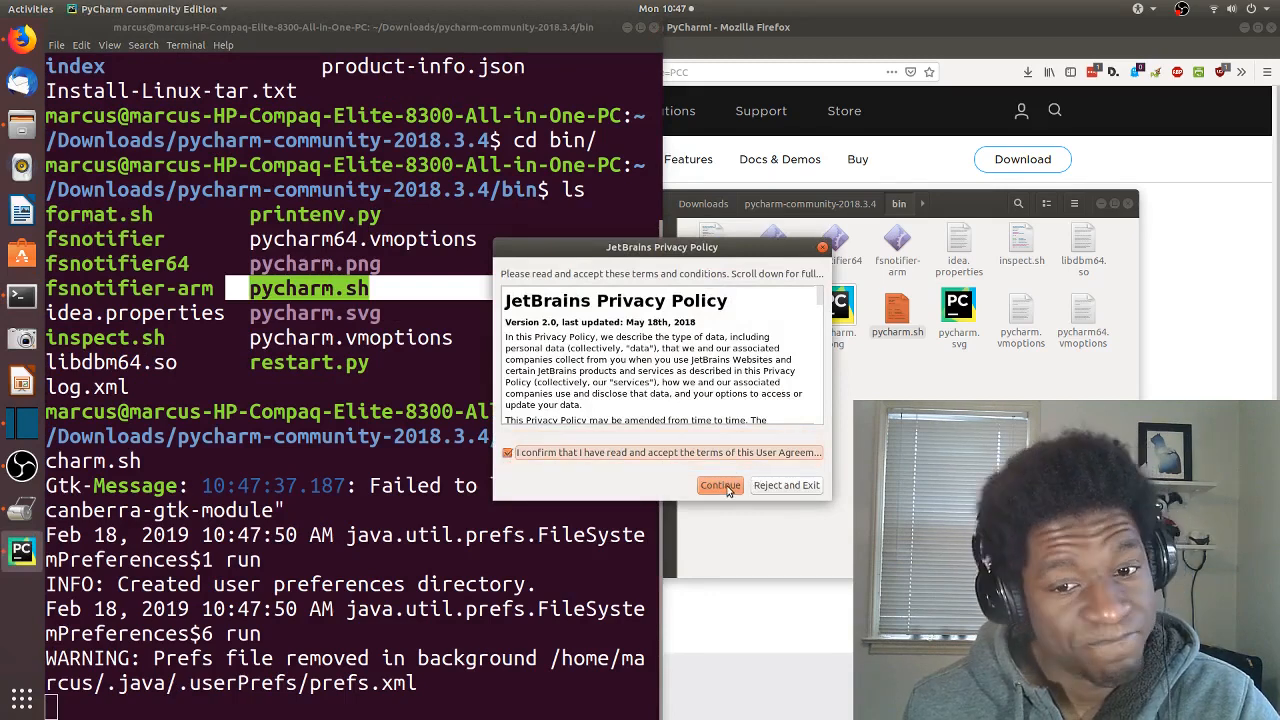
{"action": "left_click", "coordinate": [720, 485]}
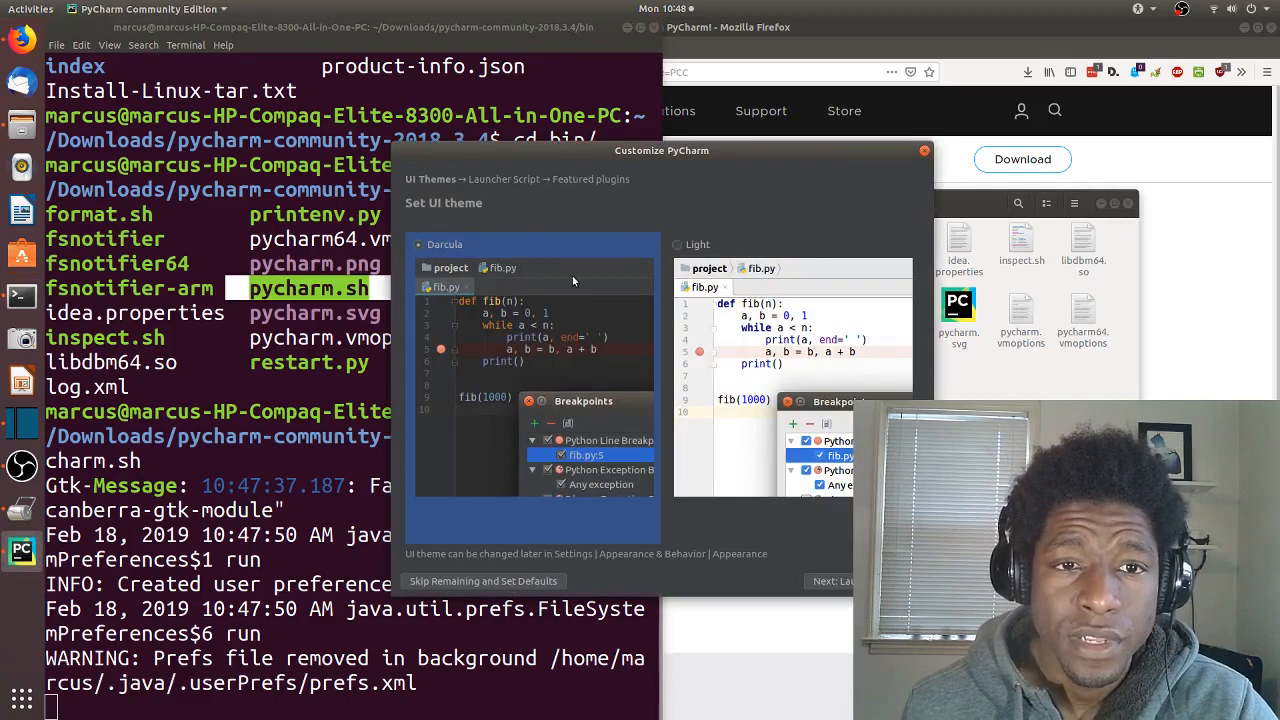
Step: Keep the dark theme and enable the command-line launcher script
{"action": "left_click", "coordinate": [834, 581]}
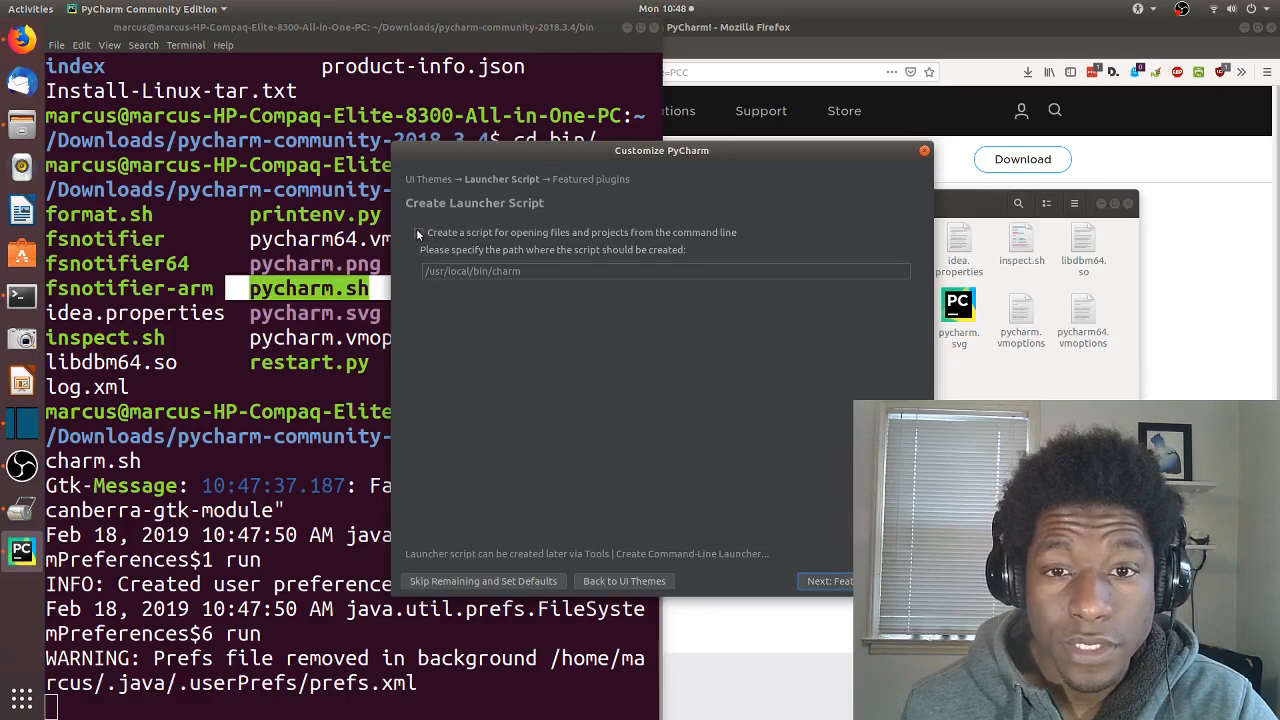
{"action": "left_click", "coordinate": [418, 232]}
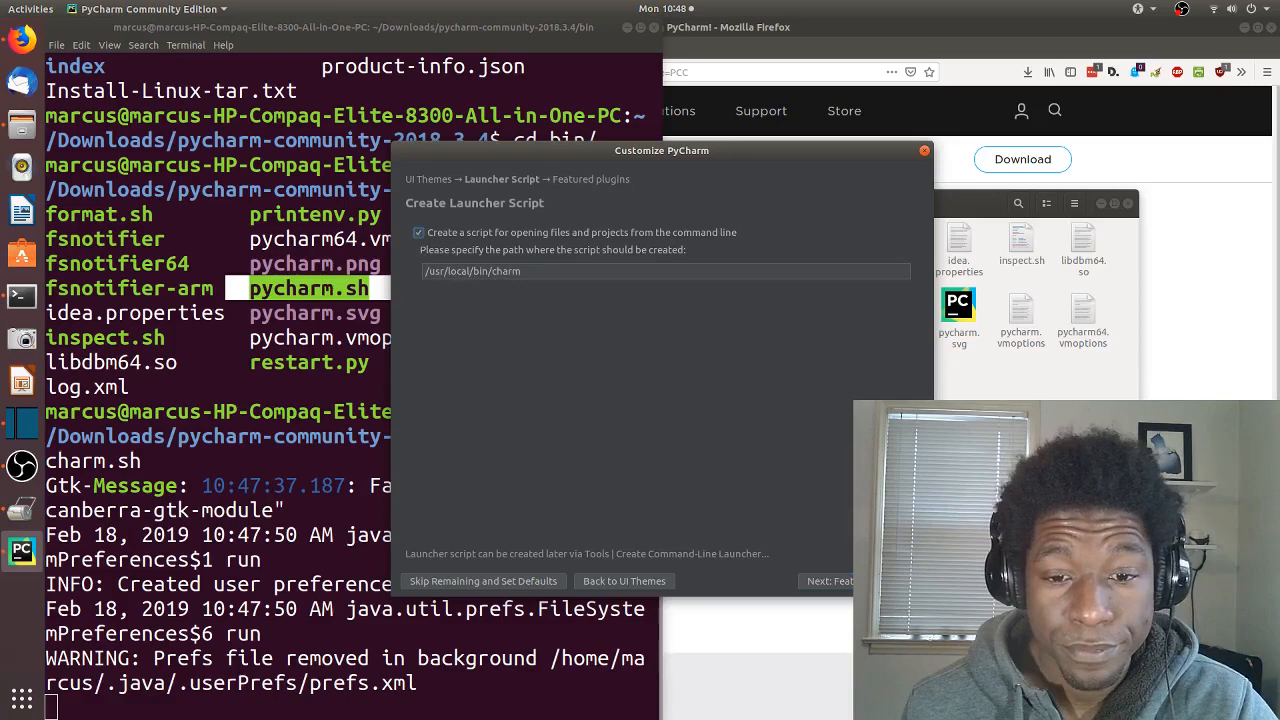
{"action": "left_click", "coordinate": [836, 581]}
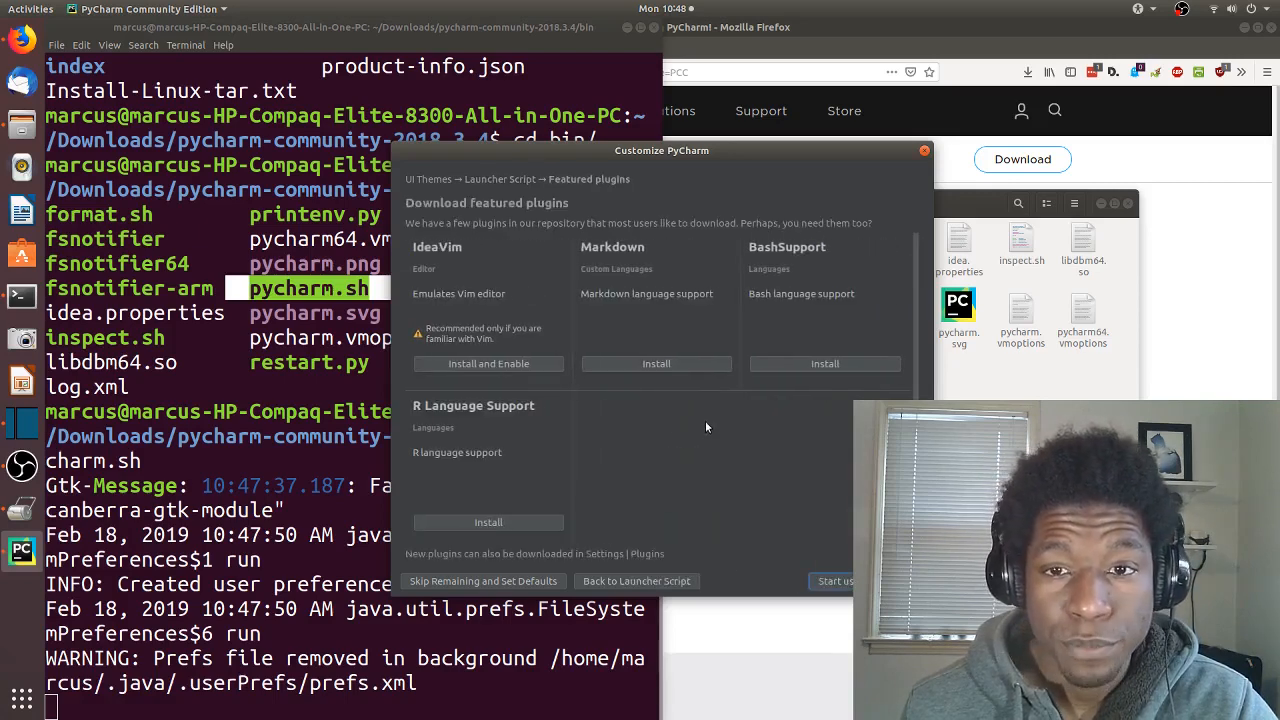
Step: Add a featured plugin, finish setup and authorize the launcher install with the password
{"action": "left_click", "coordinate": [824, 363]}
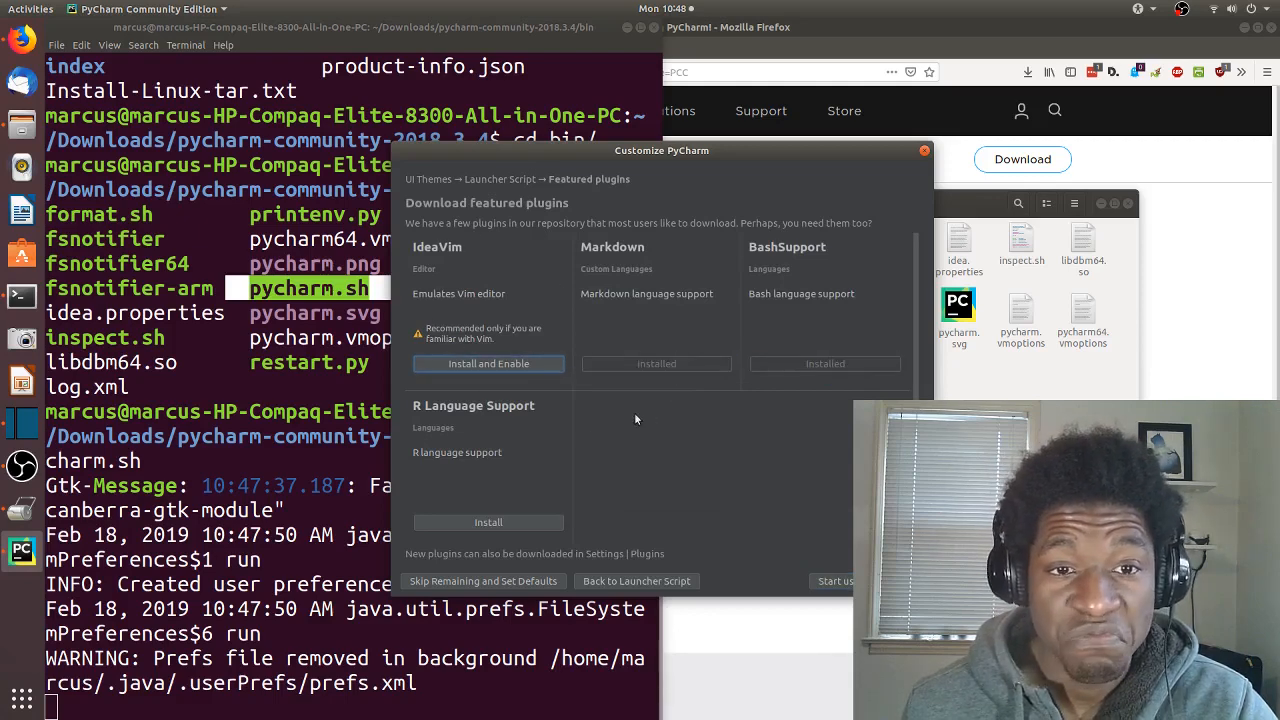
{"action": "mouse_move", "coordinate": [490, 560]}
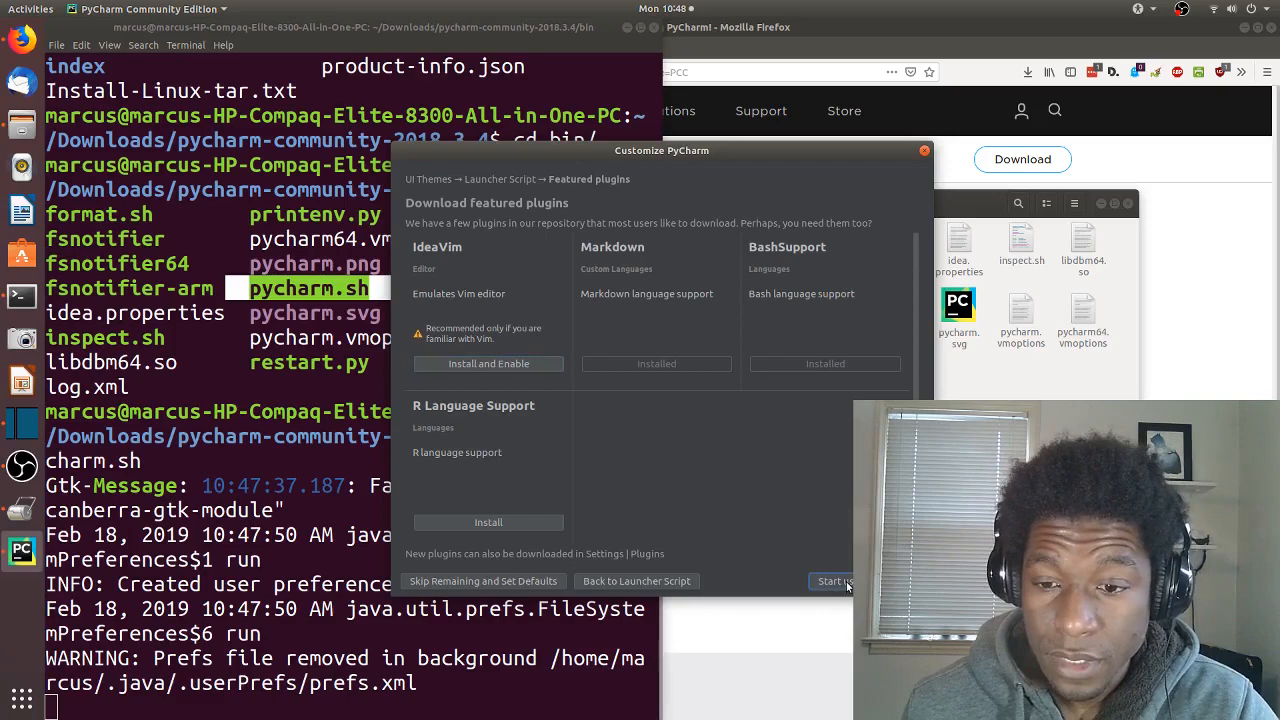
{"action": "left_click", "coordinate": [831, 581]}
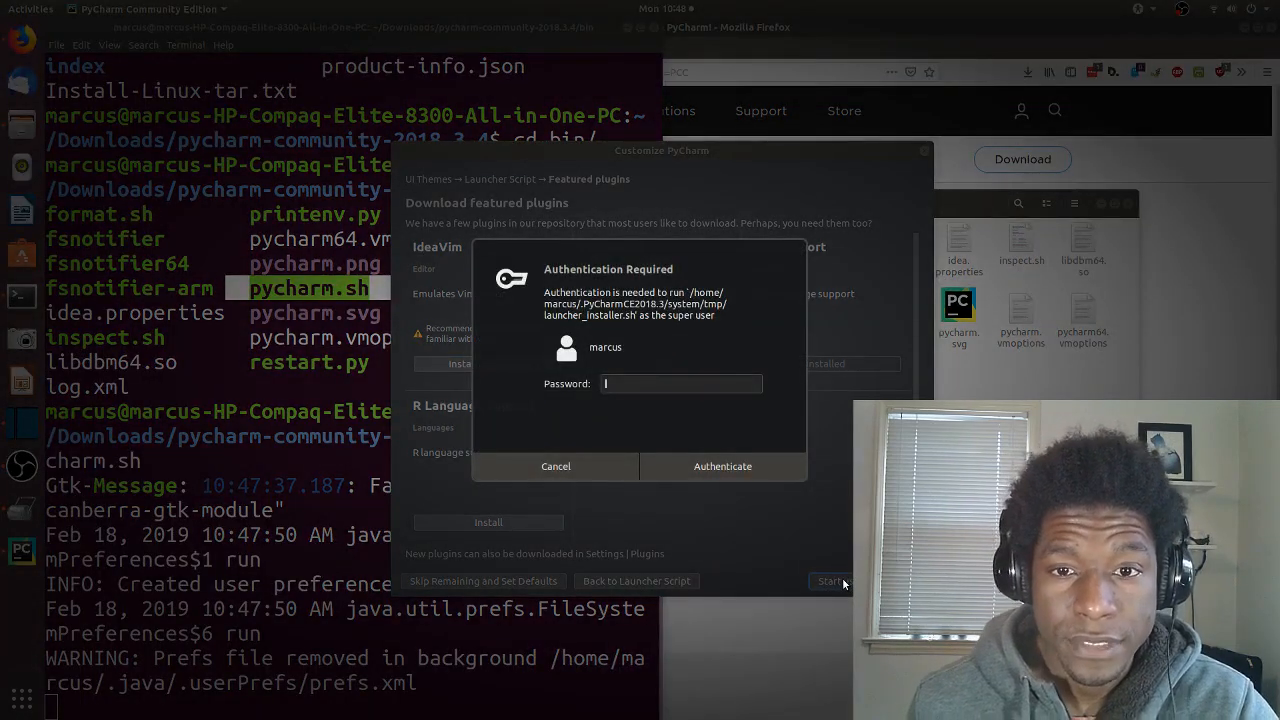
{"action": "type", "text": "password"}
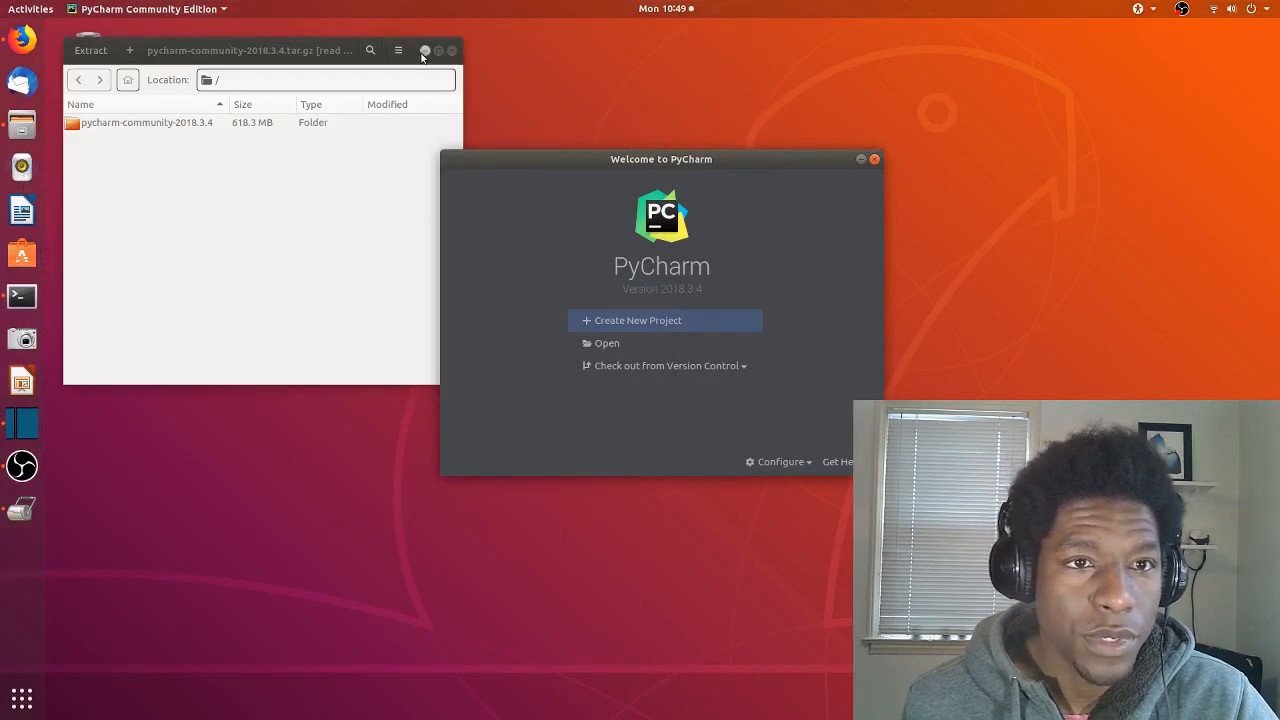
Step: Close the Archive Manager window showing the extracted archive
{"action": "left_click", "coordinate": [452, 50]}
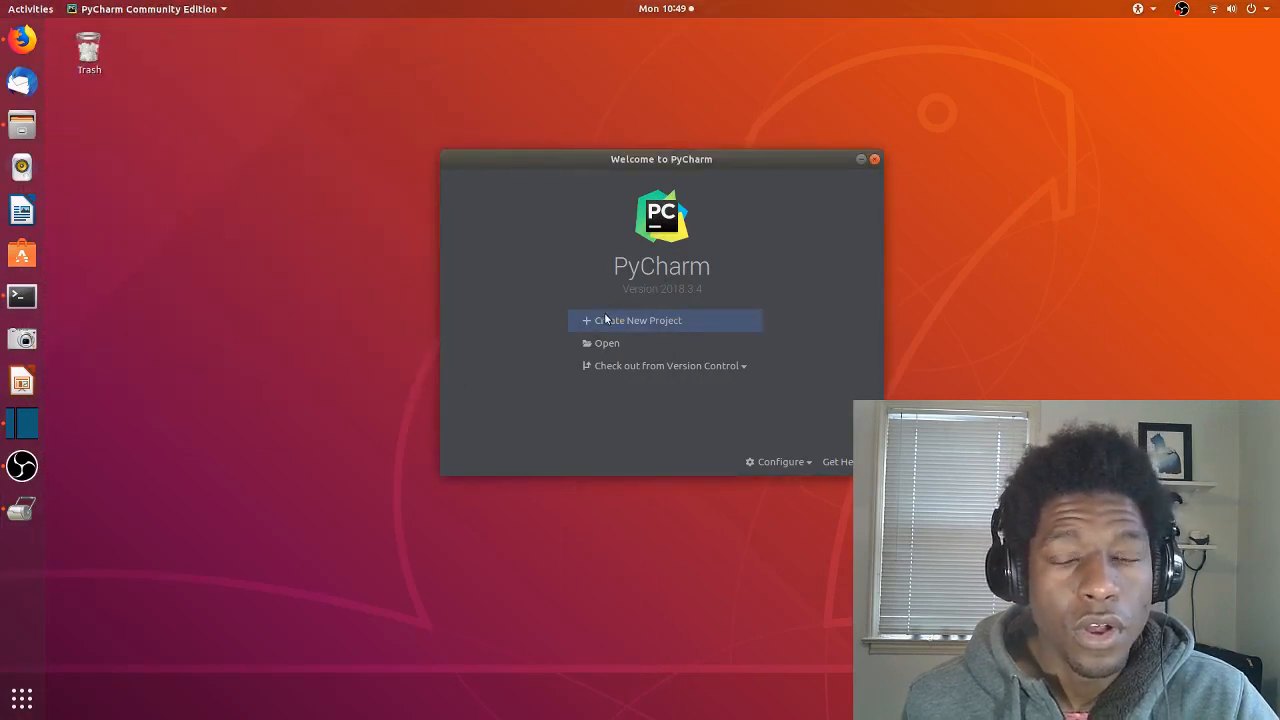
{"action": "mouse_move", "coordinate": [643, 378]}
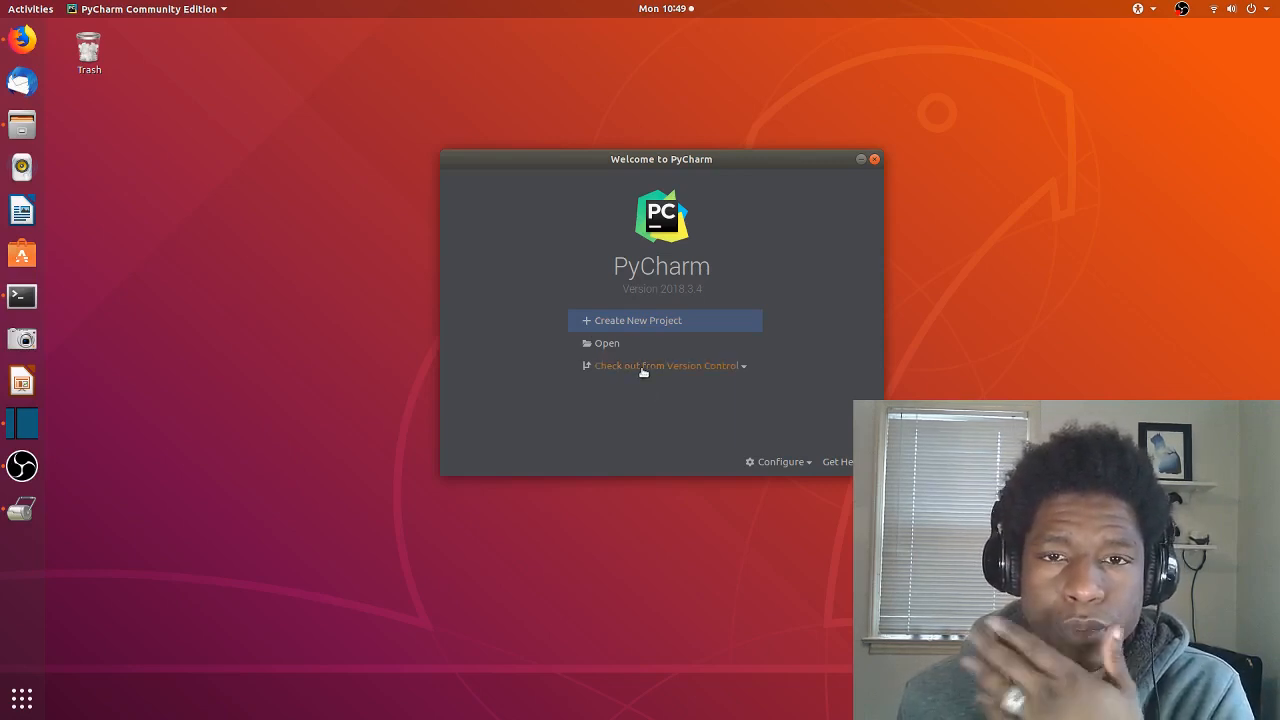
{"action": "mouse_move", "coordinate": [524, 389]}
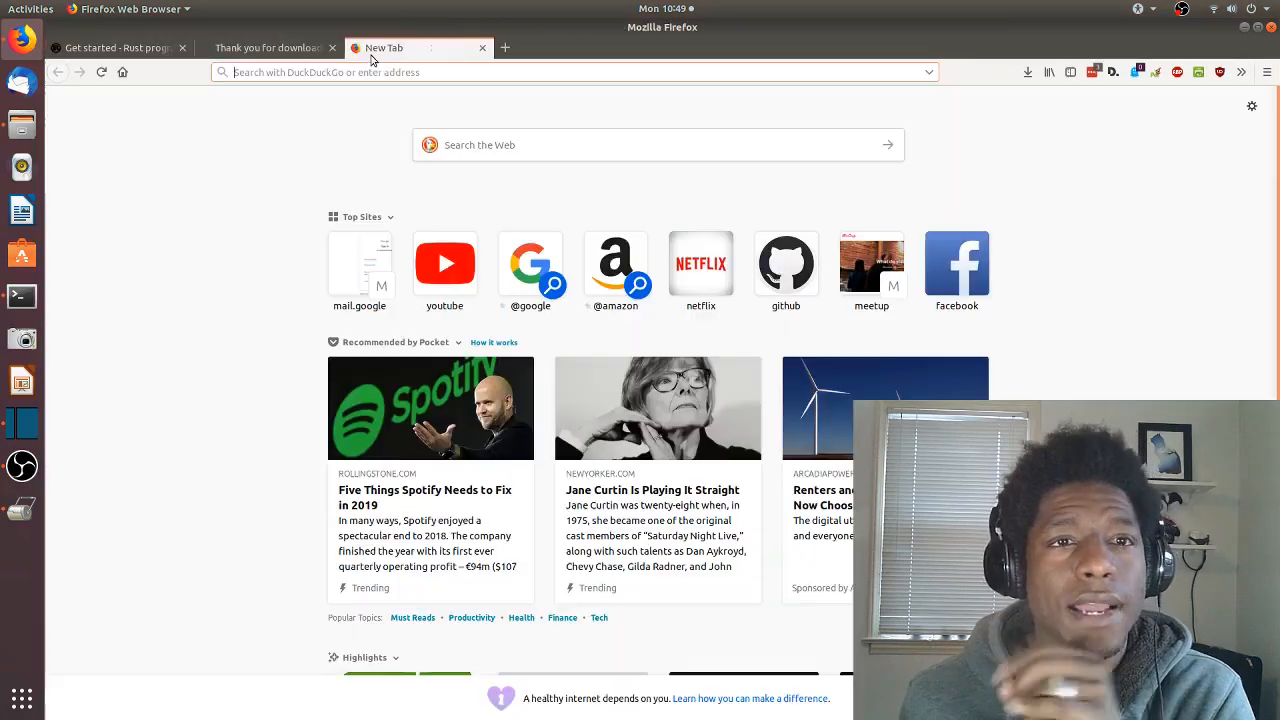
Step: Go to github.com and search for 'awesome rust'
{"action": "type", "text": "github.com"}
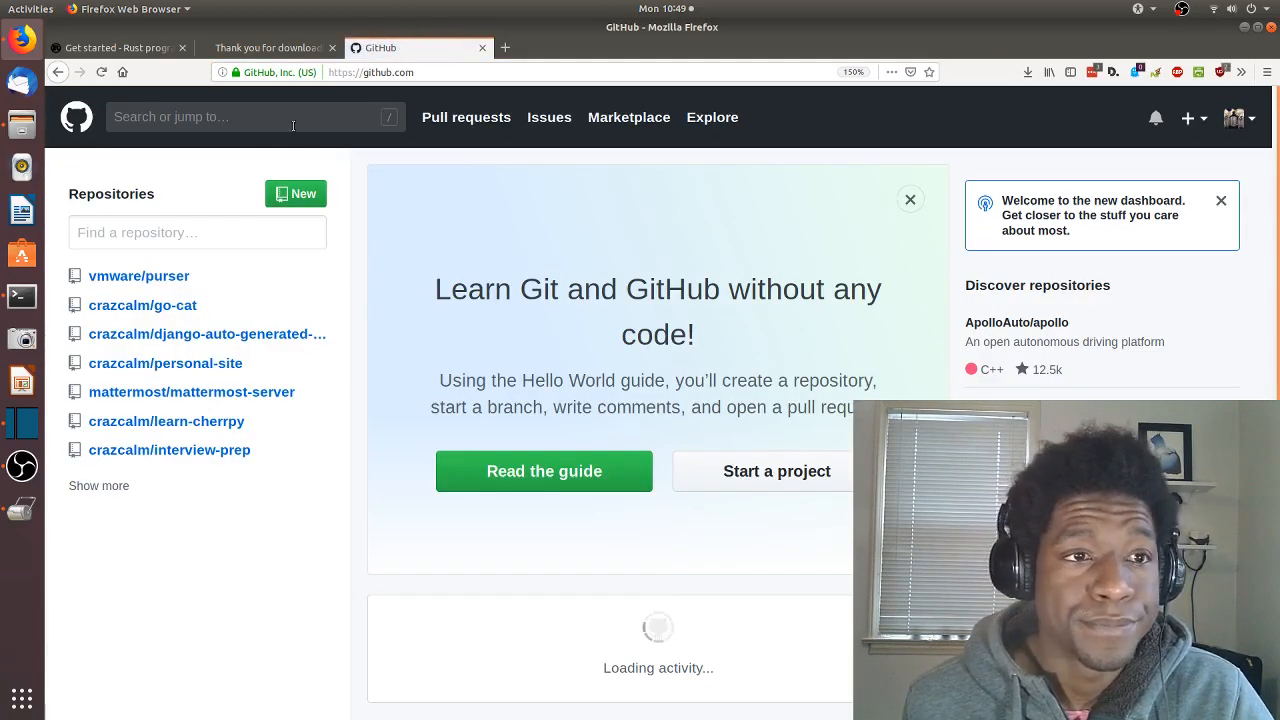
{"action": "left_click", "coordinate": [255, 117]}
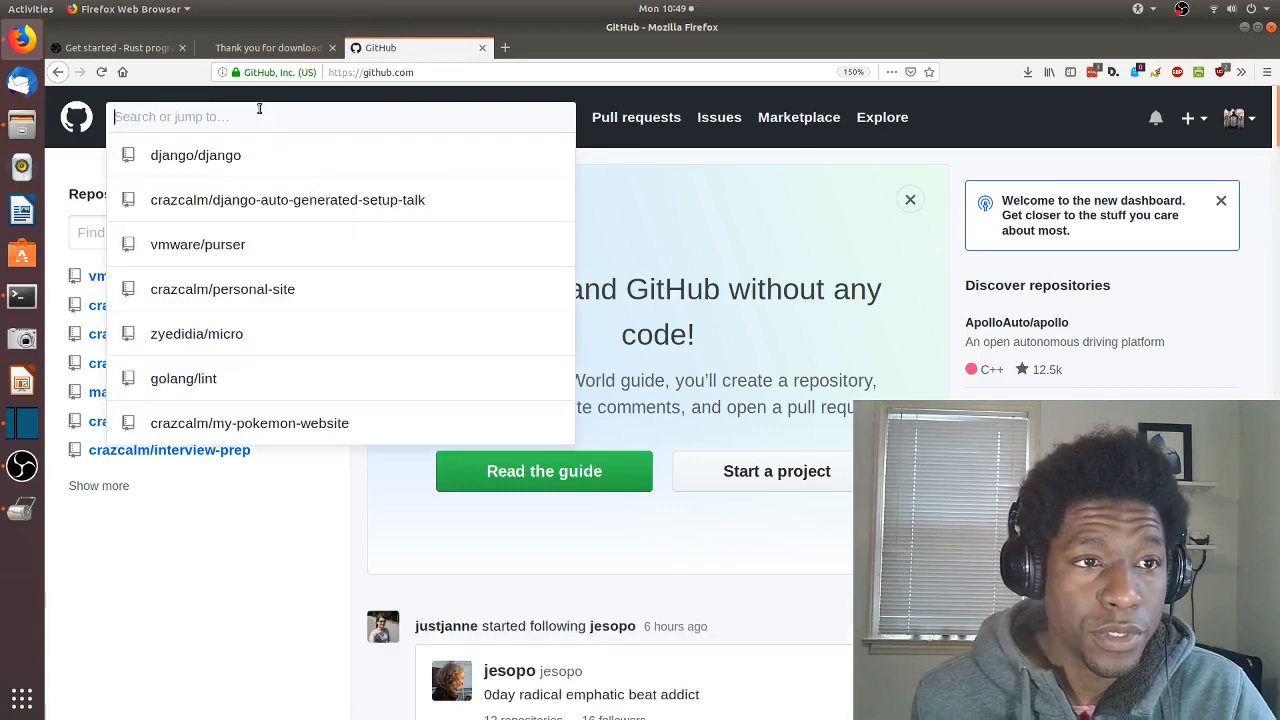
{"action": "type", "text": "awesome rust"}
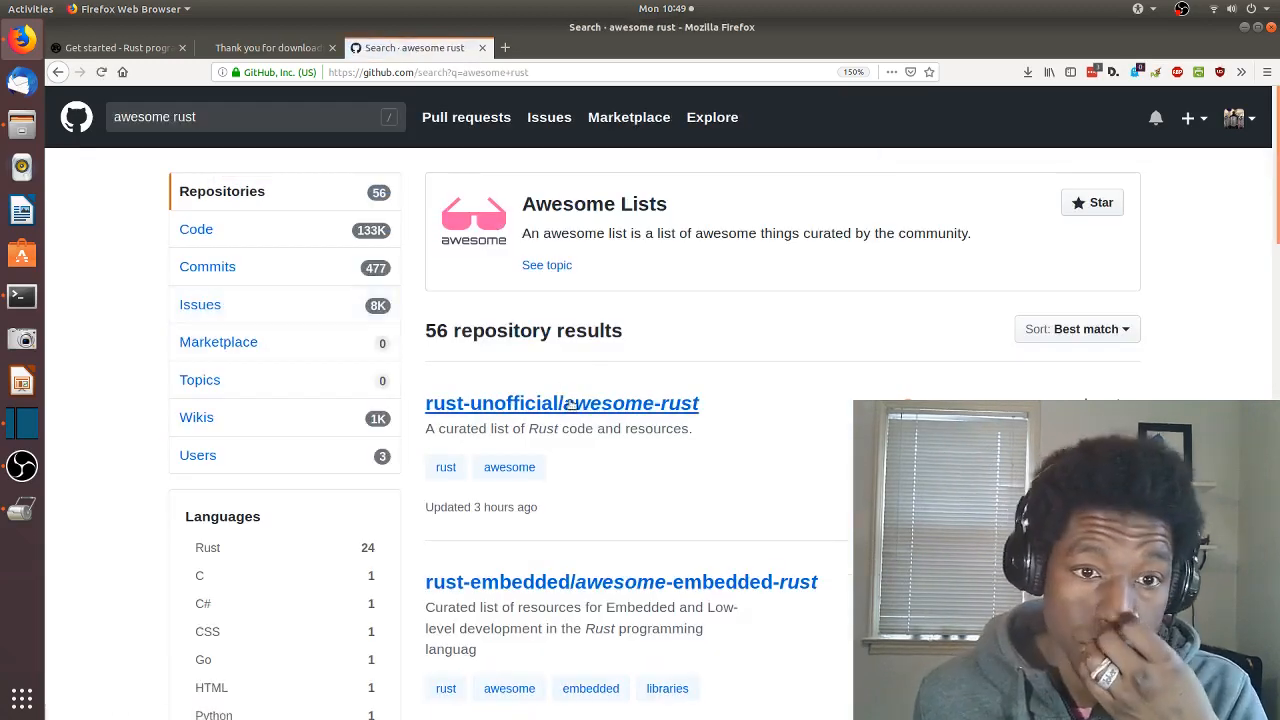
Step: Open rust-unofficial/awesome-rust and scroll down to its contents list
{"action": "left_click", "coordinate": [562, 403]}
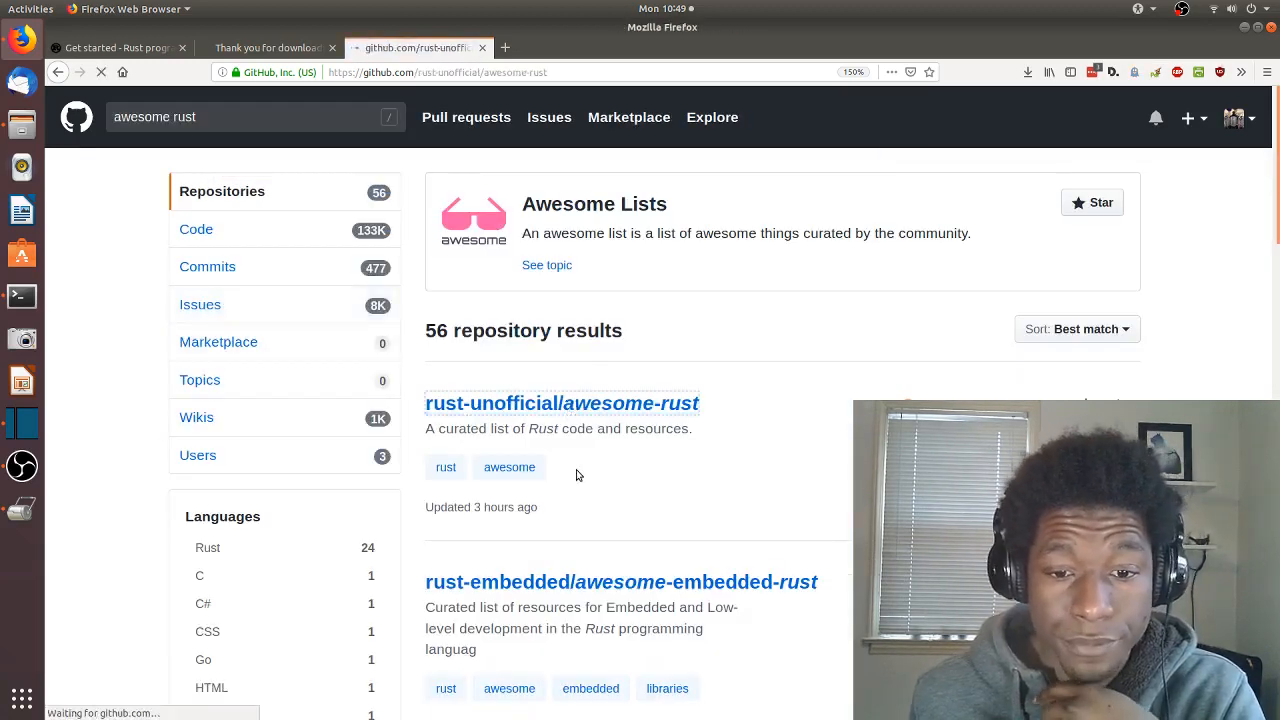
{"action": "left_click", "coordinate": [561, 403]}
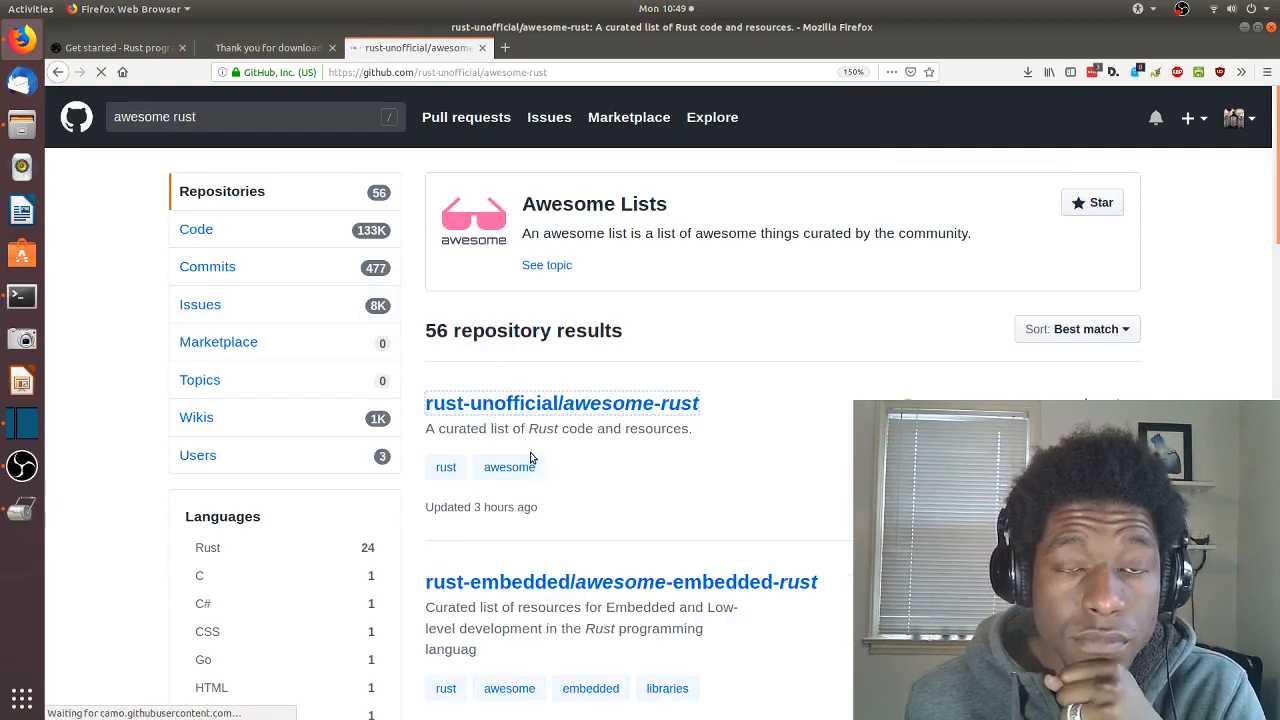
{"action": "left_click", "coordinate": [561, 403]}
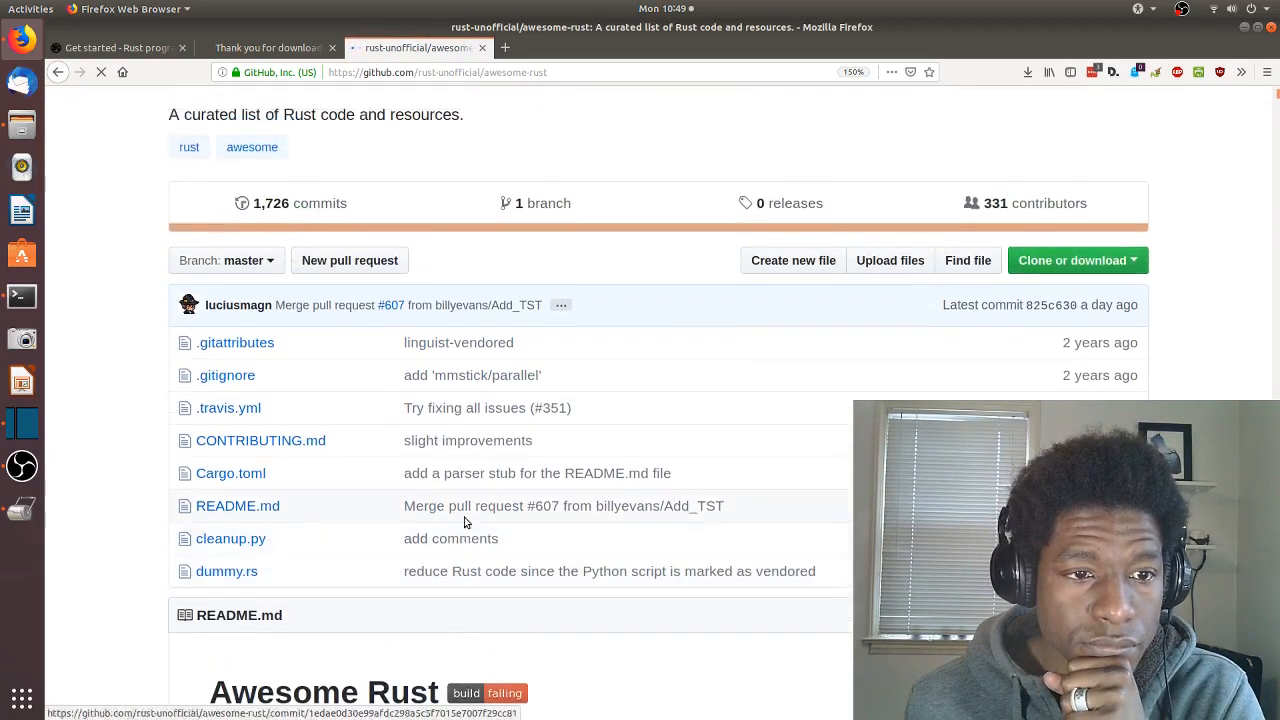
{"action": "scroll", "scroll_direction": "down", "scroll_amount": 3}
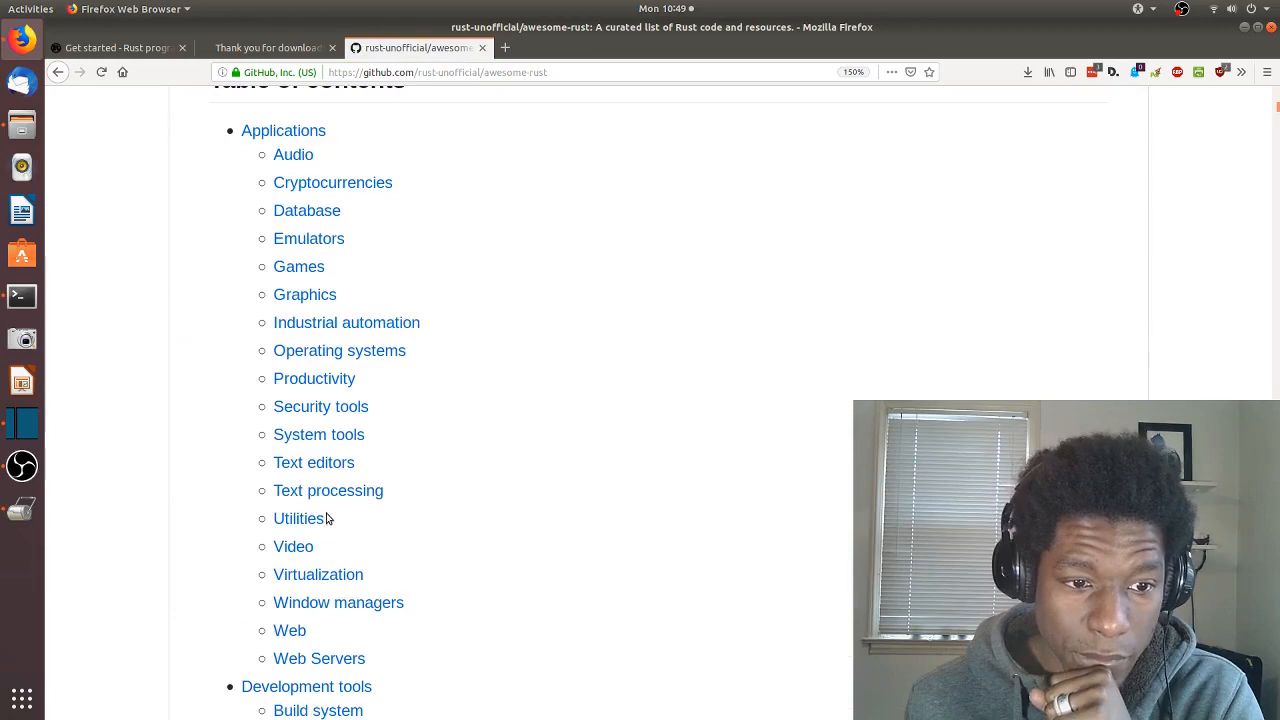
{"action": "mouse_move", "coordinate": [303, 546]}
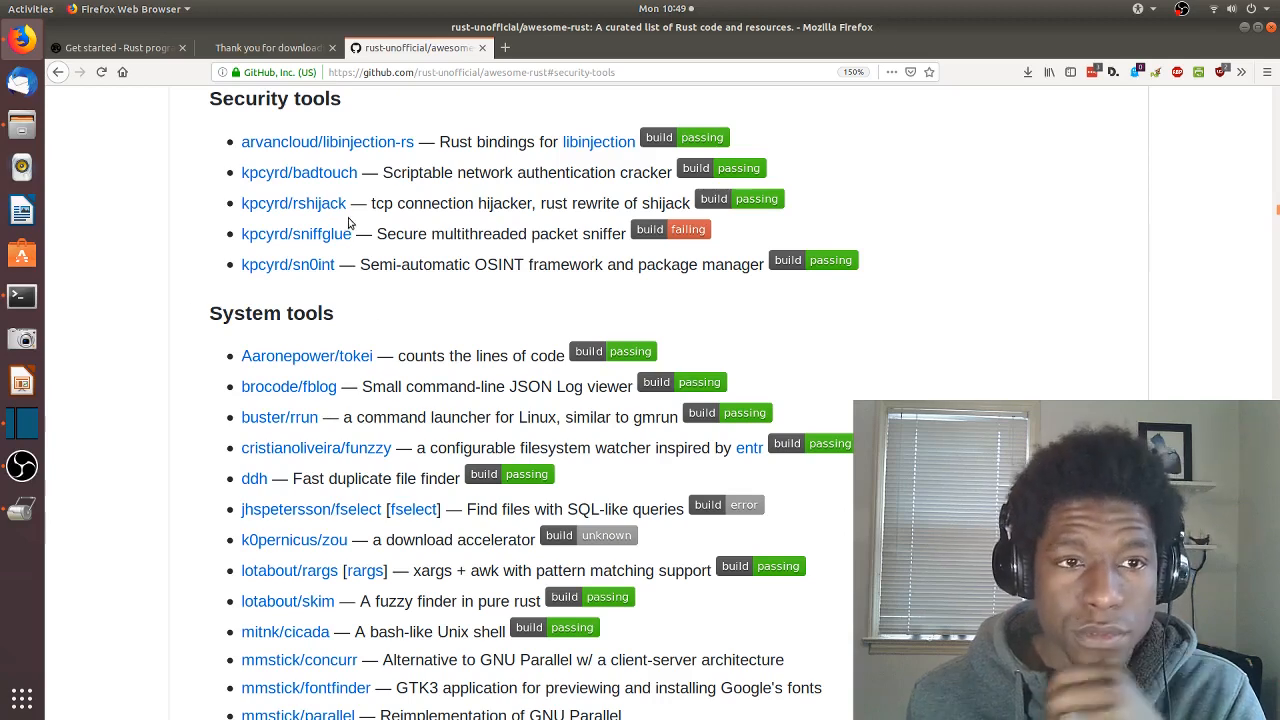
{"action": "mouse_move", "coordinate": [360, 142]}
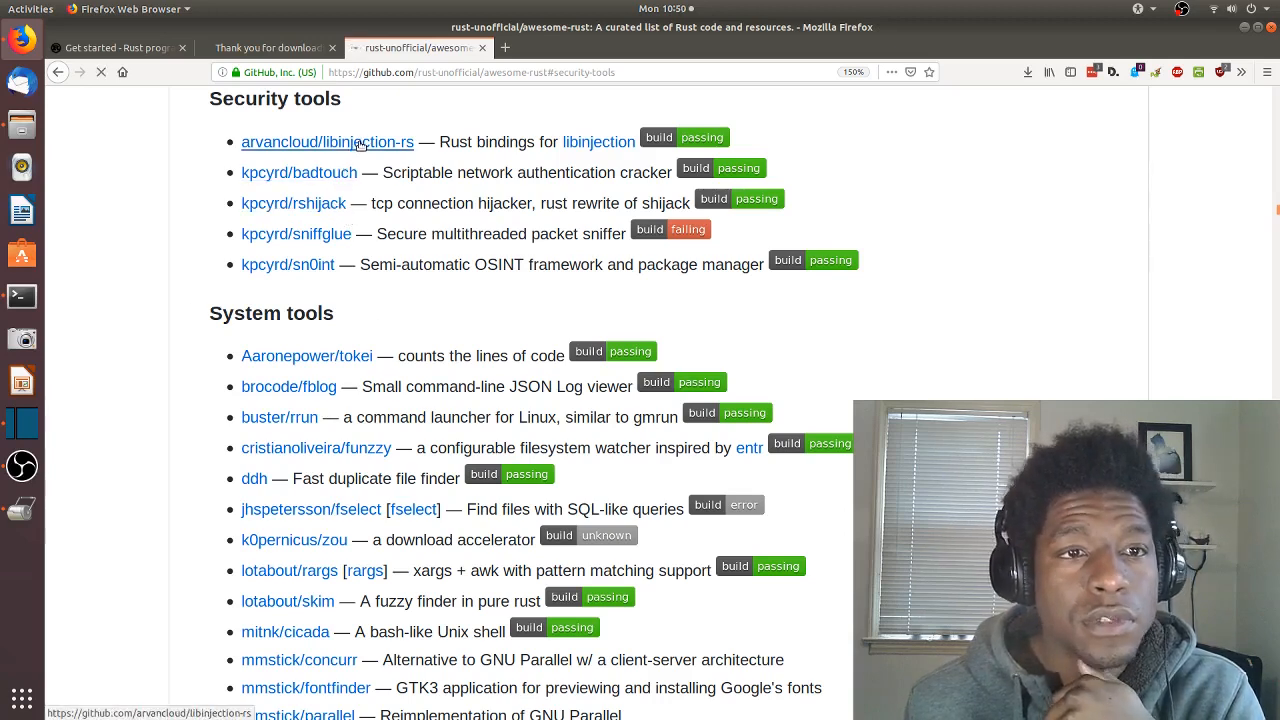
Step: Open arvancloud/libinjection-rs and copy its HTTPS clone URL
{"action": "left_click", "coordinate": [327, 141]}
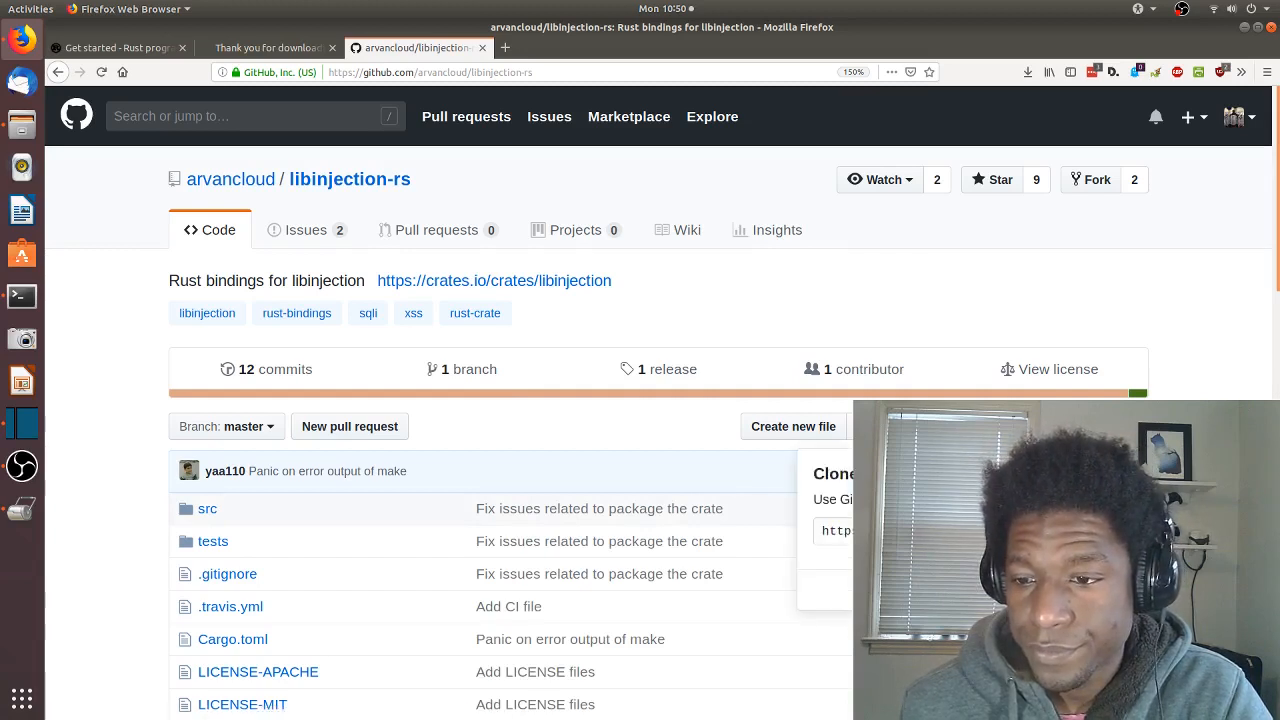
{"action": "left_click", "coordinate": [20, 296]}
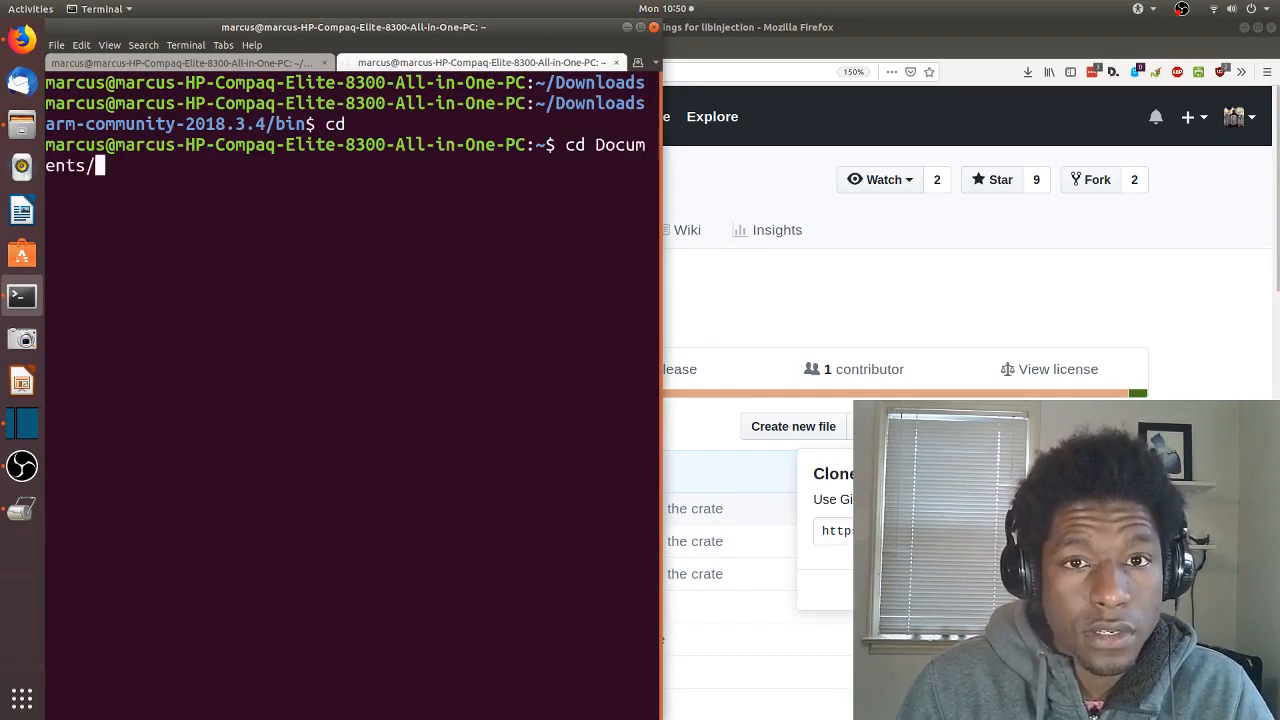
Step: Move into Documents and create a Github folder with mkdir
{"action": "type", "text": "Gi"}
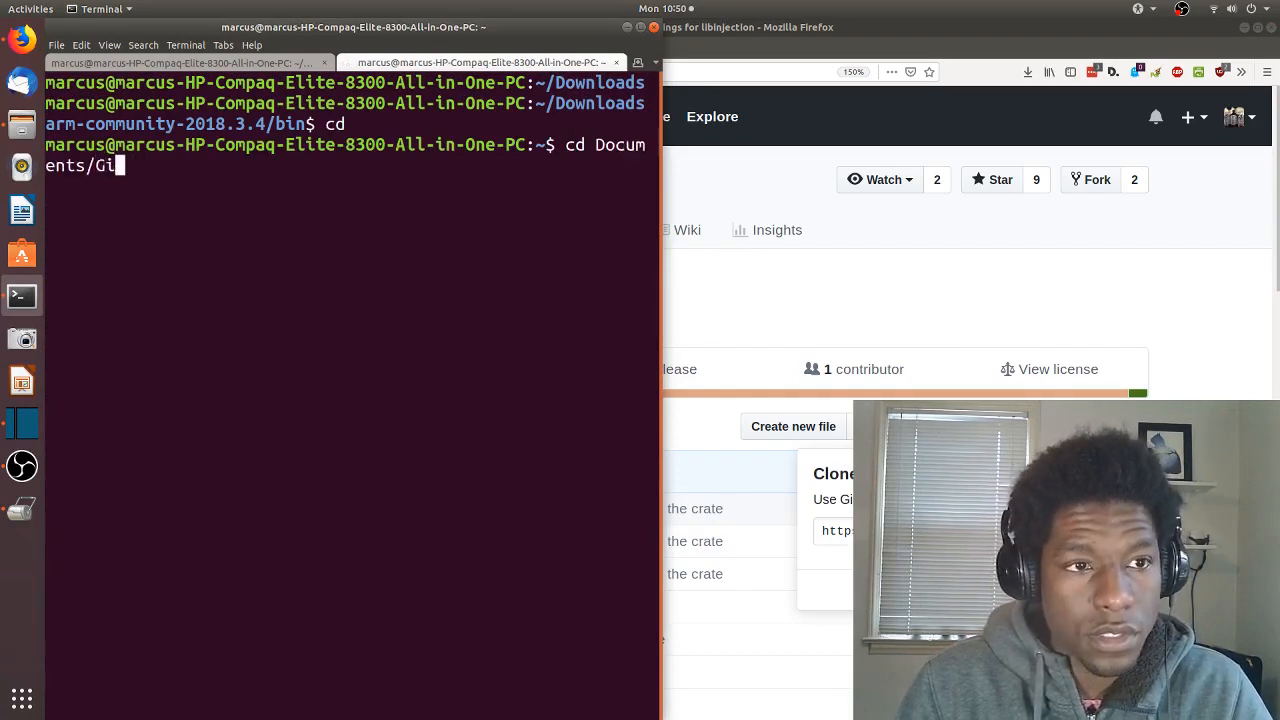
{"action": "key", "text": "BackSpace"}
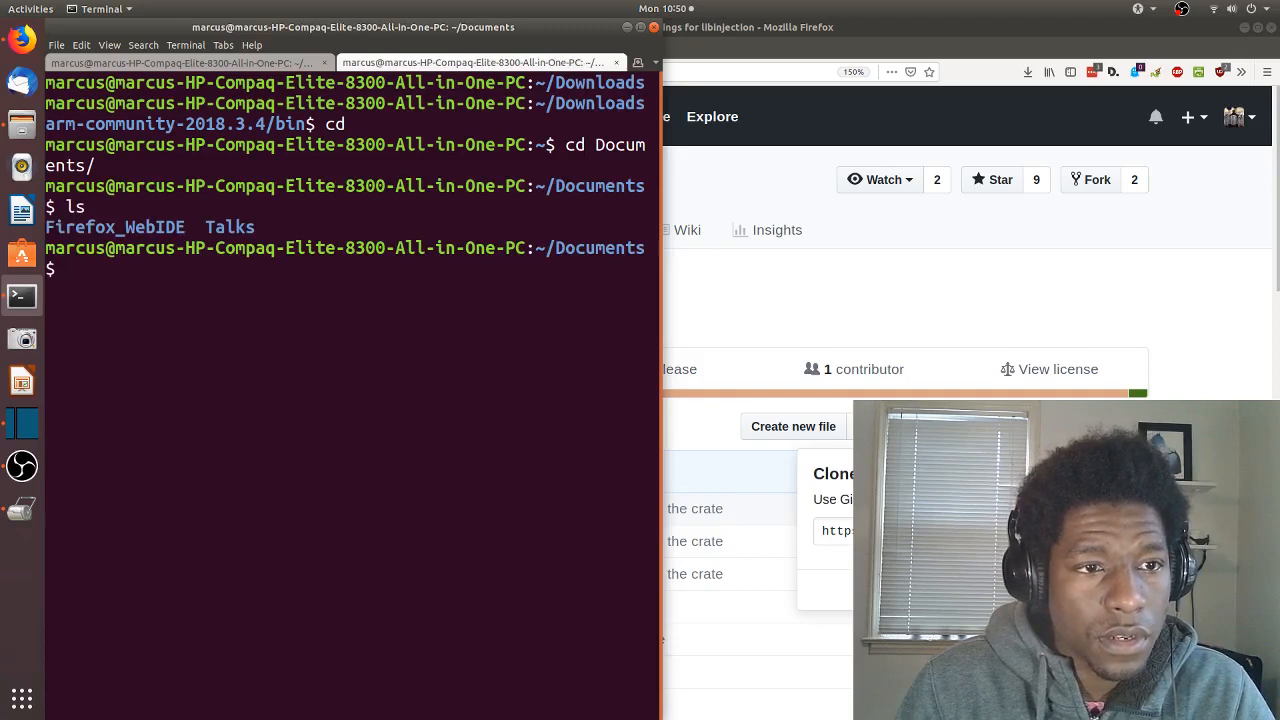
{"action": "type", "text": "mkdir"}
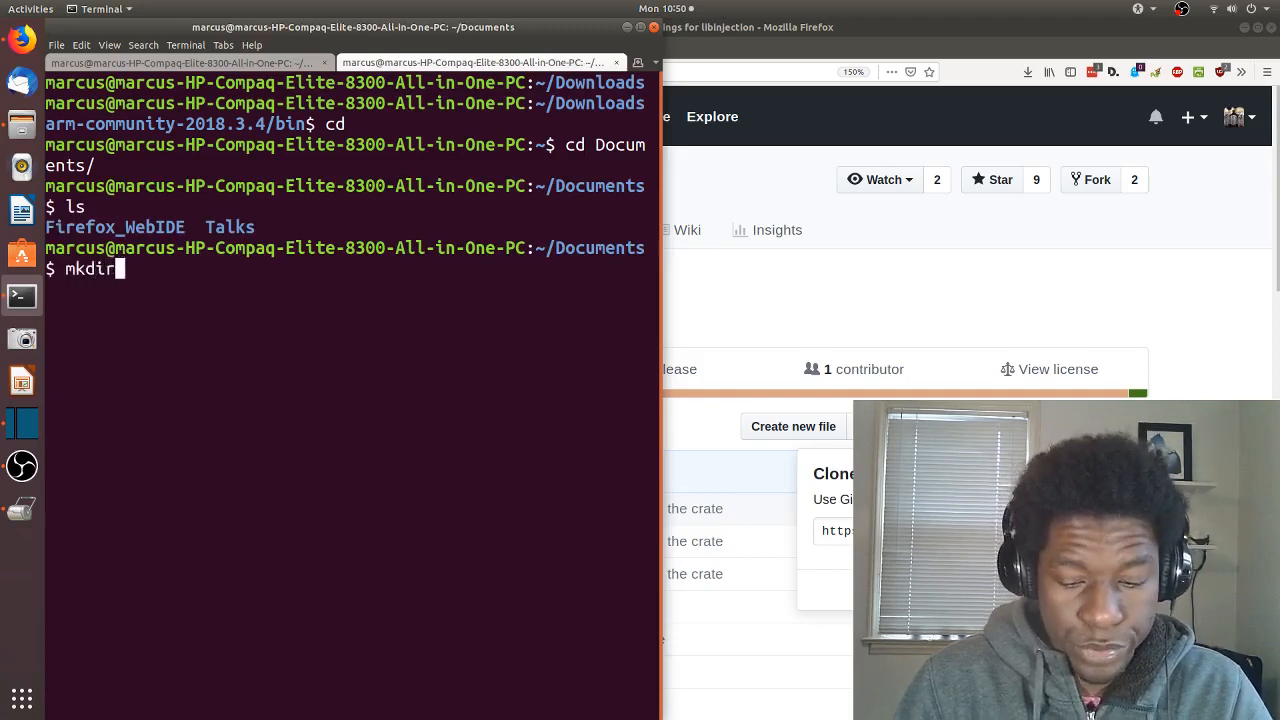
{"action": "type", "text": "Git"}
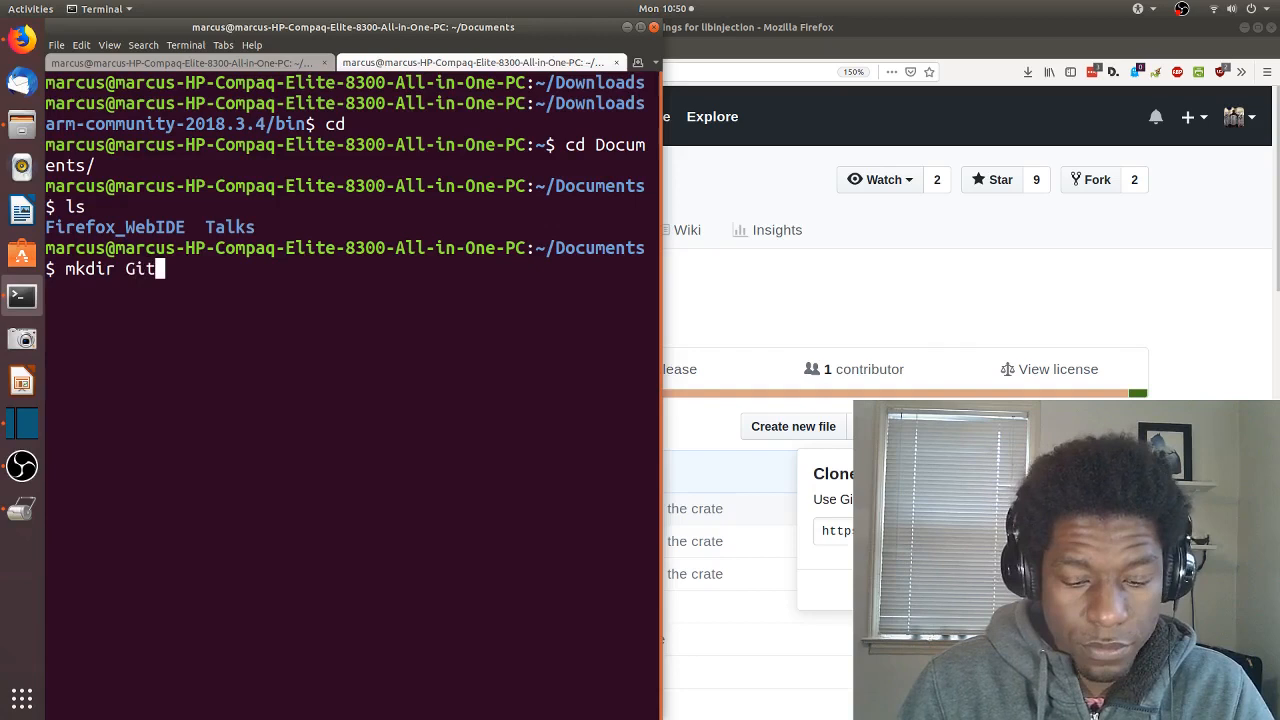
{"action": "type", "text": "hub"}
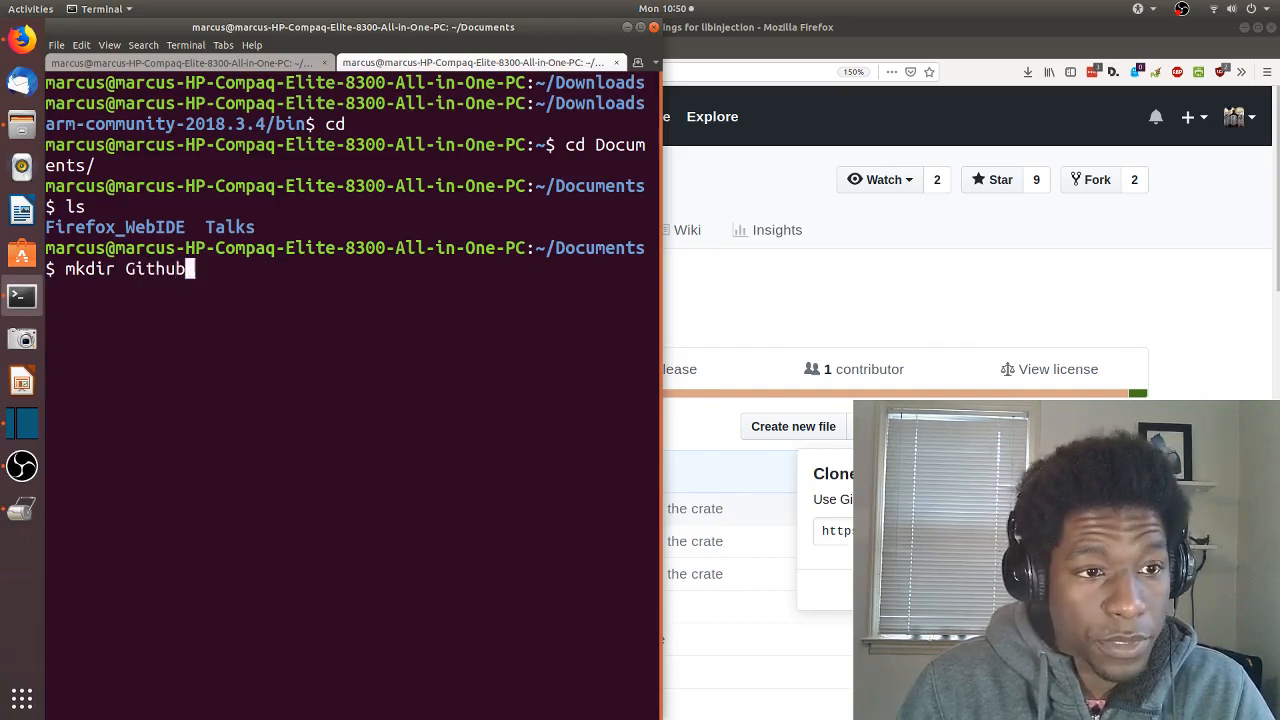
{"action": "type", "text": "cv"}
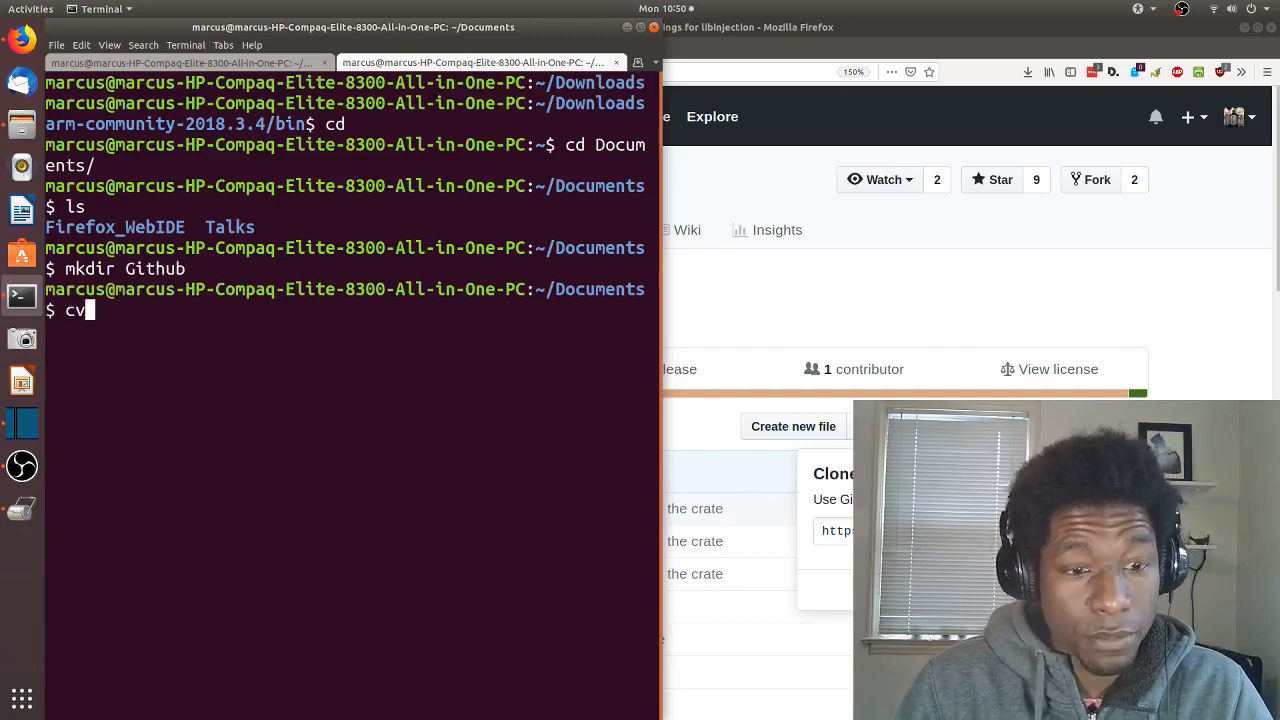
Step: Enter the Github folder and git clone libinjection-rs from the copied URL
{"action": "type", "text": "cd Github/"}
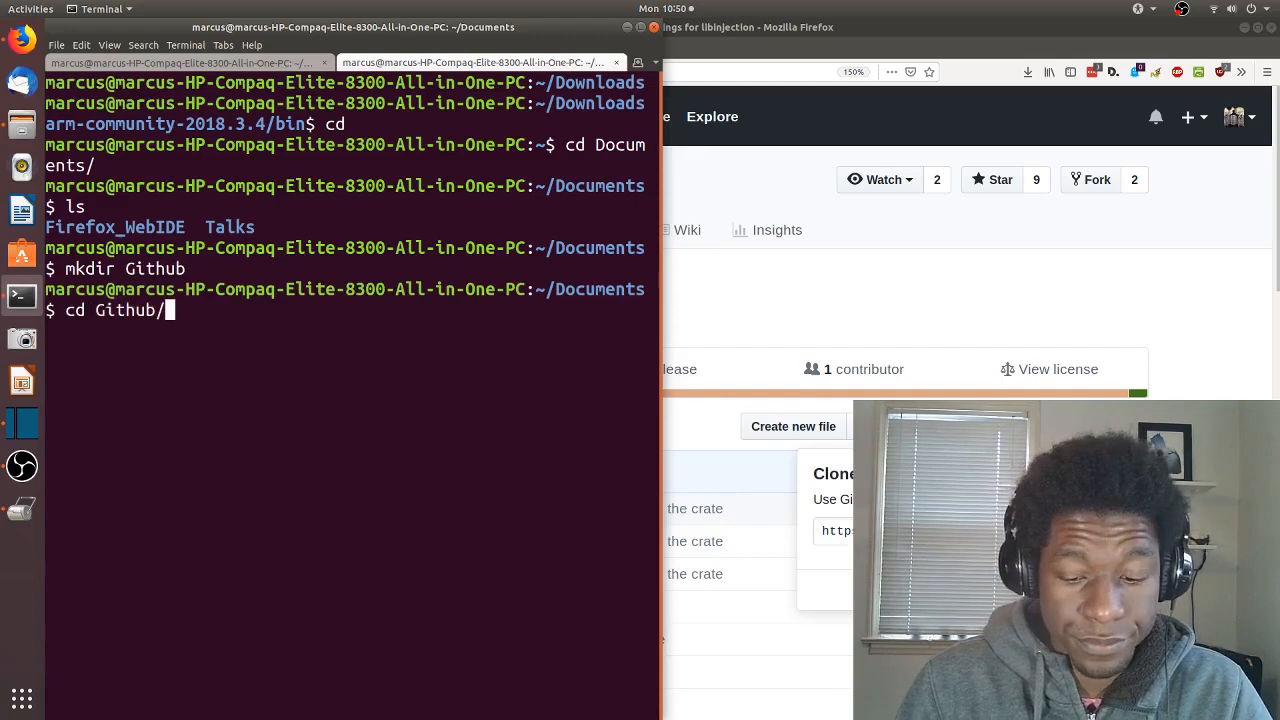
{"action": "type", "text": "g"}
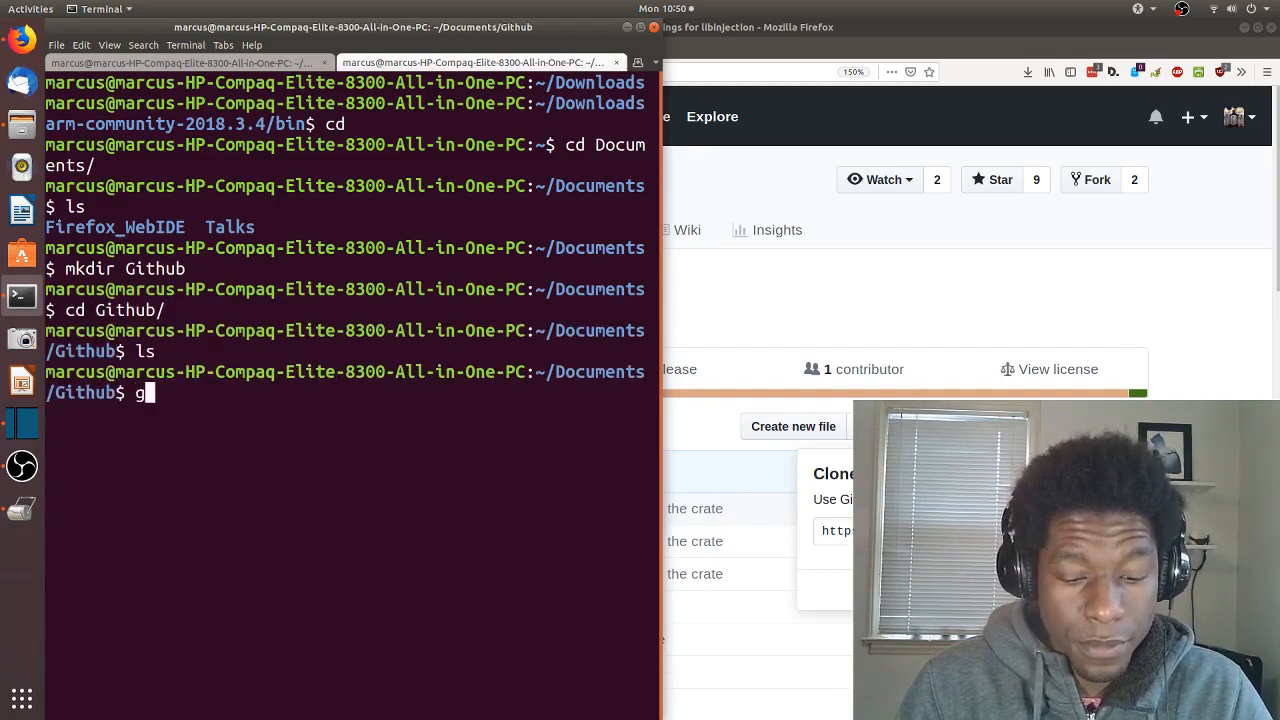
{"action": "type", "text": "it clone https://github.com/ar"}
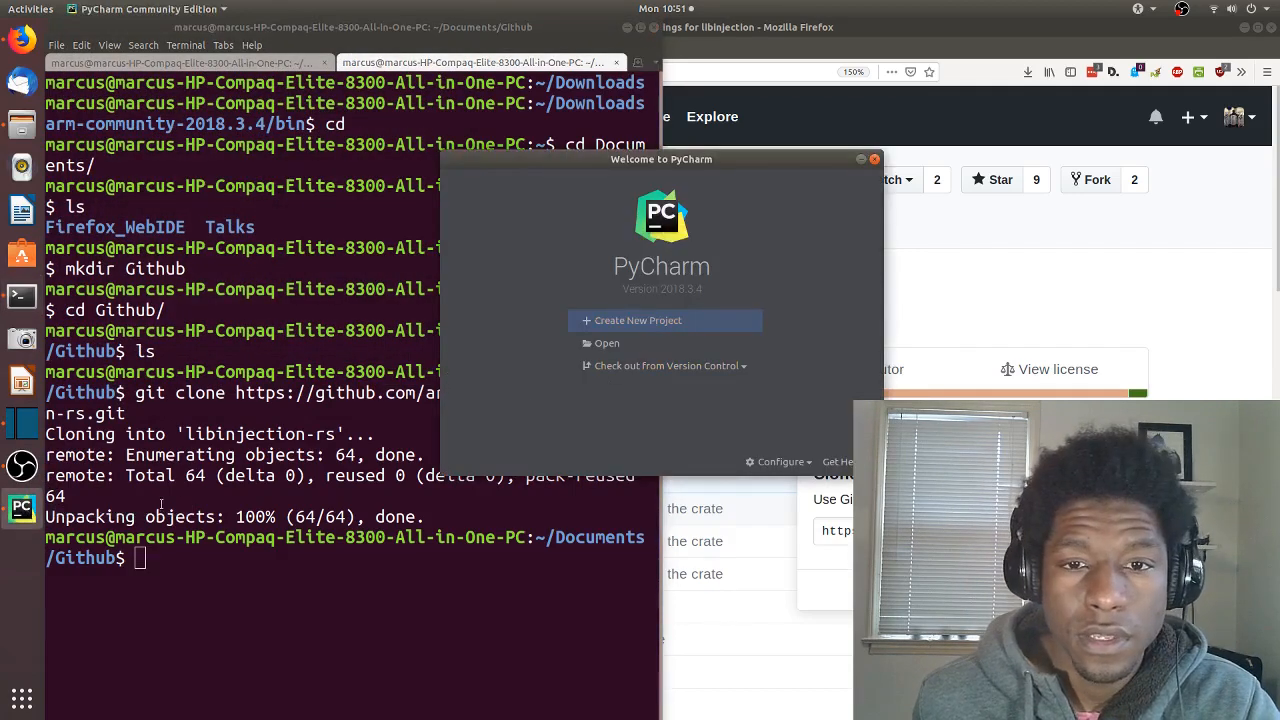
{"action": "mouse_move", "coordinate": [606, 343]}
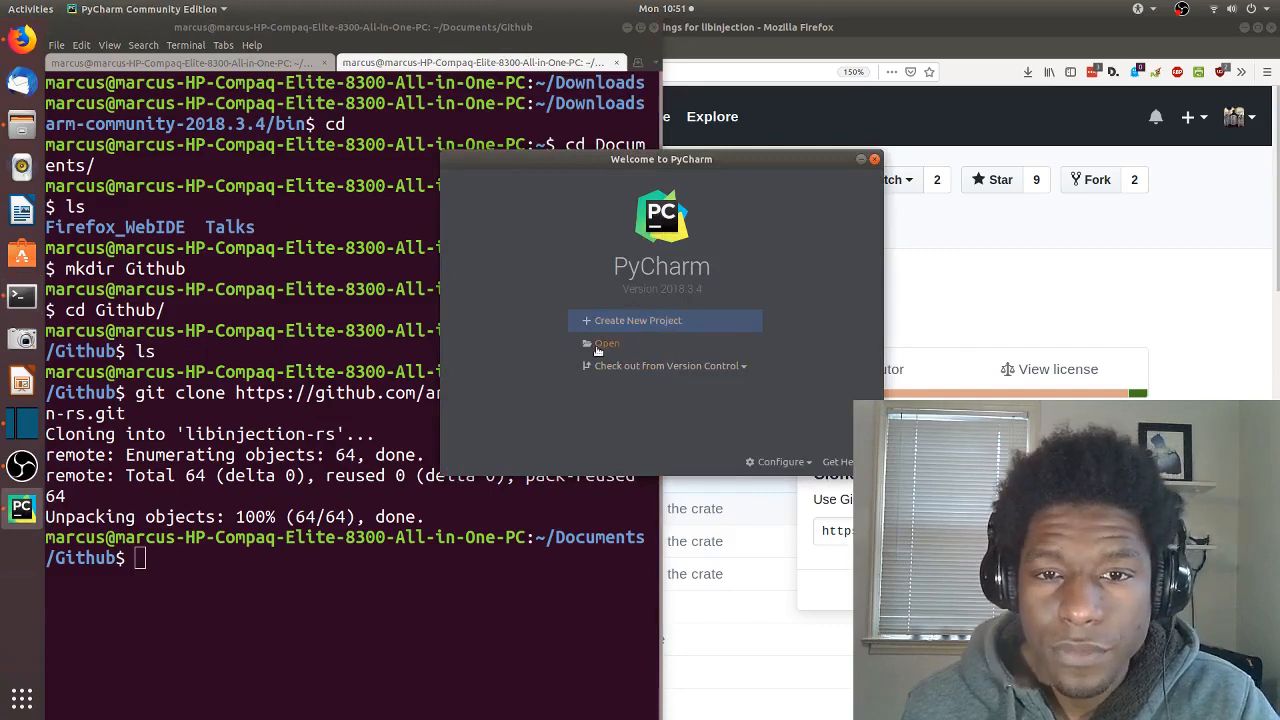
Step: Browse home > Documents > Github and open the libinjection-rs folder as the project
{"action": "left_click", "coordinate": [607, 343]}
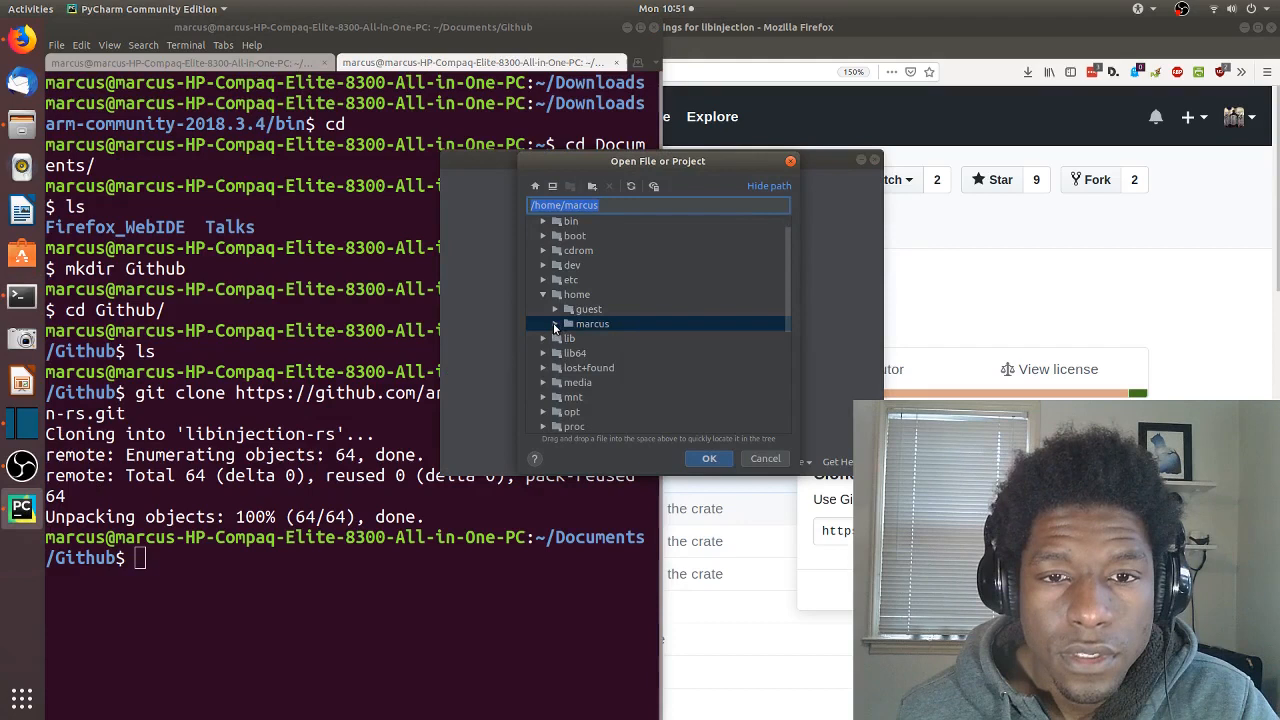
{"action": "left_click", "coordinate": [555, 323]}
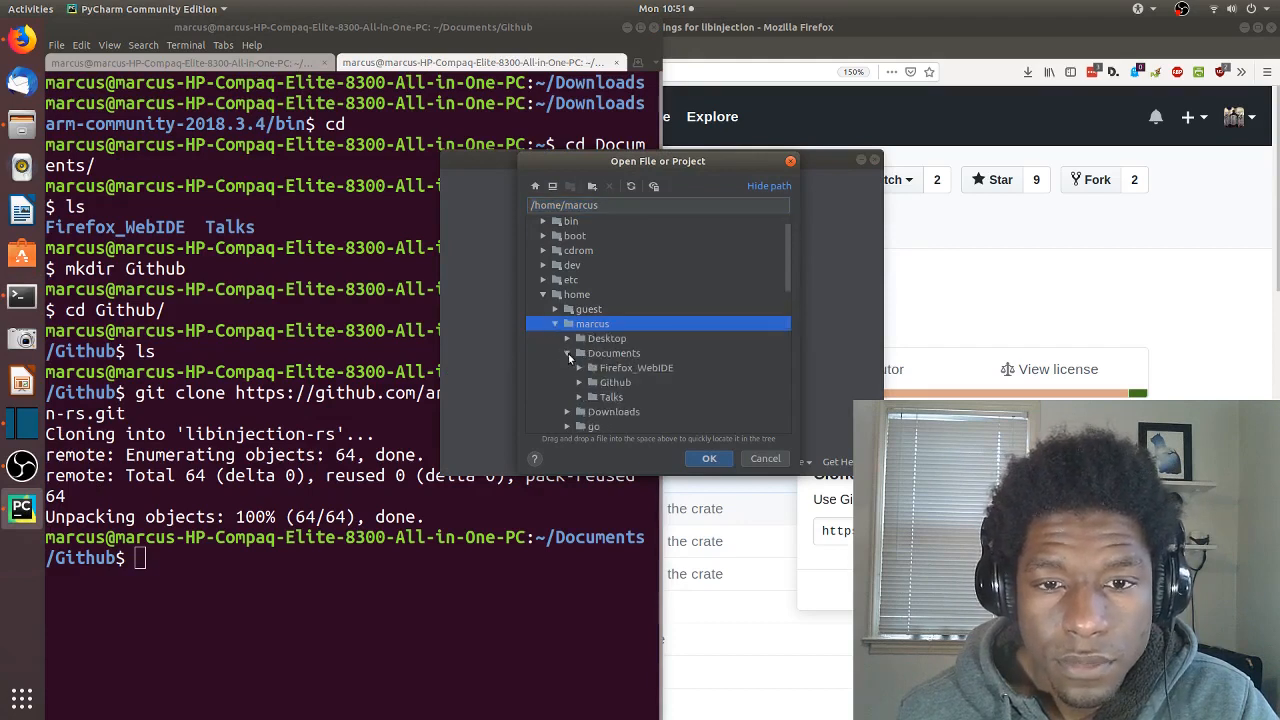
{"action": "left_click", "coordinate": [592, 382]}
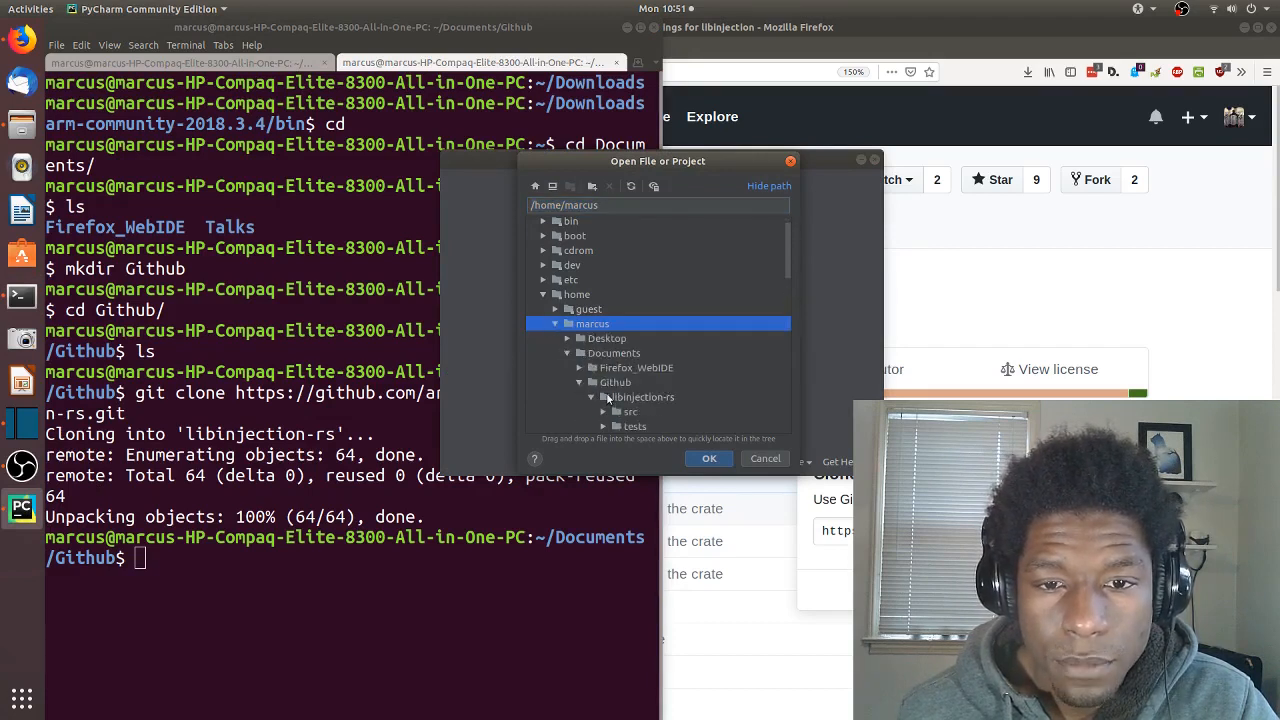
{"action": "left_click", "coordinate": [643, 396]}
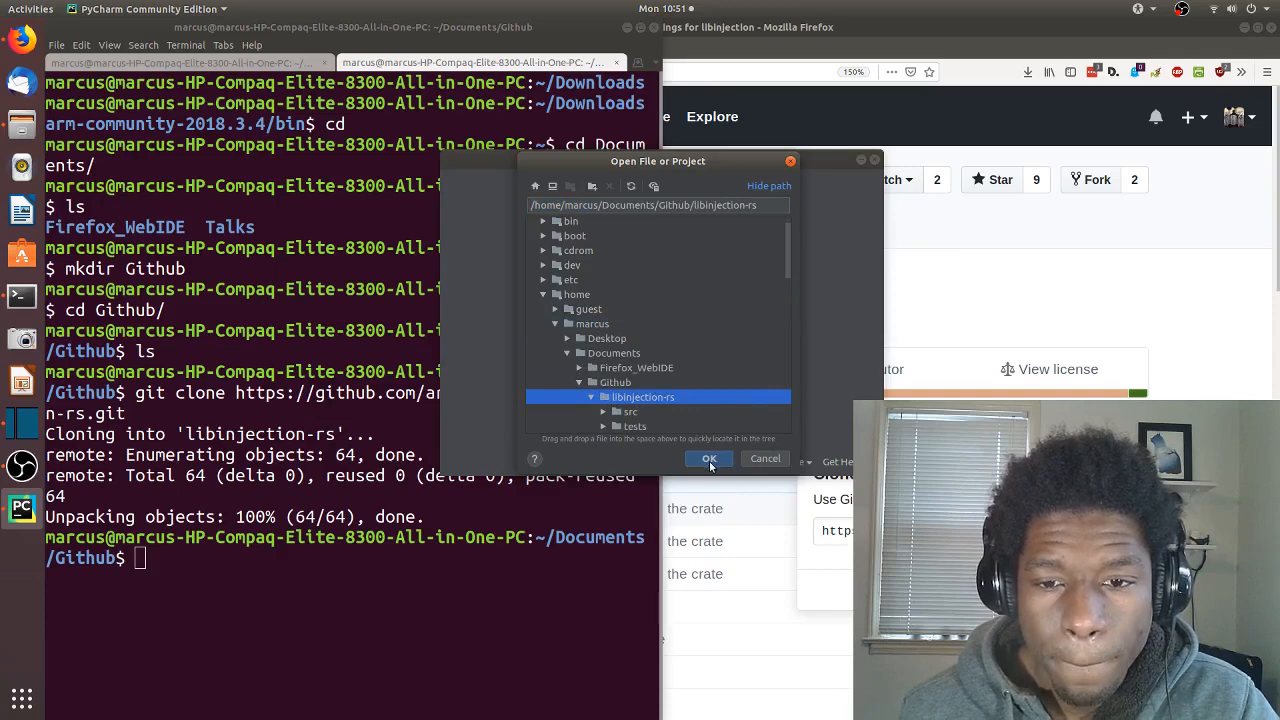
{"action": "left_click", "coordinate": [709, 458]}
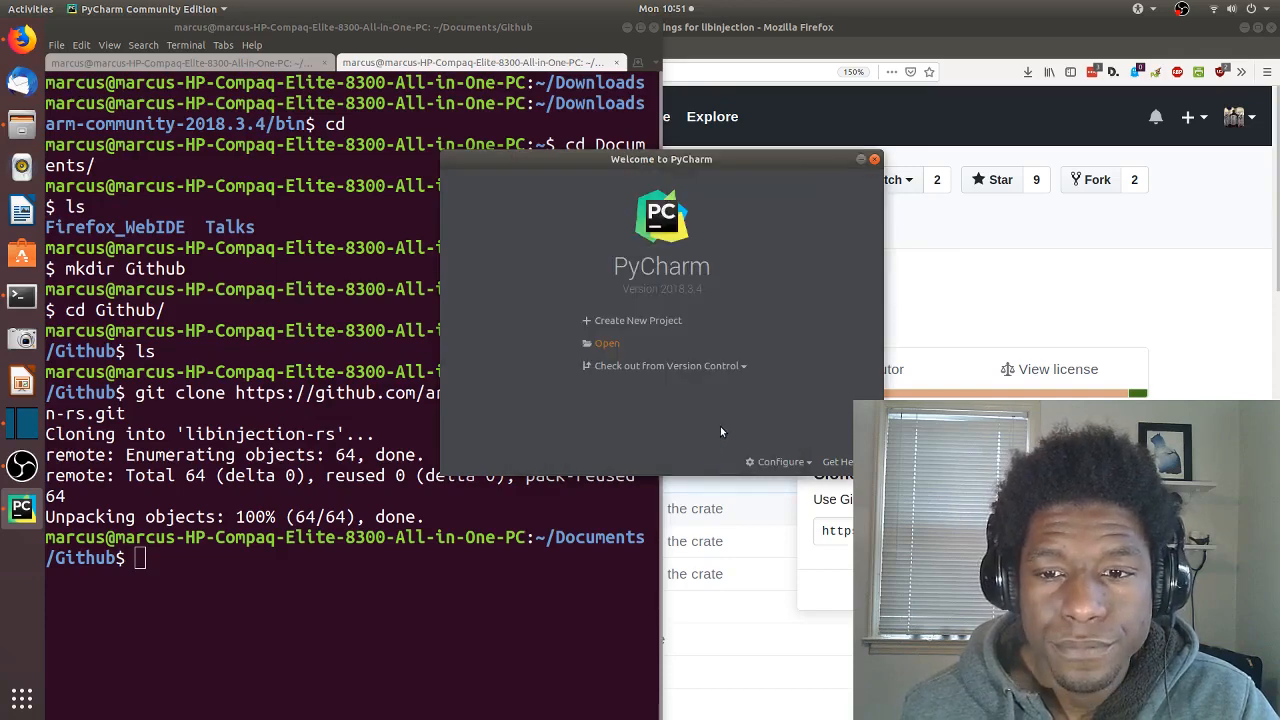
{"action": "left_click", "coordinate": [607, 343]}
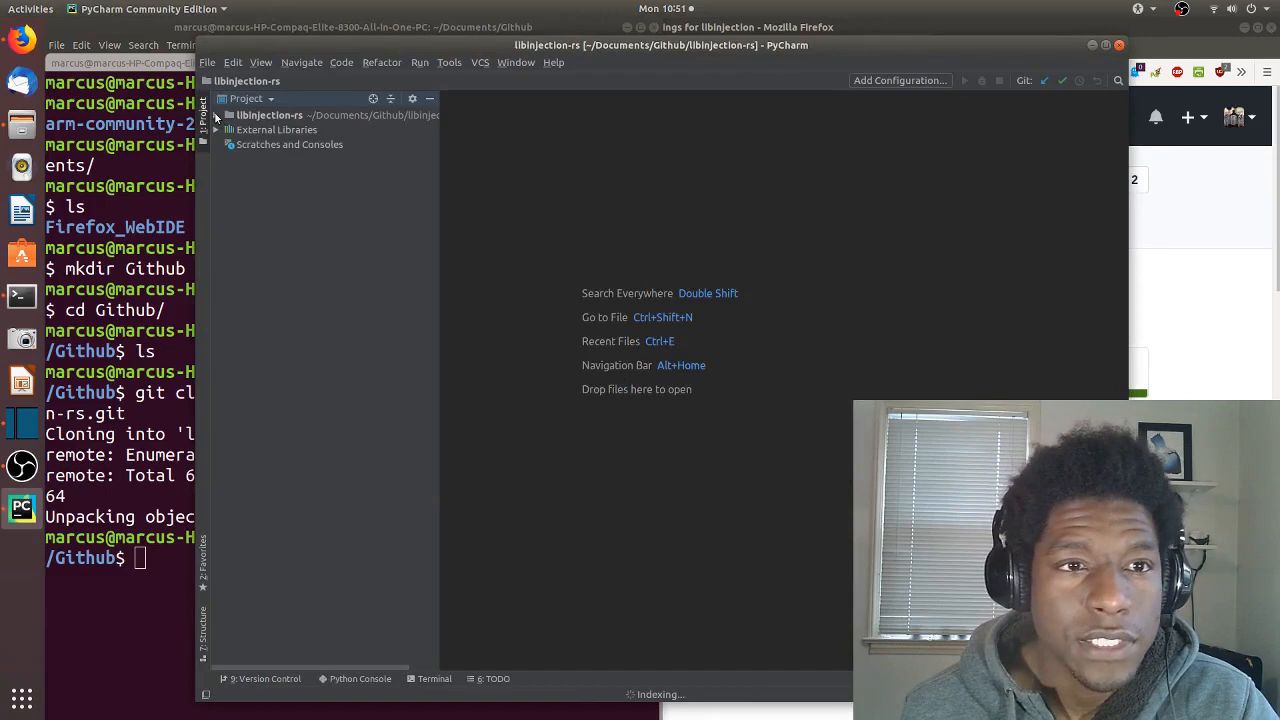
Step: Expand libinjection-rs and src in the Project view and open lib.rs
{"action": "left_click", "coordinate": [216, 114]}
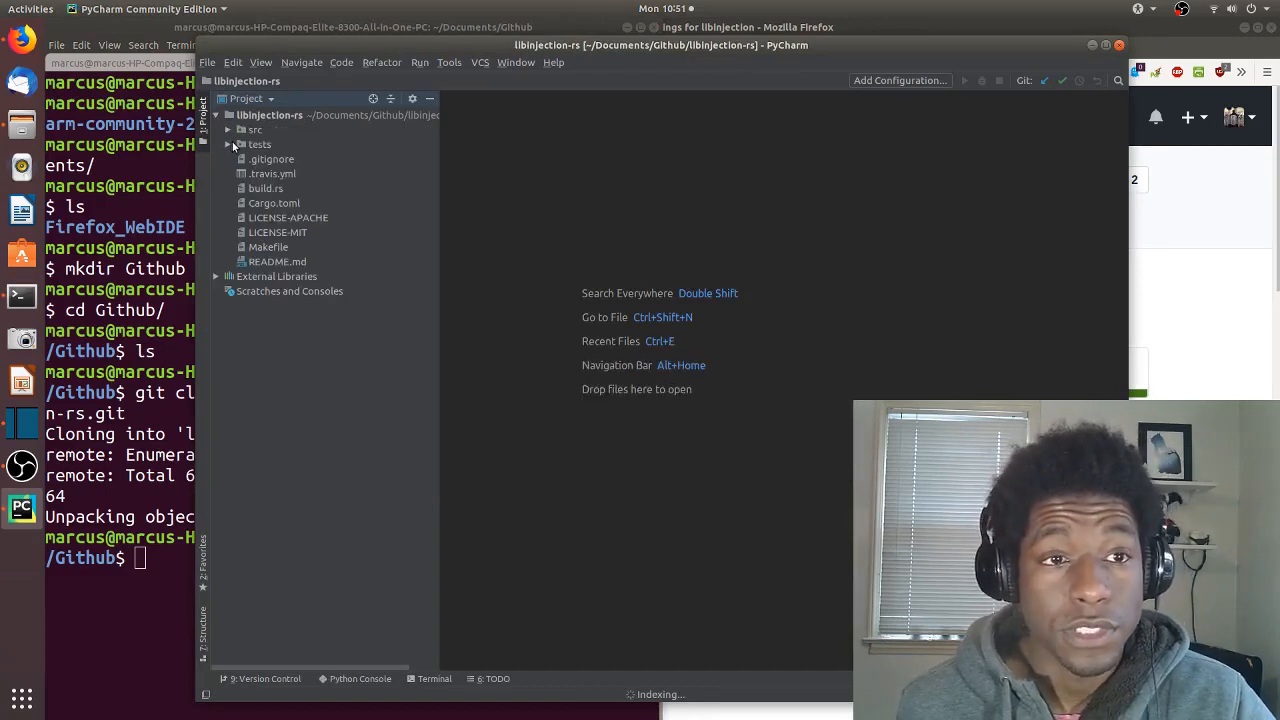
{"action": "left_click", "coordinate": [228, 129]}
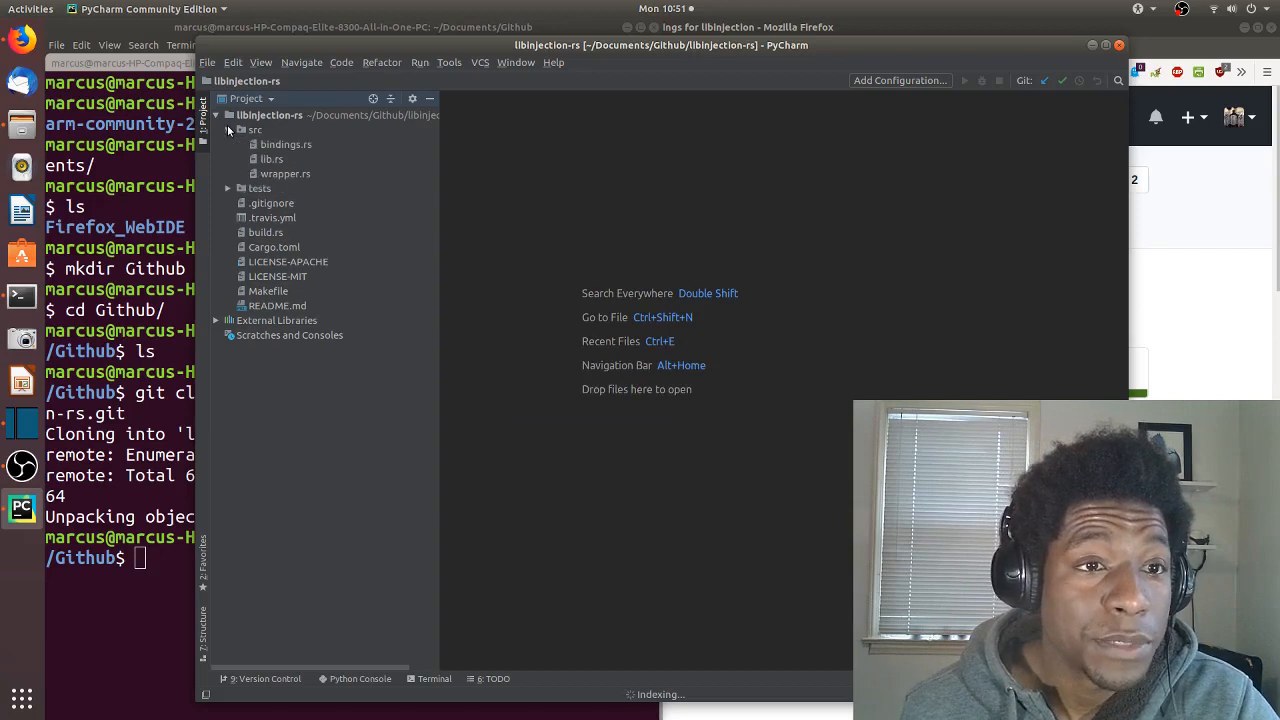
{"action": "left_click", "coordinate": [272, 159]}
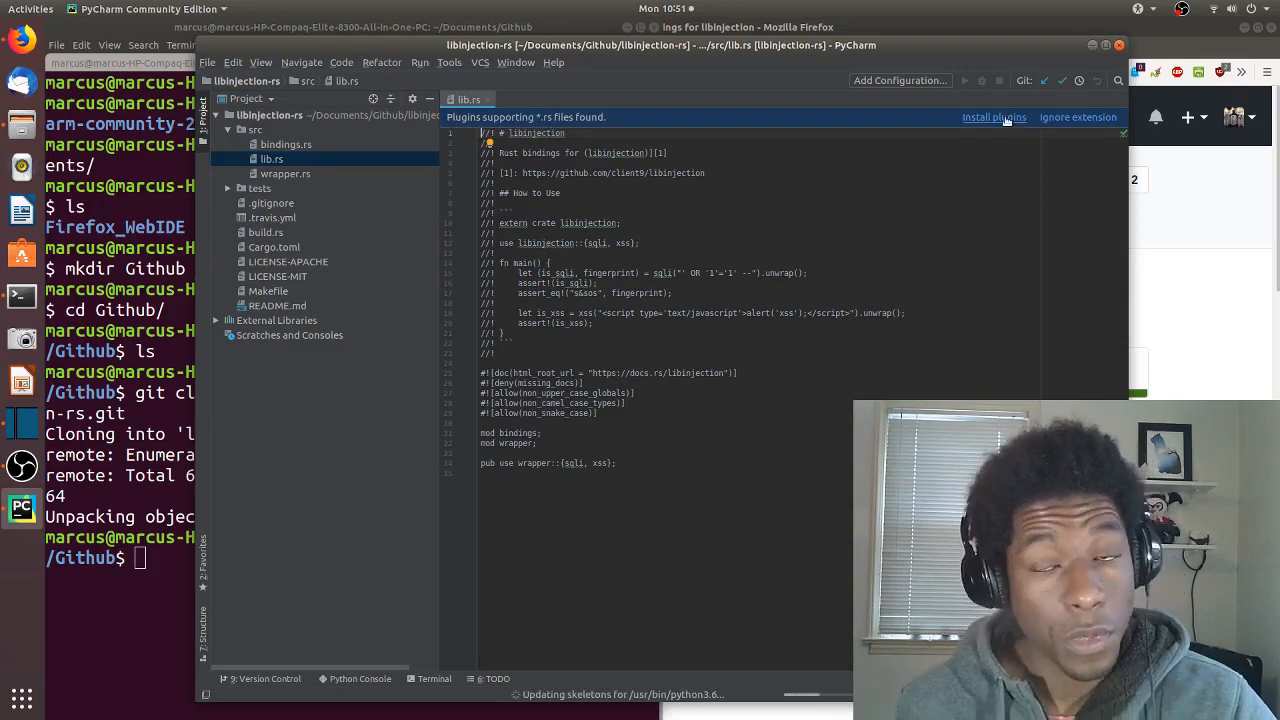
Step: Install the suggested Rust and Oxidize plugins, accepting the third-party privacy note
{"action": "left_click", "coordinate": [995, 117]}
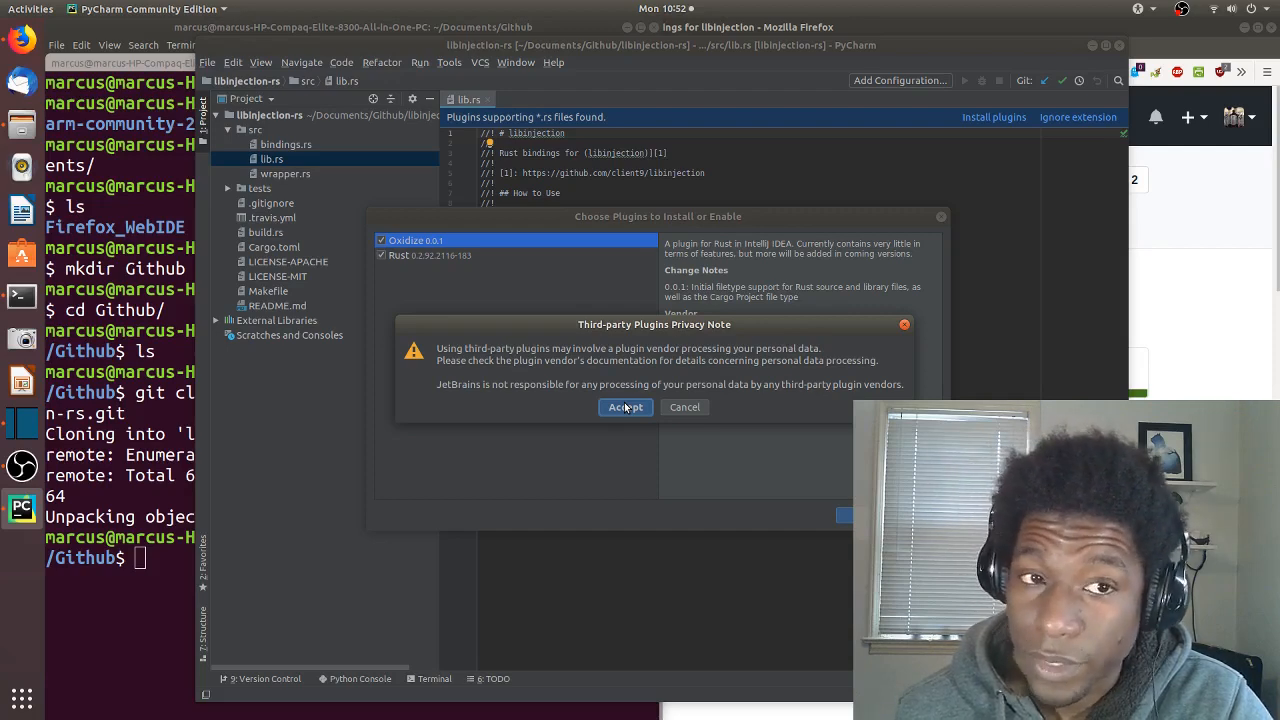
{"action": "left_click", "coordinate": [624, 407]}
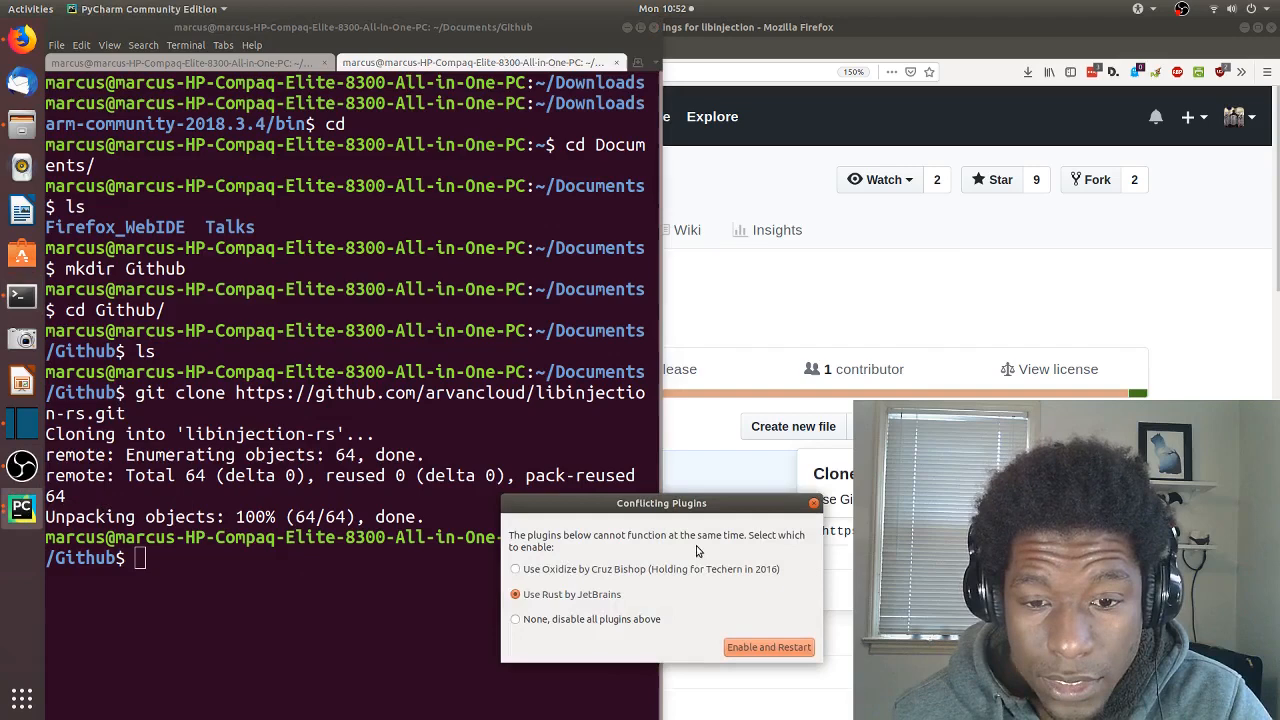
{"action": "mouse_move", "coordinate": [738, 554]}
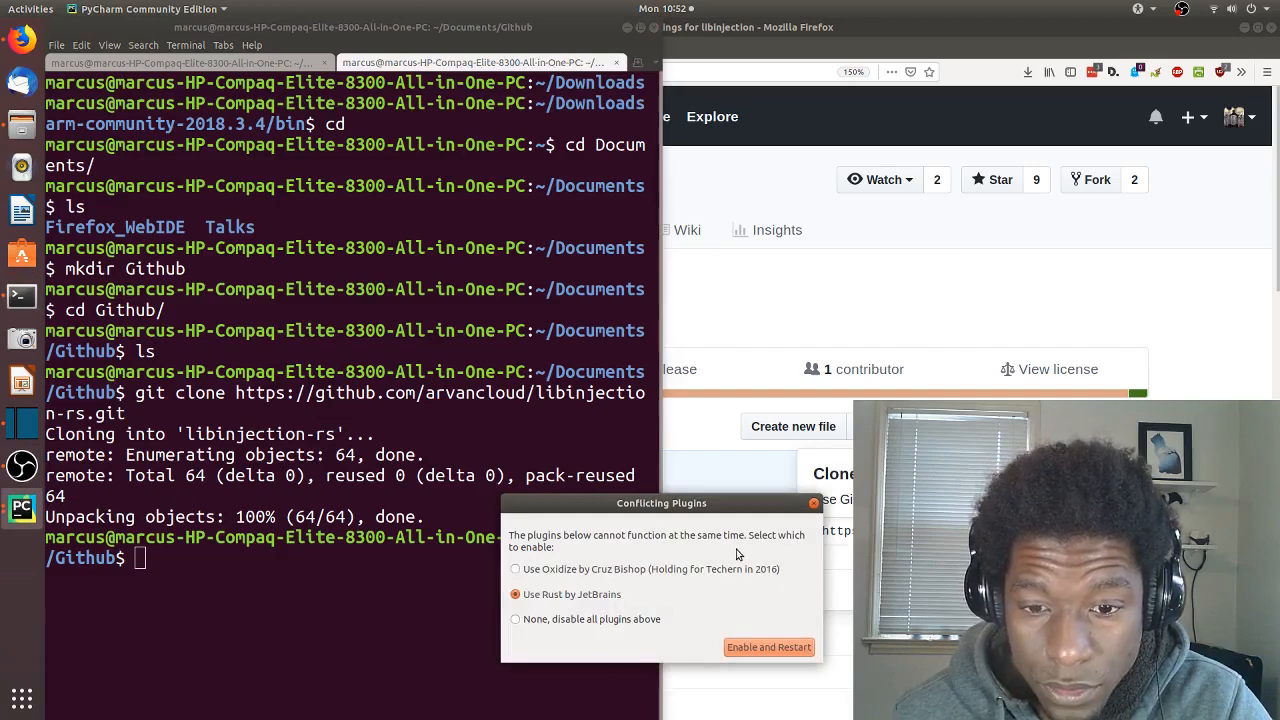
{"action": "mouse_move", "coordinate": [544, 612]}
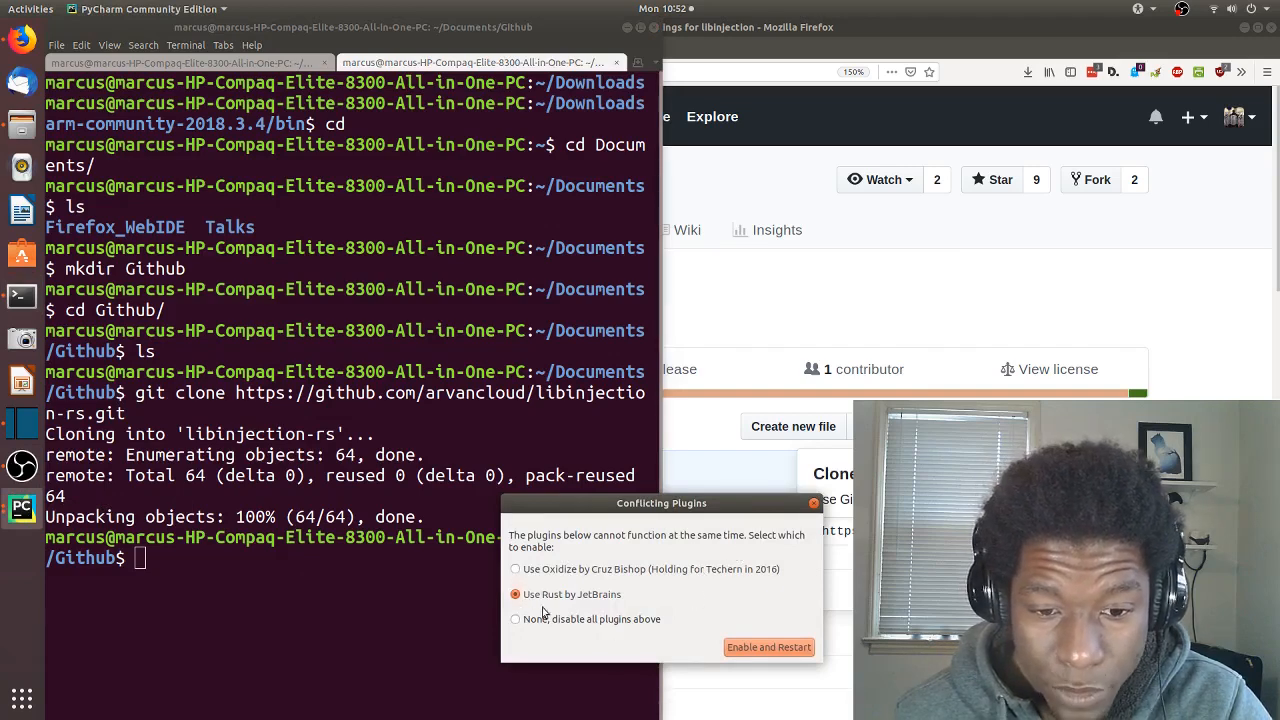
Step: Choose Rust by JetBrains over Oxidize and restart PyCharm
{"action": "left_click", "coordinate": [768, 647]}
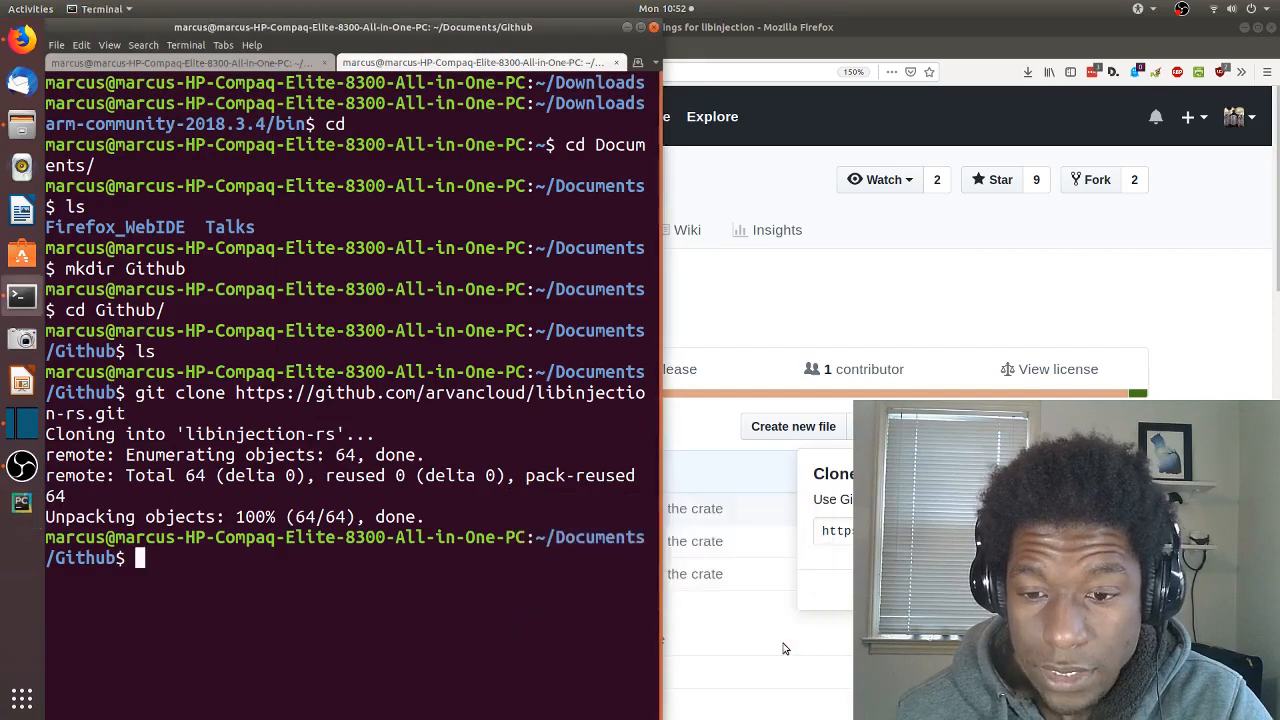
{"action": "mouse_move", "coordinate": [781, 638]}
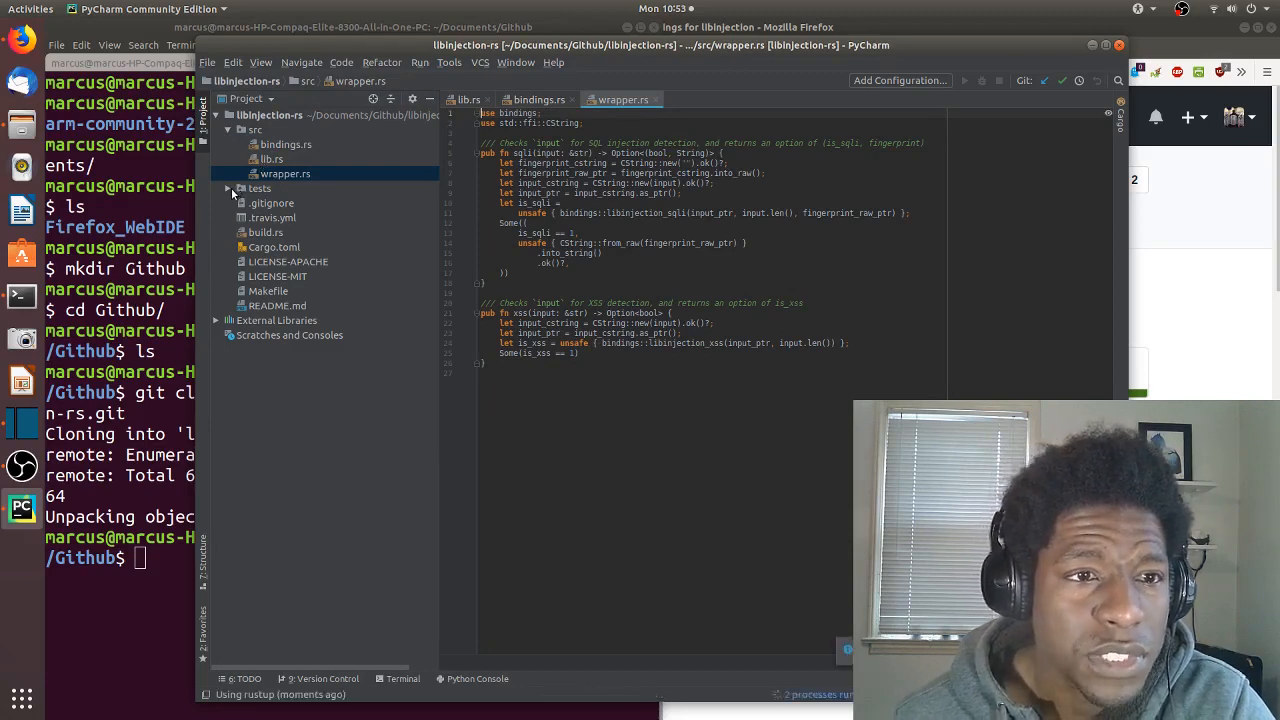
Step: Expand the tests folder and scroll through the project's Rust source files
{"action": "left_click", "coordinate": [265, 232]}
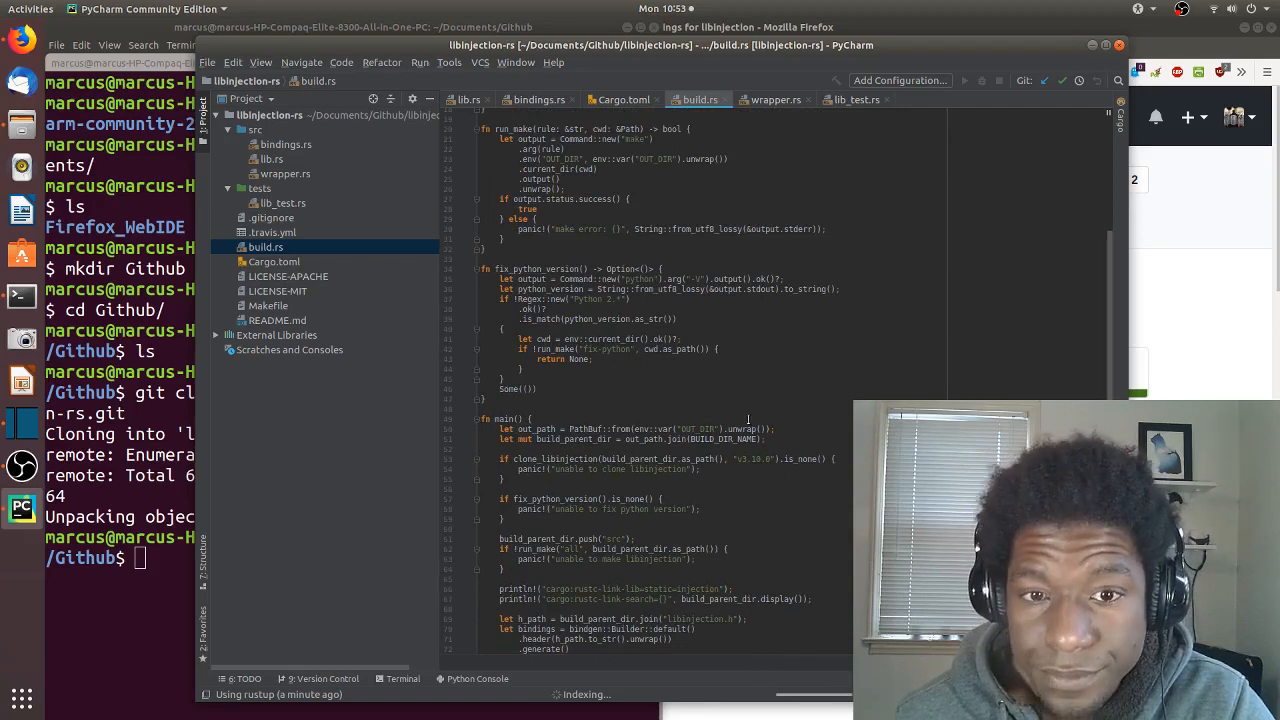
{"action": "scroll", "scroll_direction": "down", "scroll_amount": 3}
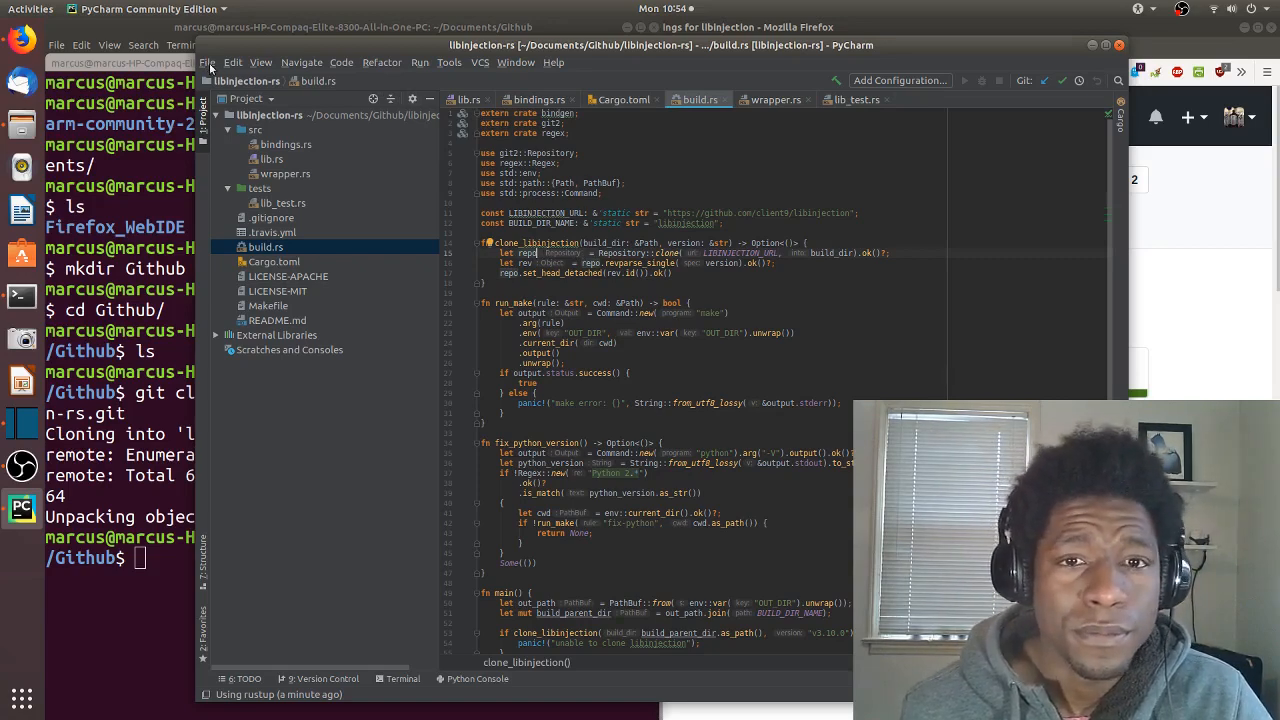
Step: Raise the editor font size to 22 under Settings > Editor > Font and apply
{"action": "left_click", "coordinate": [210, 62]}
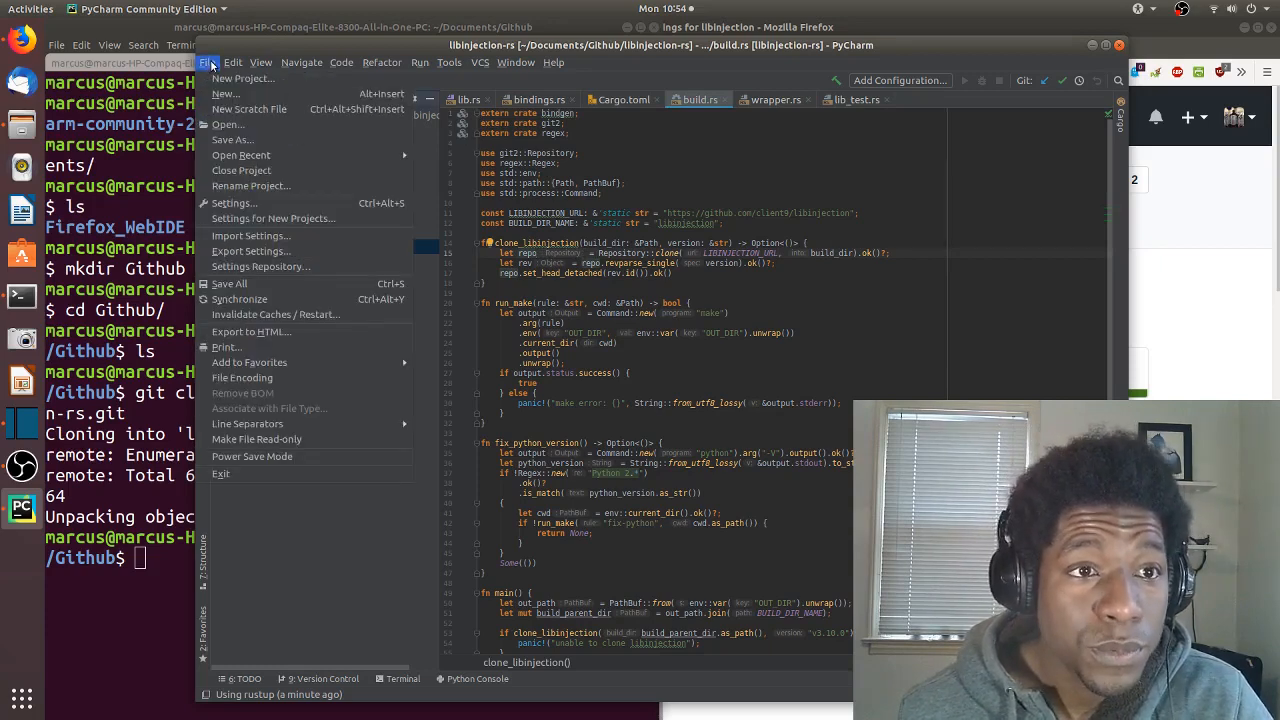
{"action": "mouse_move", "coordinate": [261, 266]}
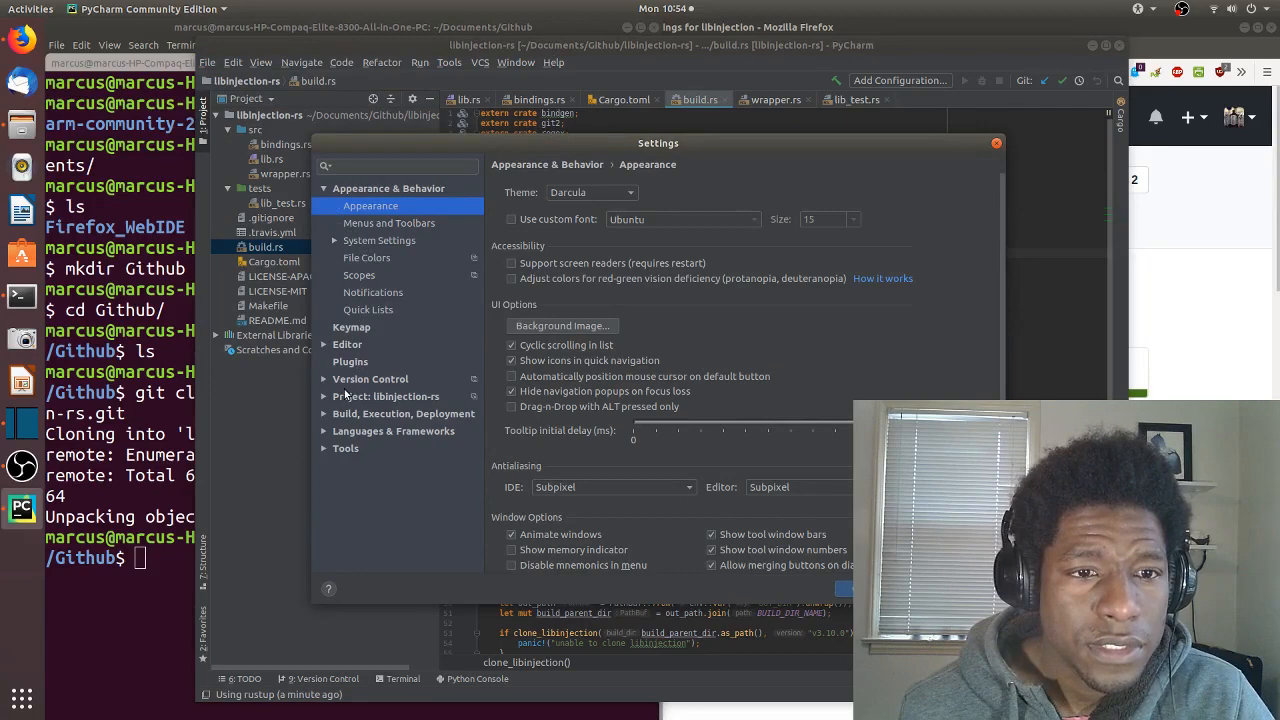
{"action": "left_click", "coordinate": [347, 344]}
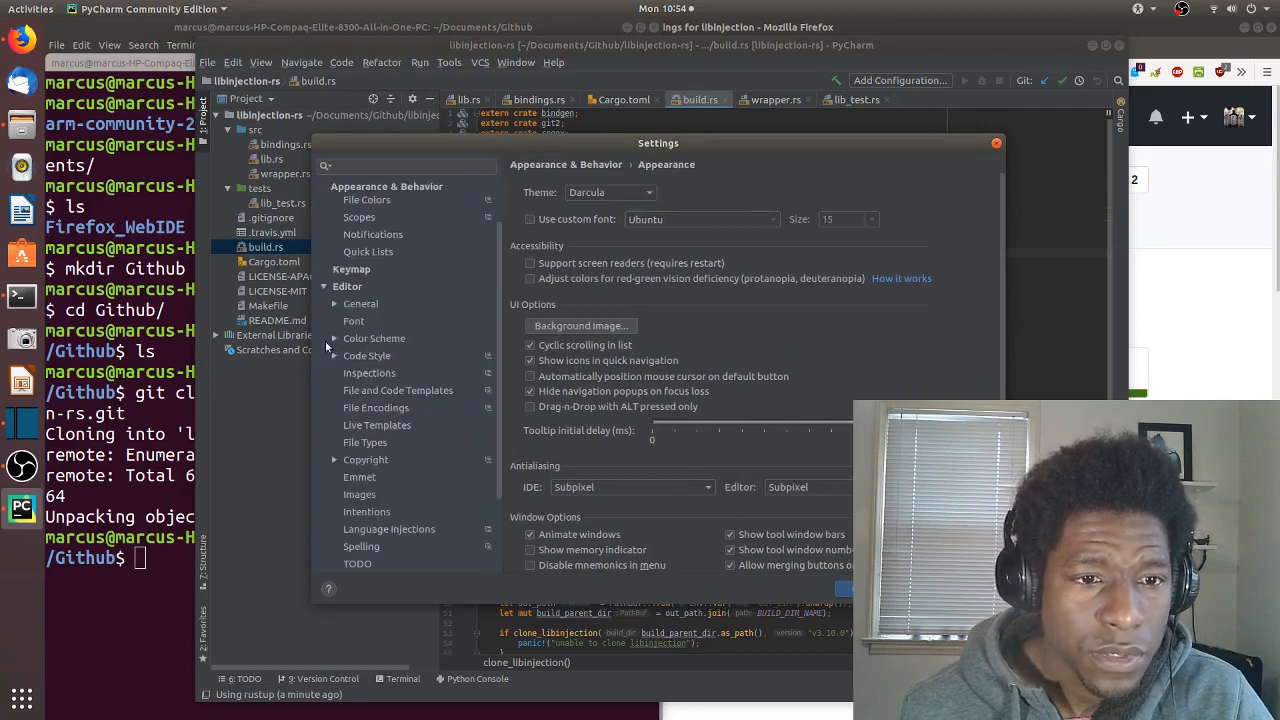
{"action": "left_click", "coordinate": [335, 303]}
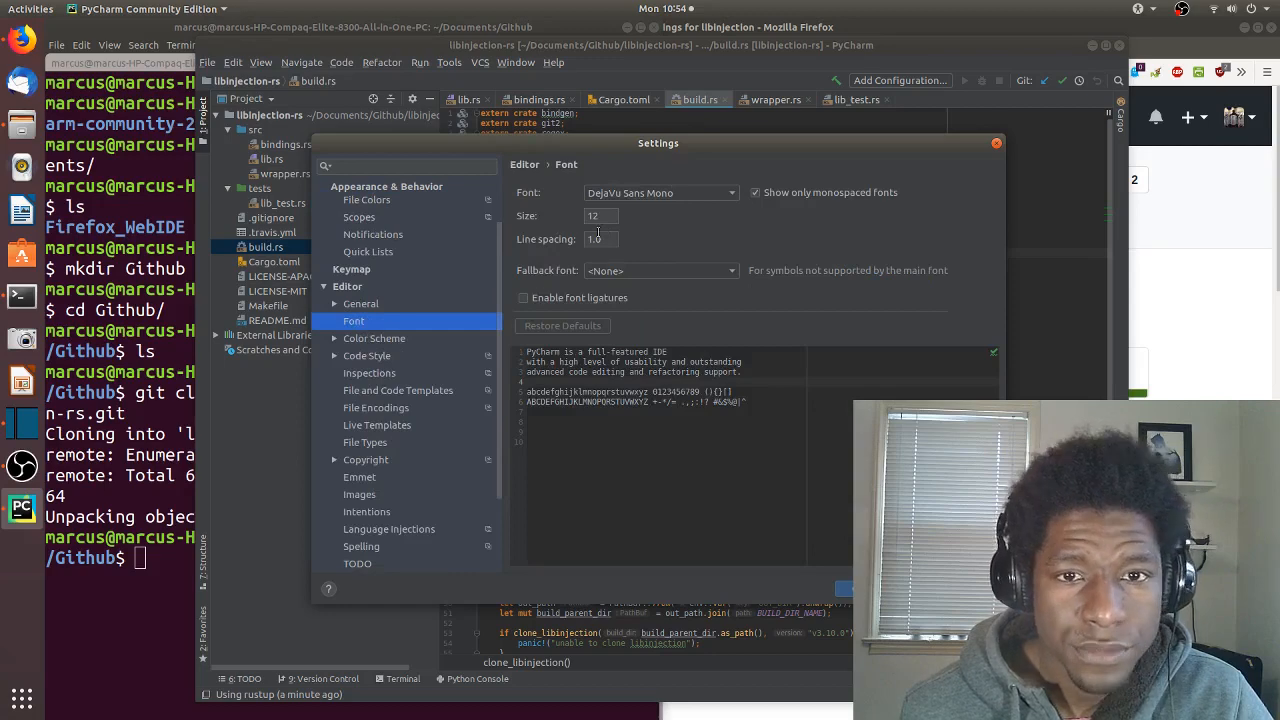
{"action": "type", "text": "15"}
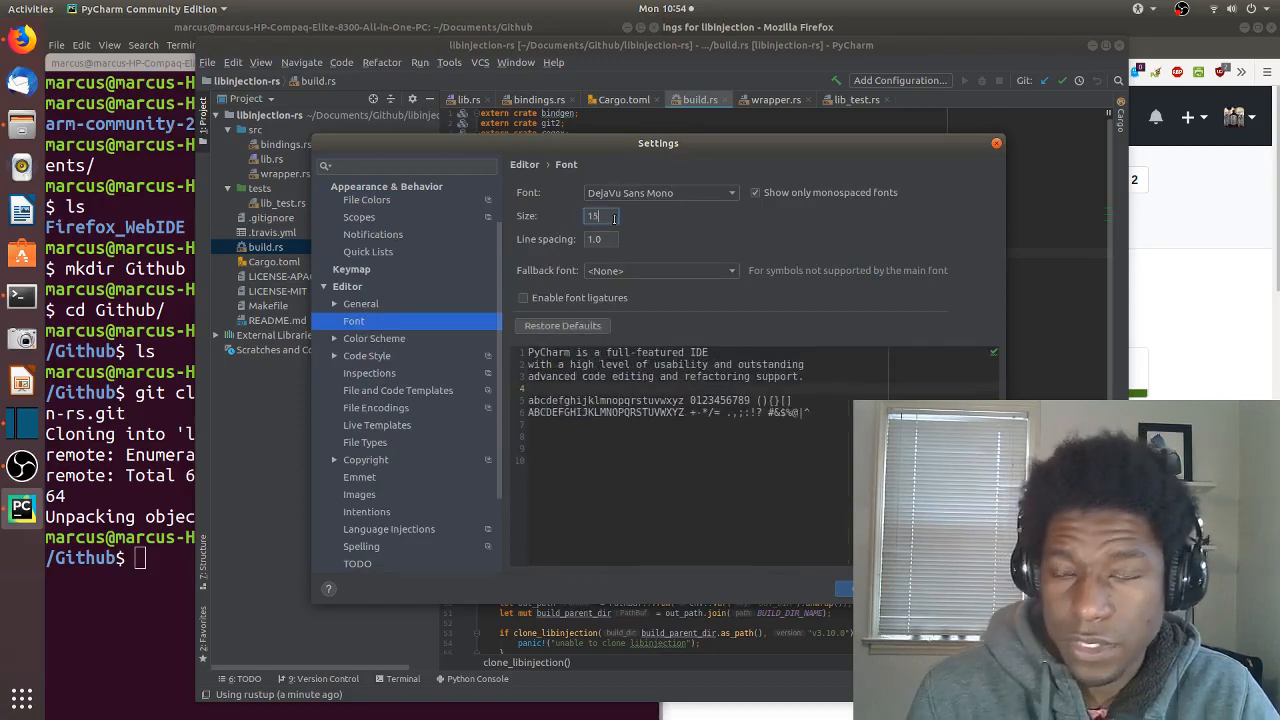
{"action": "type", "text": "21"}
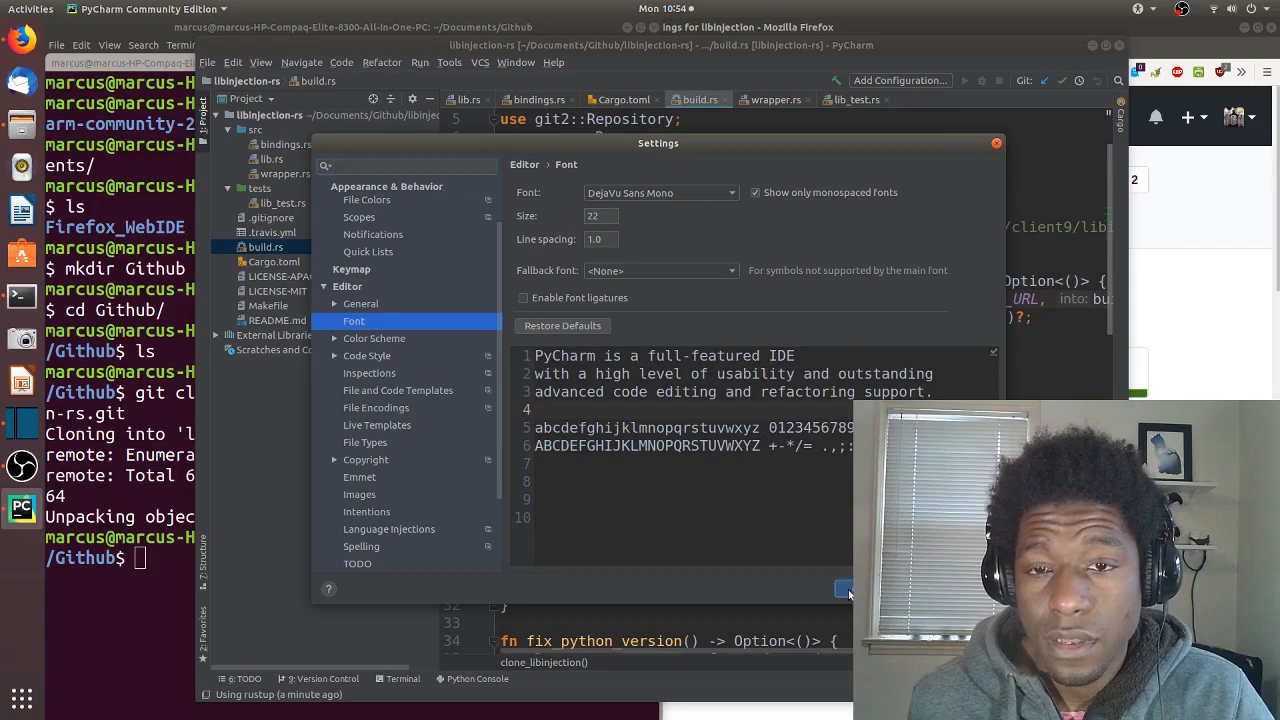
{"action": "left_click", "coordinate": [841, 589]}
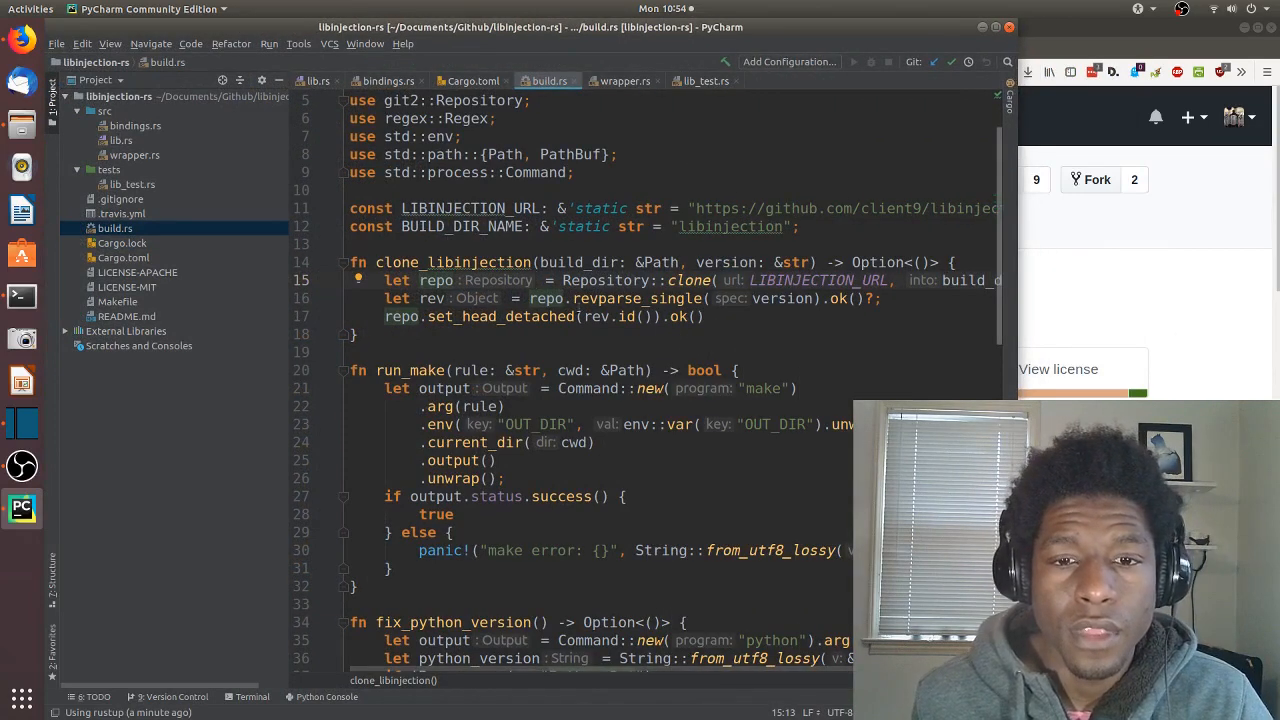
{"action": "scroll", "scroll_direction": "up", "scroll_amount": 3}
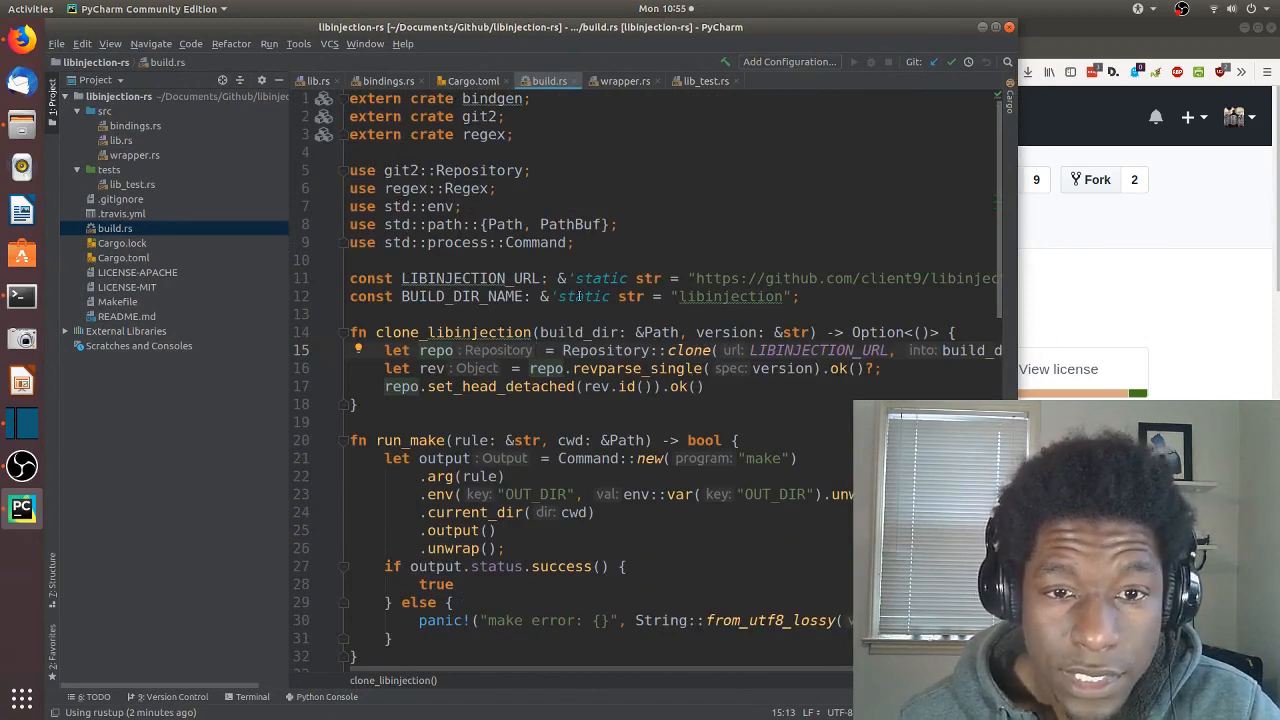
{"action": "mouse_move", "coordinate": [486, 350]}
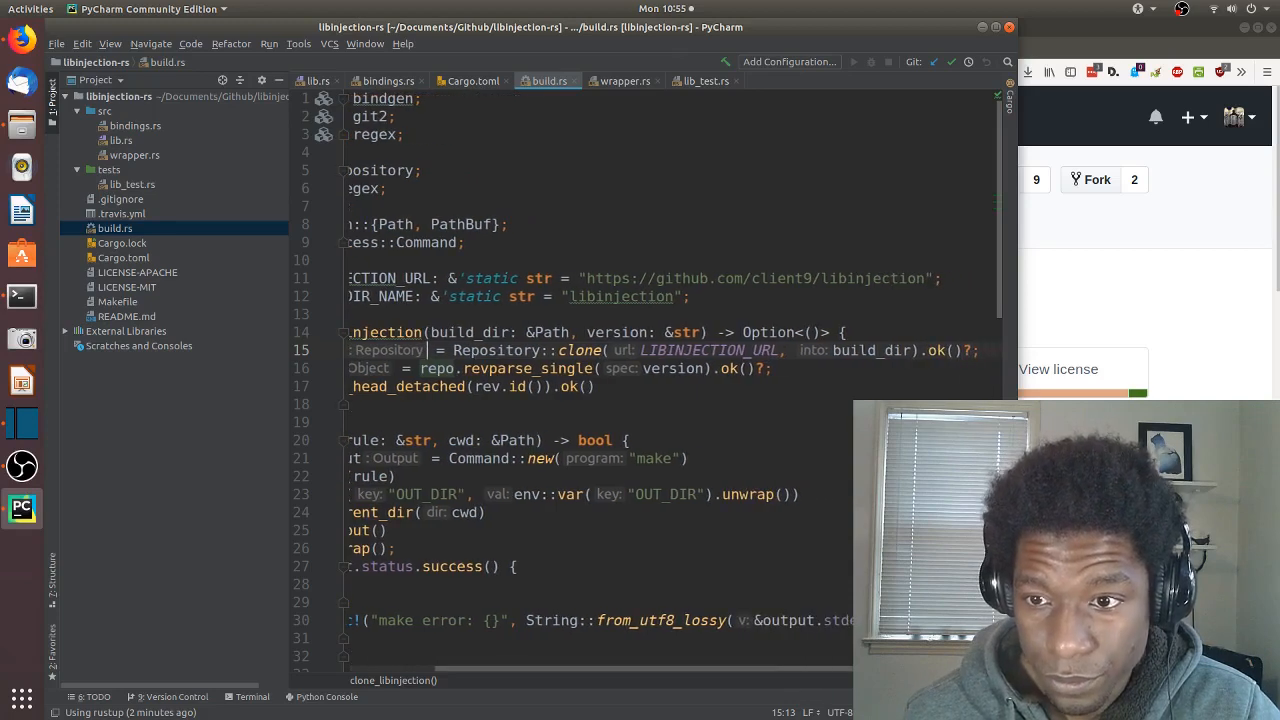
{"action": "scroll", "scroll_direction": "left", "scroll_amount": 3}
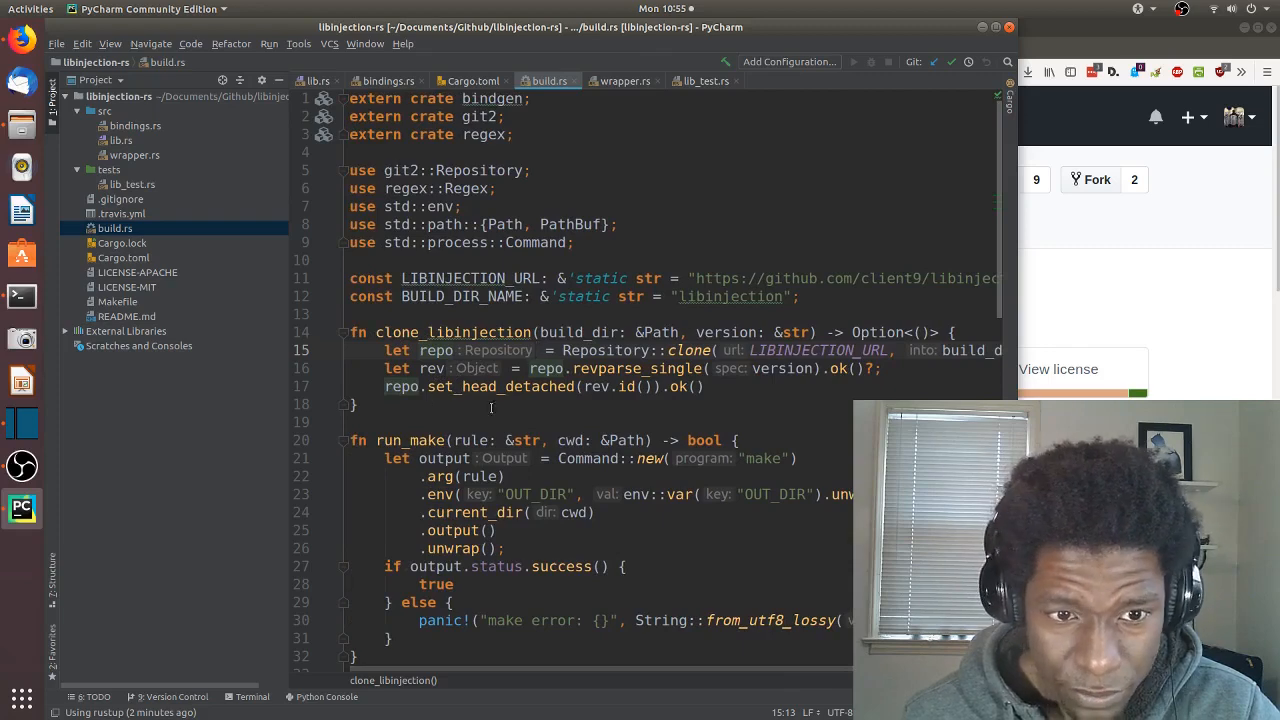
{"action": "scroll", "scroll_direction": "down", "scroll_amount": 3}
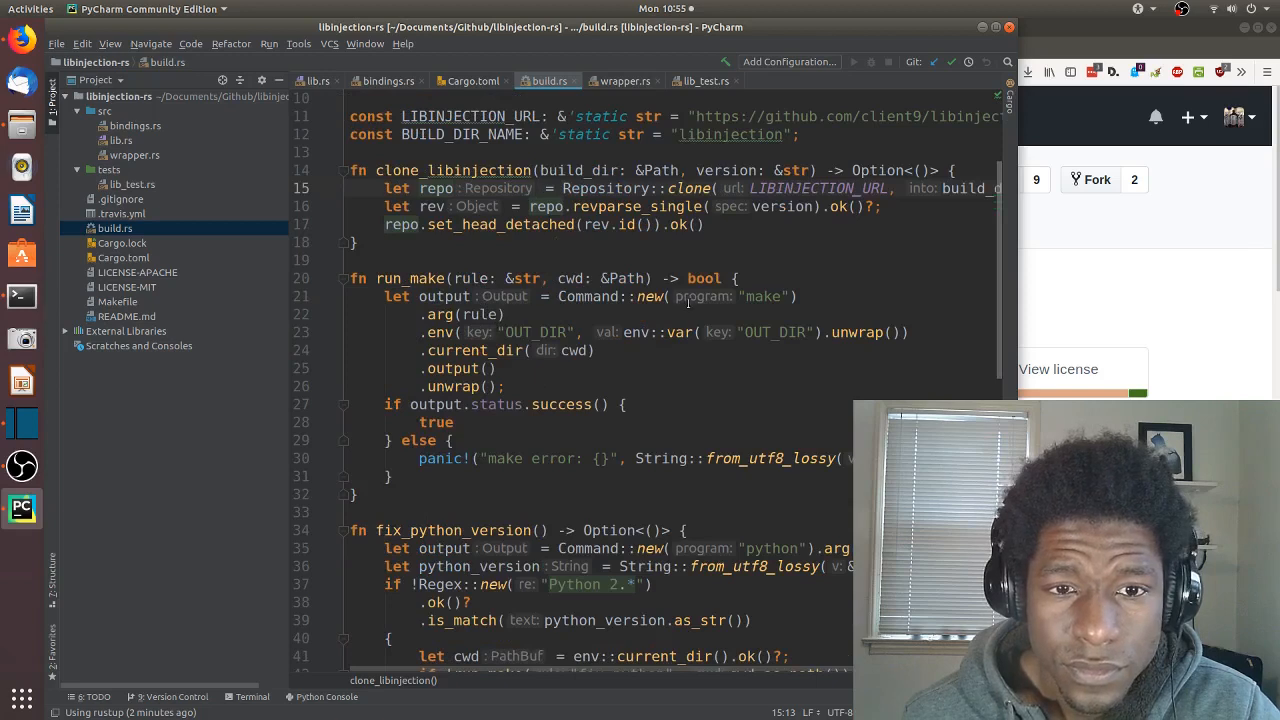
{"action": "mouse_move", "coordinate": [562, 300]}
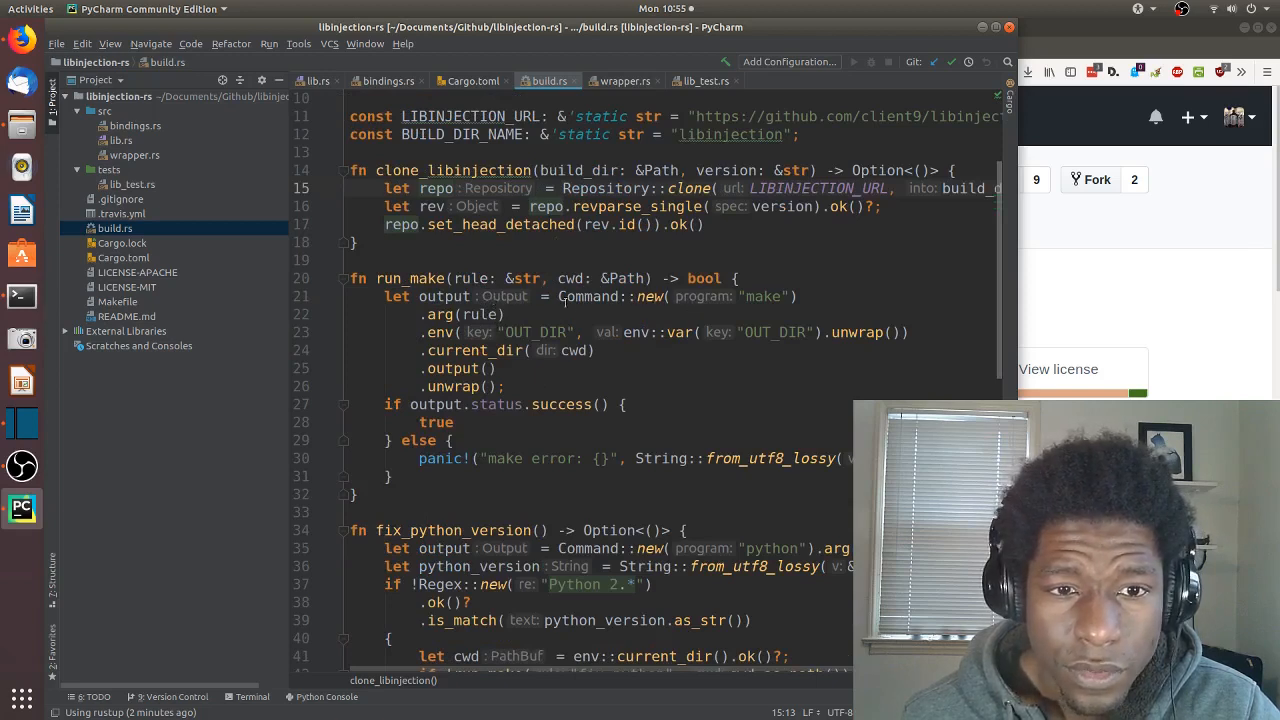
{"action": "left_click", "coordinate": [560, 296]}
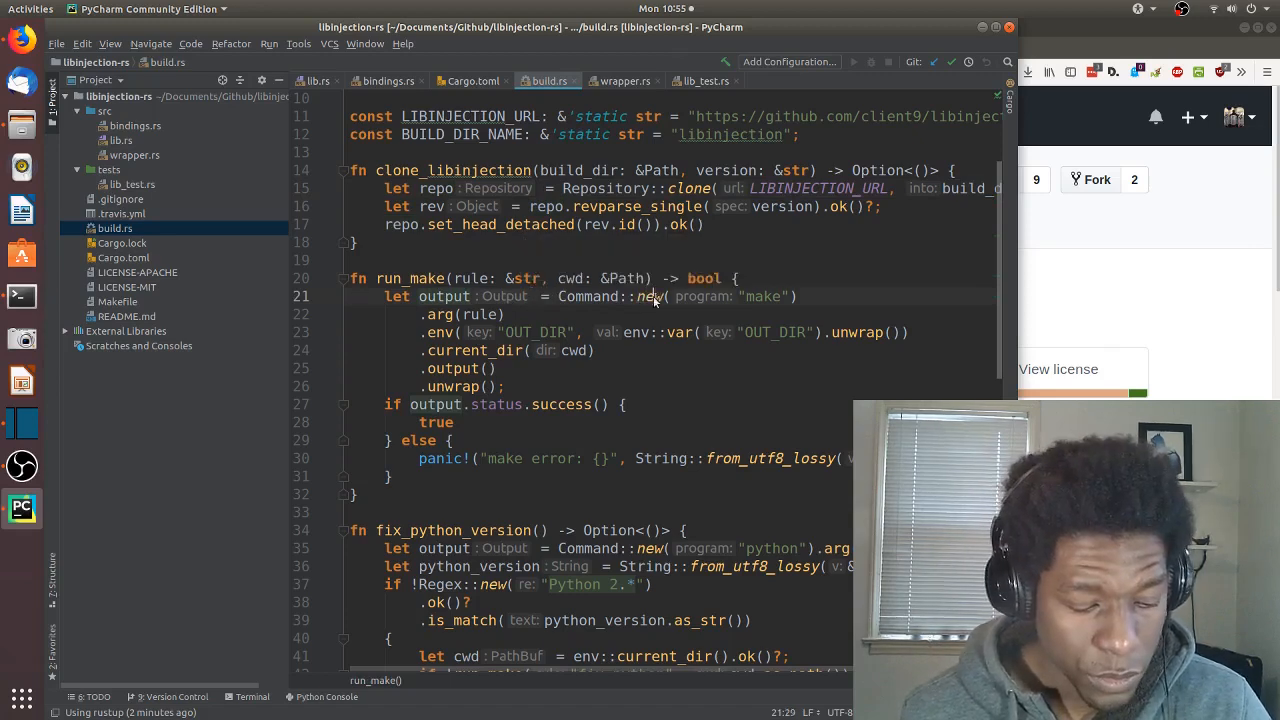
Step: View Command::new's definition in the standard library's process.rs, then return to the build.rs tab
{"action": "left_click", "coordinate": [652, 296]}
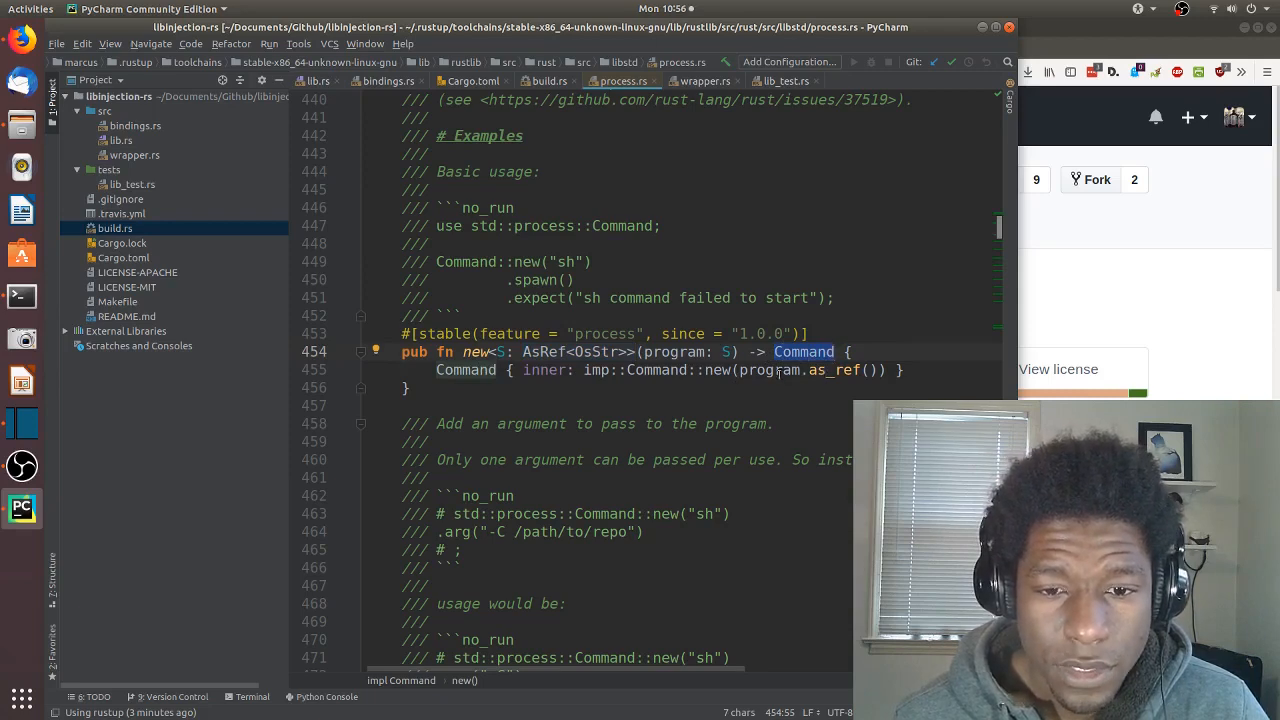
{"action": "left_click", "coordinate": [545, 81]}
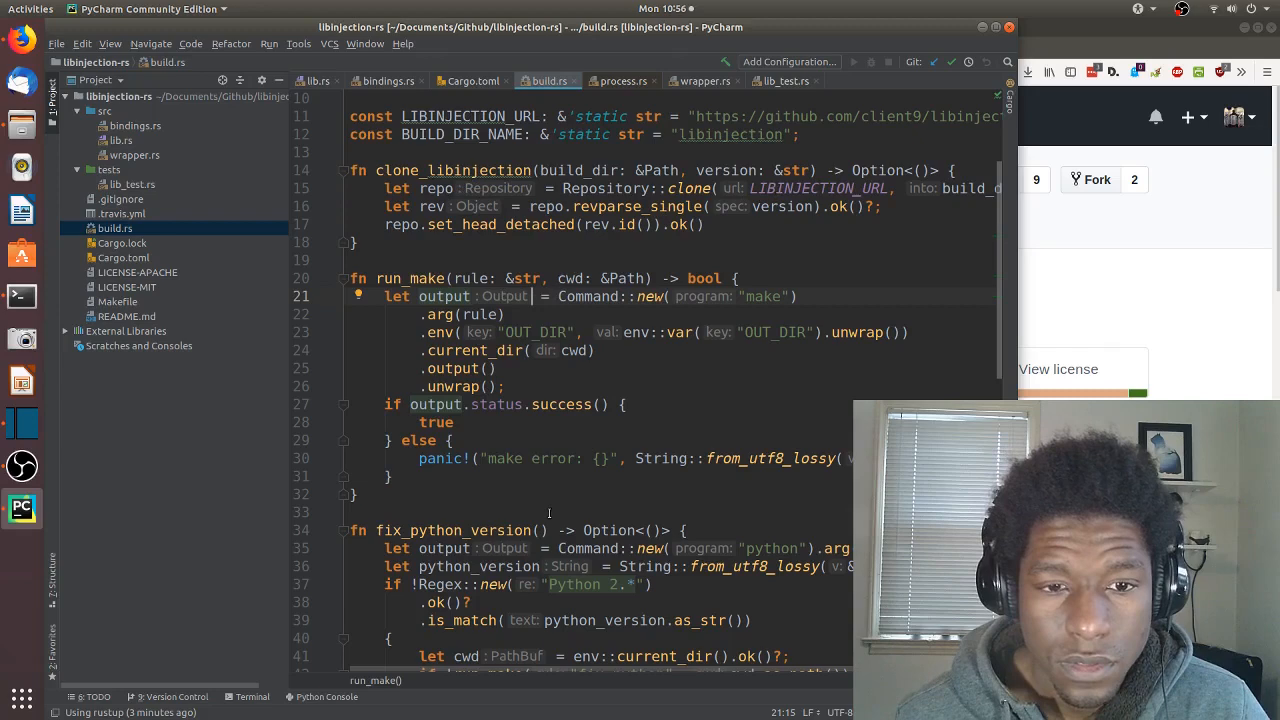
{"action": "scroll", "scroll_direction": "down", "scroll_amount": 3}
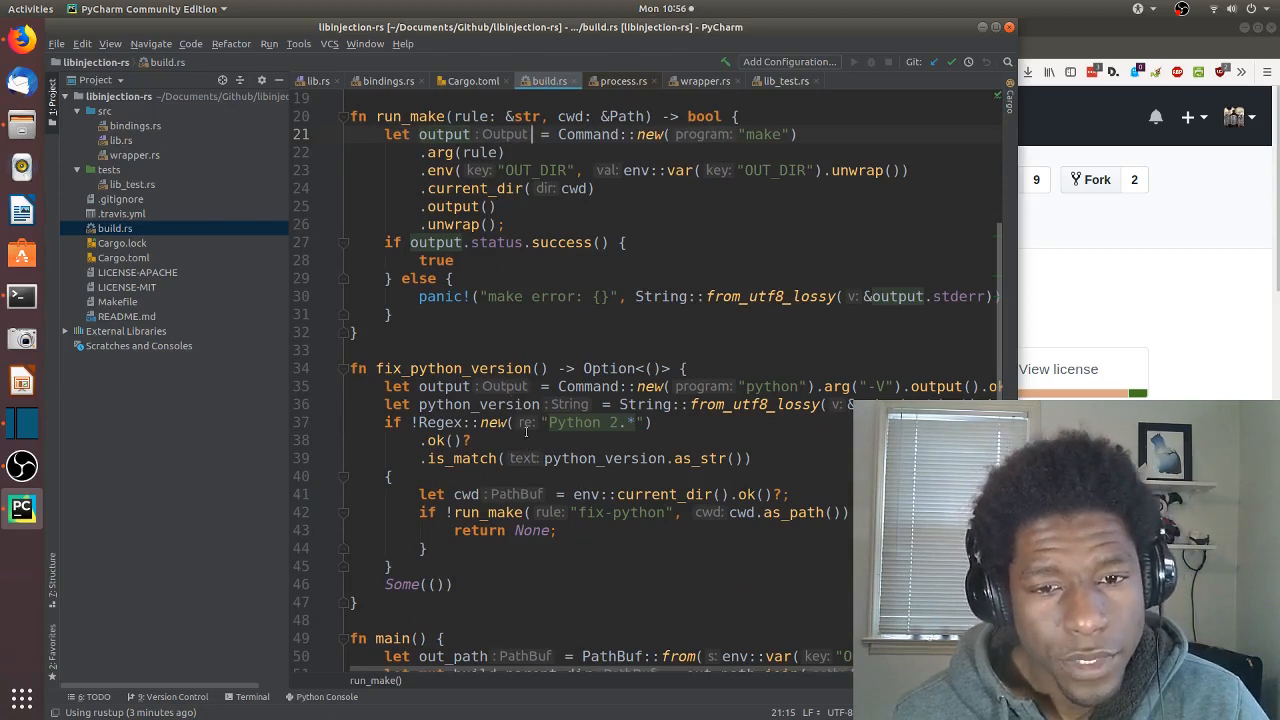
{"action": "mouse_move", "coordinate": [525, 440]}
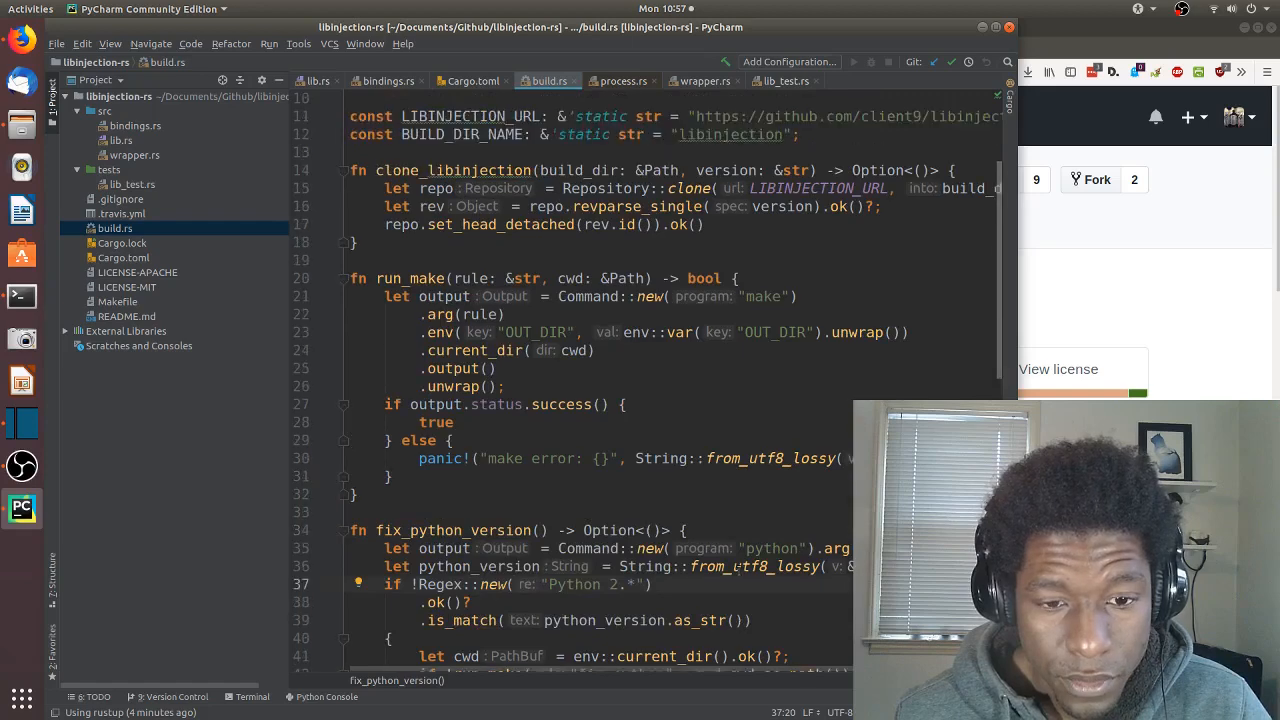
{"action": "scroll", "scroll_direction": "down", "scroll_amount": 3}
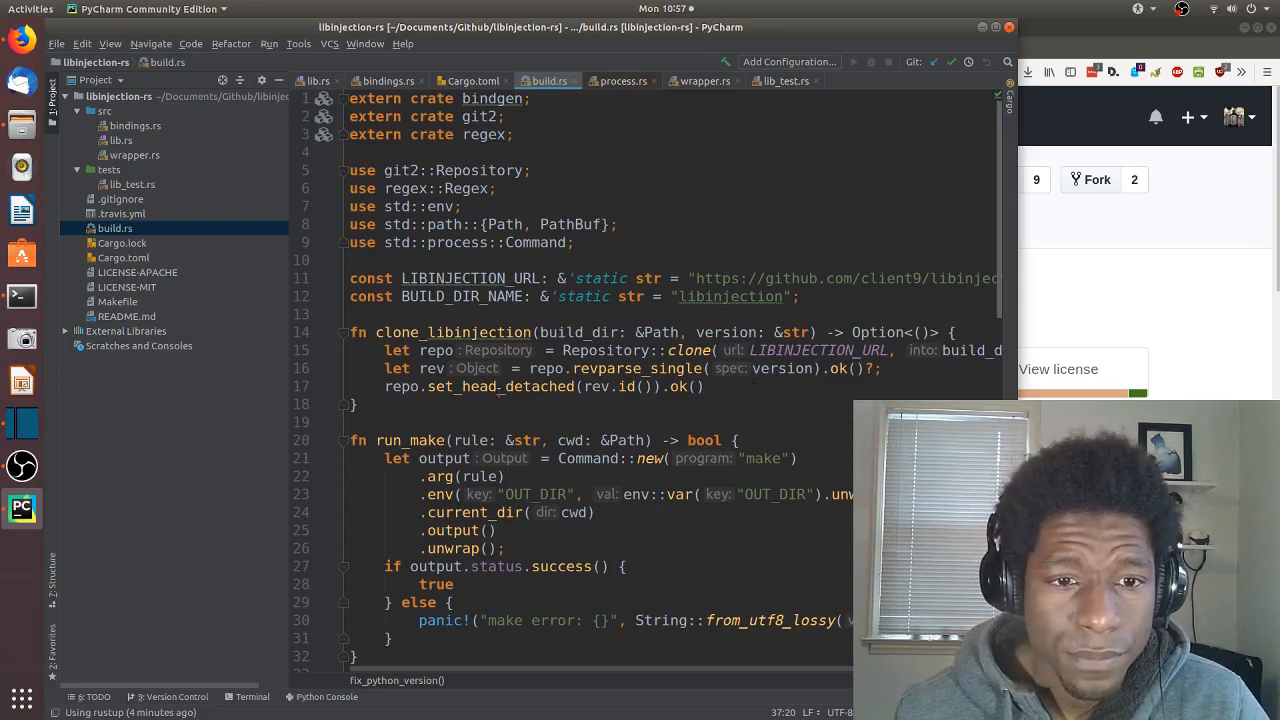
{"action": "left_click", "coordinate": [452, 350]}
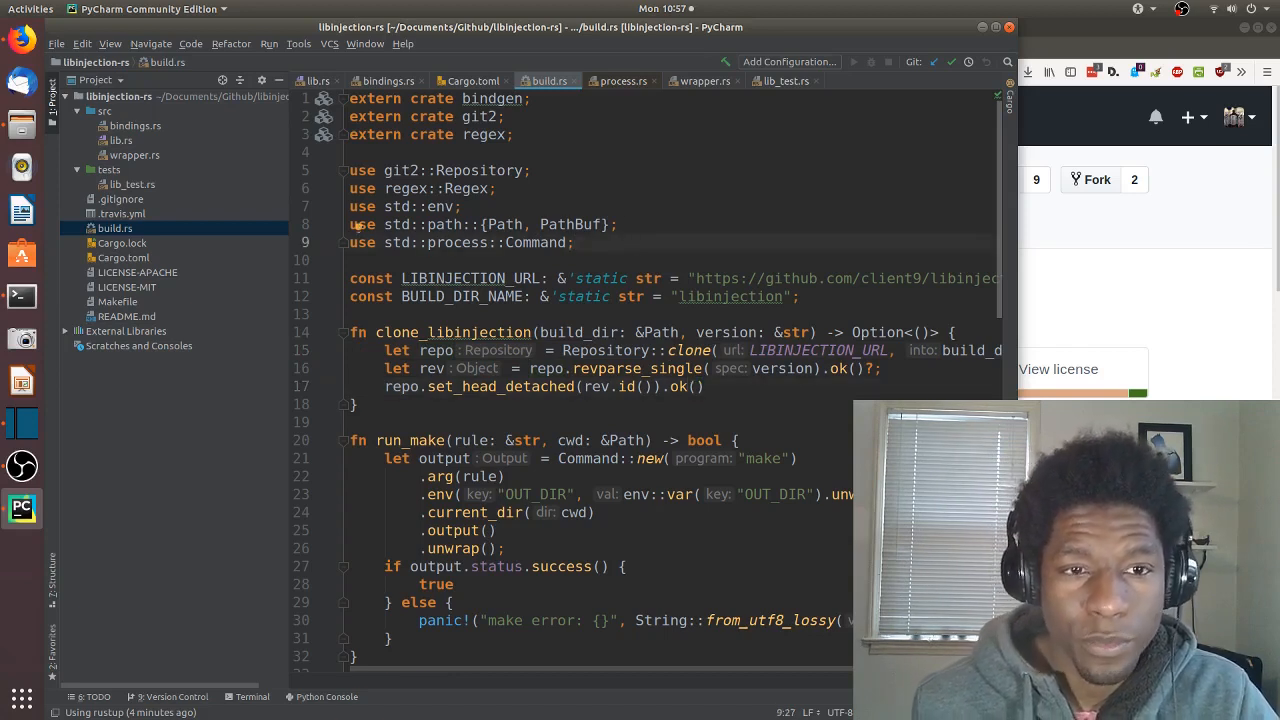
Step: Start a 'use std::' import in build.rs and browse the module completion suggestions
{"action": "type", "text": "use"}
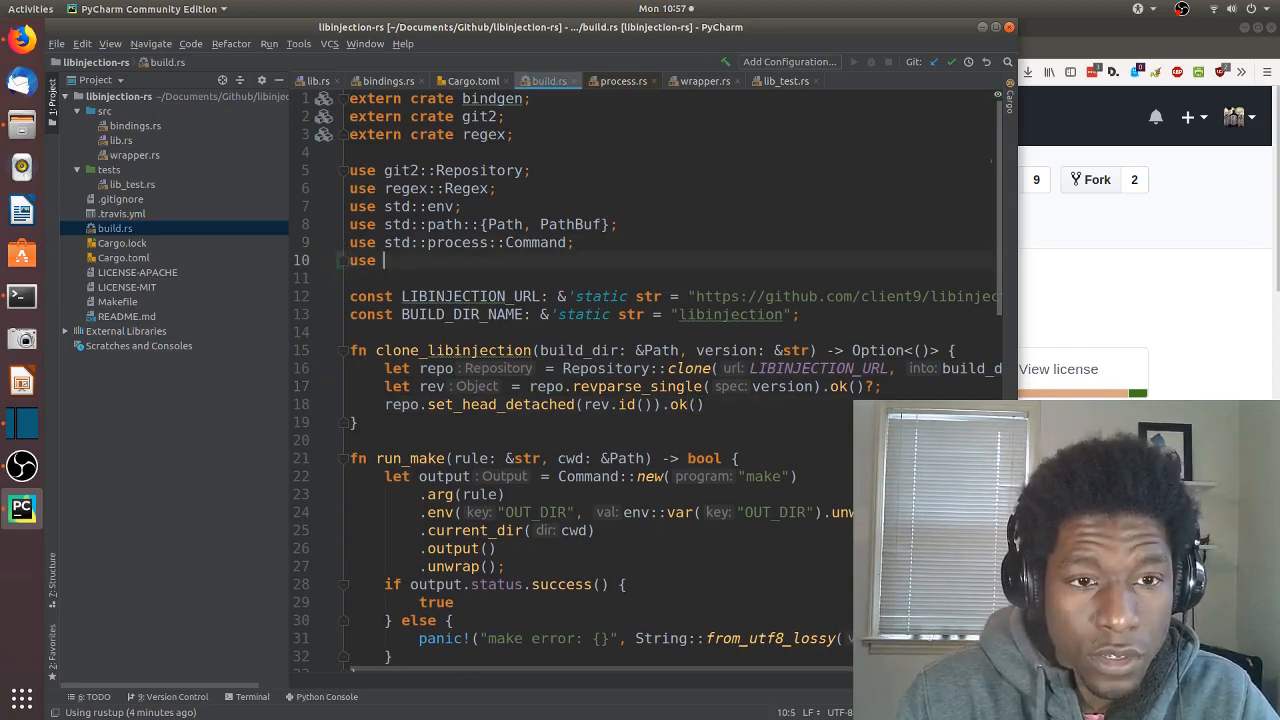
{"action": "type", "text": "std"}
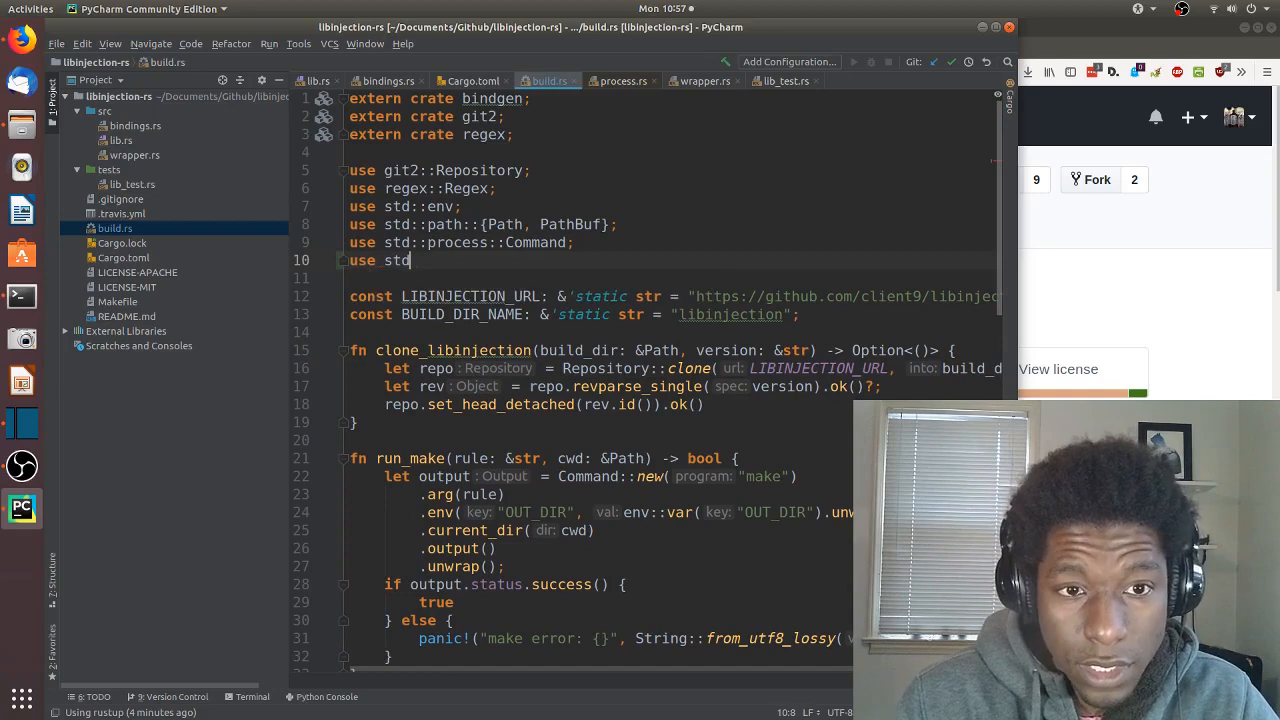
{"action": "type", "text": "::"}
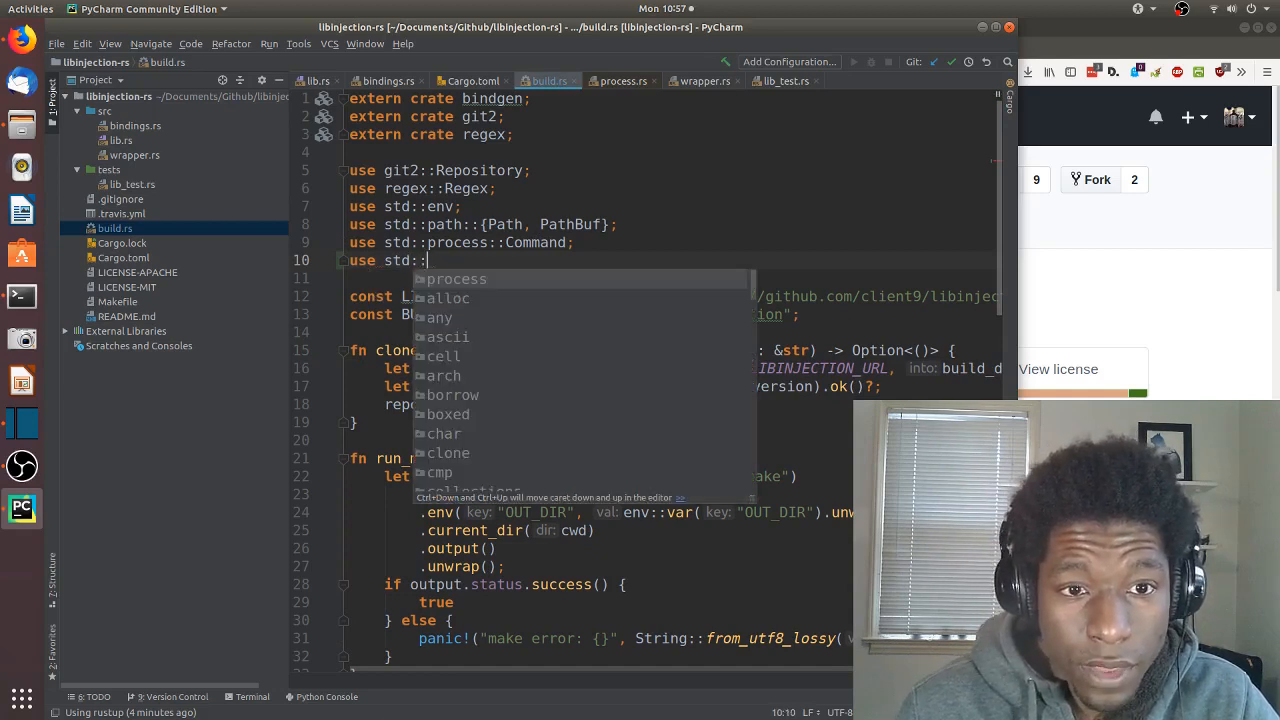
{"action": "key", "text": "Down"}
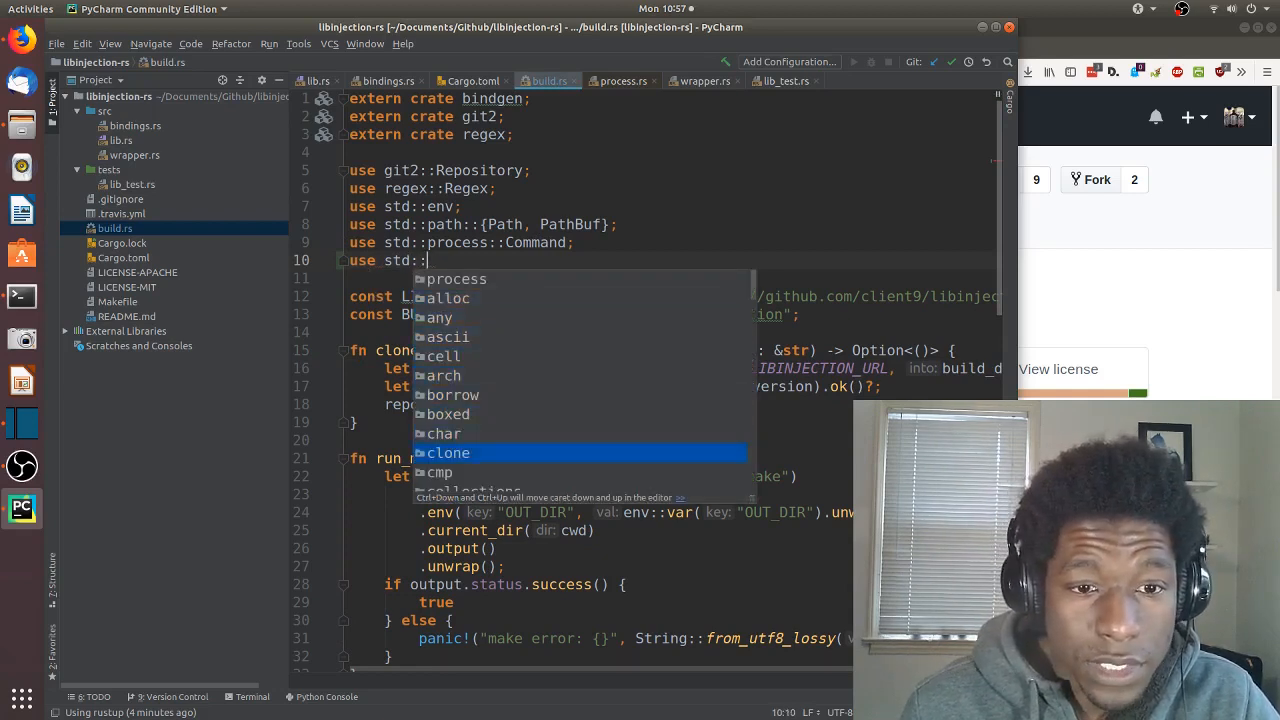
Step: Accept collections, browse its member suggestions, then begin erasing the trial import line
{"action": "scroll", "scroll_direction": "down", "scroll_amount": 3}
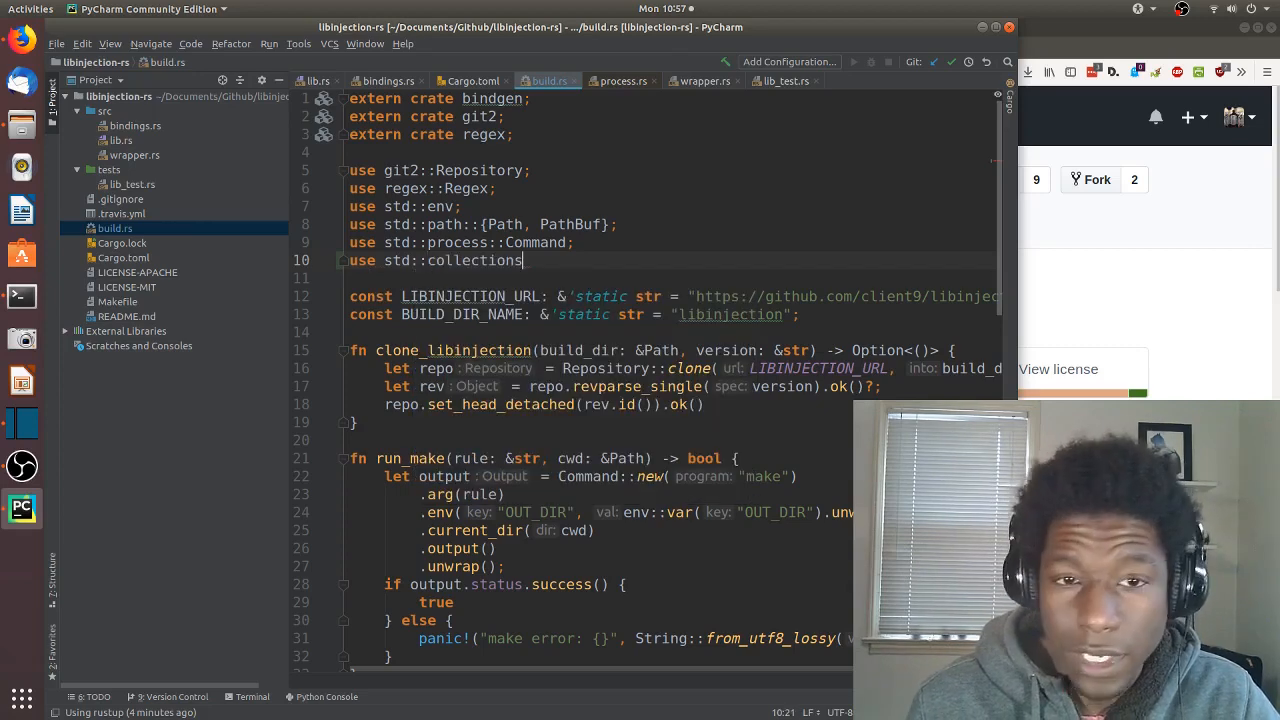
{"action": "type", "text": "::"}
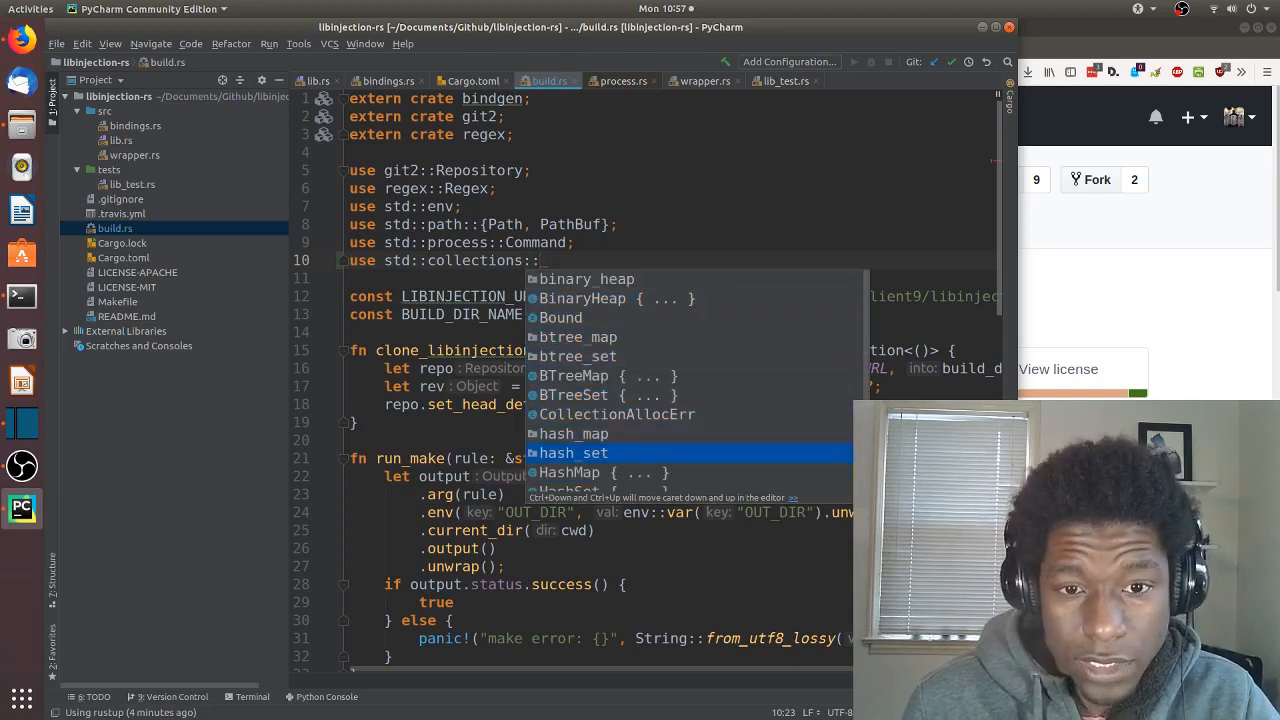
{"action": "key", "text": "Up"}
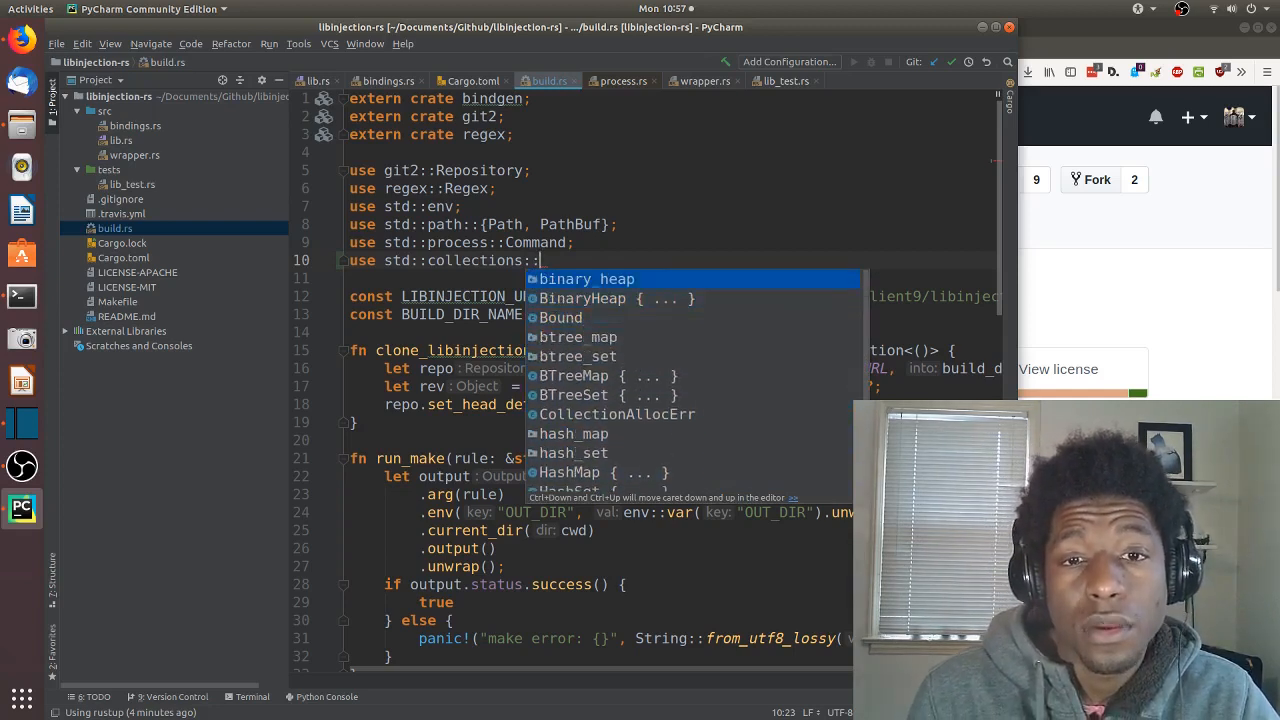
{"action": "mouse_move", "coordinate": [705, 251]}
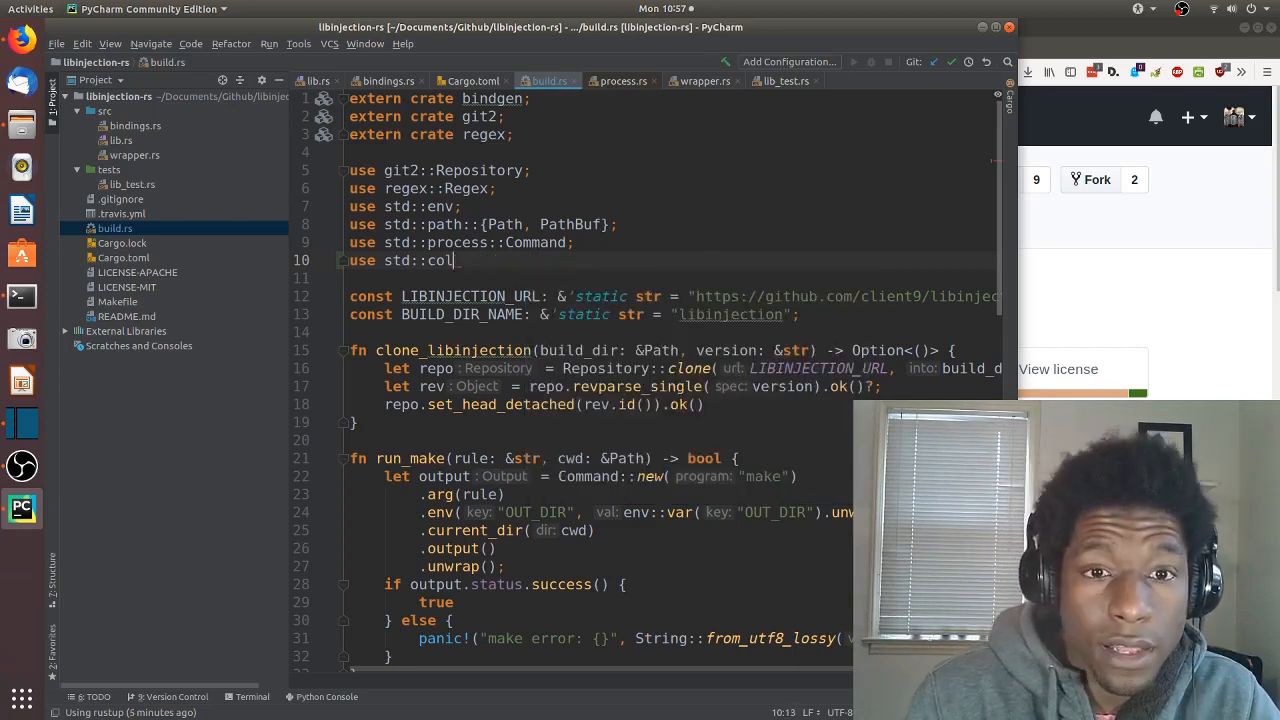
{"action": "key", "text": "BackSpace"}
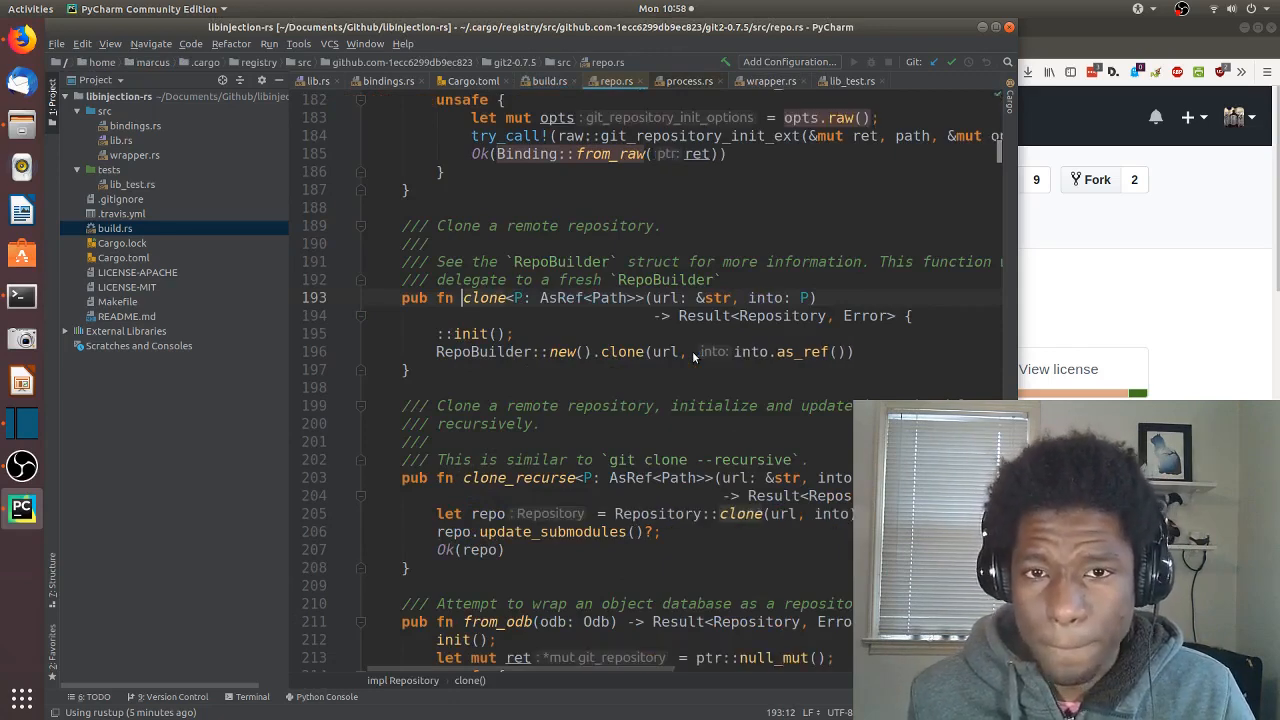
Step: Cancel editing git2's repo.rs in the Non-Project Files Protection dialog and return to build.rs
{"action": "scroll", "scroll_direction": "up", "scroll_amount": 3}
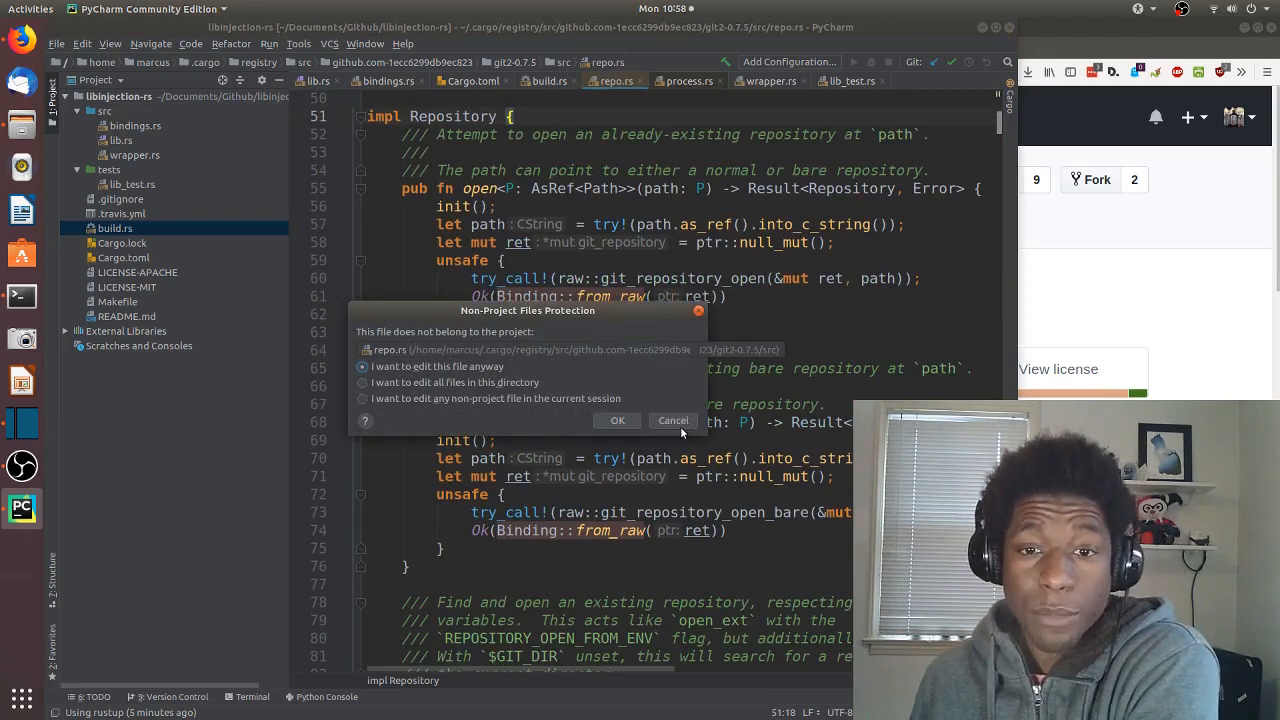
{"action": "left_click", "coordinate": [616, 420]}
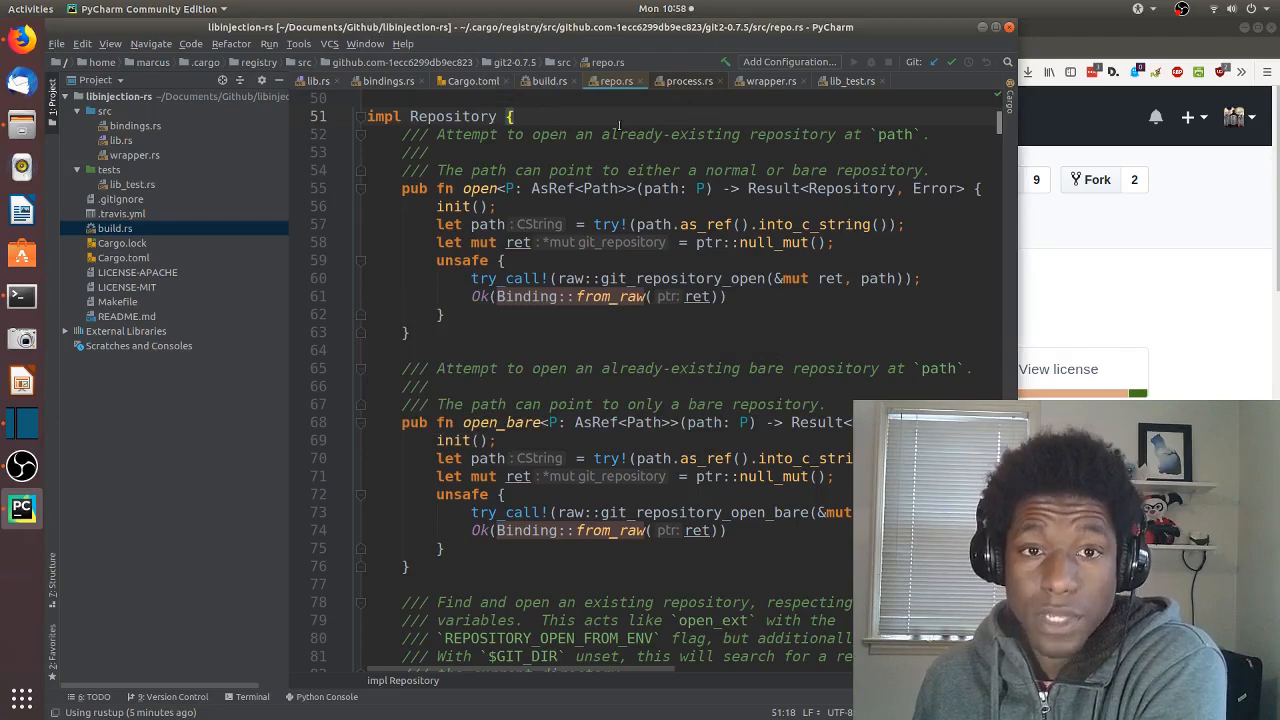
{"action": "left_click", "coordinate": [545, 81]}
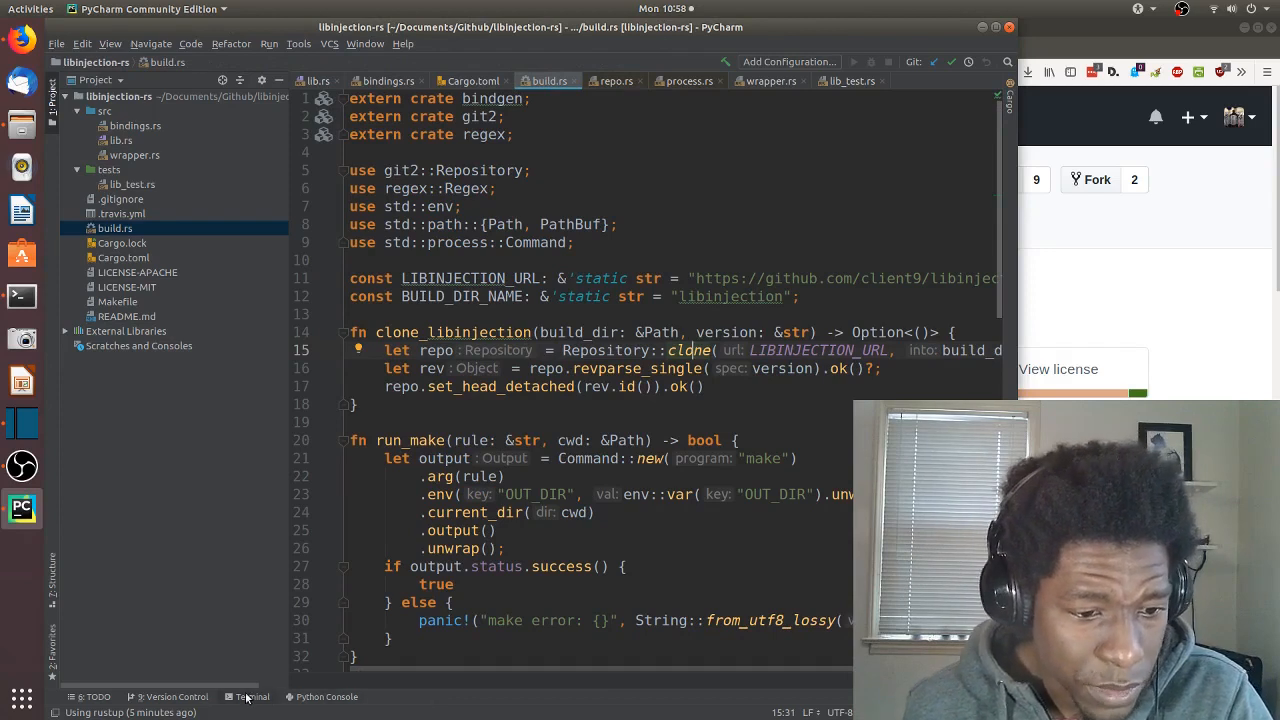
Step: Open the built-in terminal in libinjection-rs and run ls and cat build.rs
{"action": "left_click", "coordinate": [247, 697]}
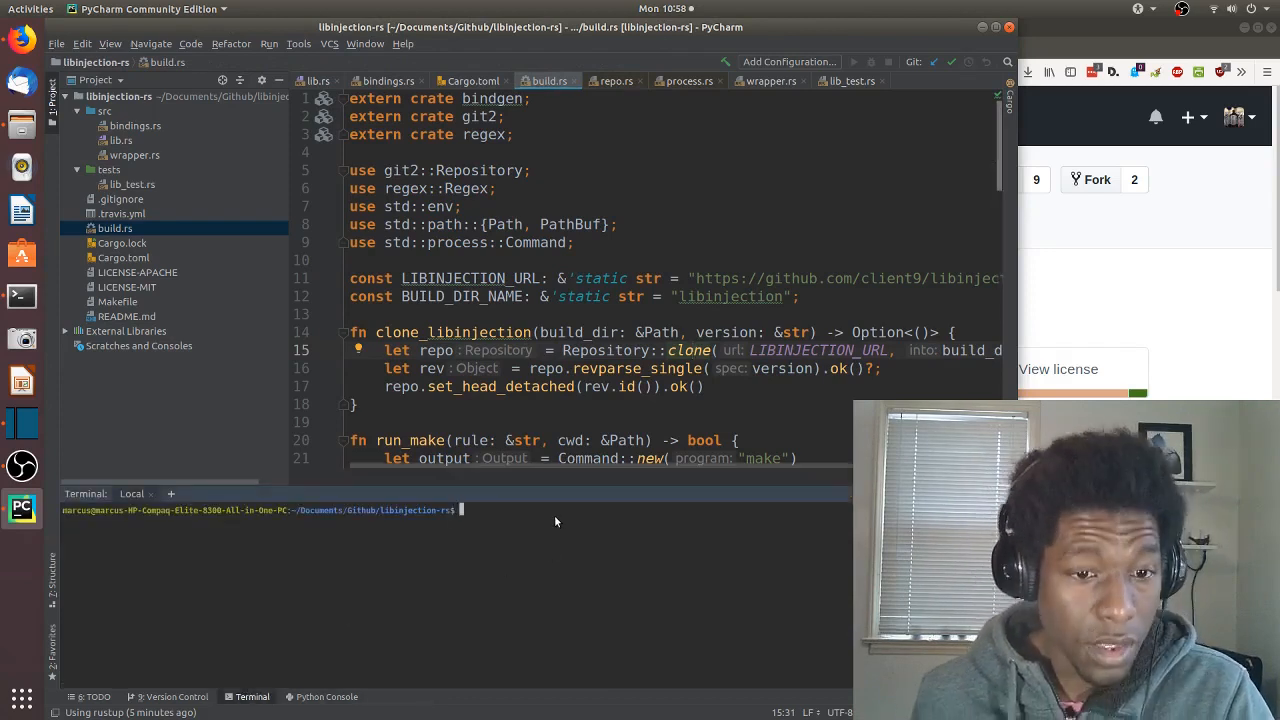
{"action": "type", "text": "ls"}
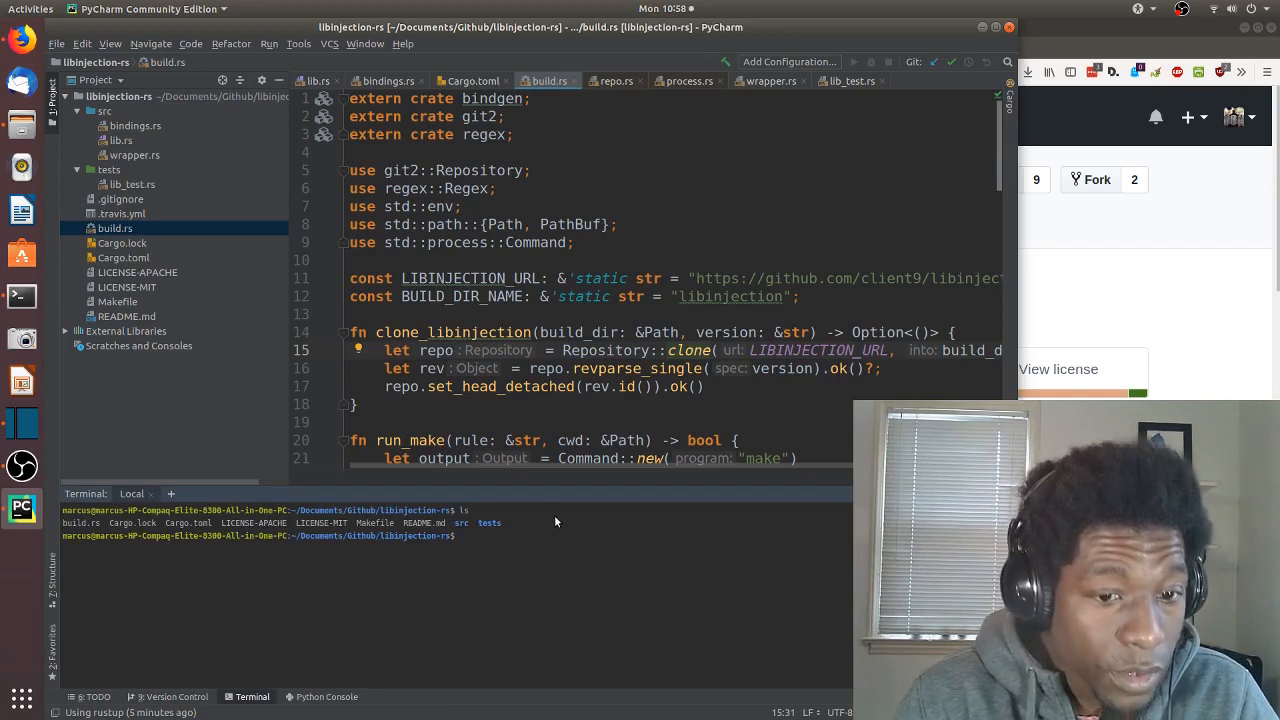
{"action": "type", "text": "cat"}
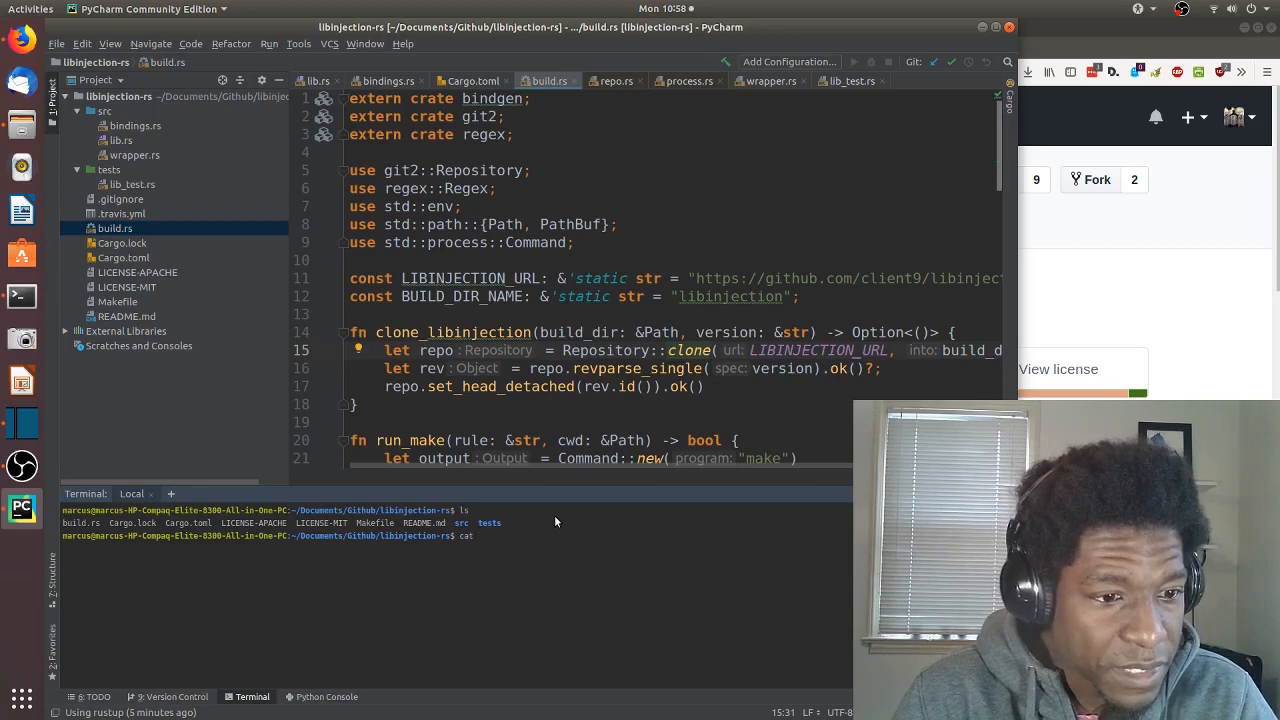
{"action": "type", "text": "build.rs"}
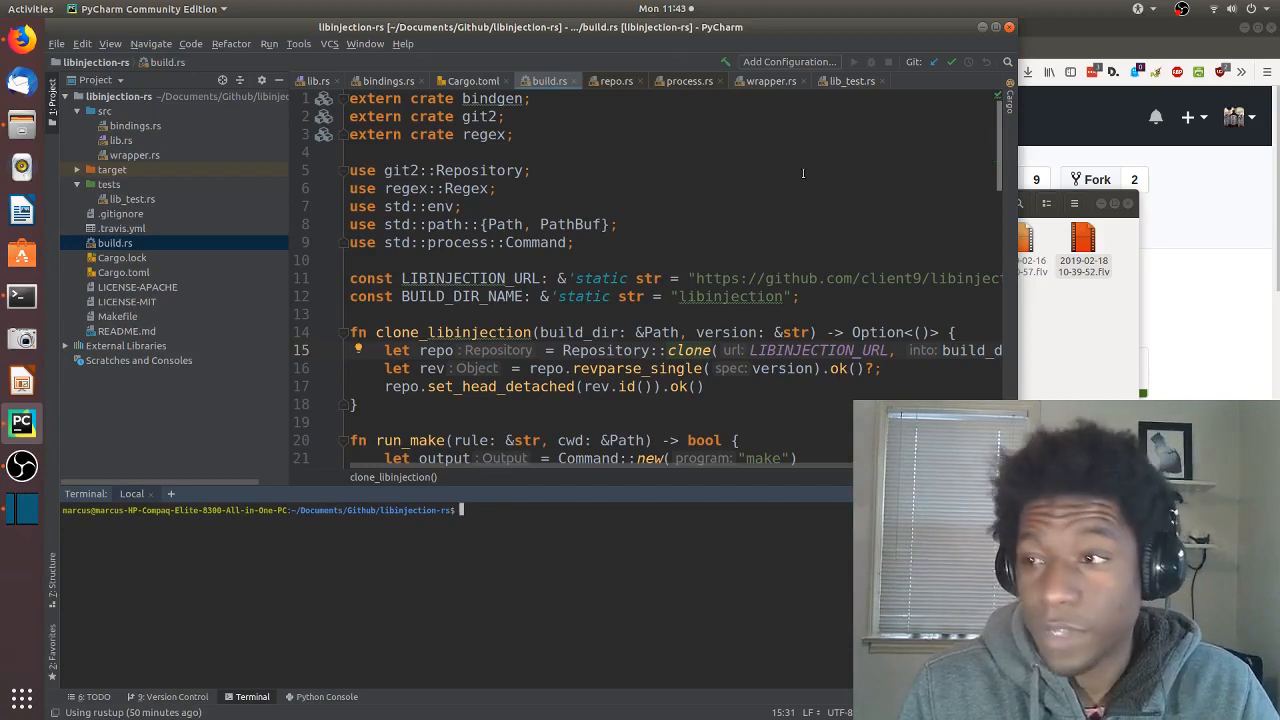
{"action": "type", "text": "s"}
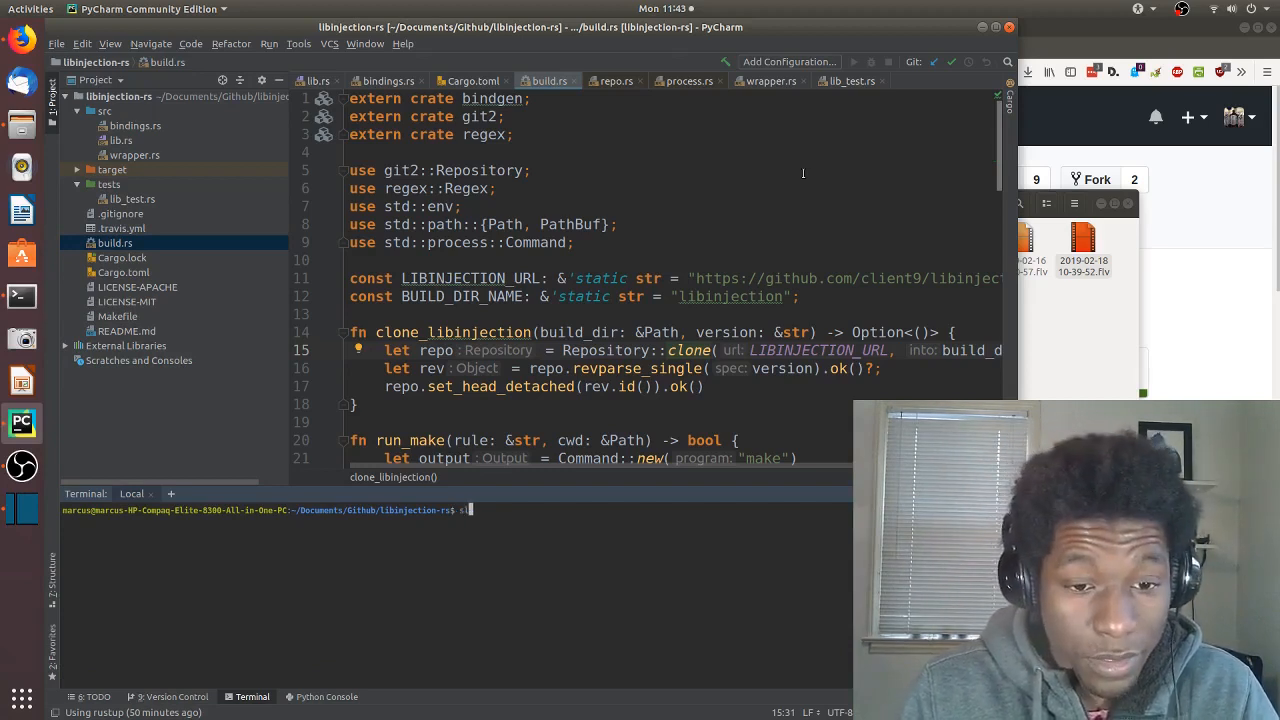